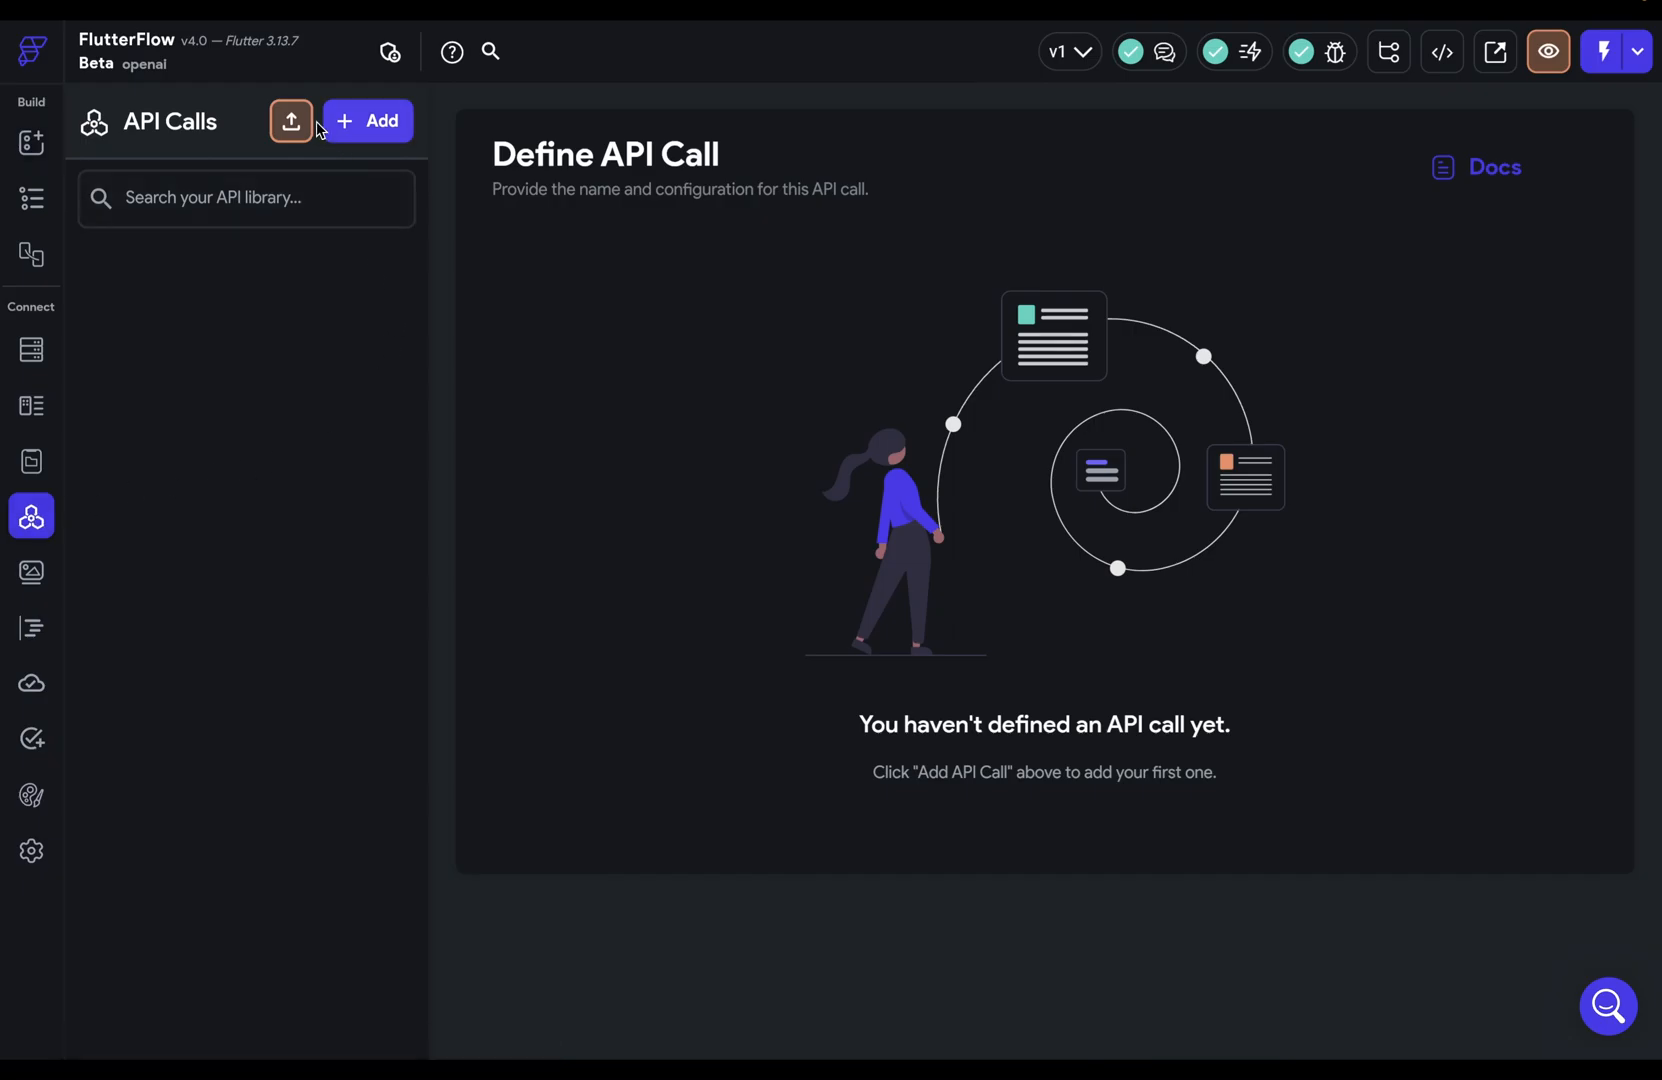
# Start importing an OpenAPI definition into the empty API Calls list.
pyautogui.click(290, 120)
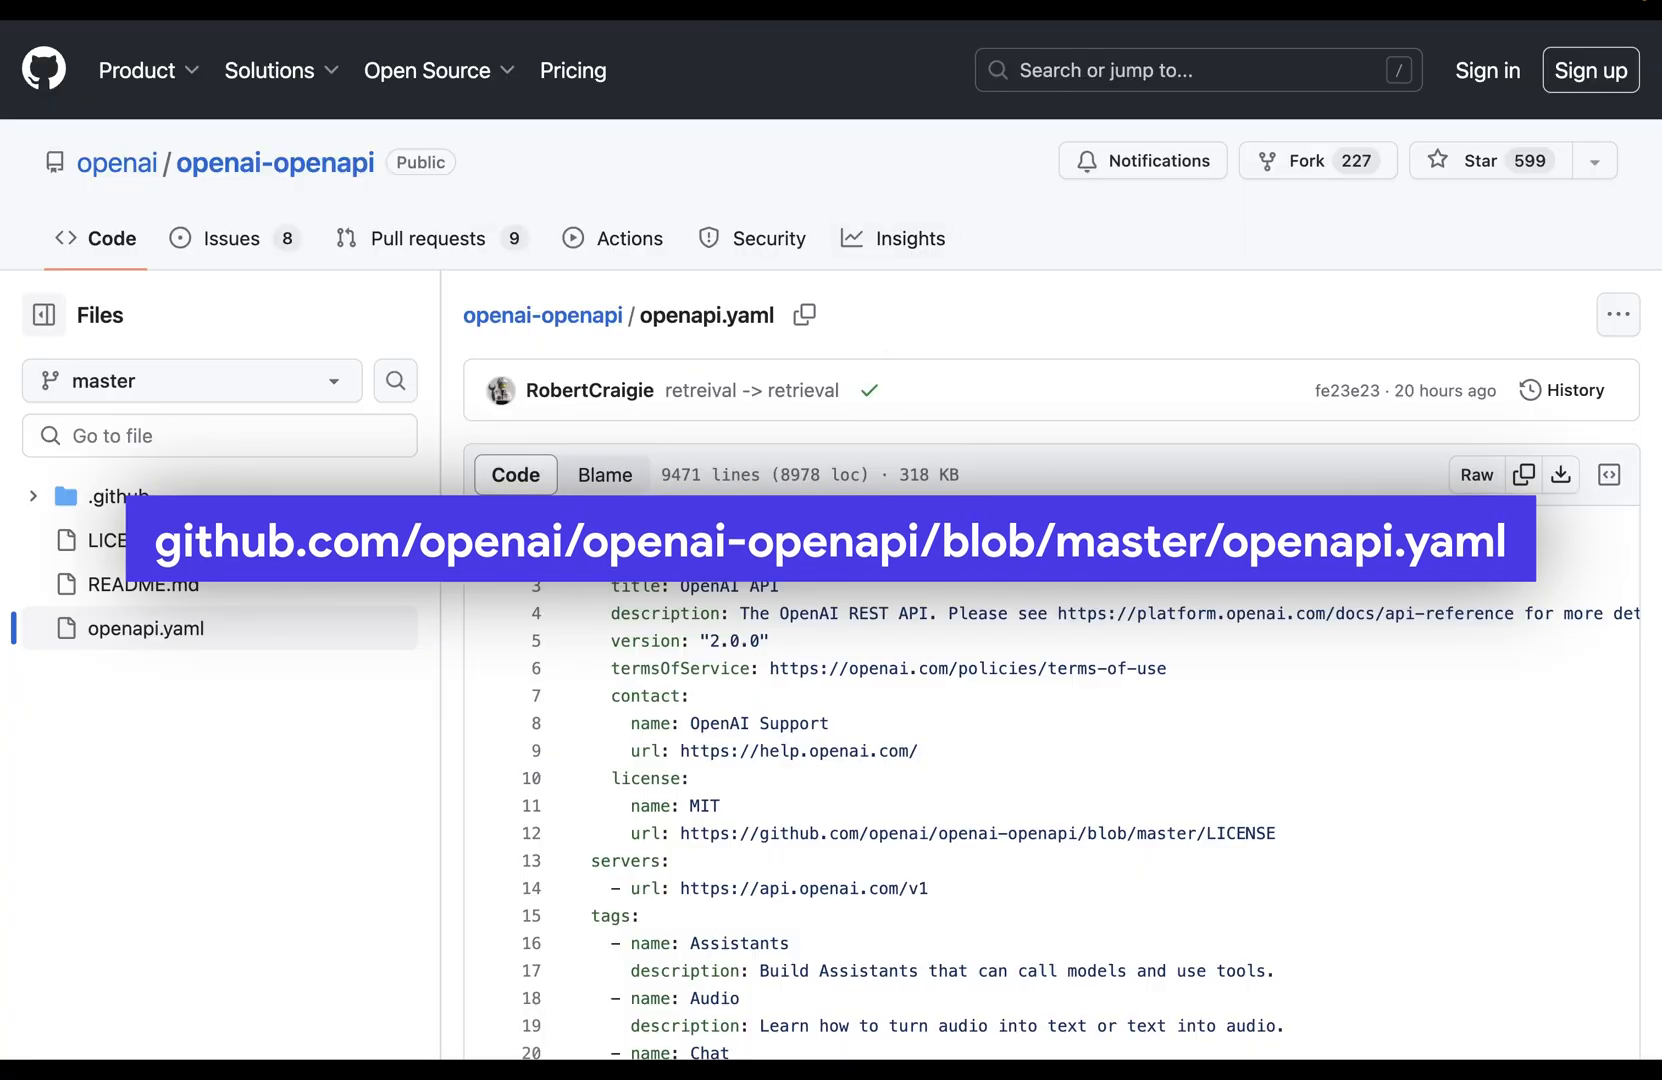
pyautogui.moveTo(1561, 475)
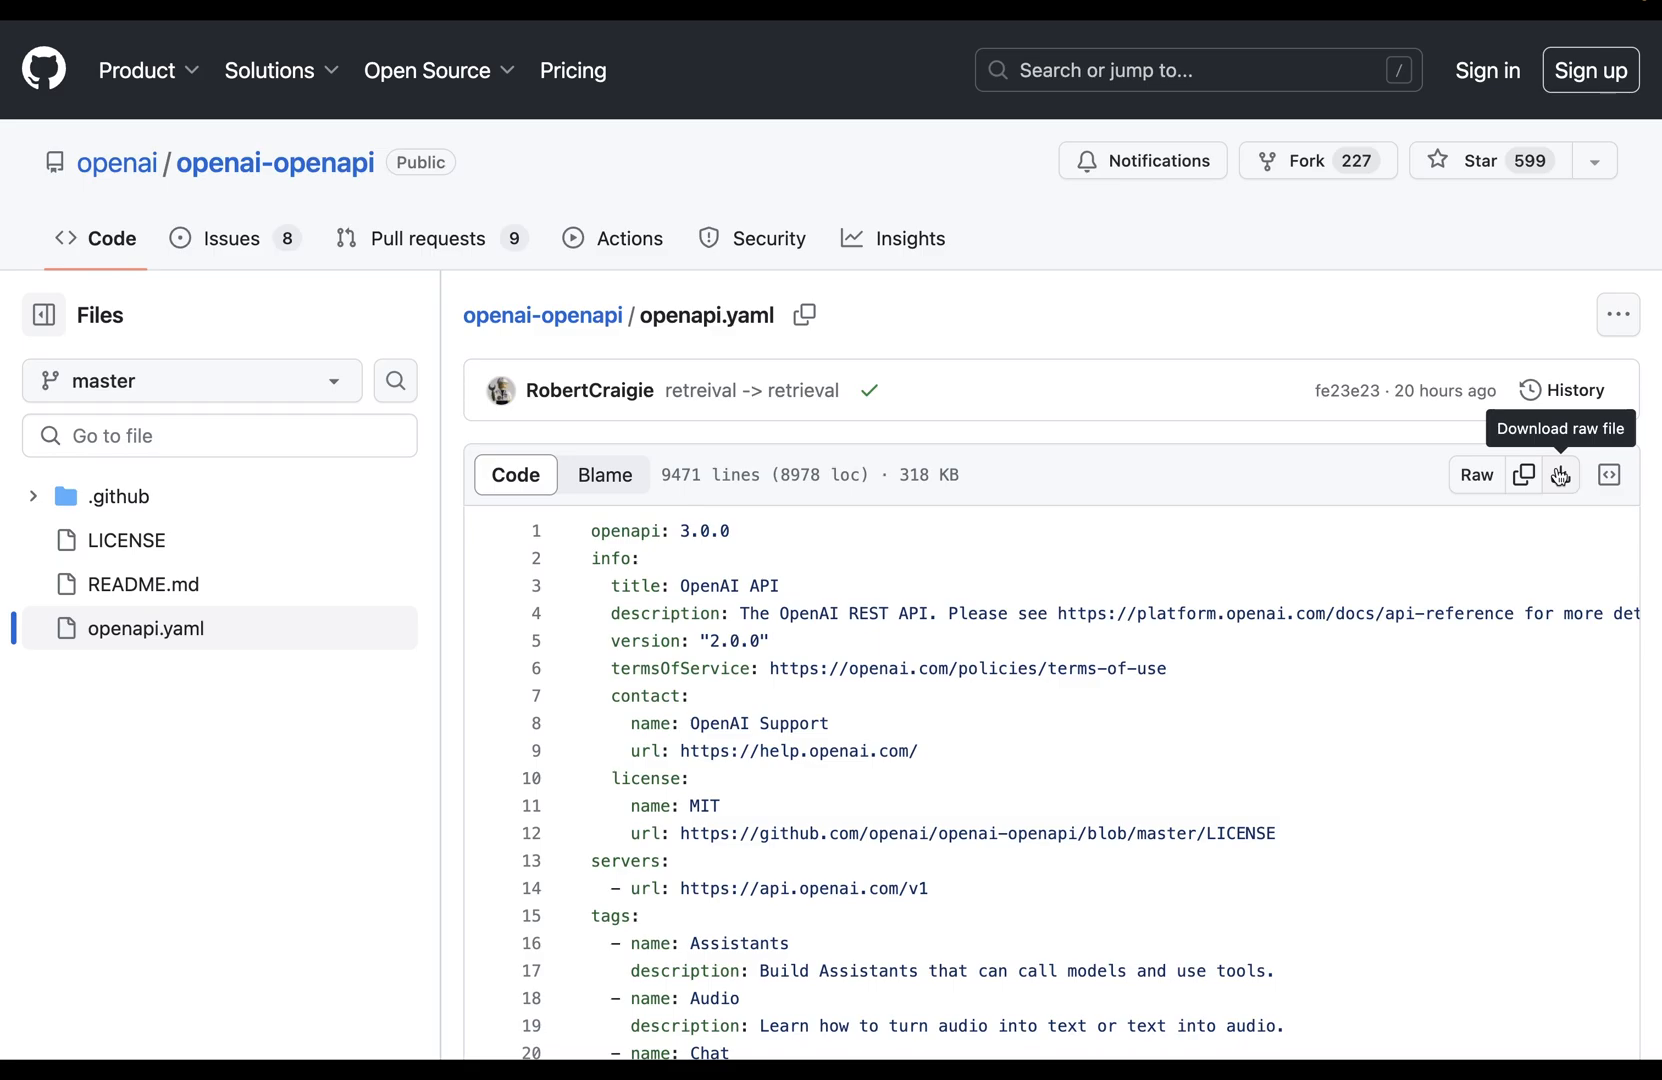
# Download the raw openapi.yaml file from GitHub's openai-openapi repository.
pyautogui.click(1560, 475)
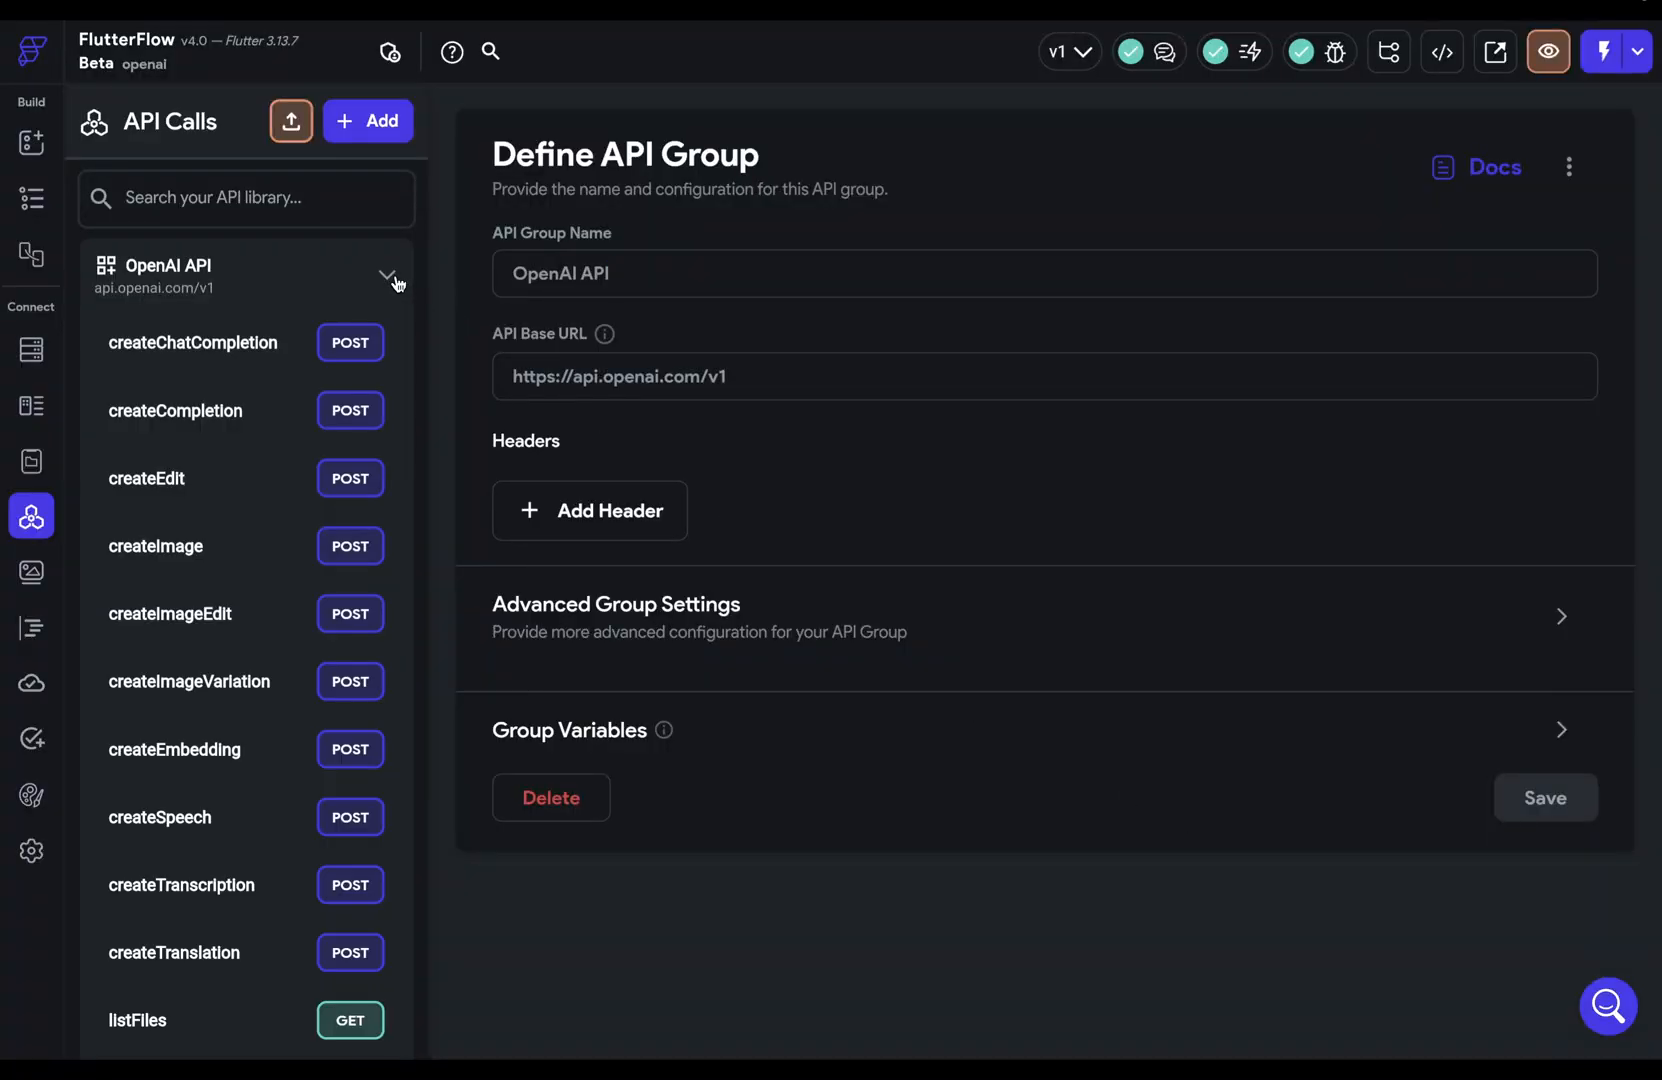
# Review the imported OpenAI API group and open its createChatCompletion call.
pyautogui.scroll(-3)
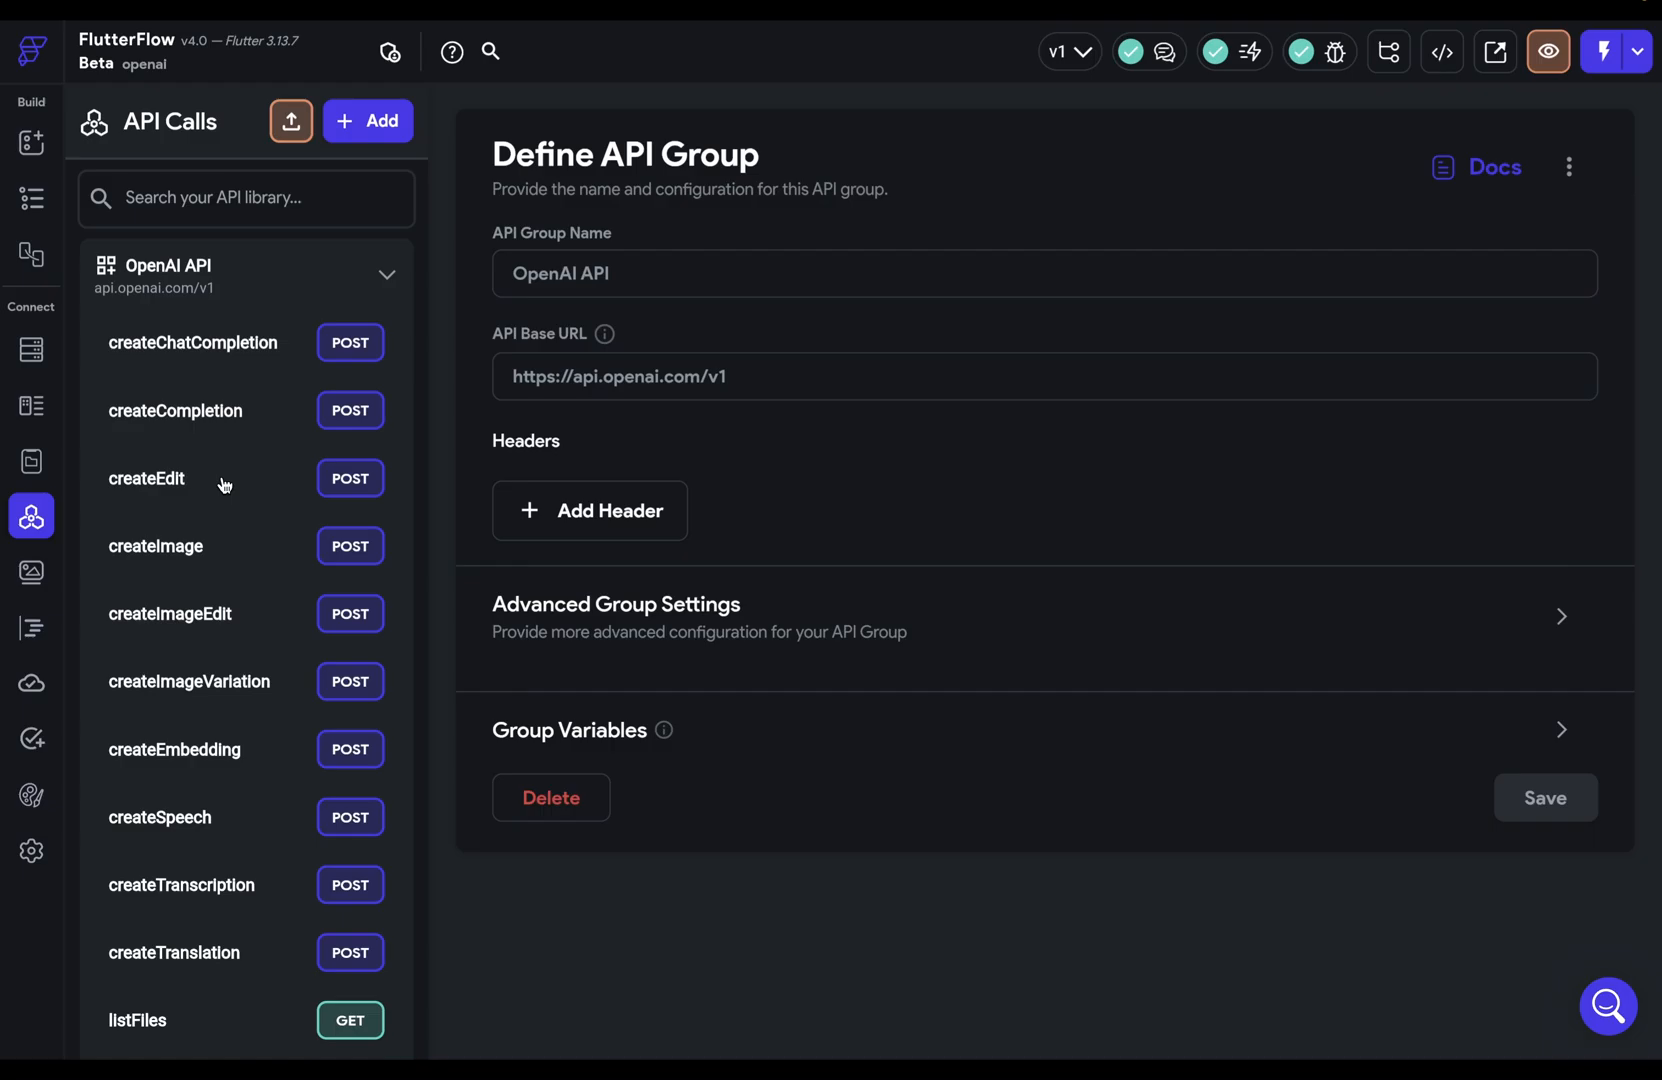
pyautogui.click(193, 342)
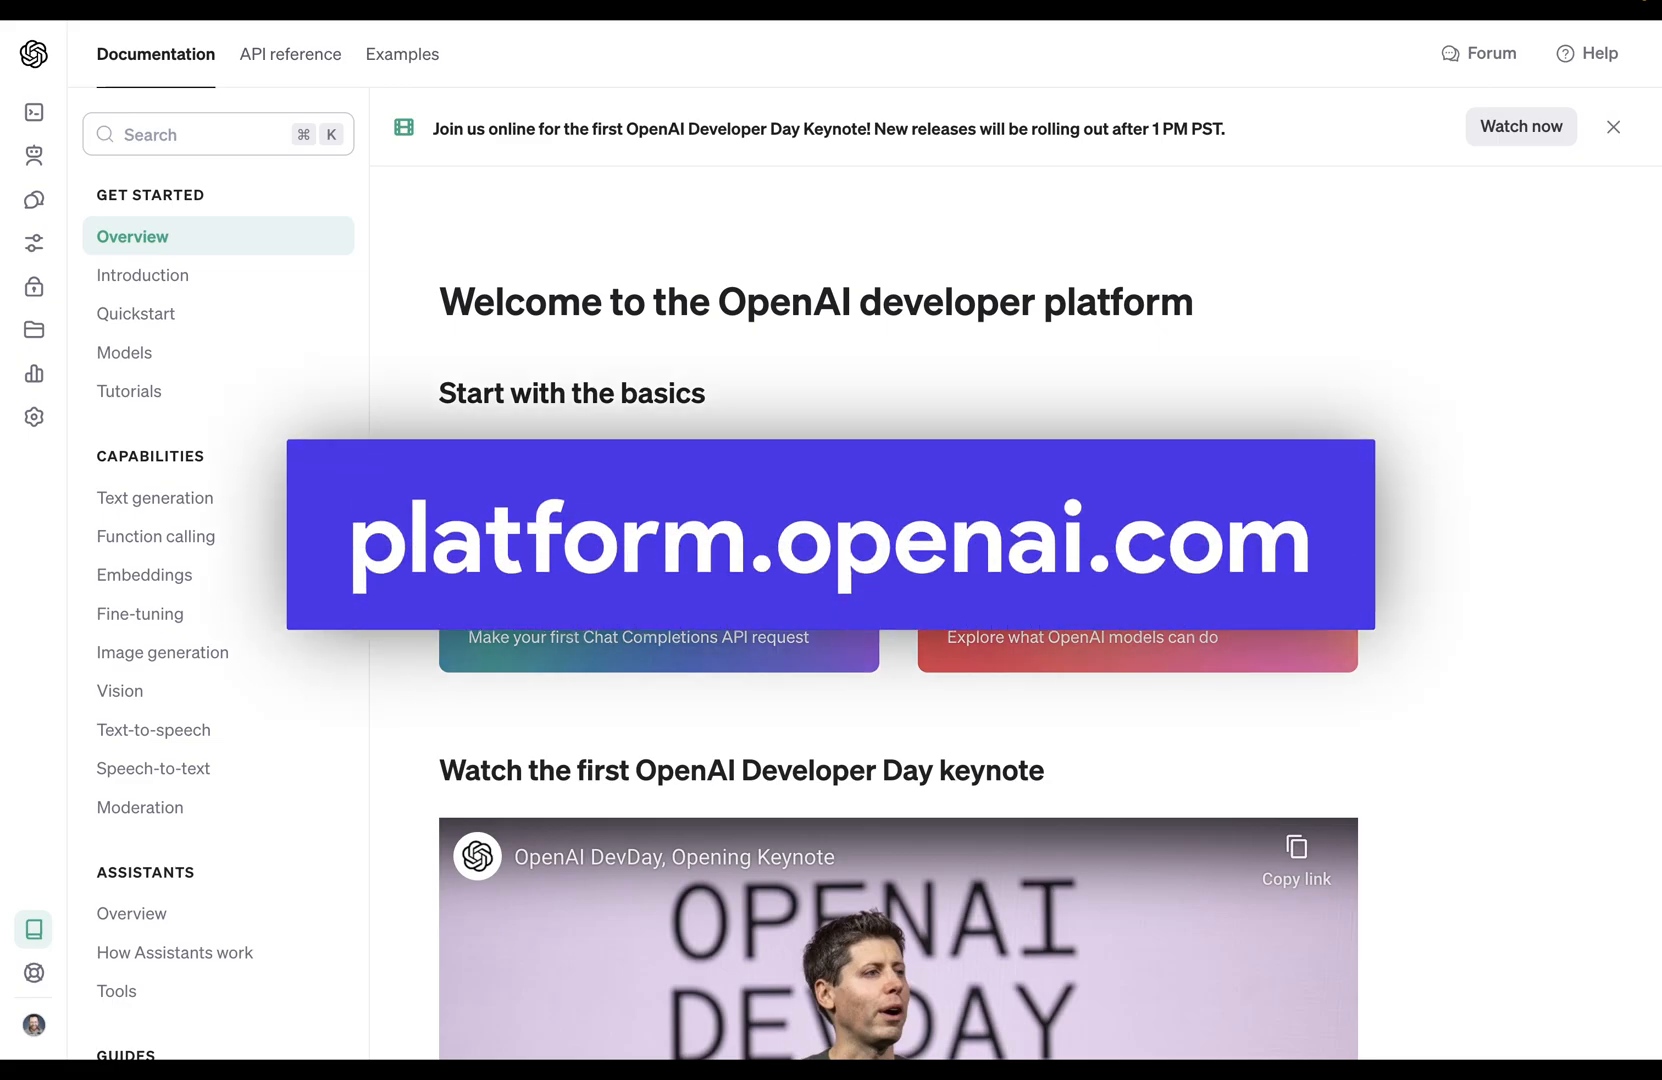
# Create an OpenAI secret key named ffApp and copy it.
pyautogui.click(34, 287)
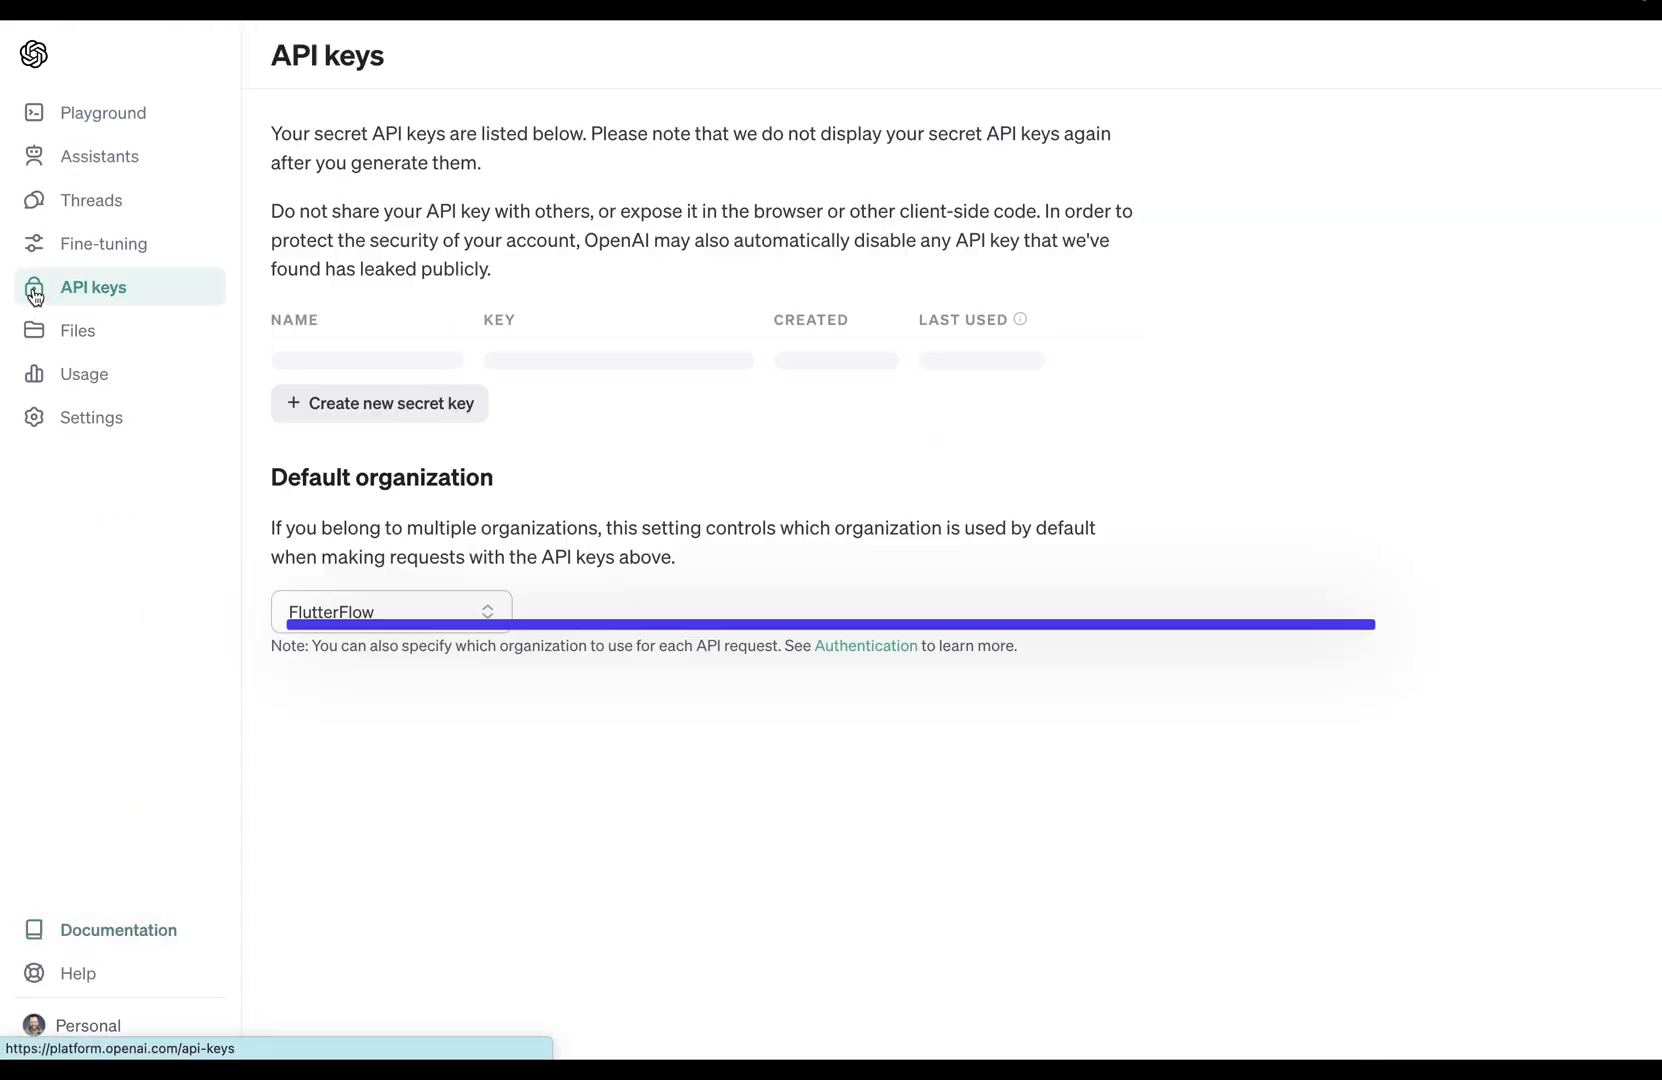
pyautogui.click(380, 403)
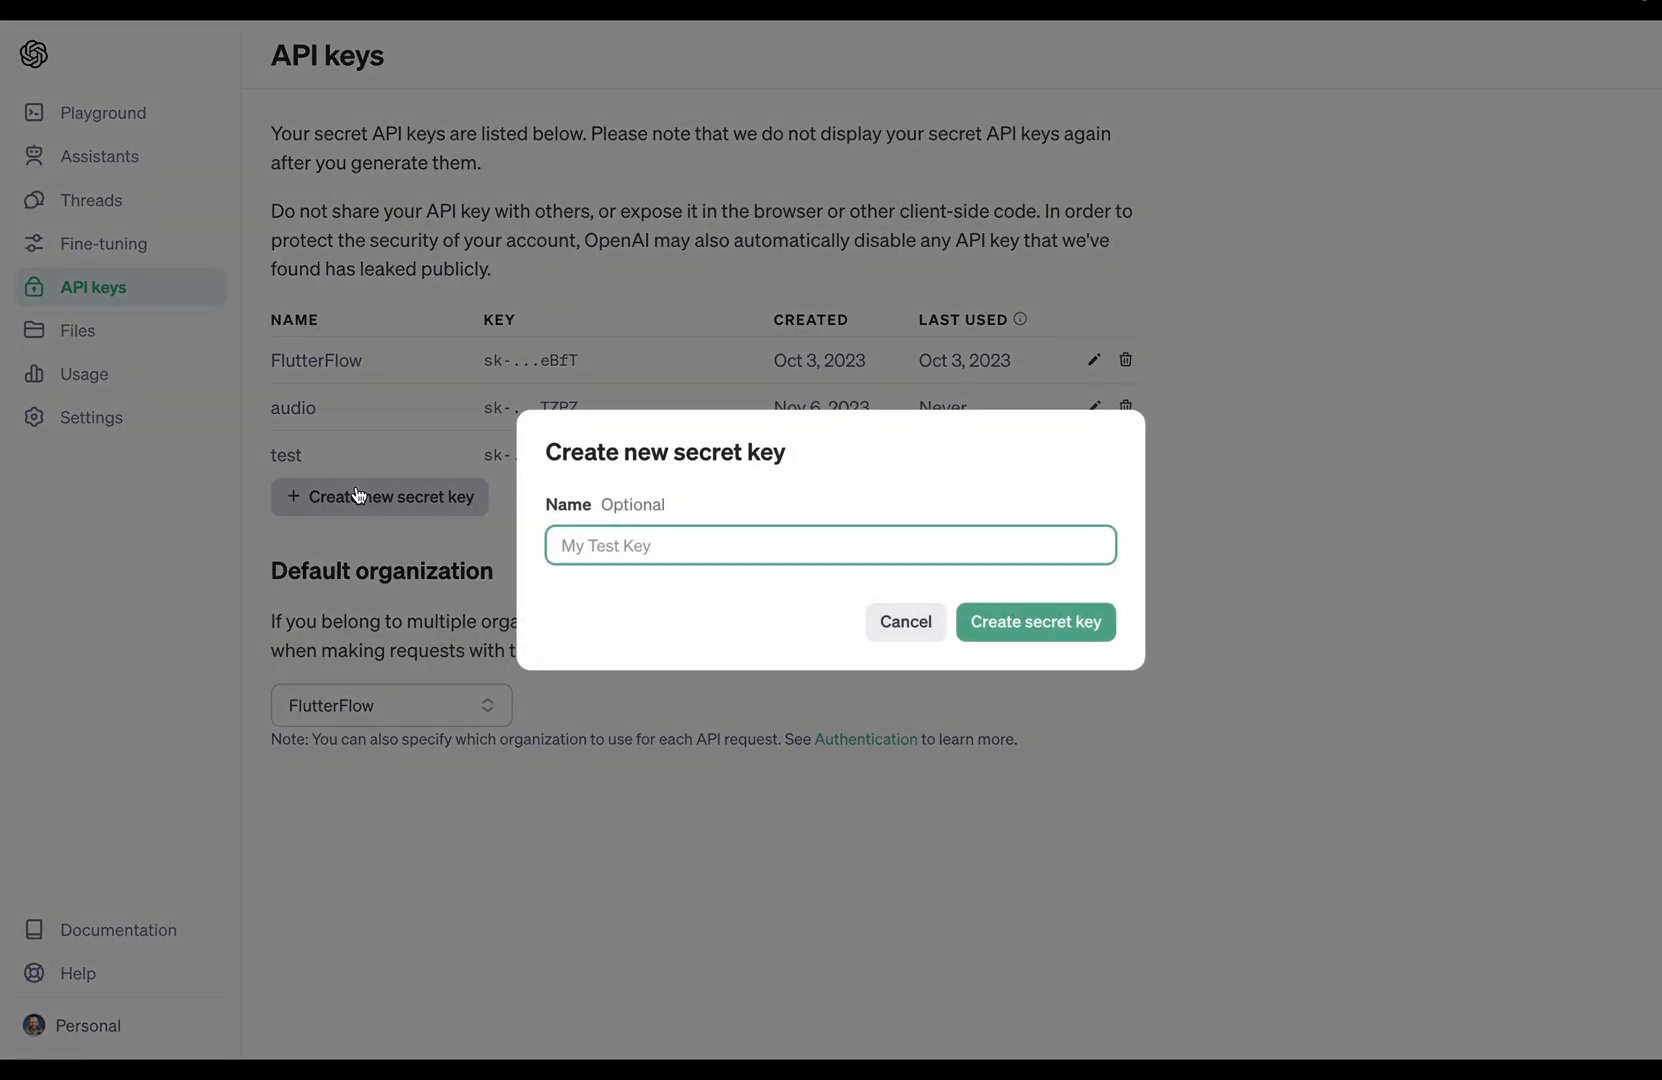
pyautogui.write('ffApp')
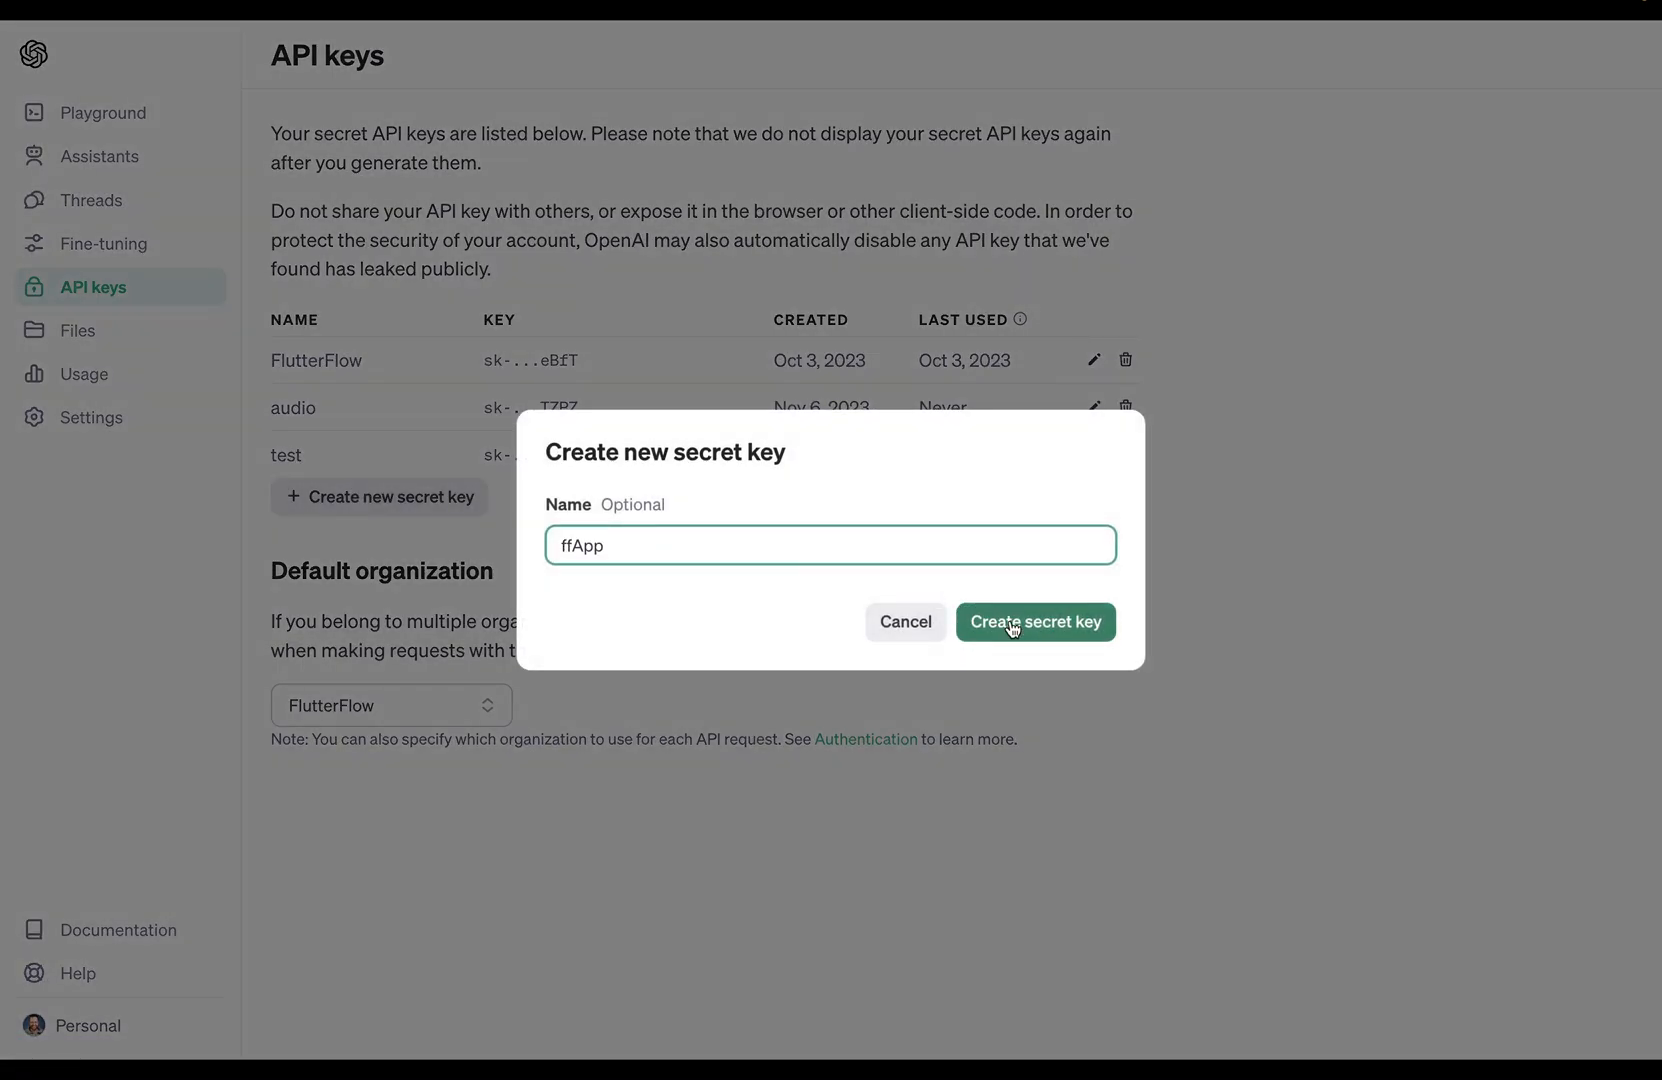
pyautogui.click(1036, 622)
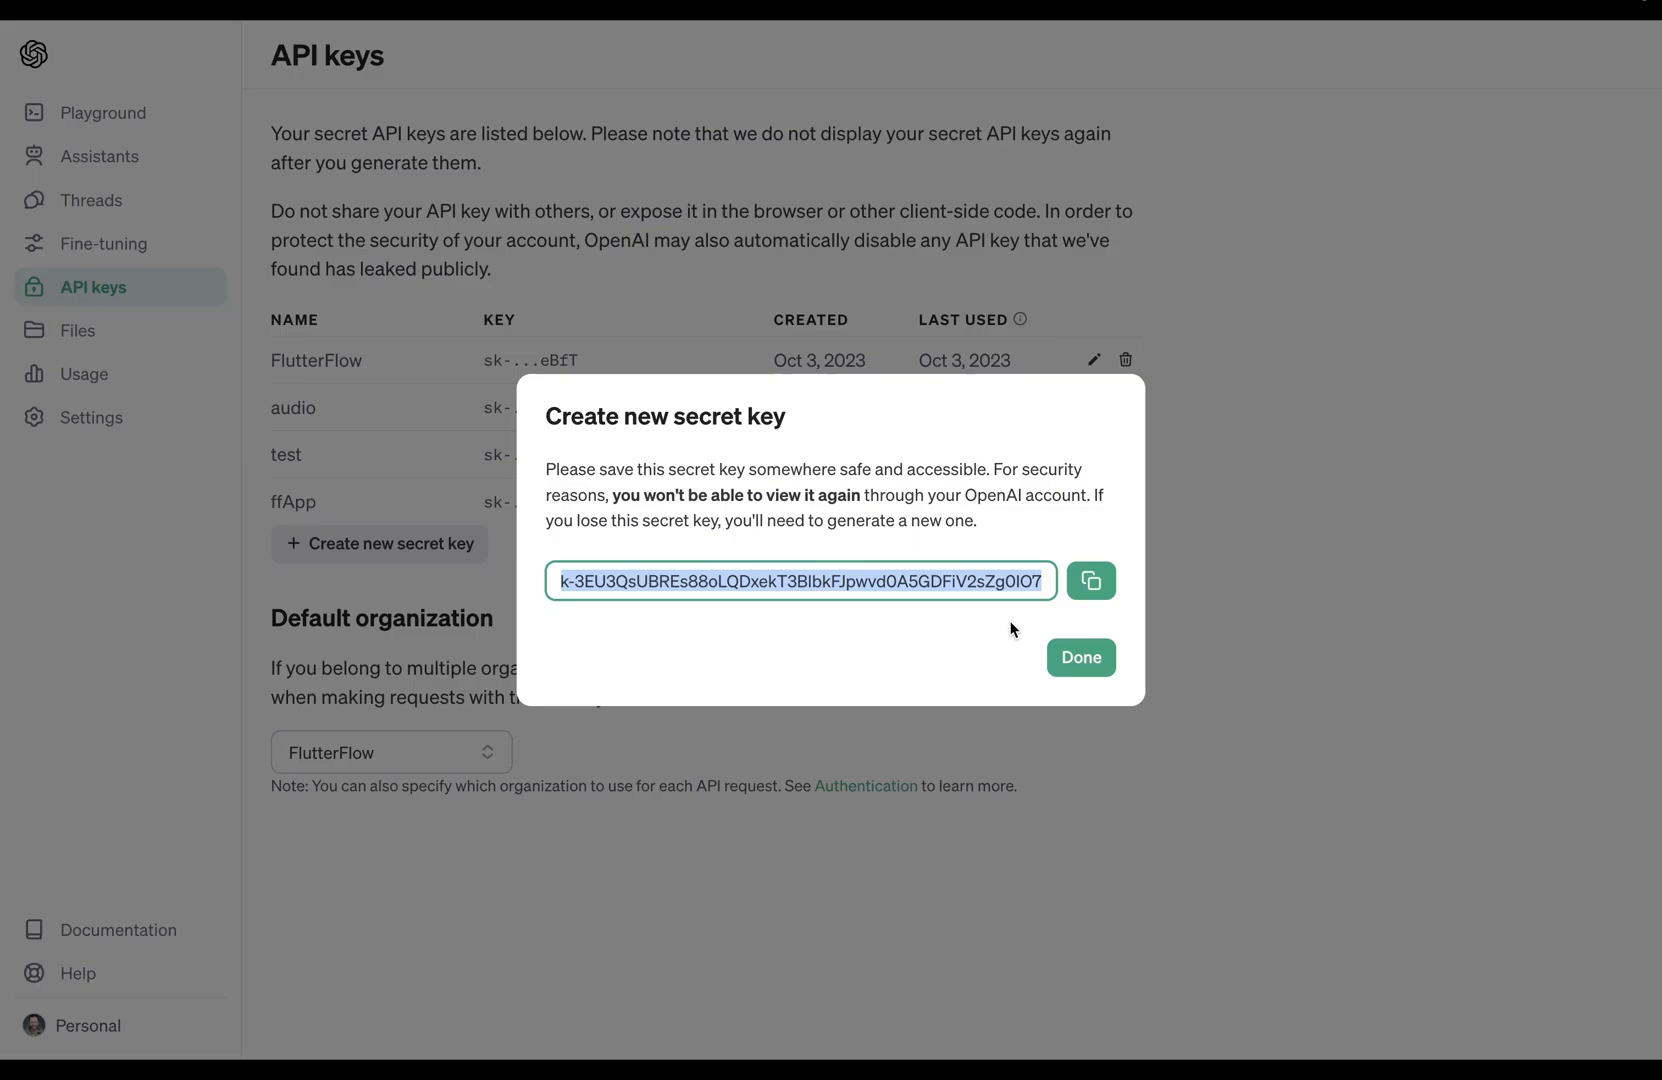
pyautogui.click(1091, 581)
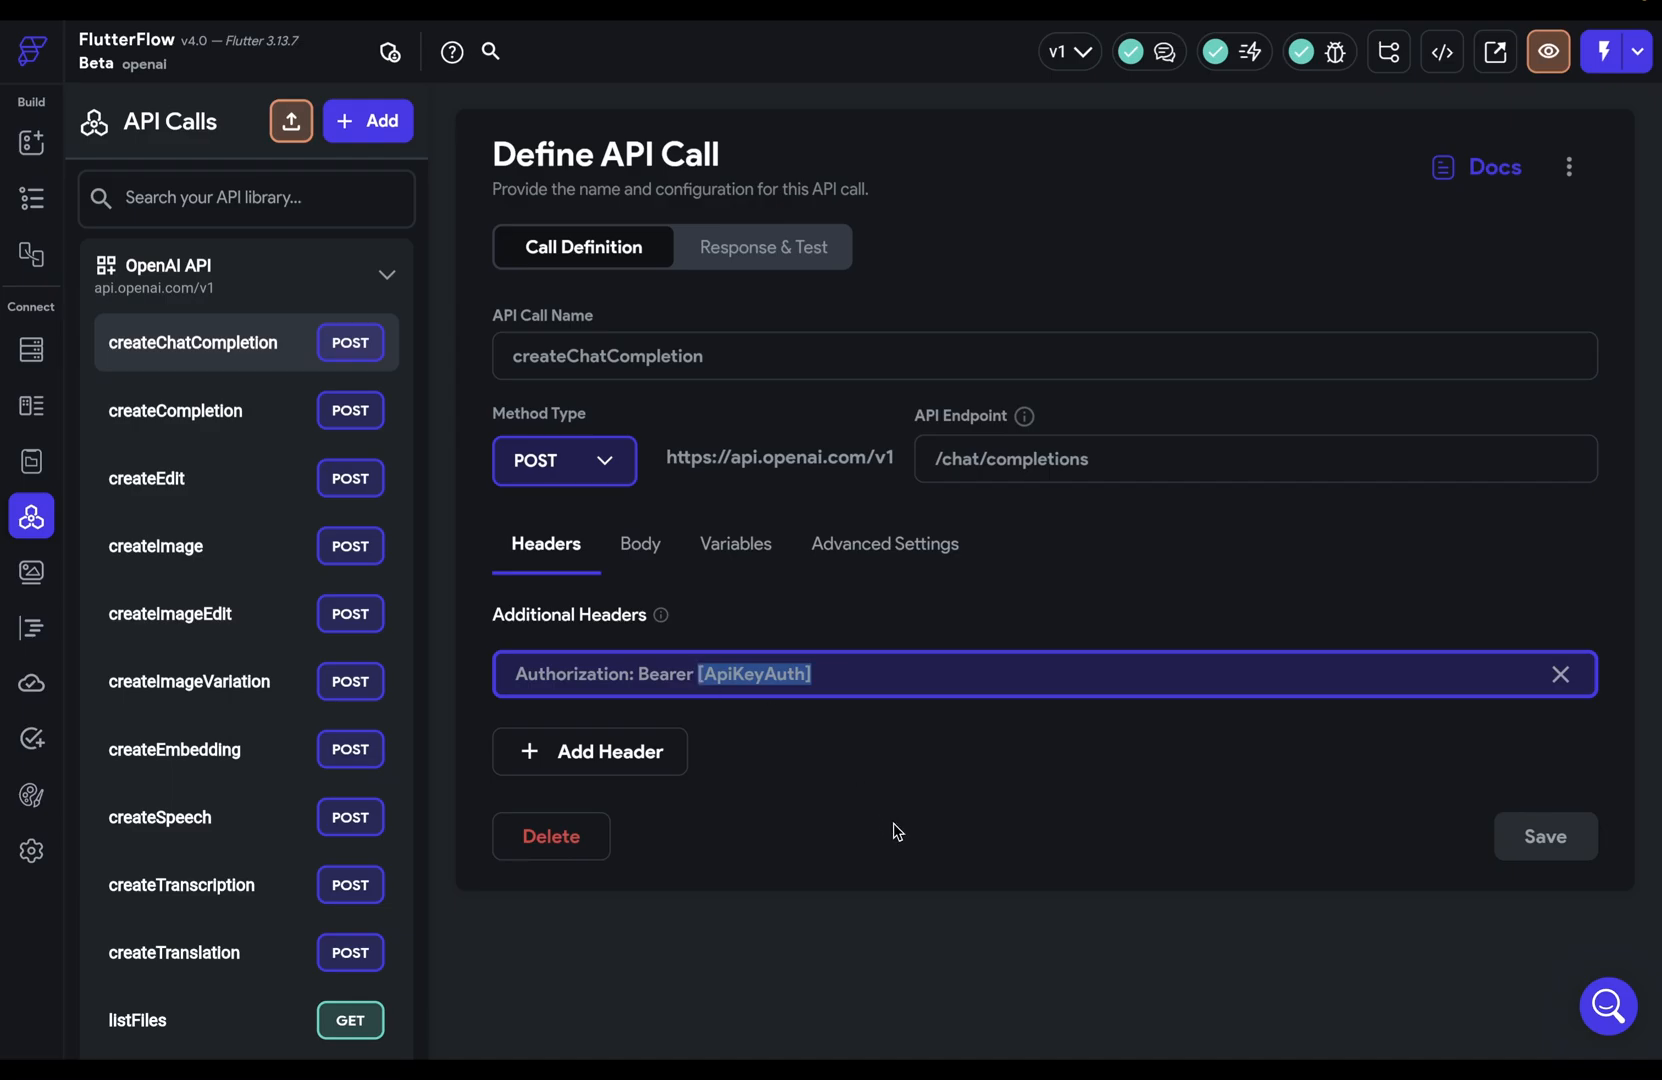
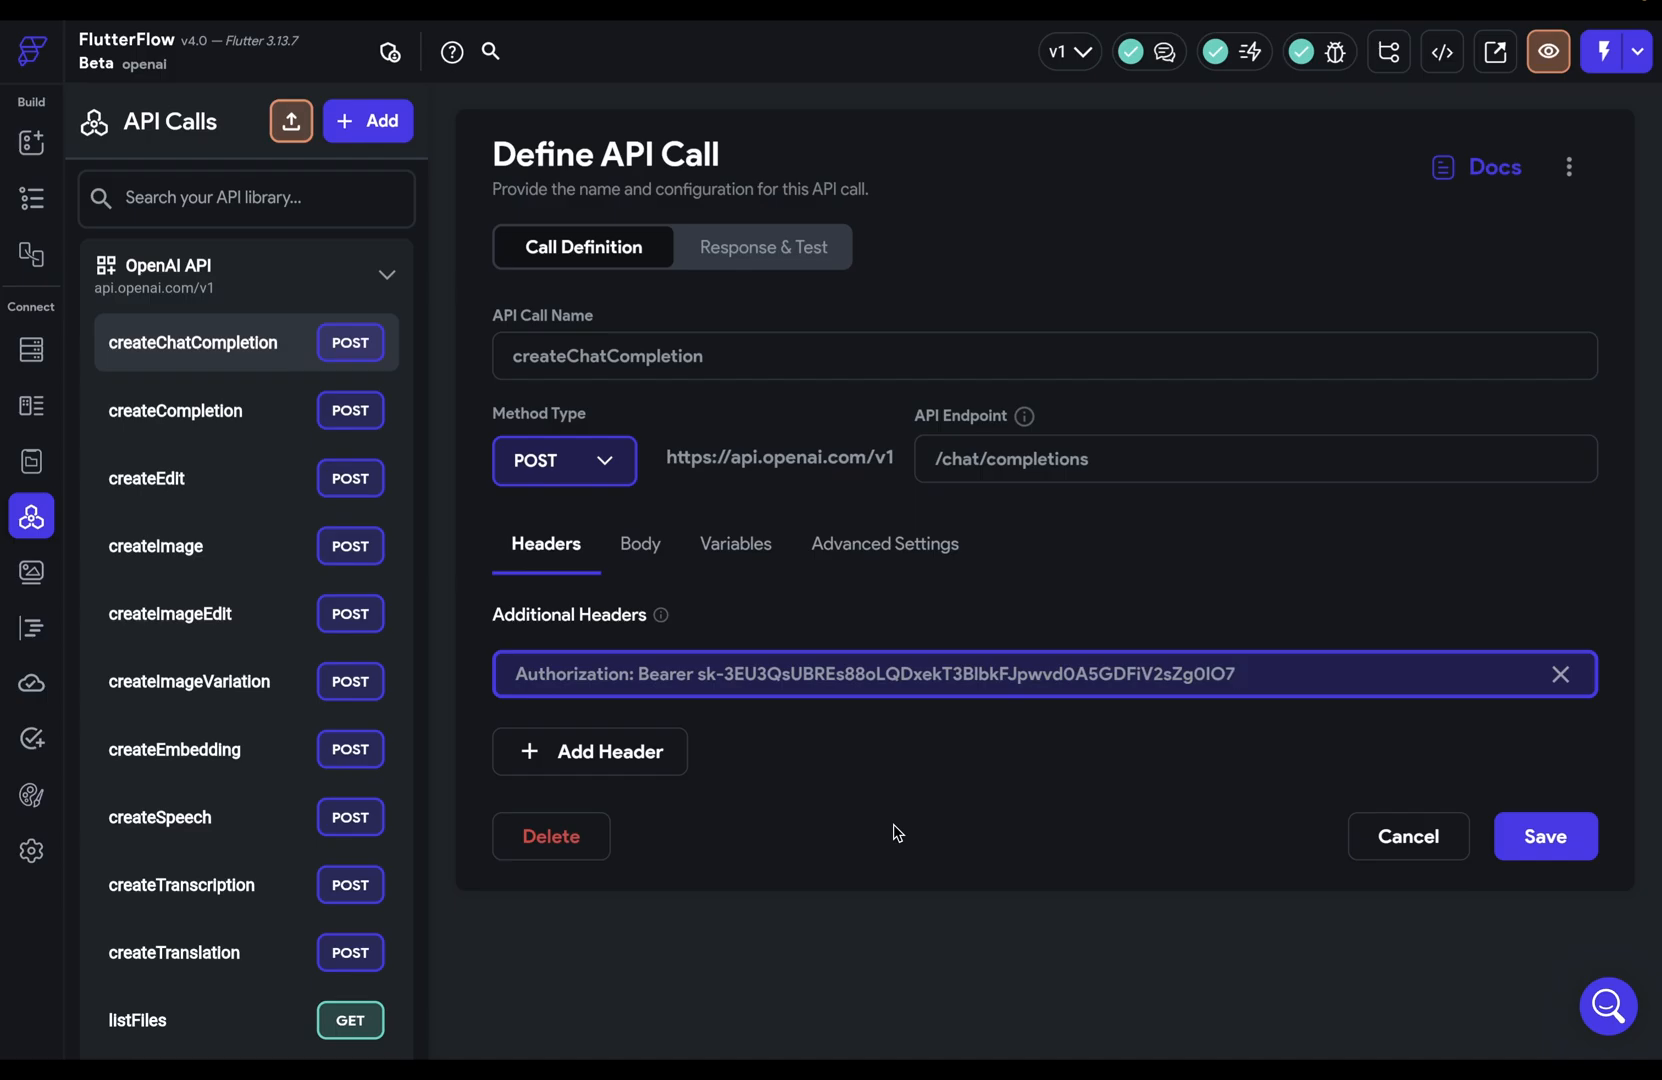
# Paste the sk- secret key after Bearer in createChatCompletion's Authorization header.
pyautogui.moveTo(868, 562)
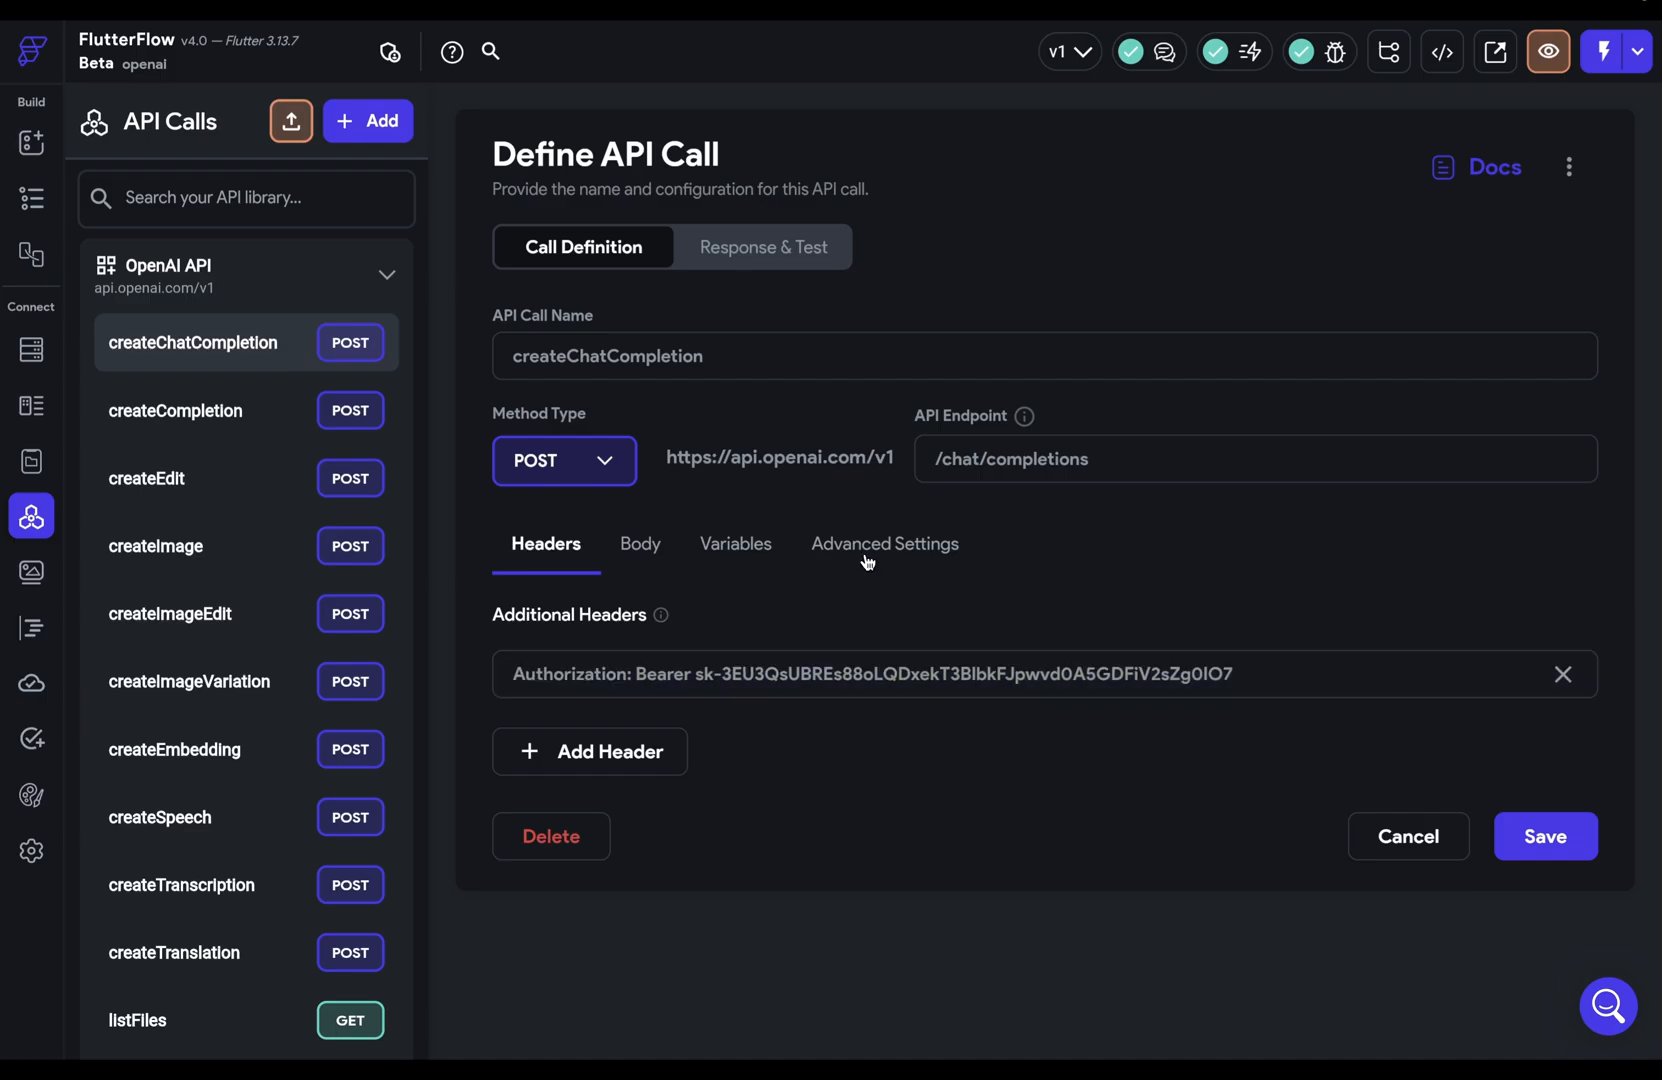
pyautogui.click(884, 544)
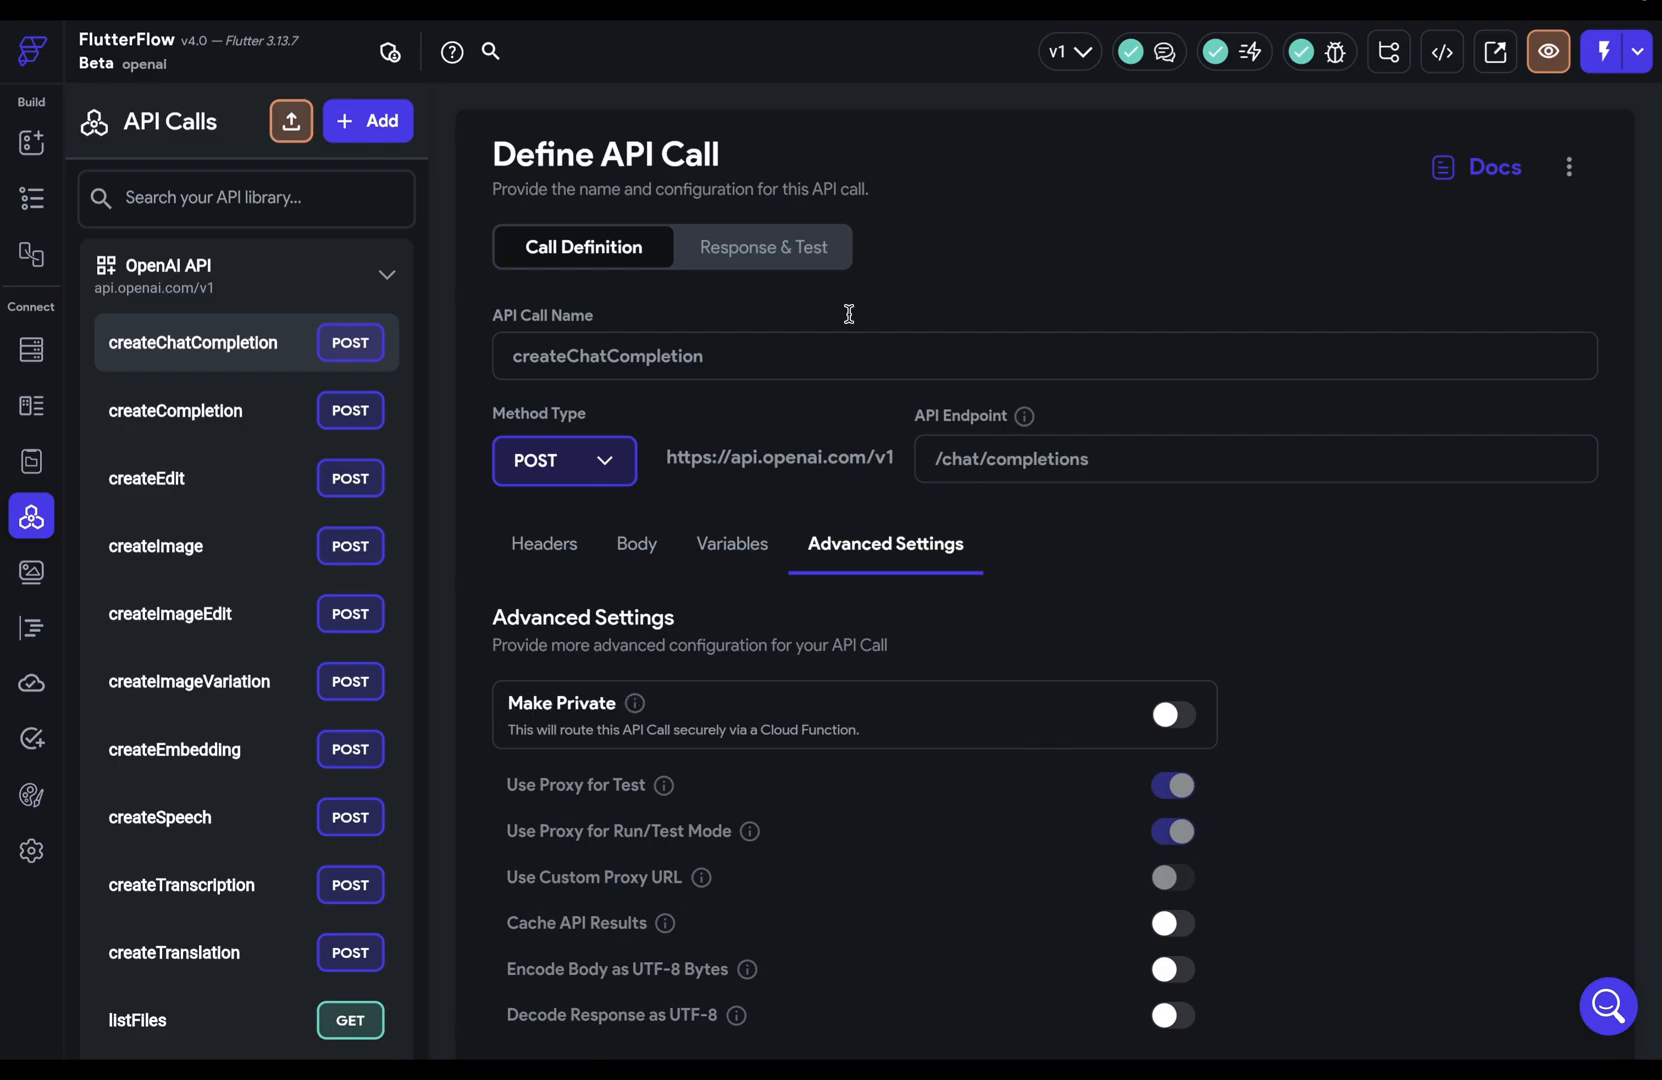
pyautogui.moveTo(1102, 564)
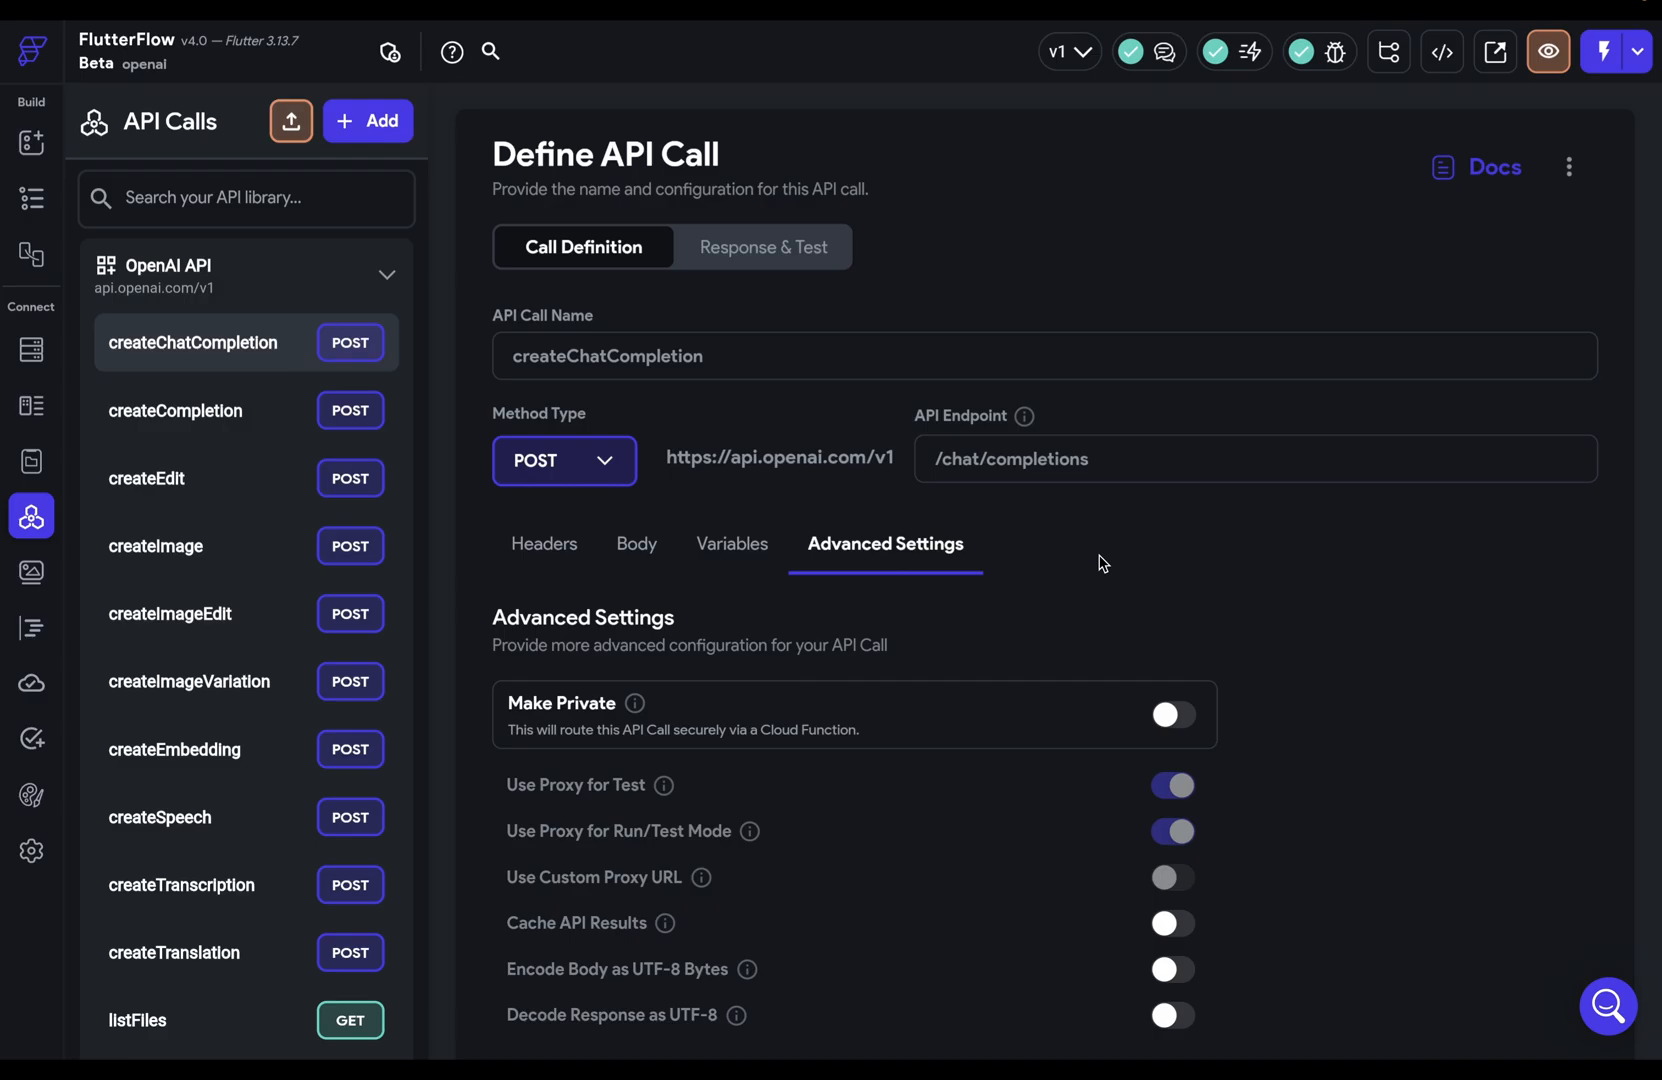
pyautogui.moveTo(1099, 630)
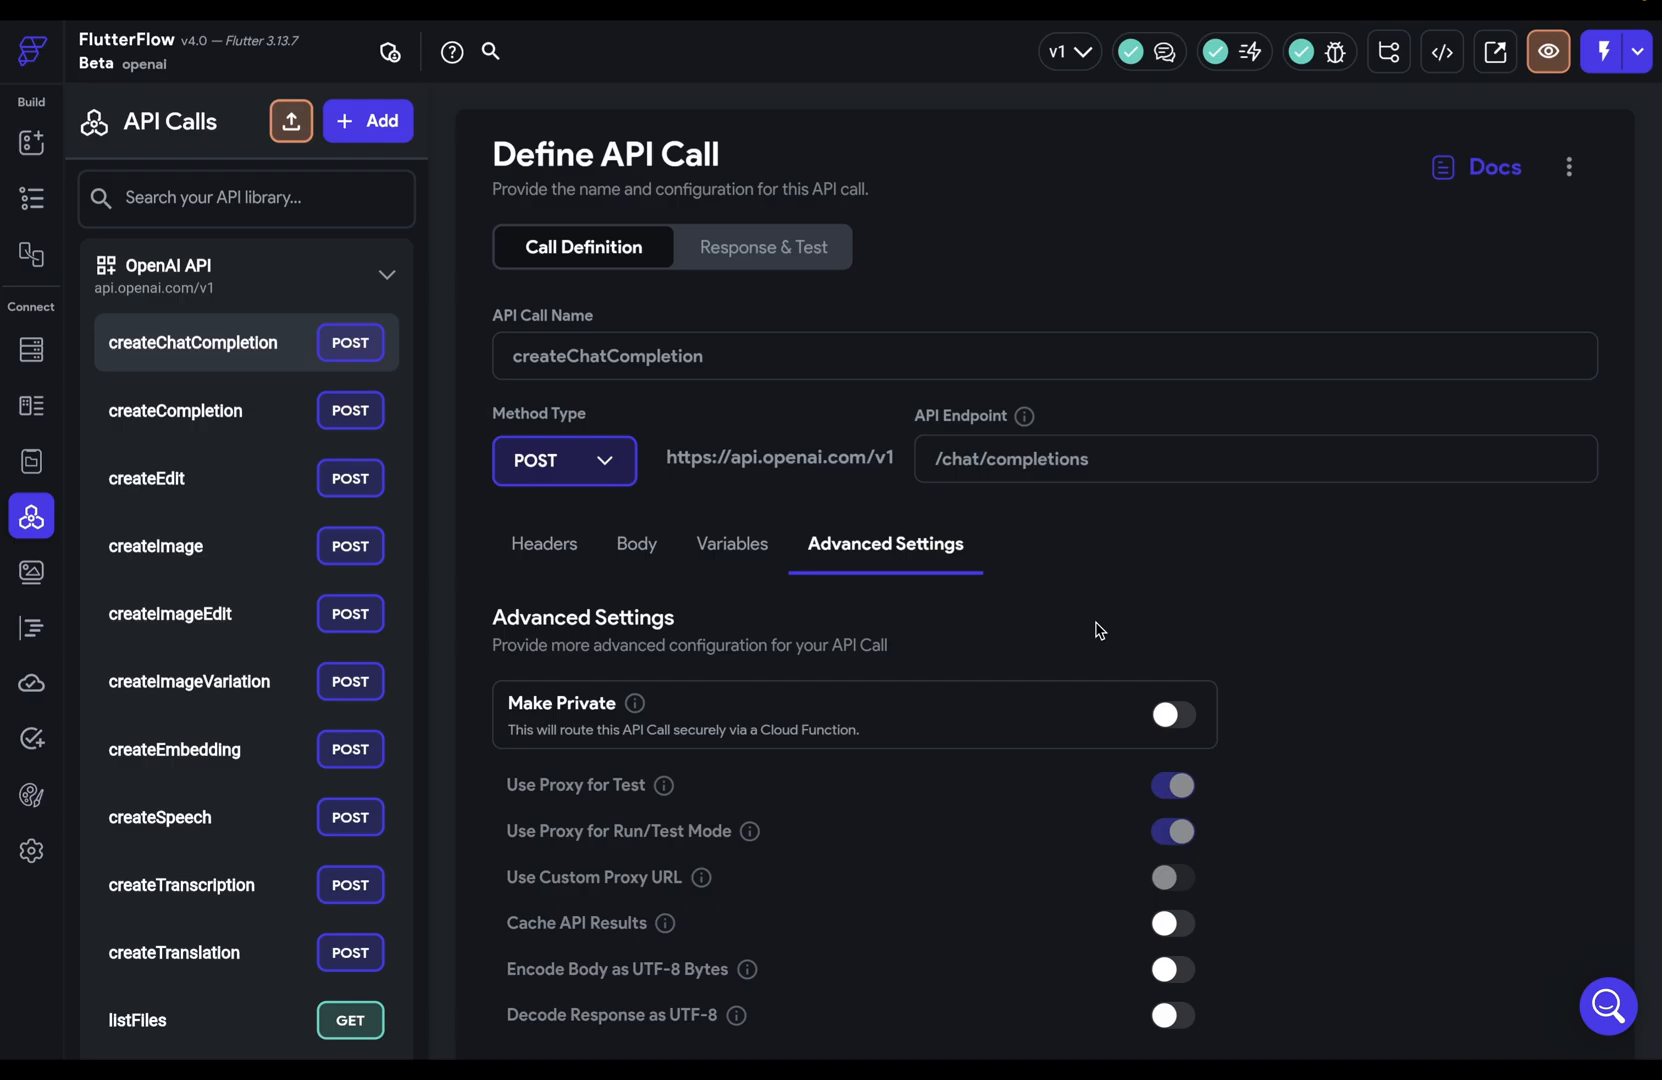
pyautogui.moveTo(539, 566)
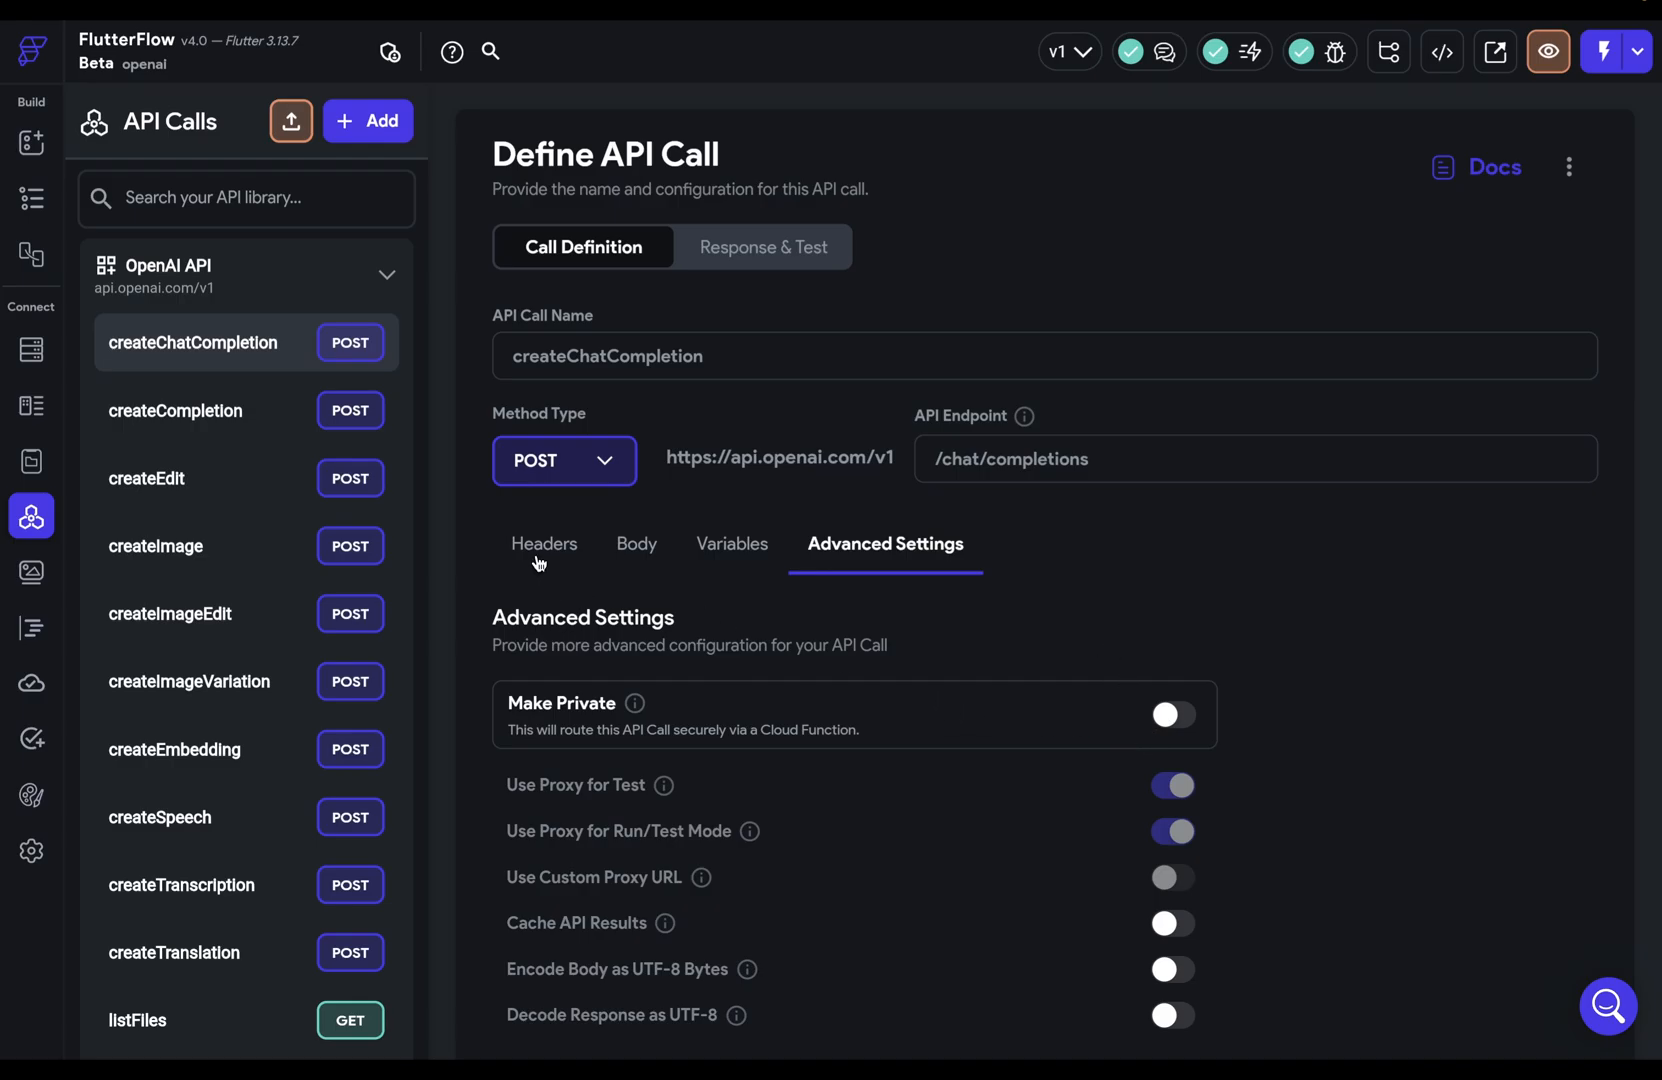
pyautogui.click(544, 544)
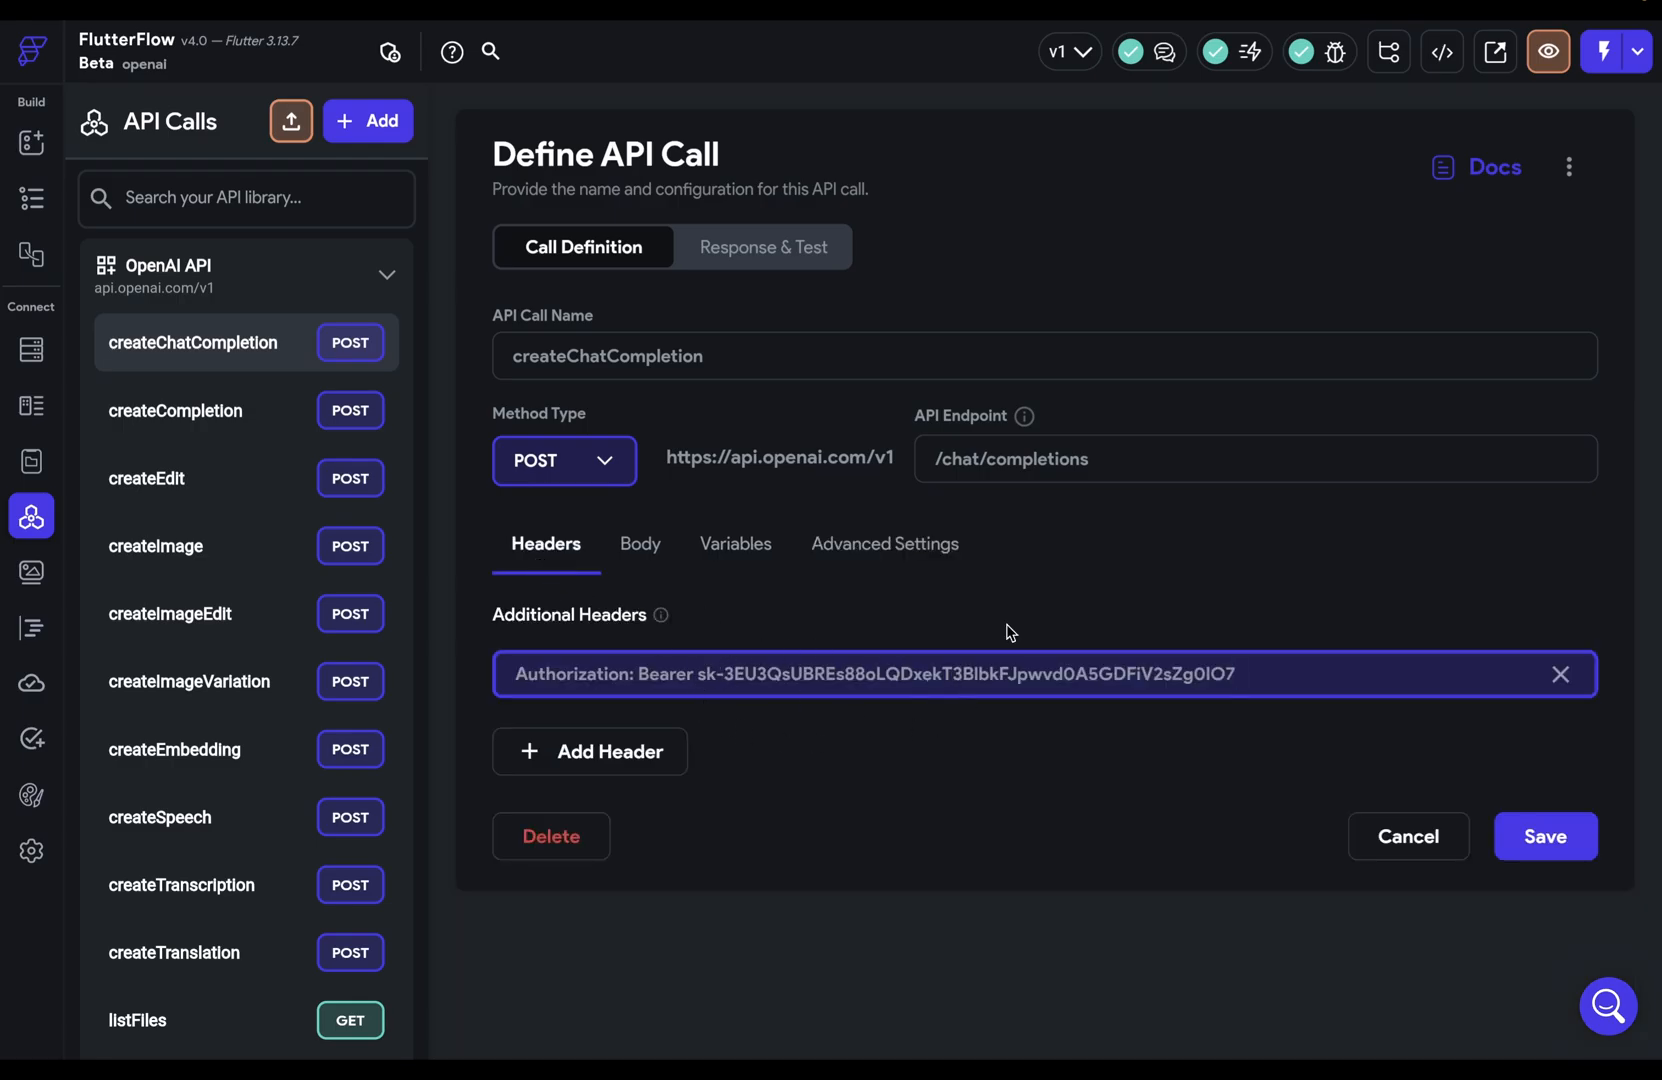
pyautogui.moveTo(981, 708)
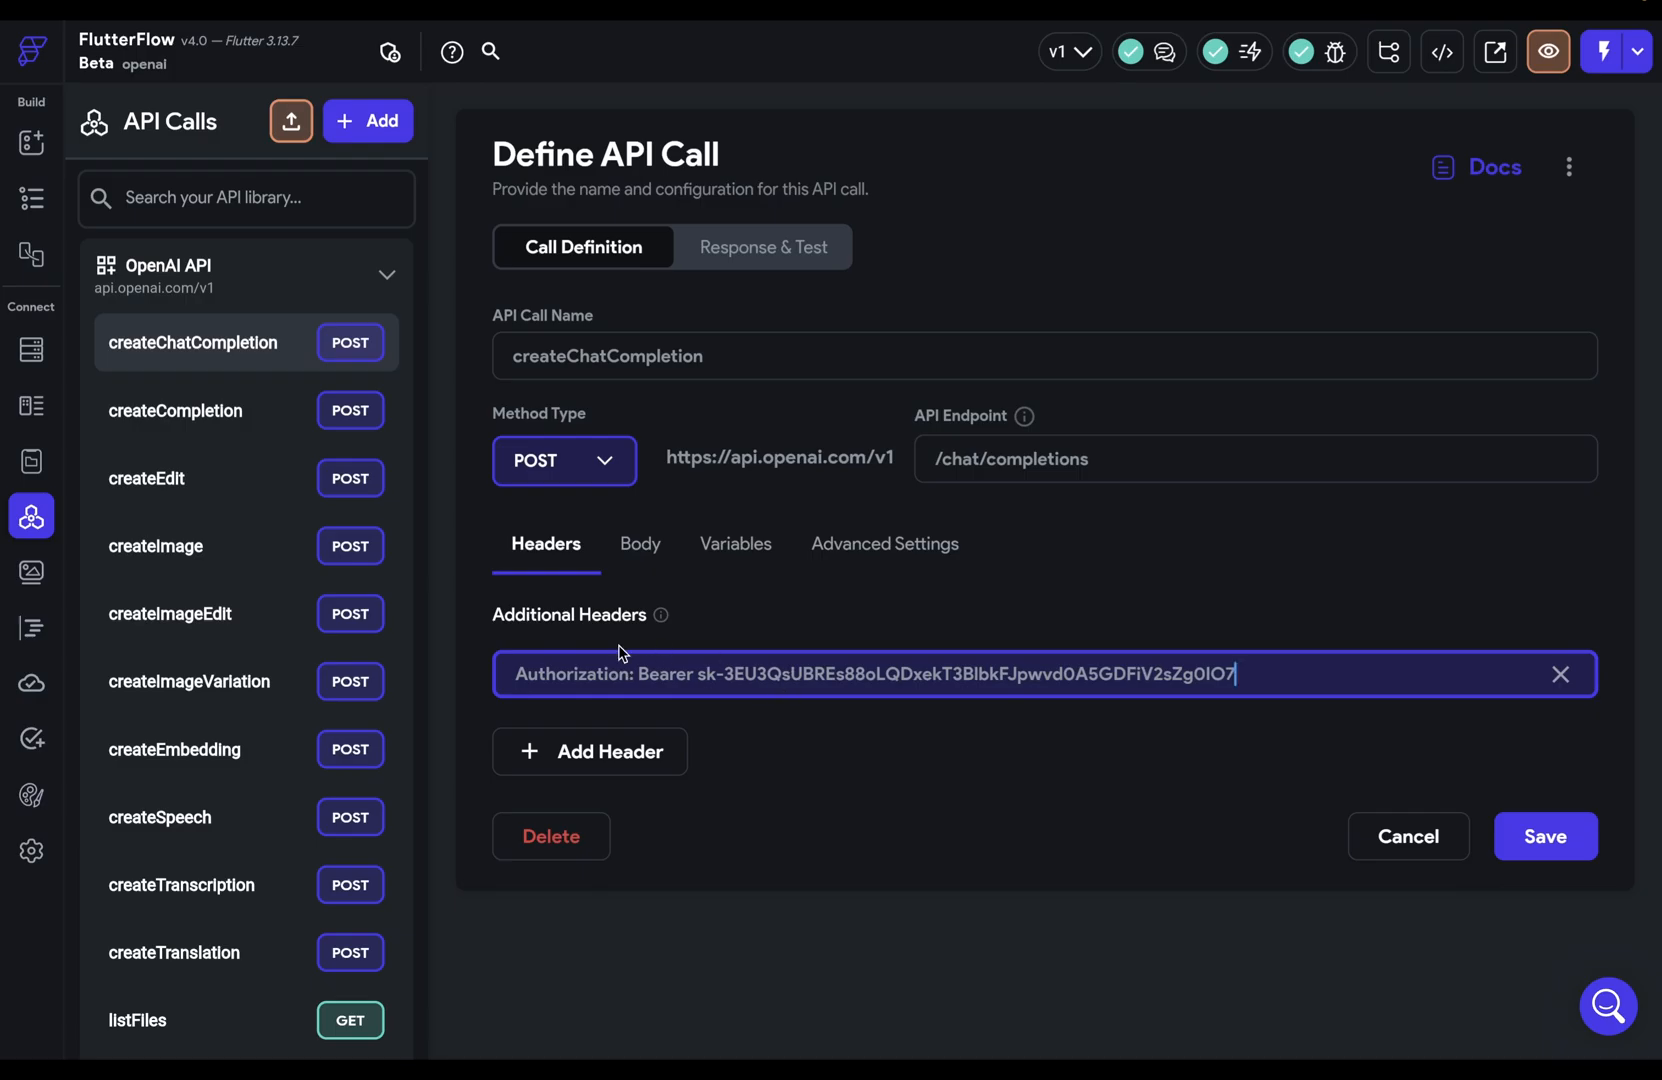
pyautogui.moveTo(269, 305)
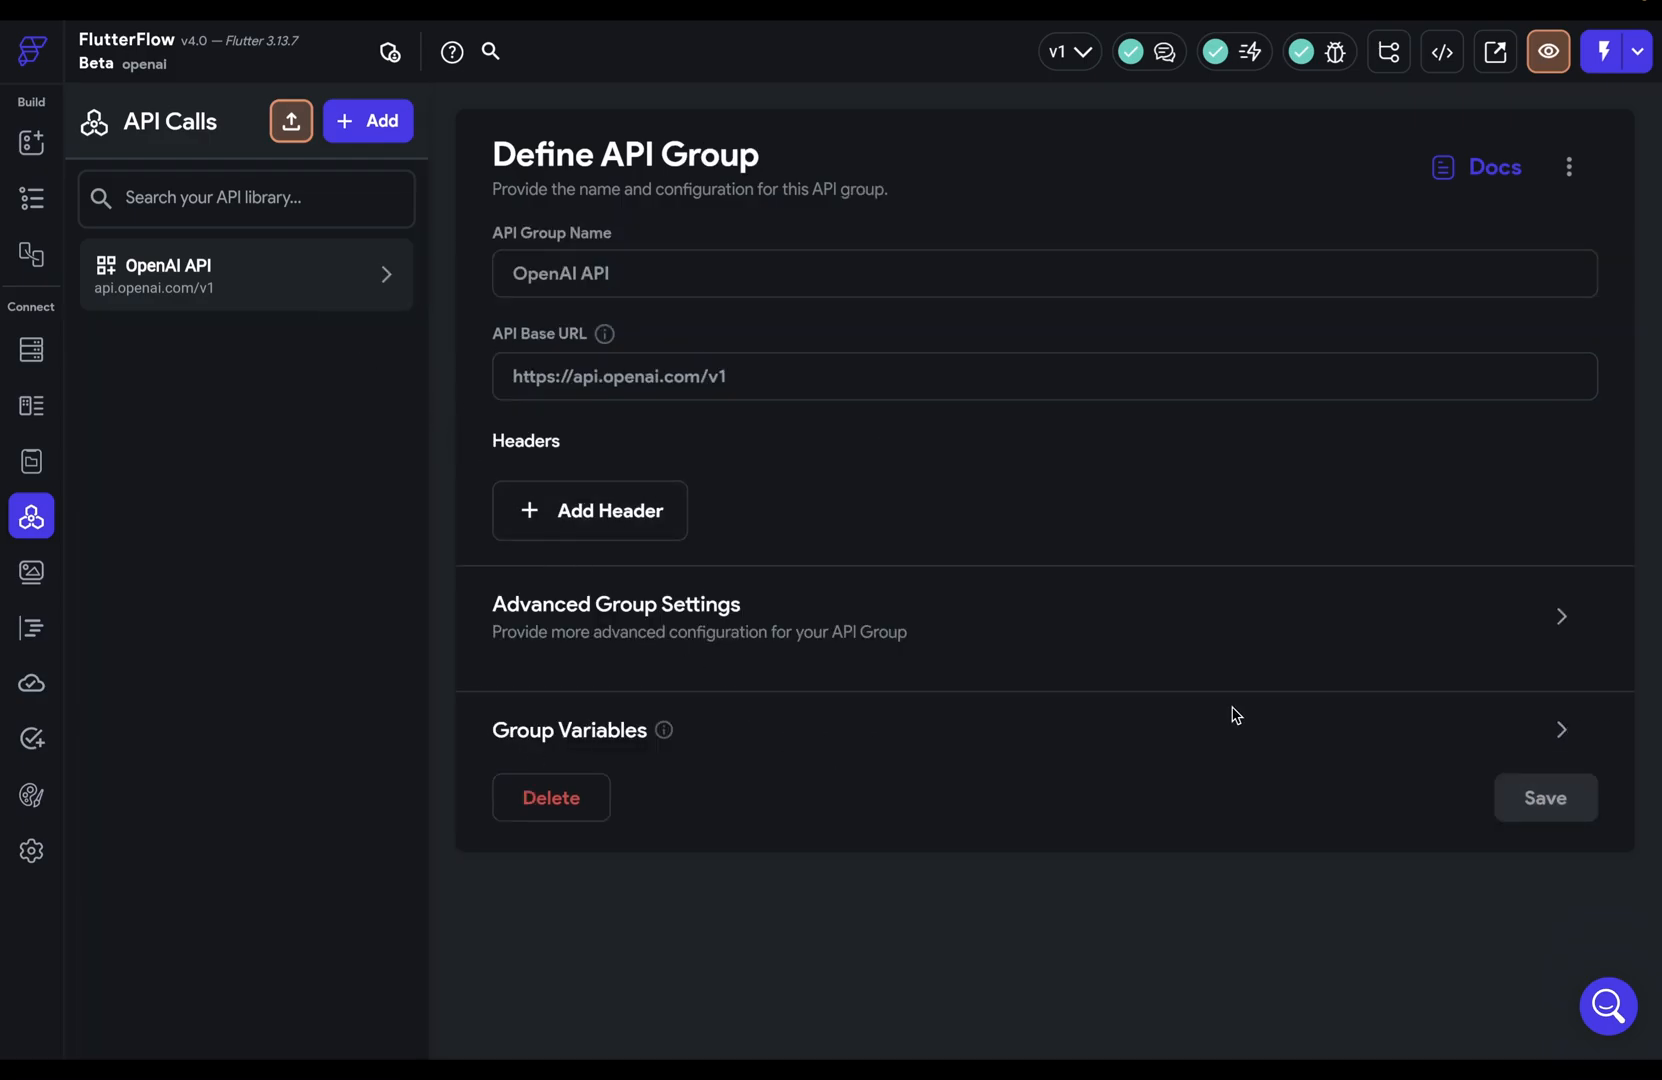
# Add and save a String group variable apiKey holding the secret key.
pyautogui.click(1561, 729)
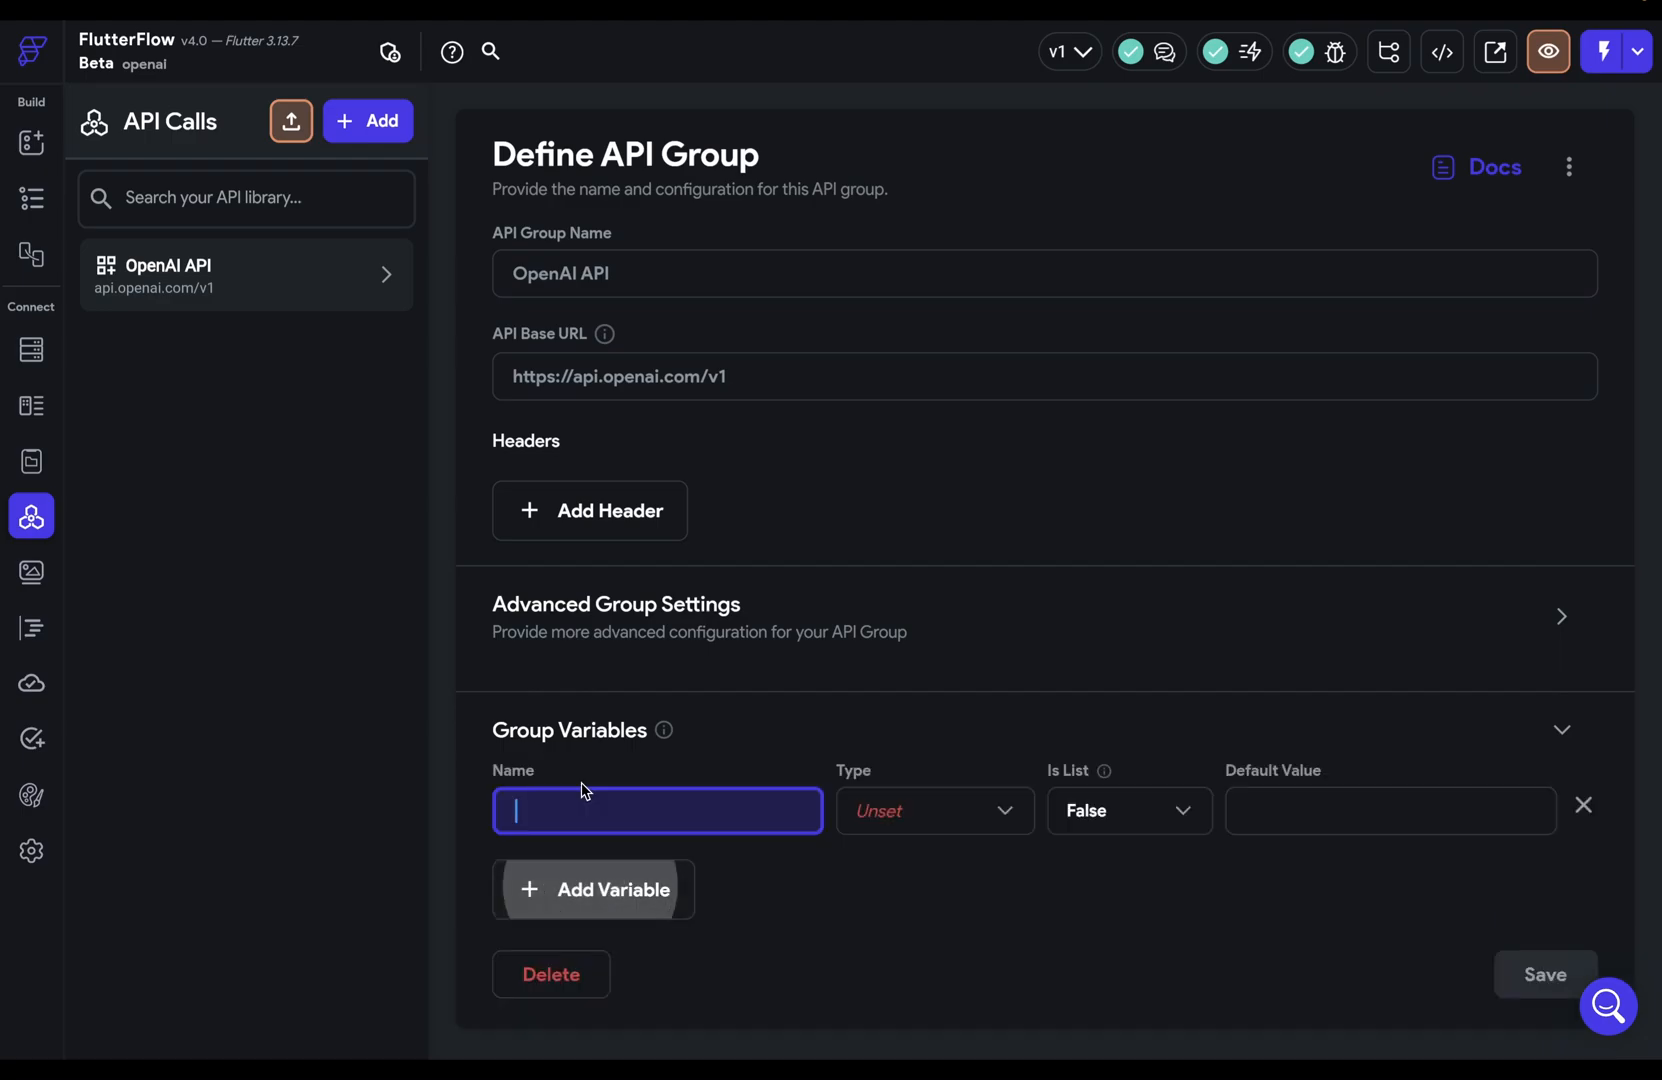
pyautogui.write('apiKey')
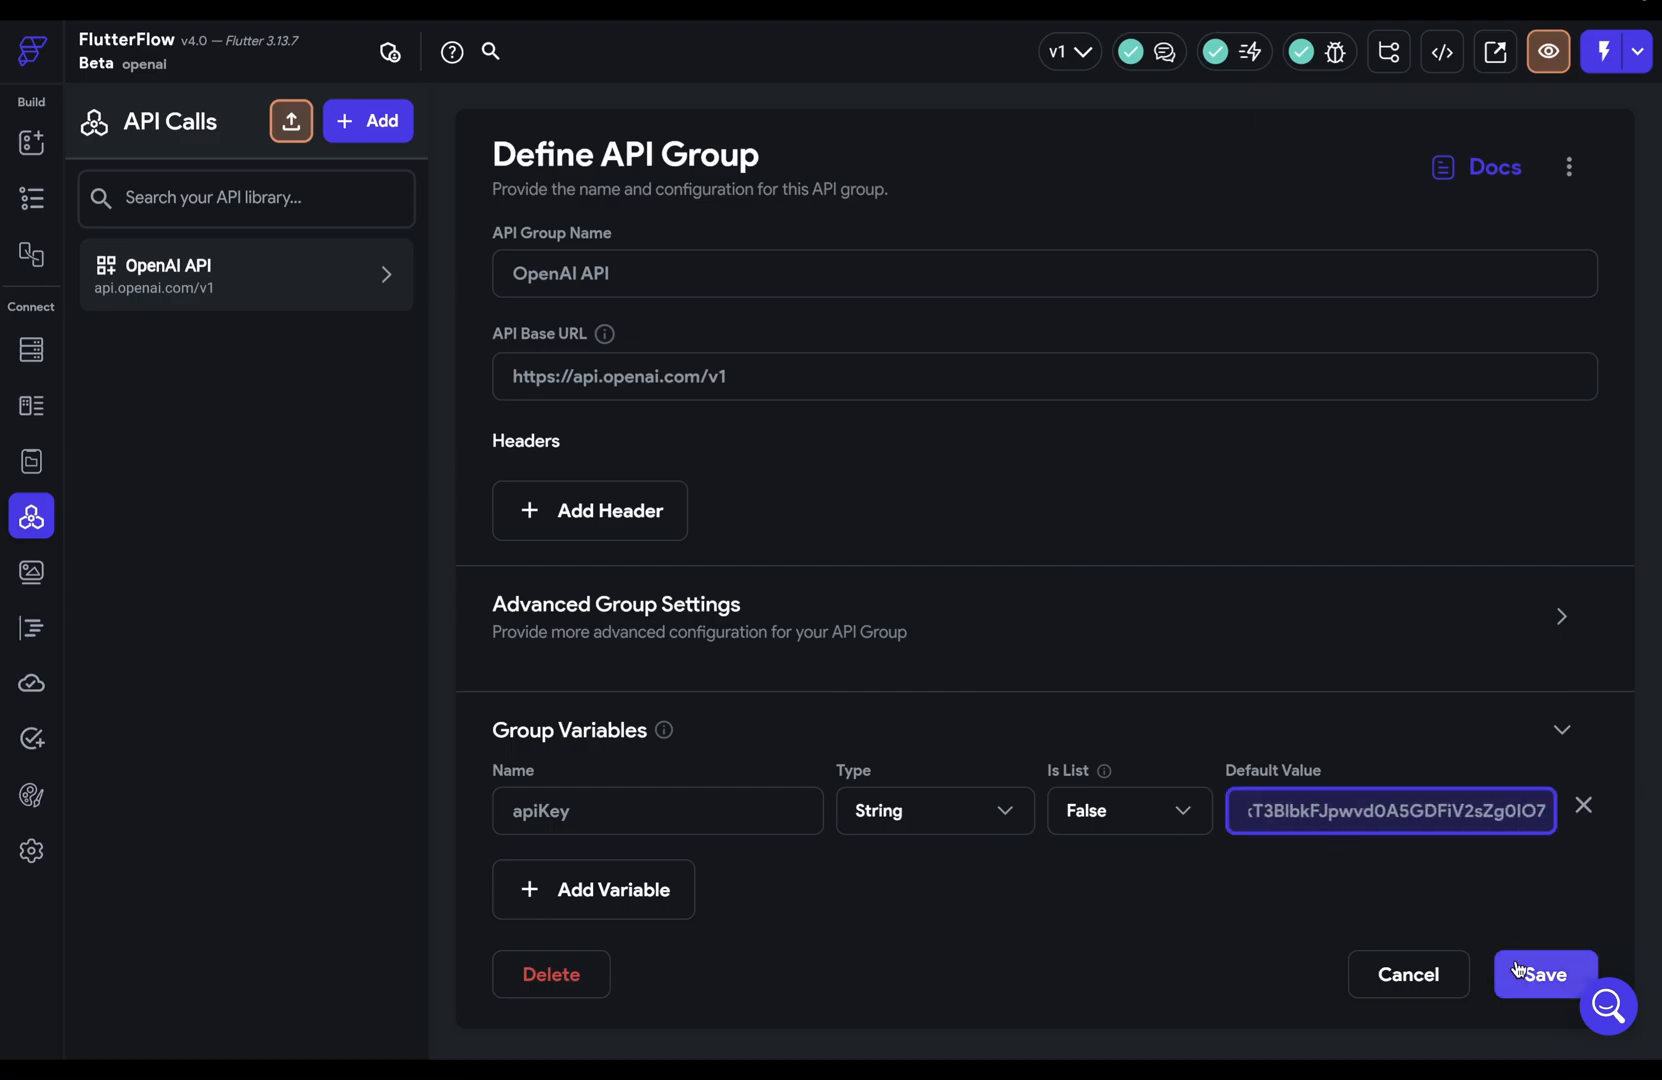
pyautogui.click(1545, 974)
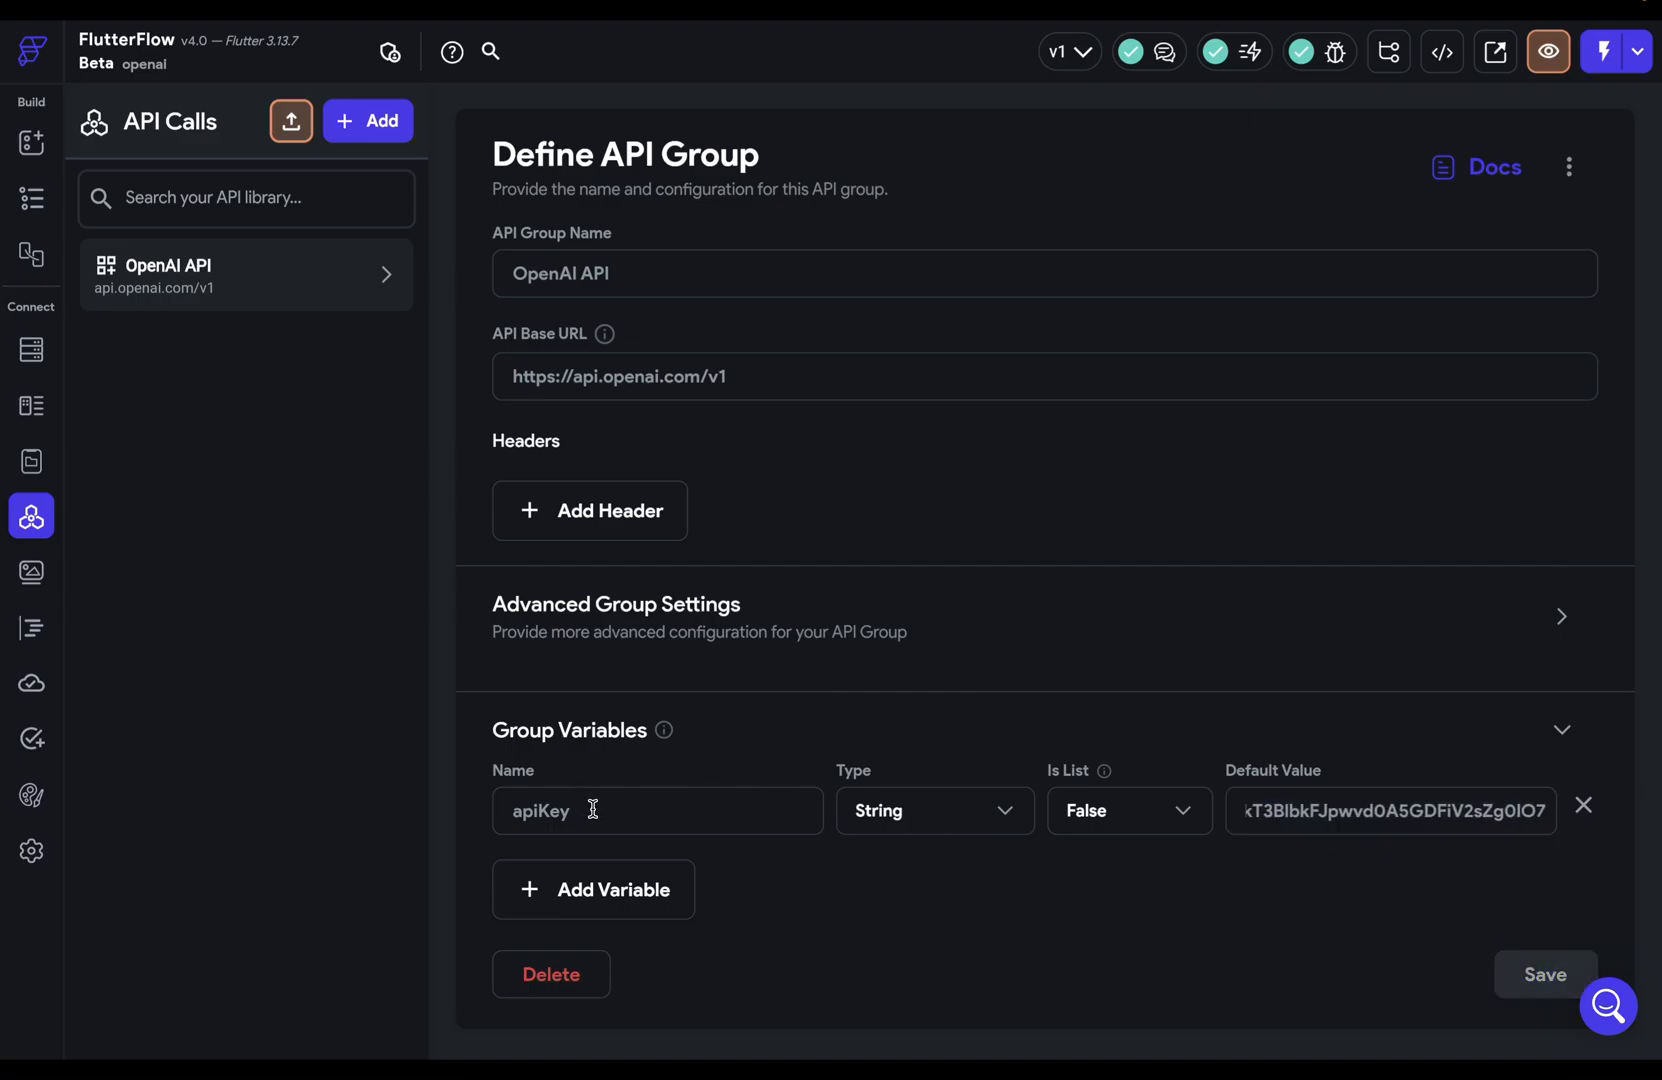
# Change createChatCompletion's Authorization header to Bearer [apiKey] and save.
pyautogui.doubleClick(570, 811)
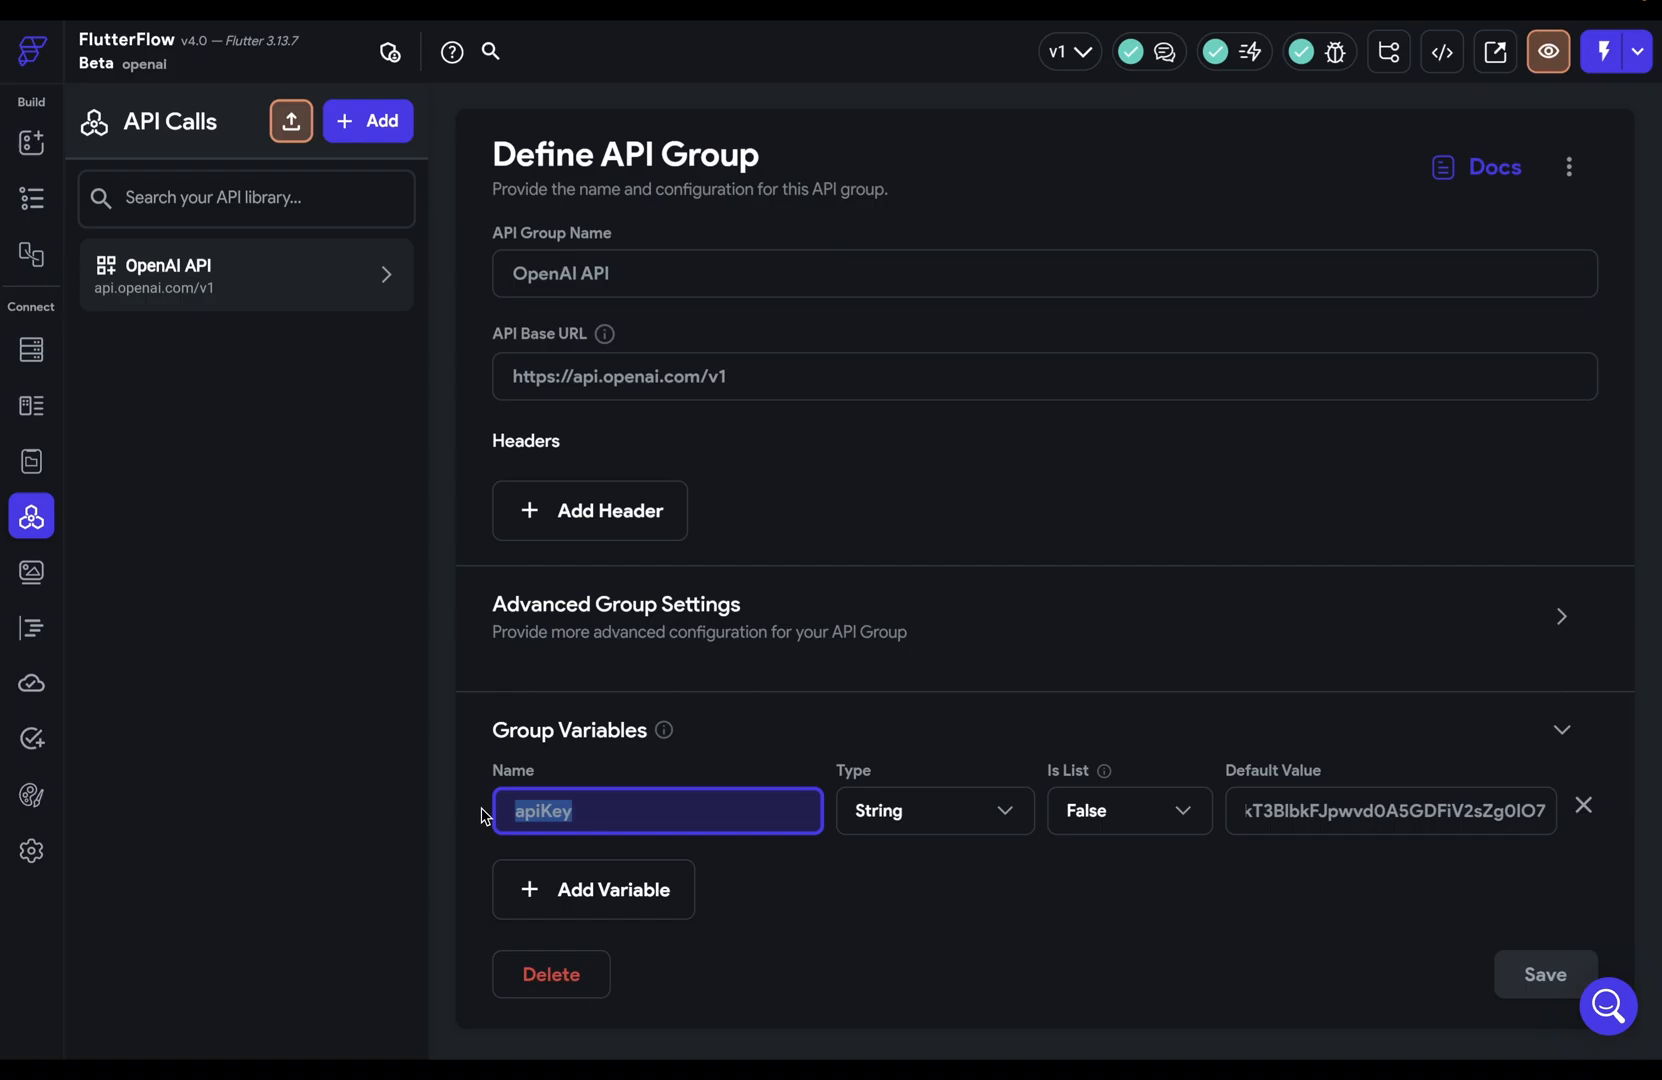
pyautogui.moveTo(386, 392)
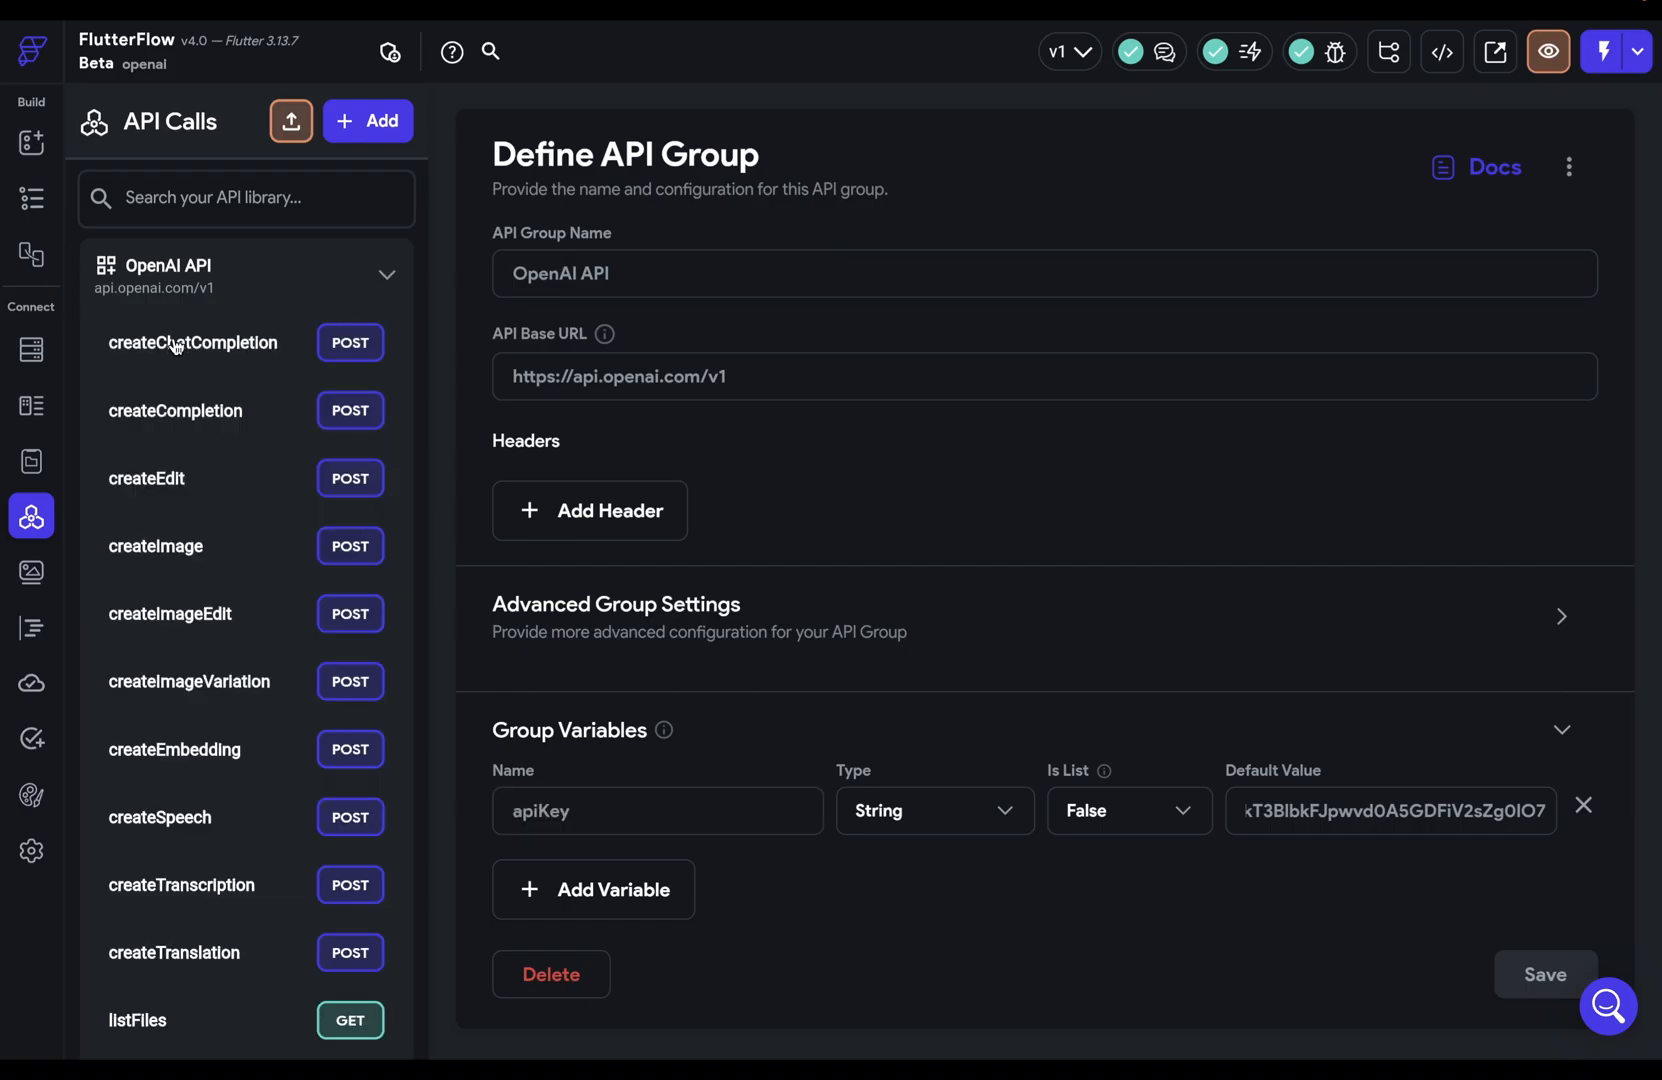
pyautogui.click(193, 342)
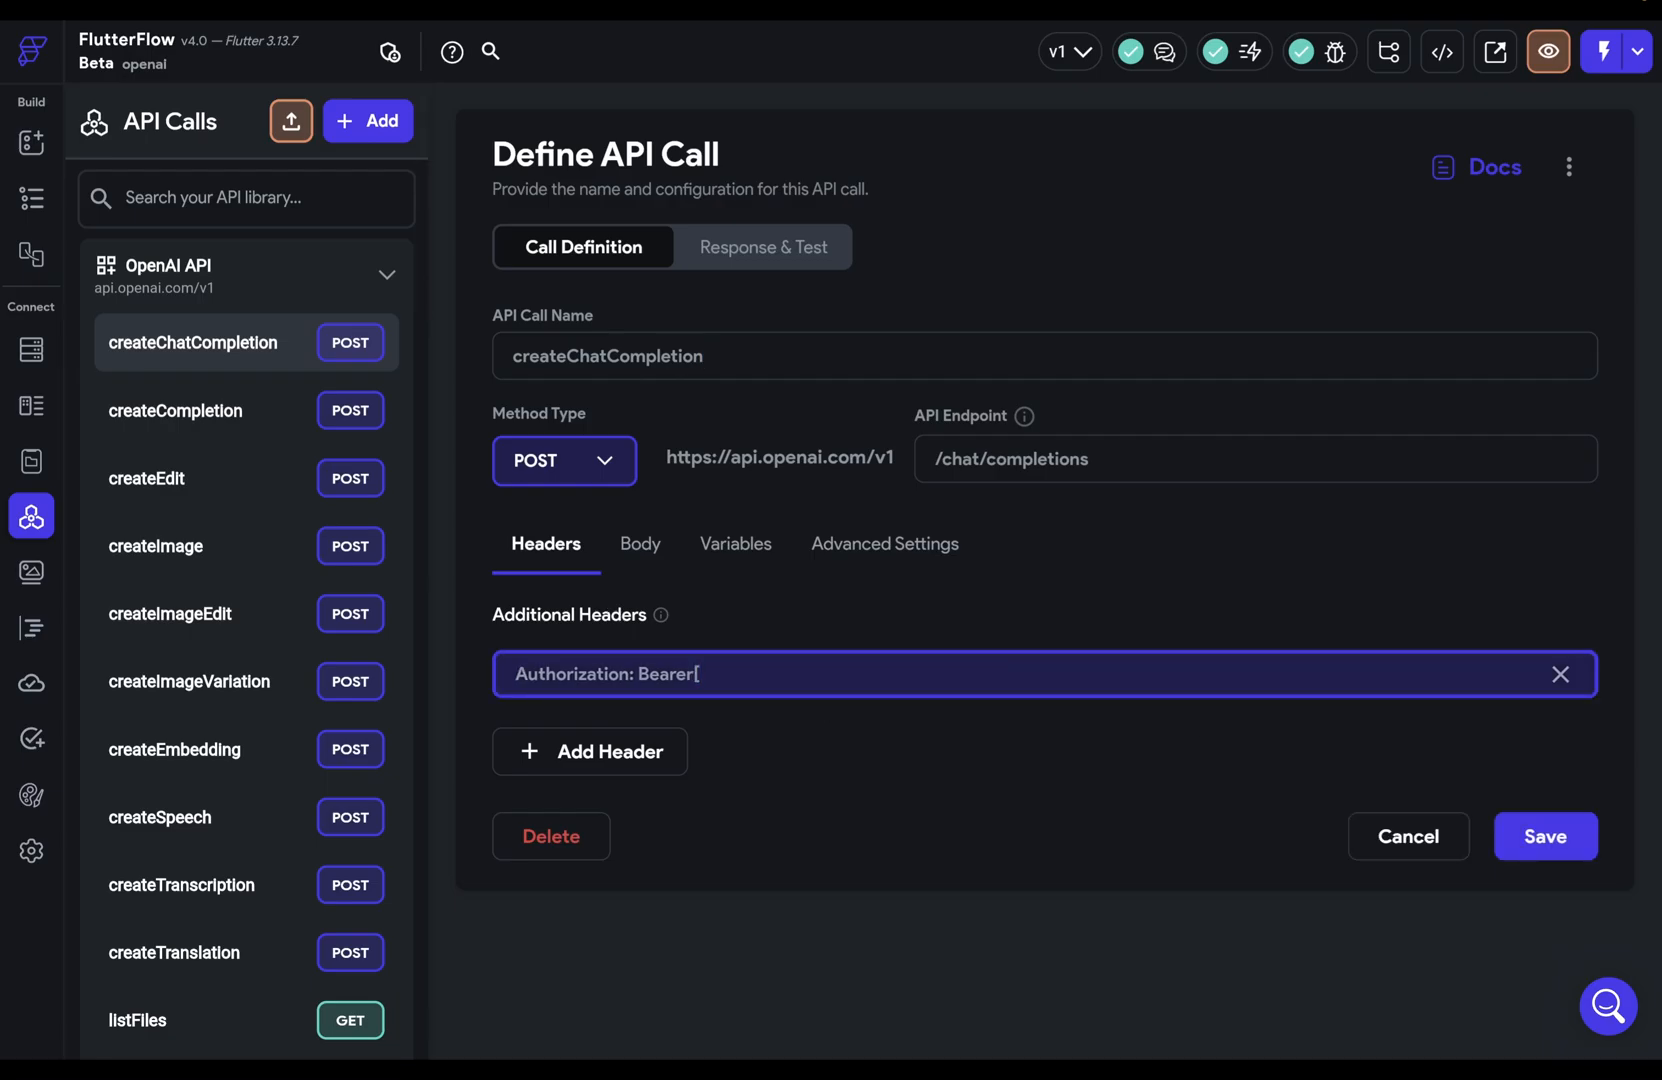
pyautogui.write('[apiKey]')
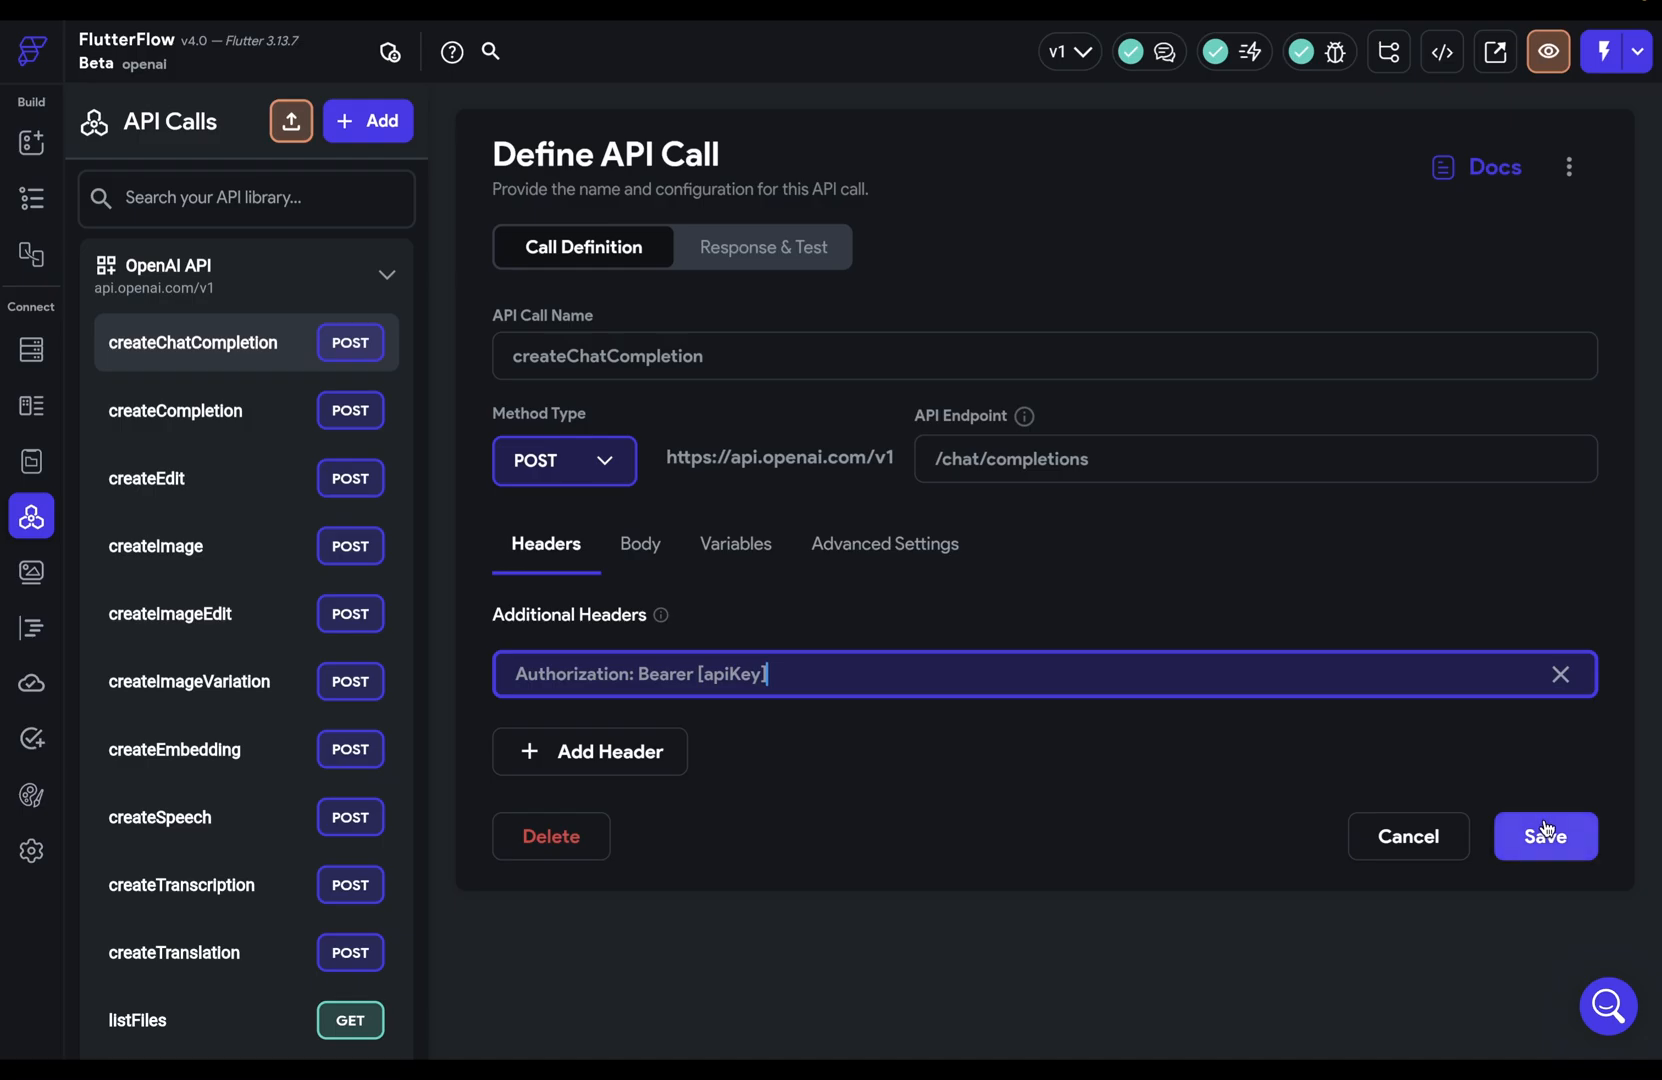
pyautogui.click(1545, 836)
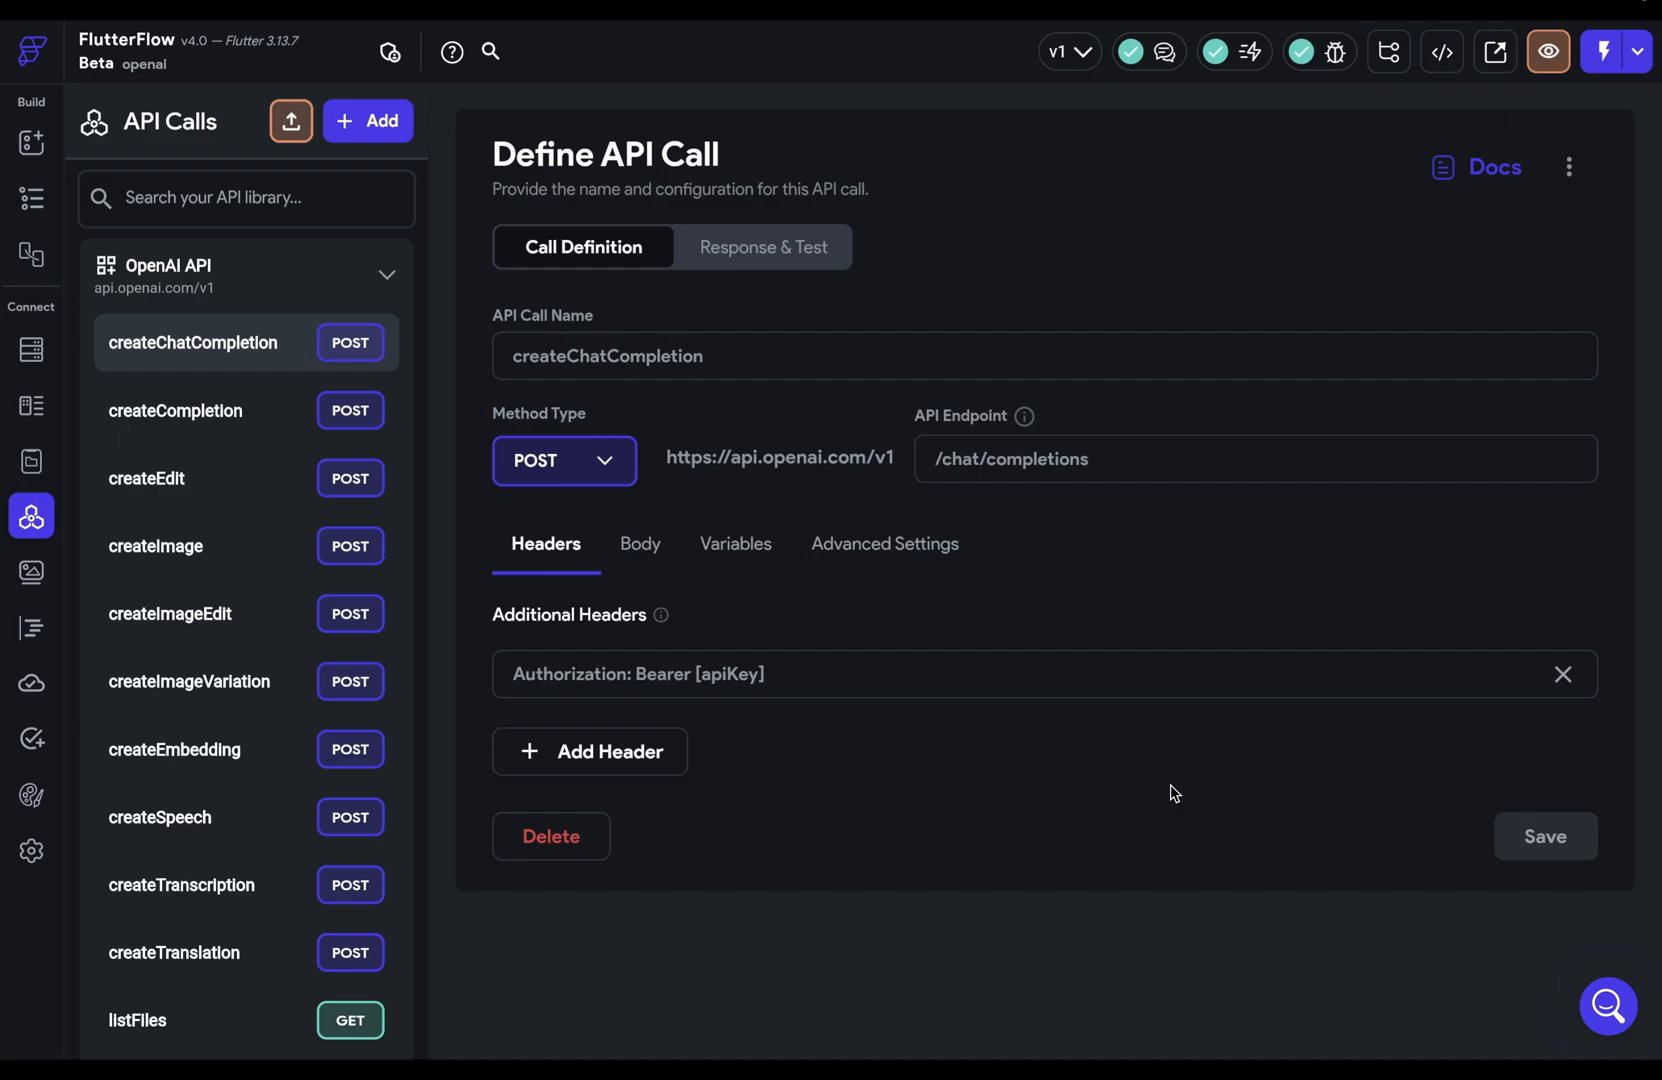
pyautogui.moveTo(229, 356)
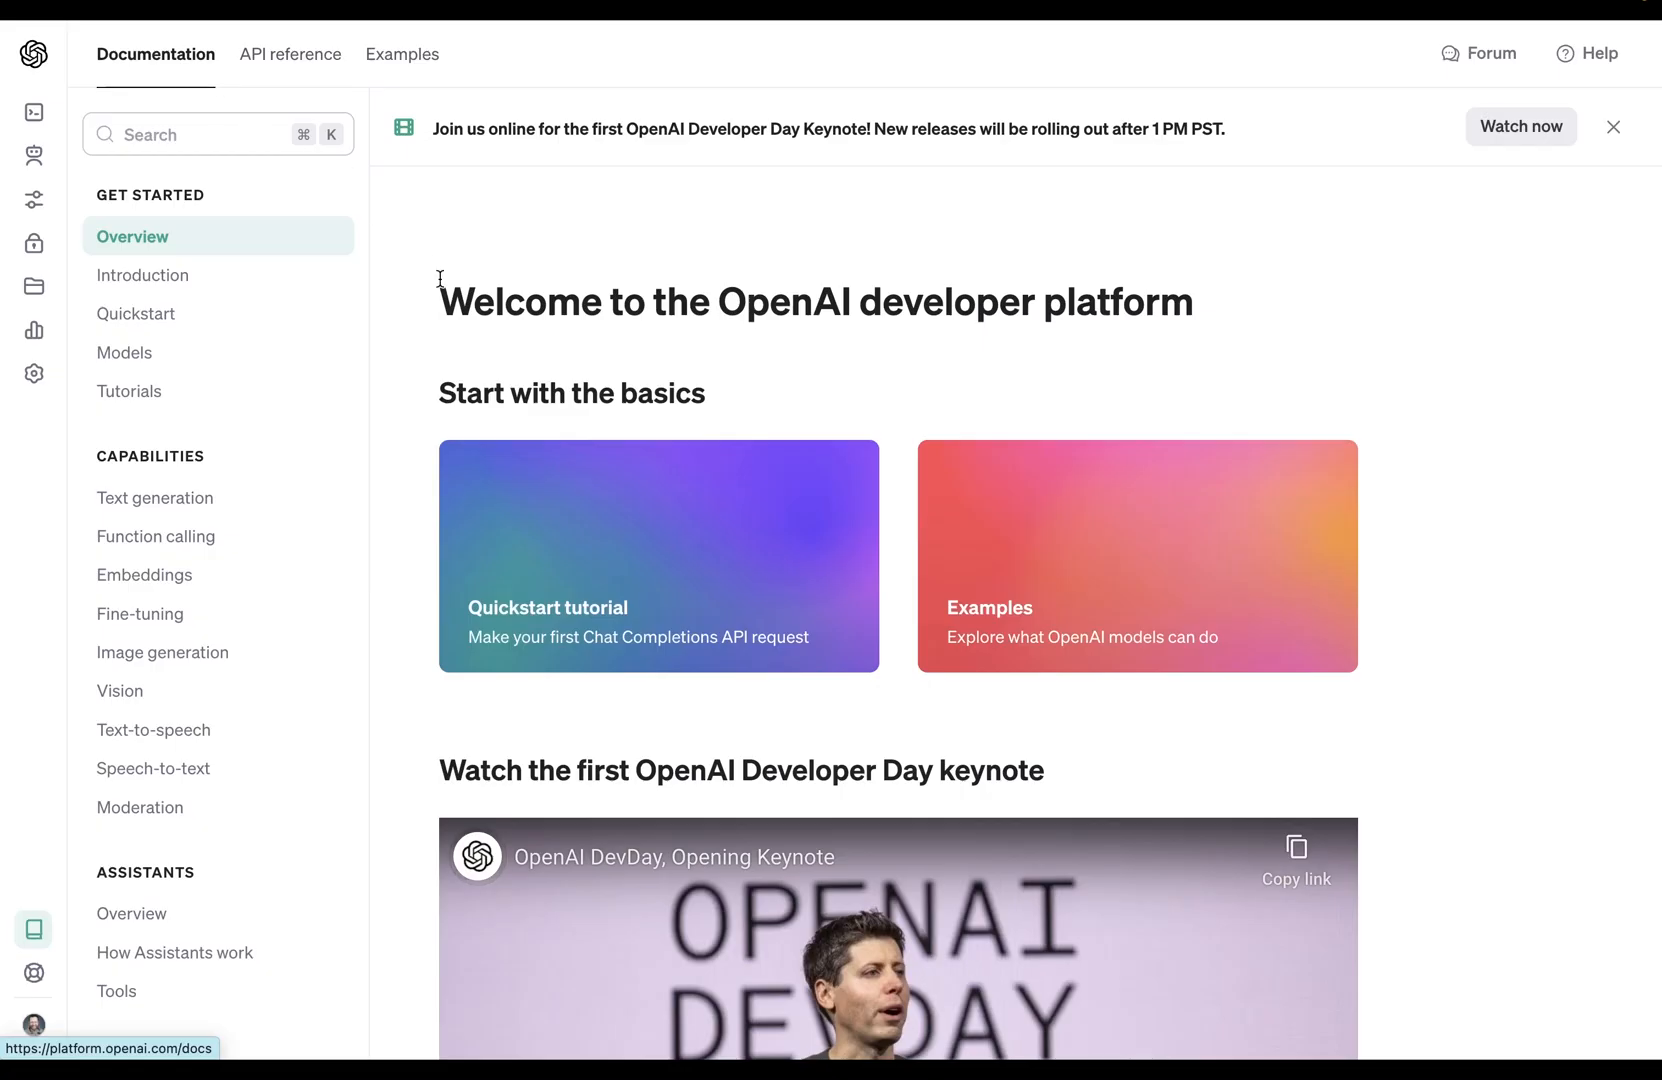
pyautogui.click(119, 691)
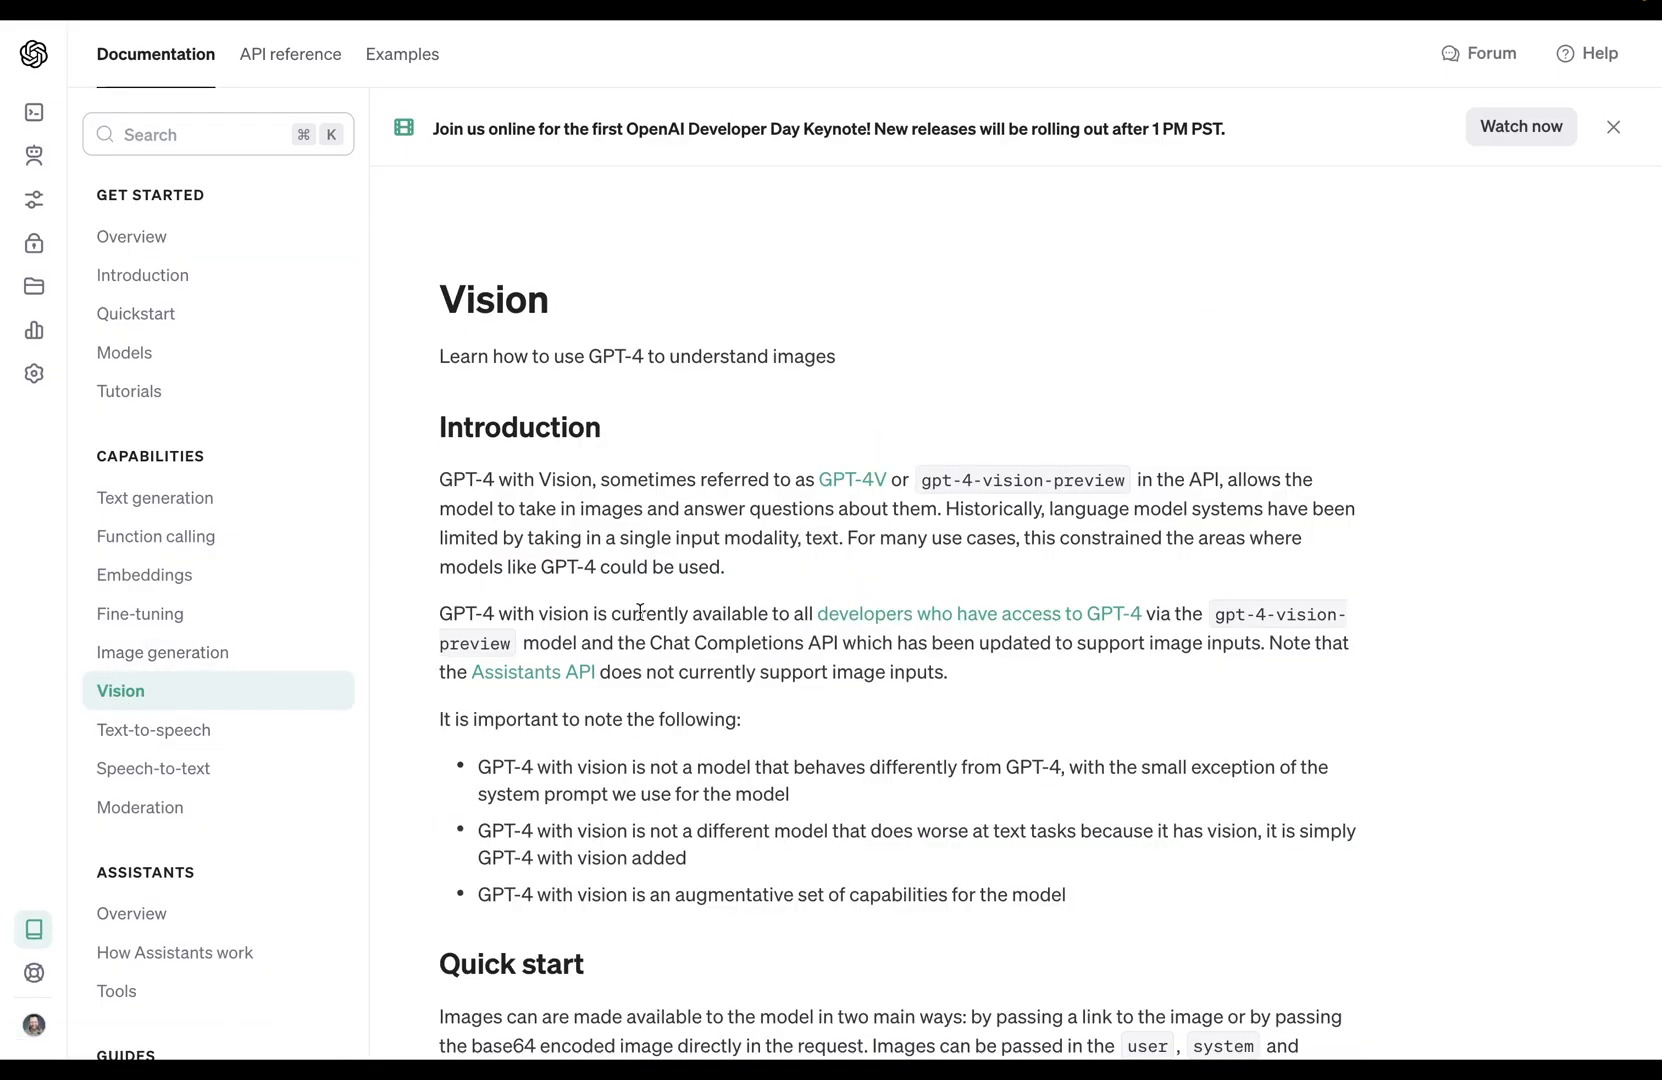
pyautogui.moveTo(440, 479); pyautogui.dragTo(594, 479)
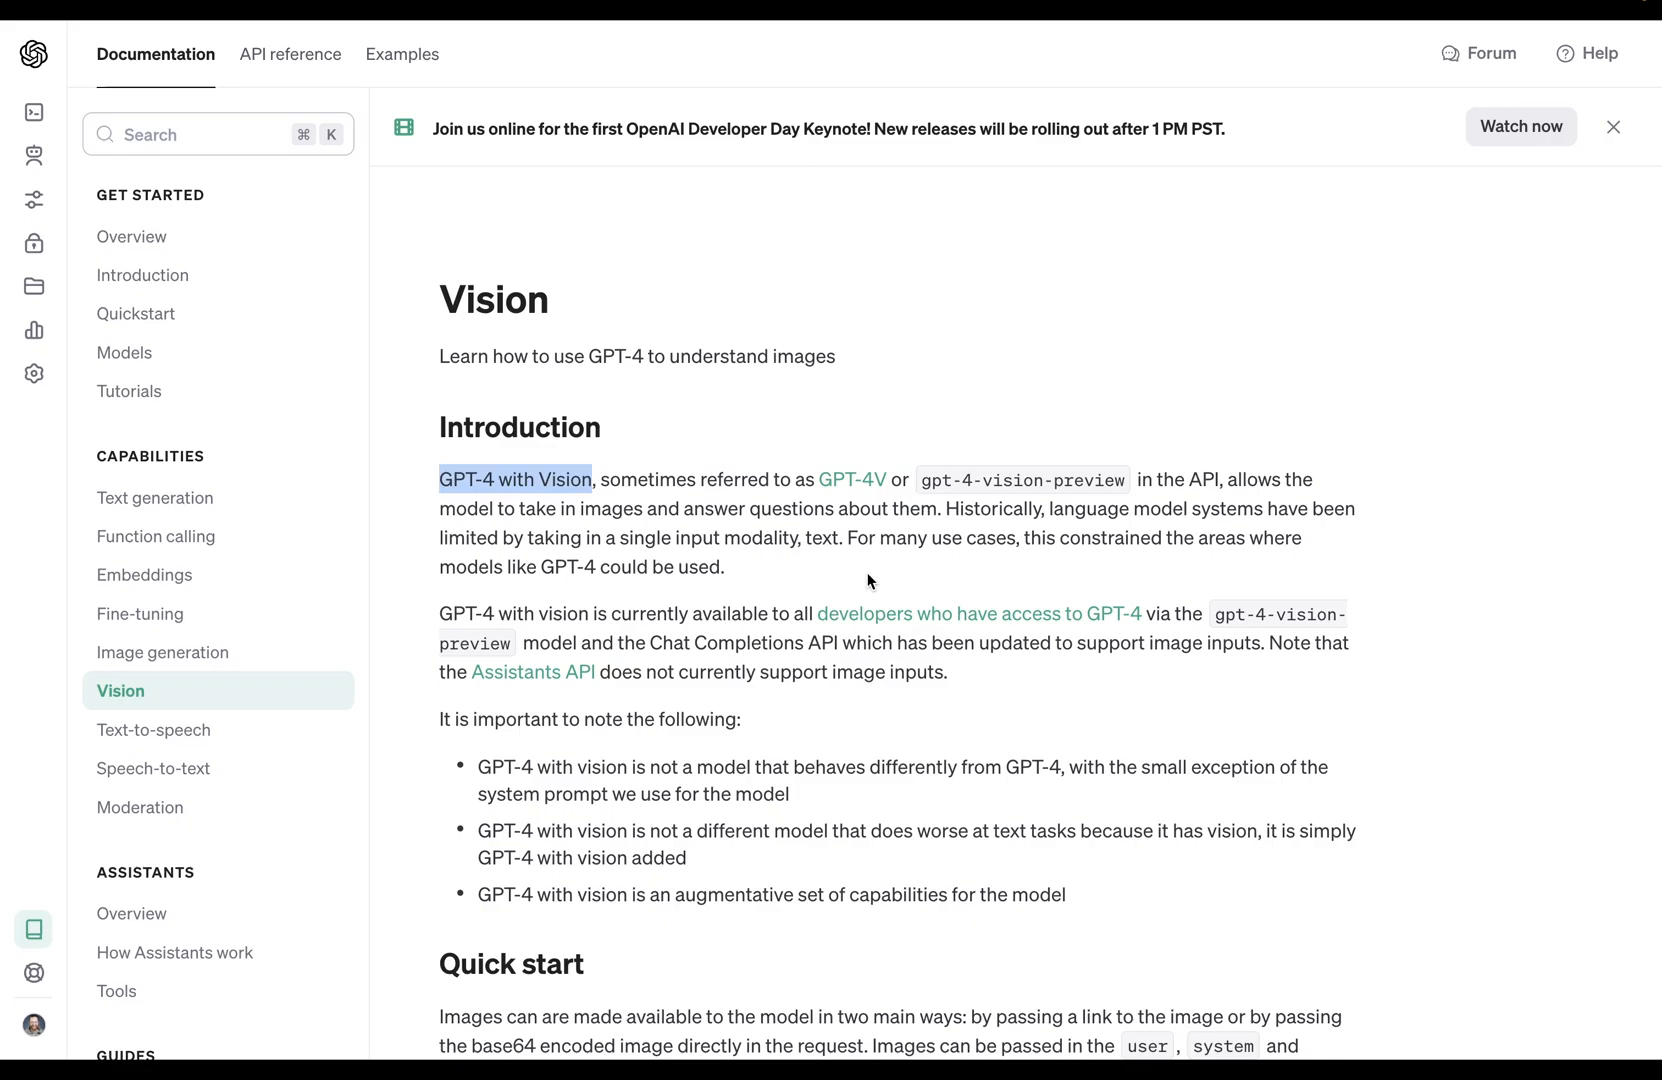
pyautogui.scroll(-3)
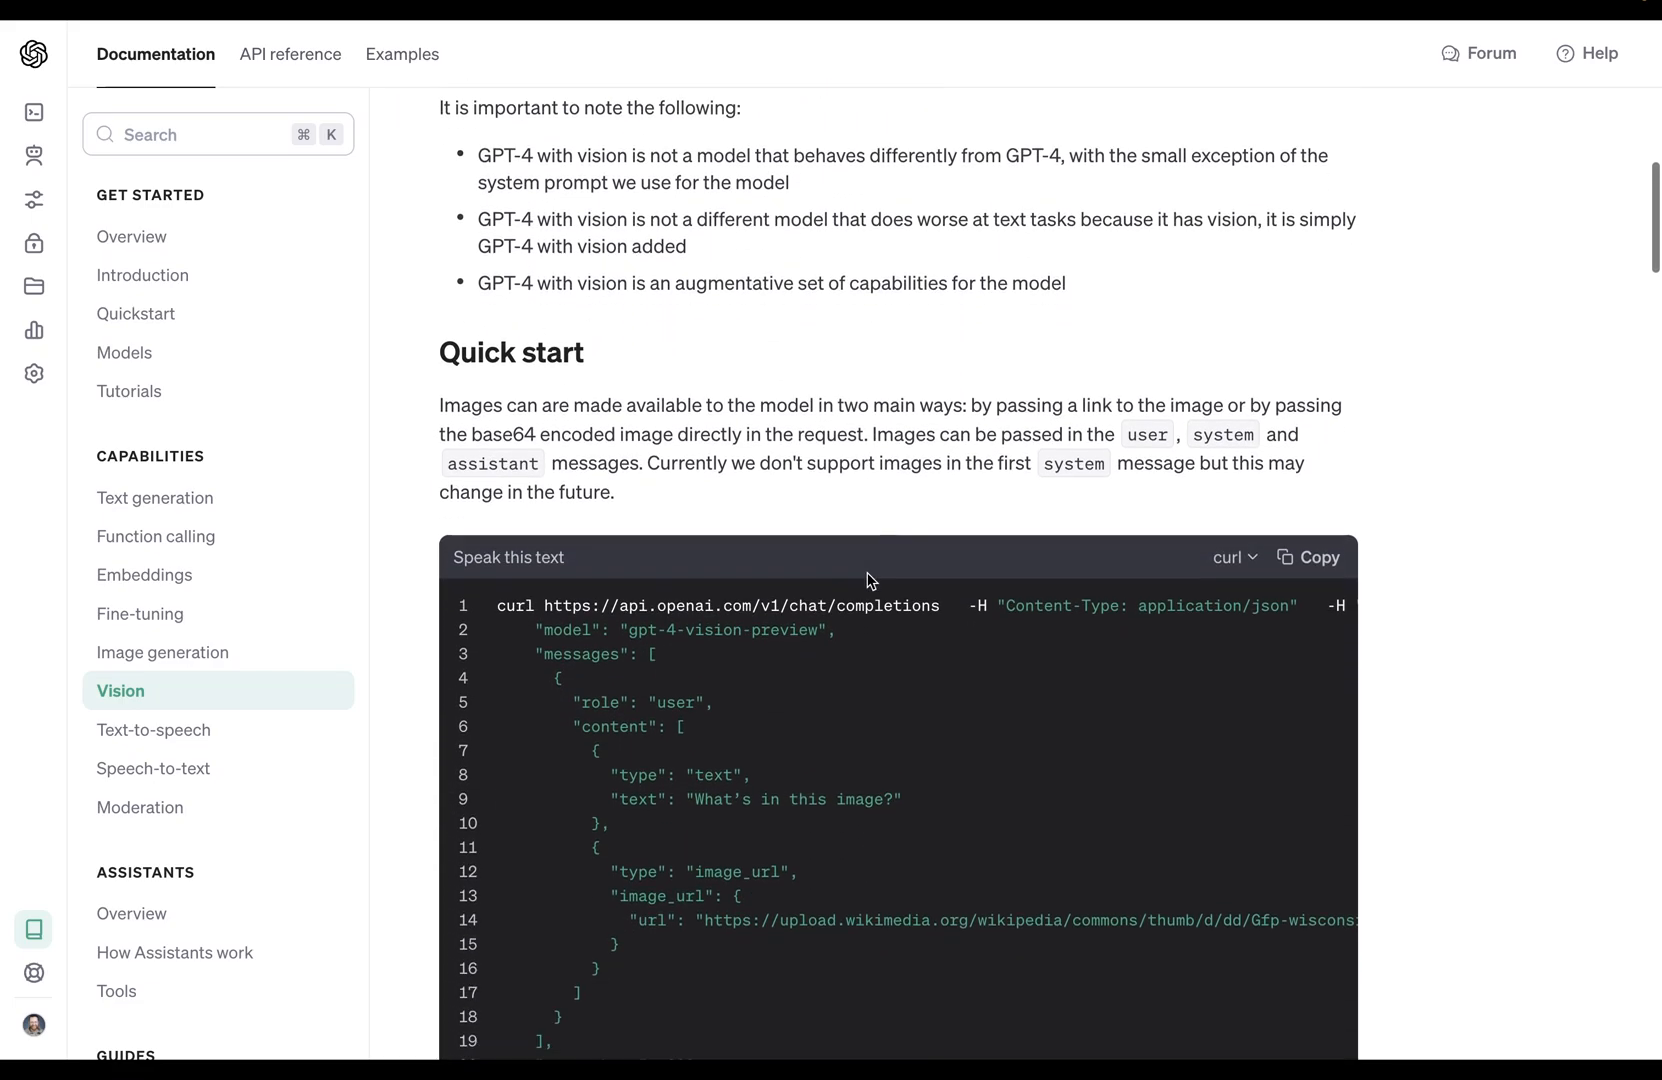
pyautogui.scroll(-3)
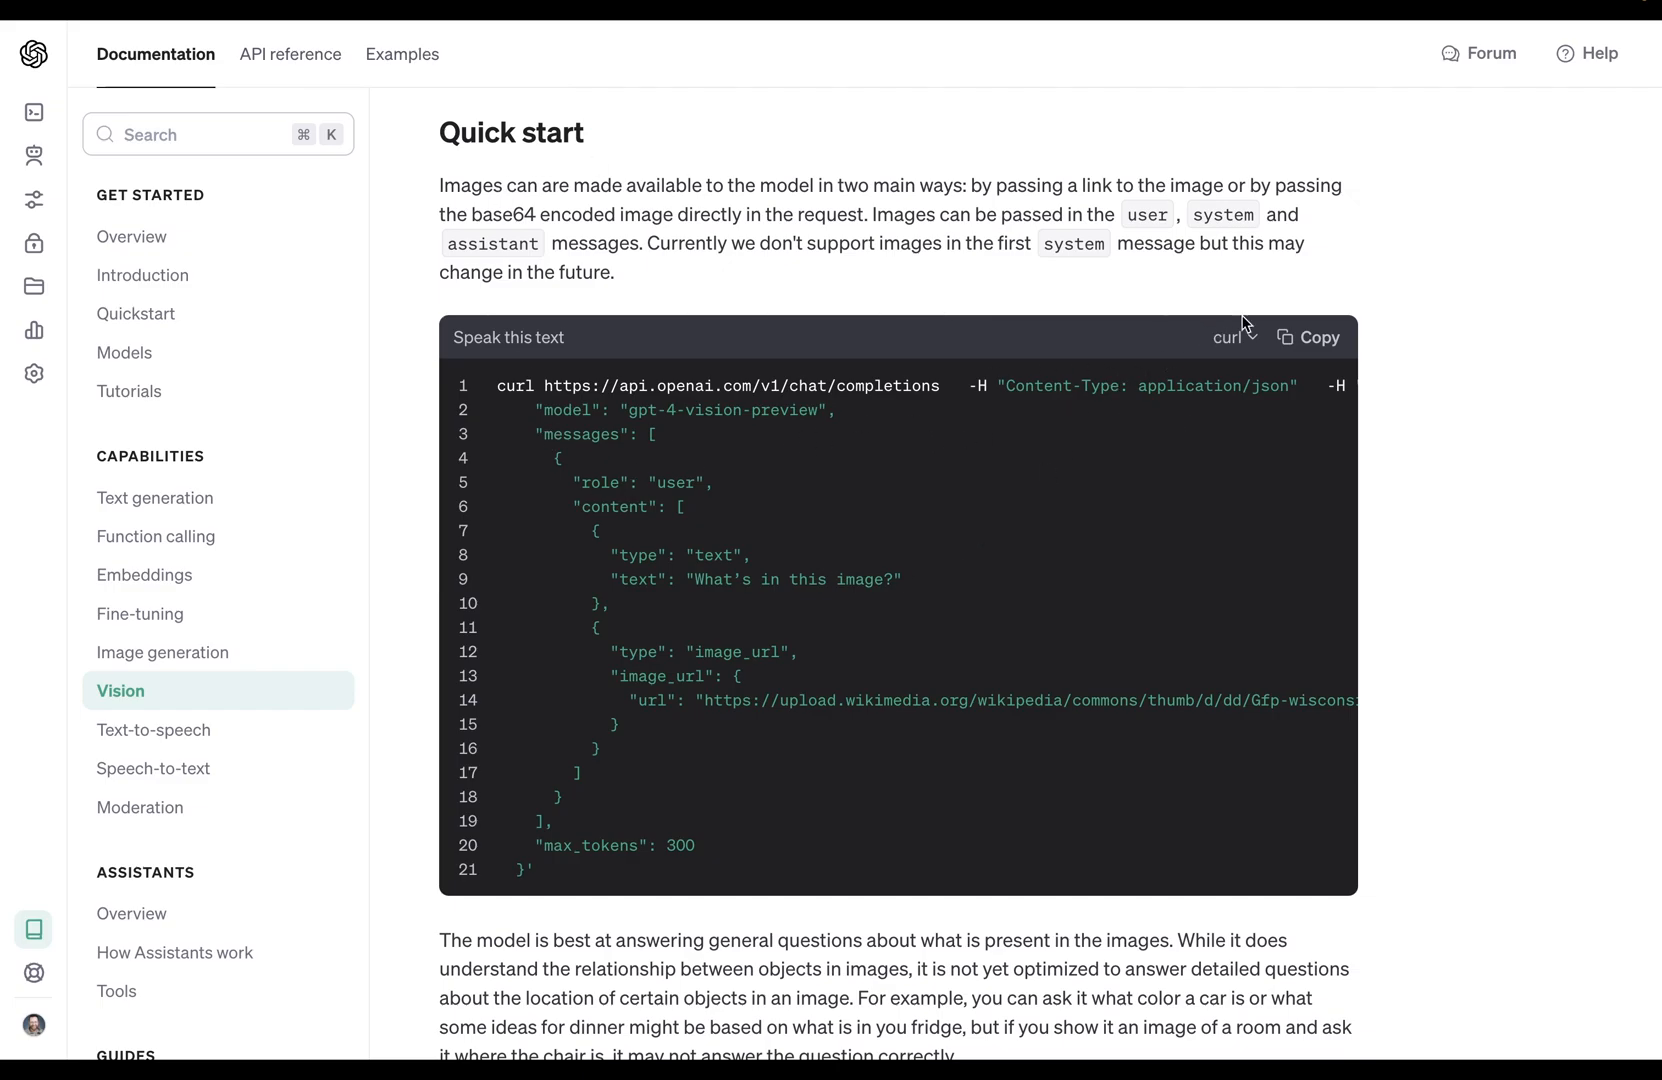
pyautogui.click(1231, 337)
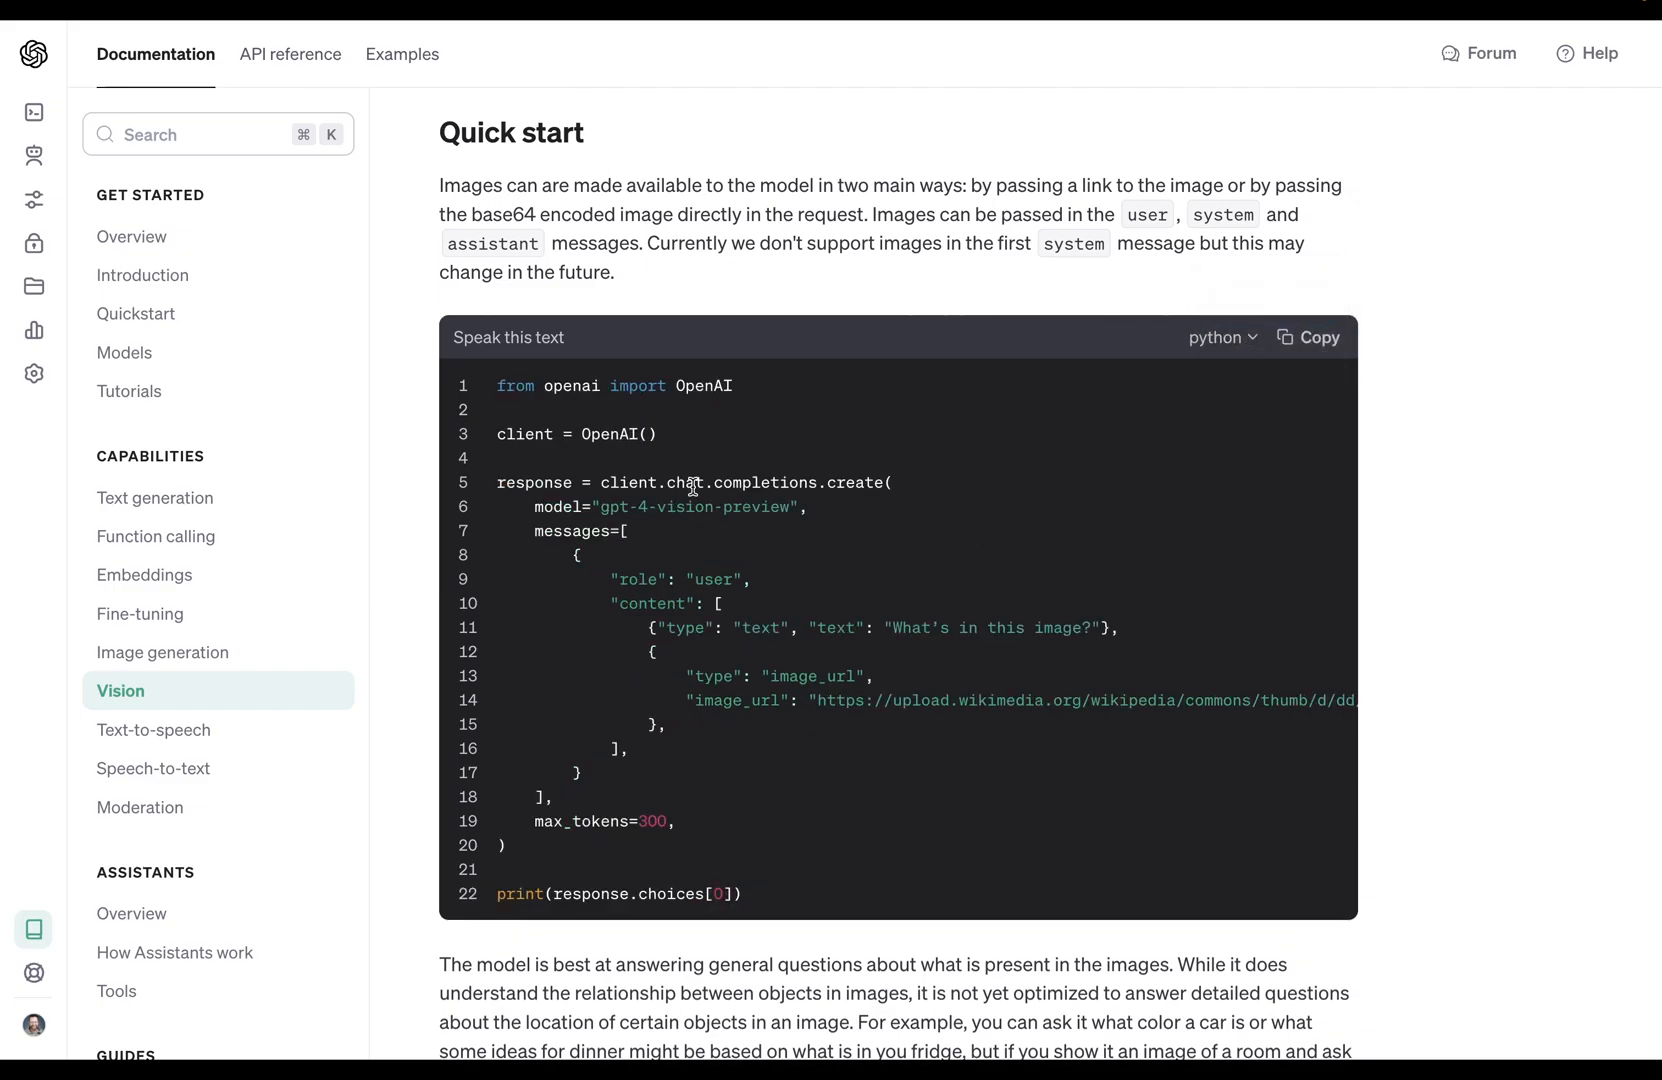
pyautogui.click(1215, 337)
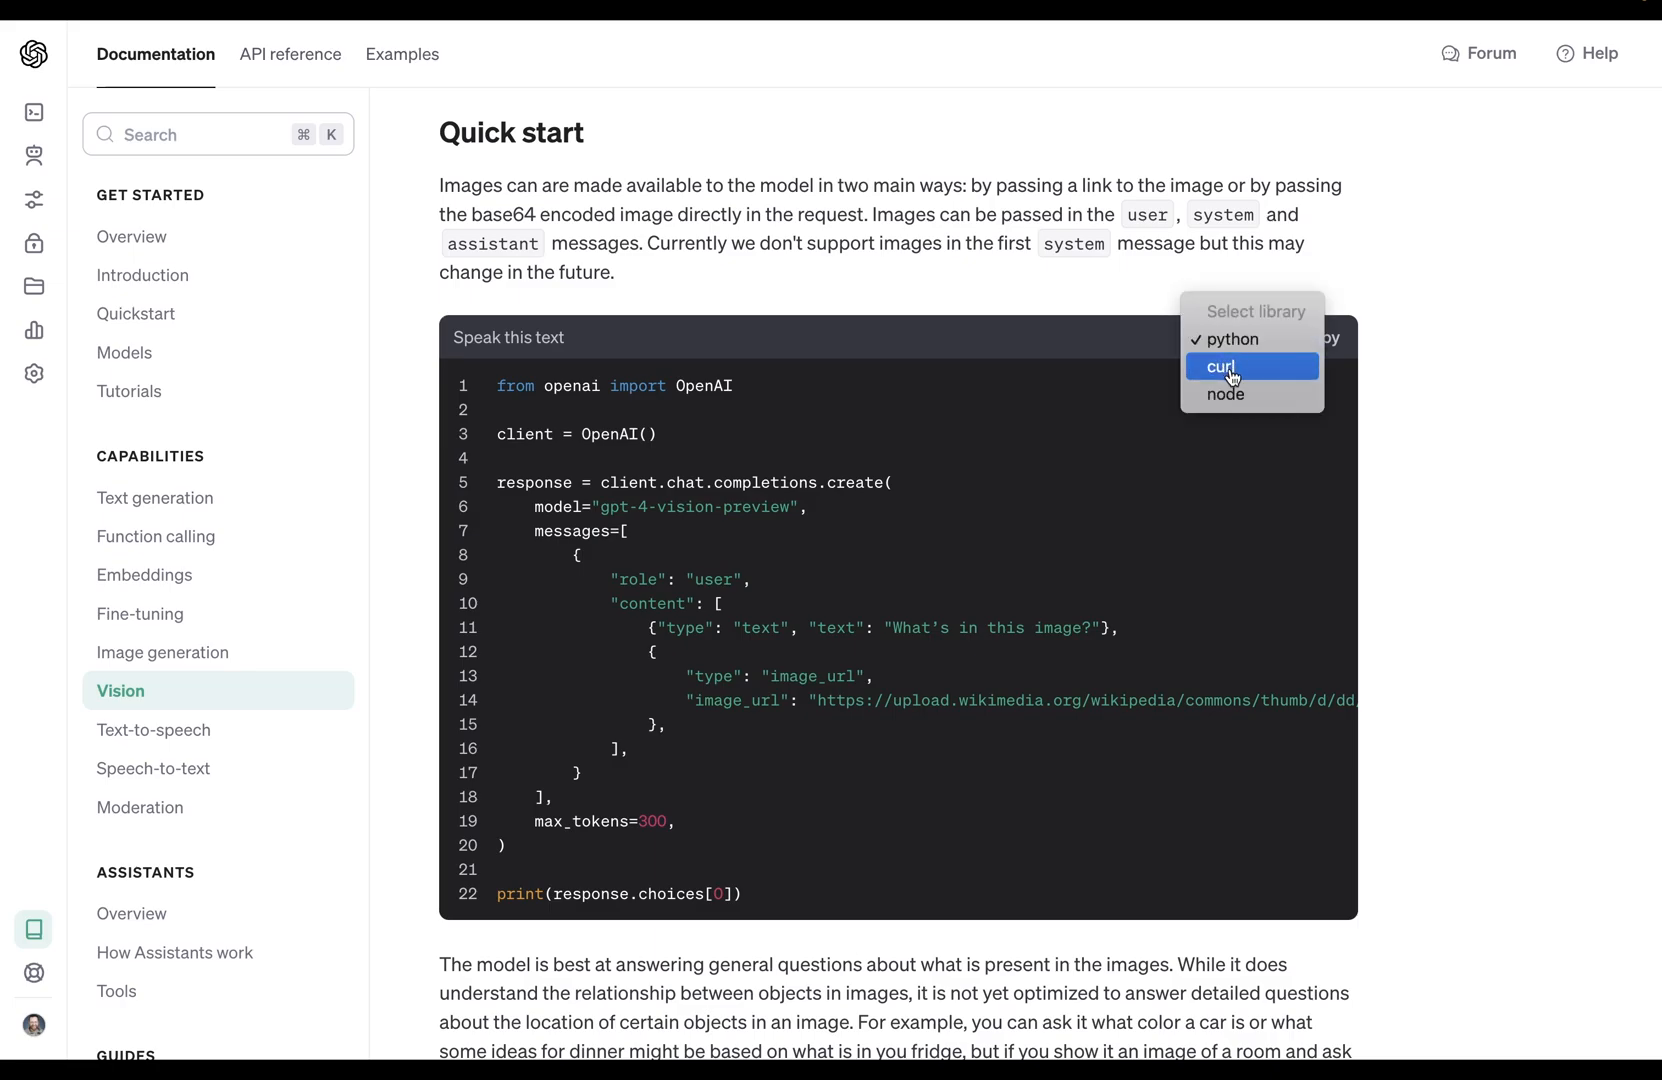
pyautogui.click(1221, 366)
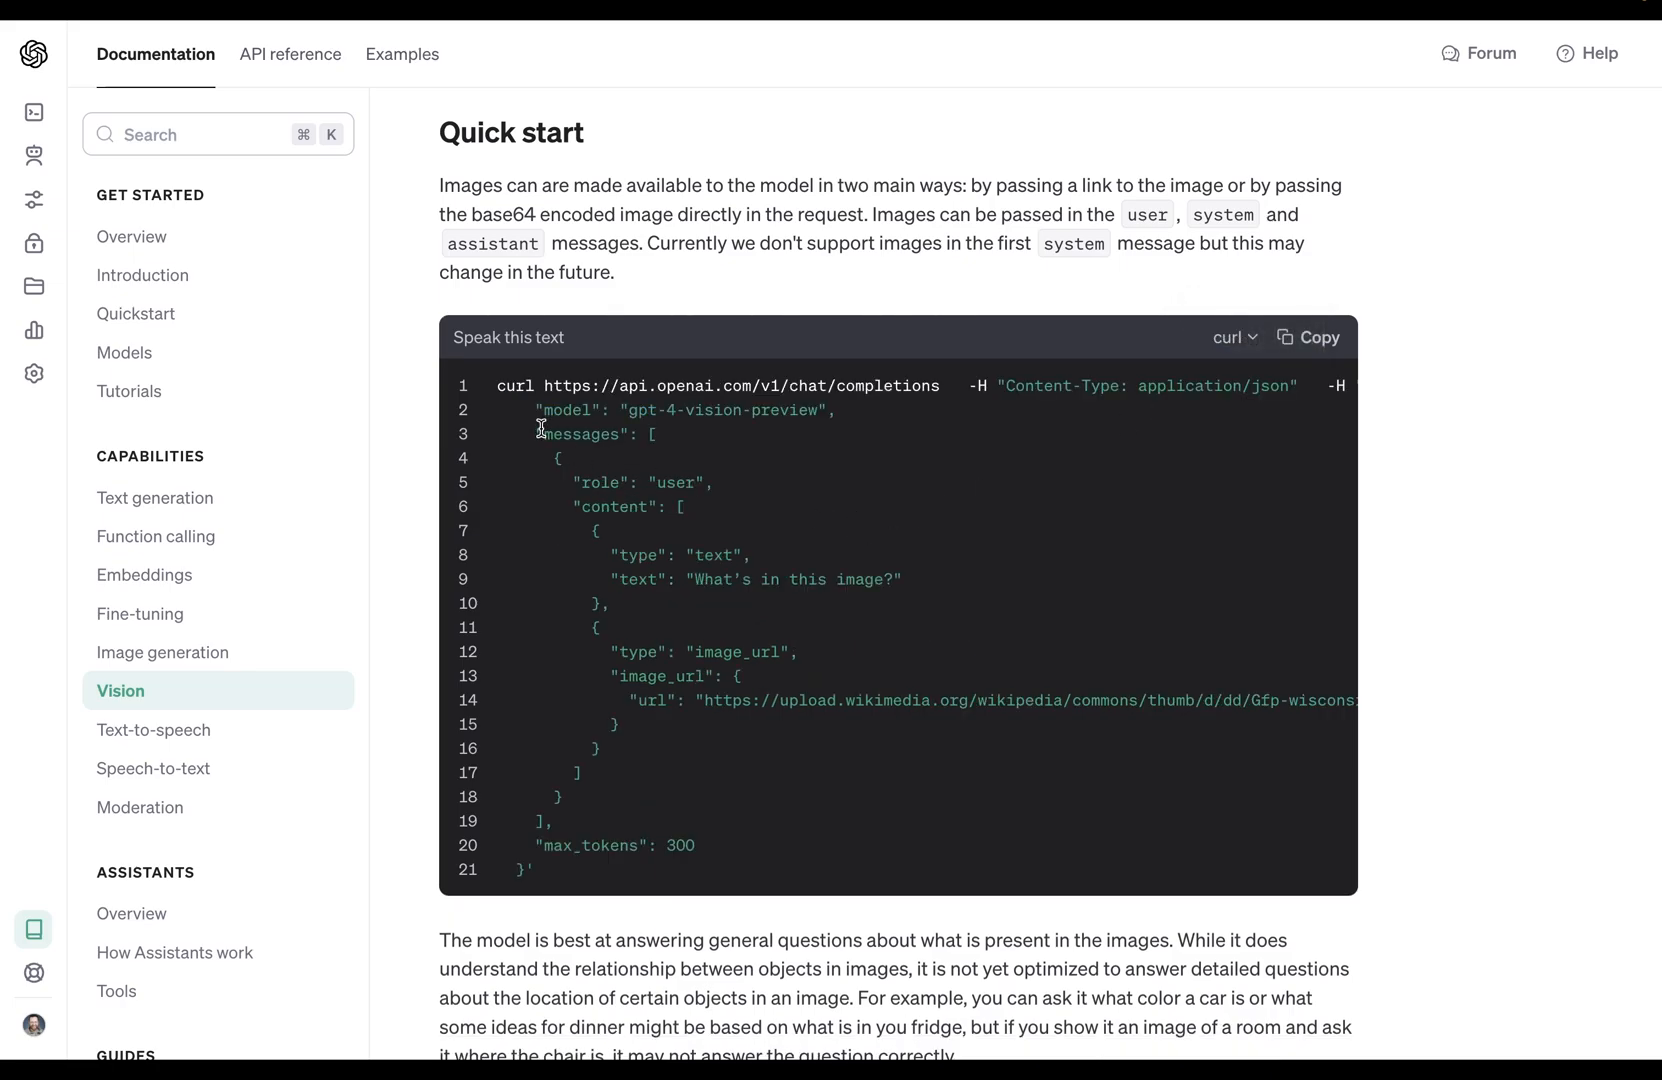
pyautogui.hscroll(3)
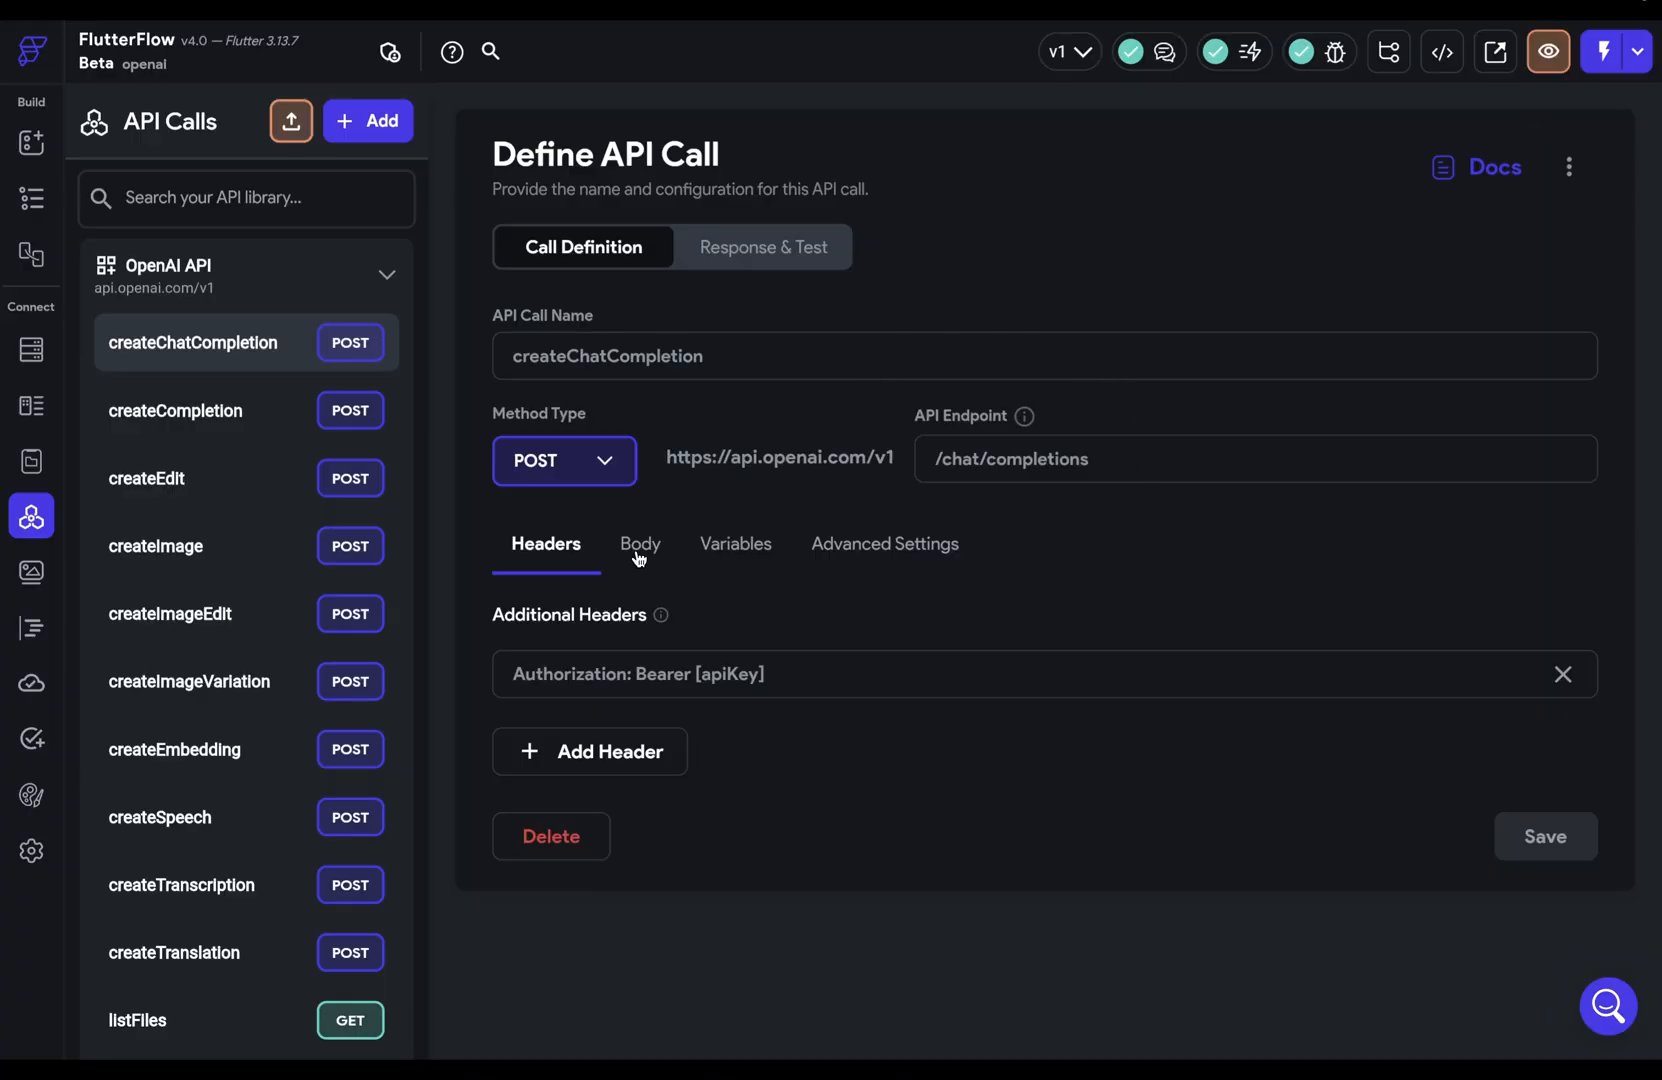
# Paste the gpt-4-vision-preview example with text and image_url into the JSON body.
pyautogui.click(639, 544)
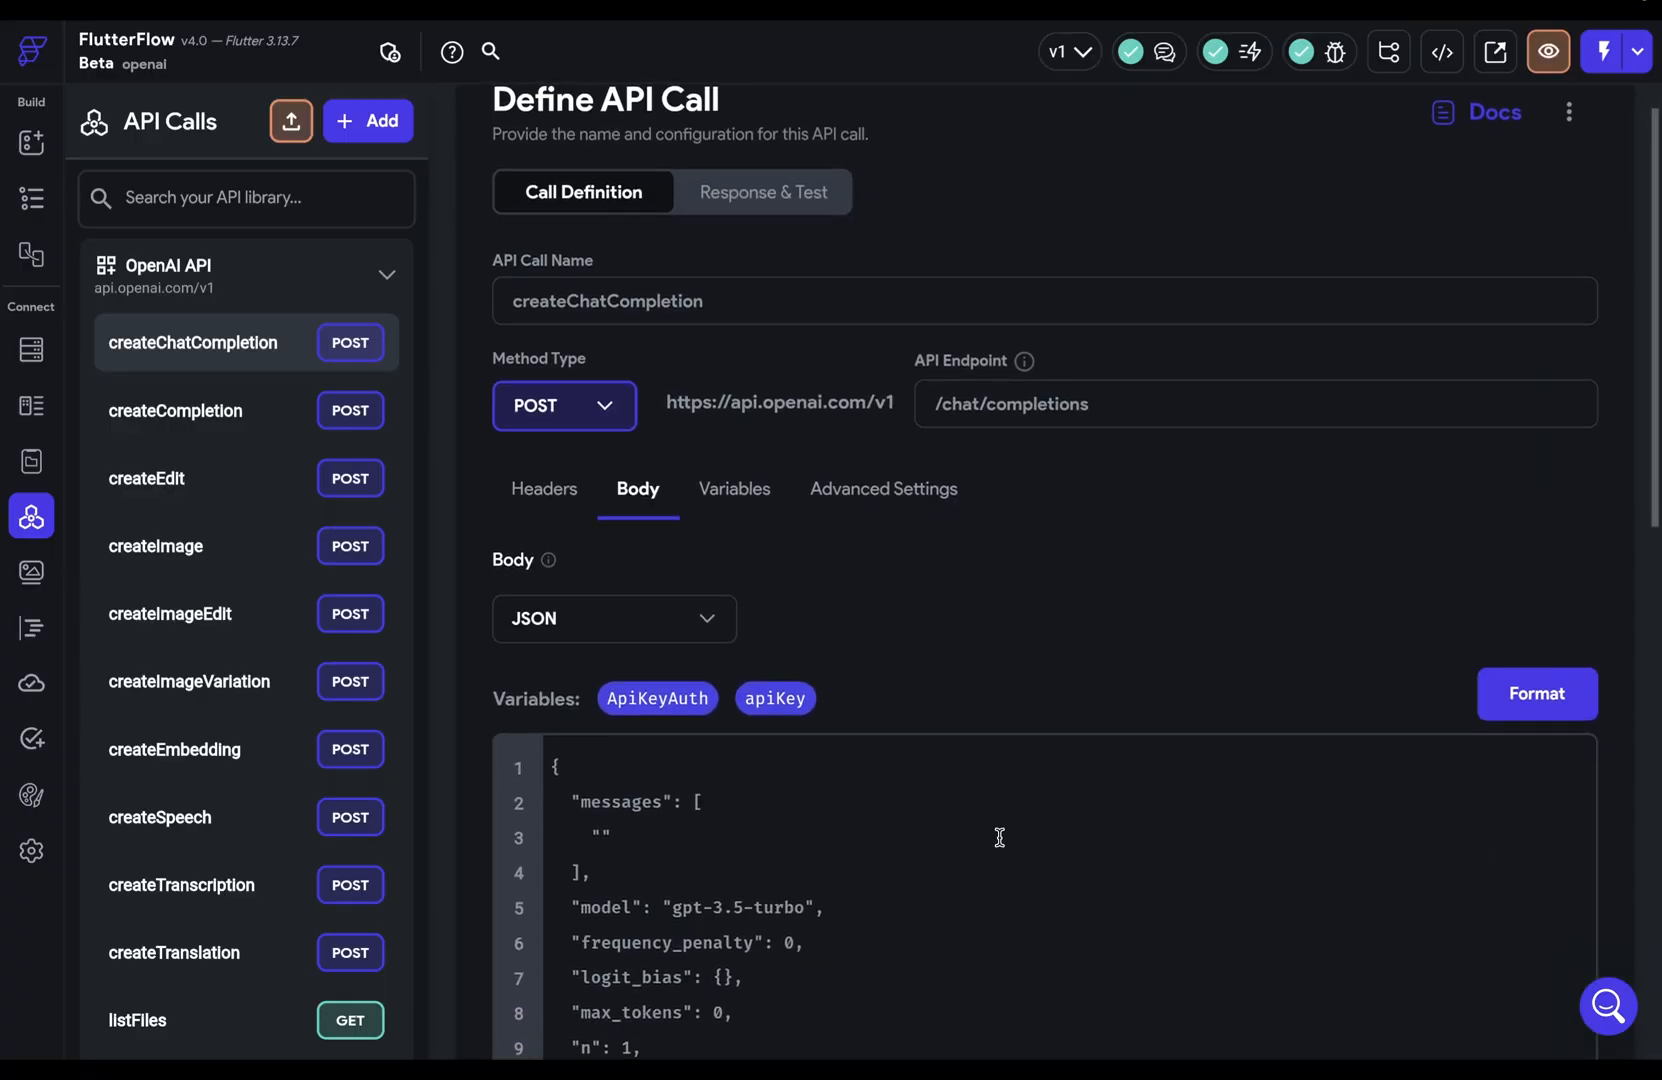
pyautogui.scroll(-3)
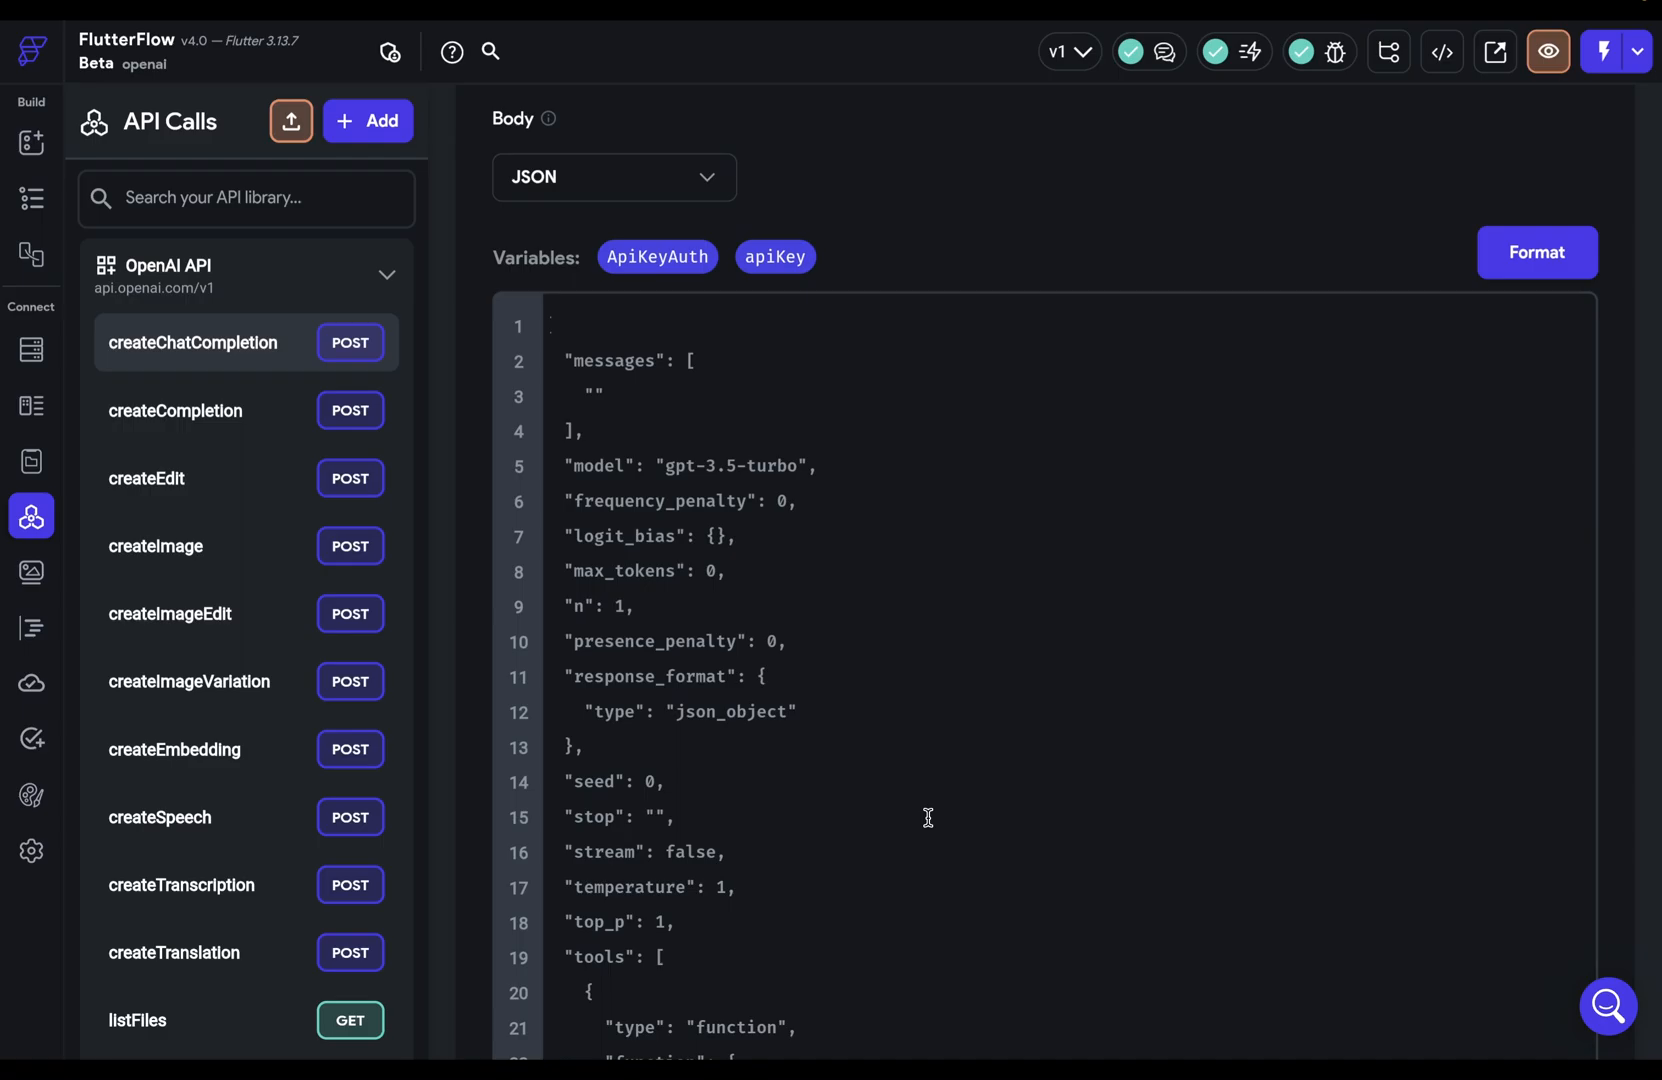
pyautogui.click(659, 781)
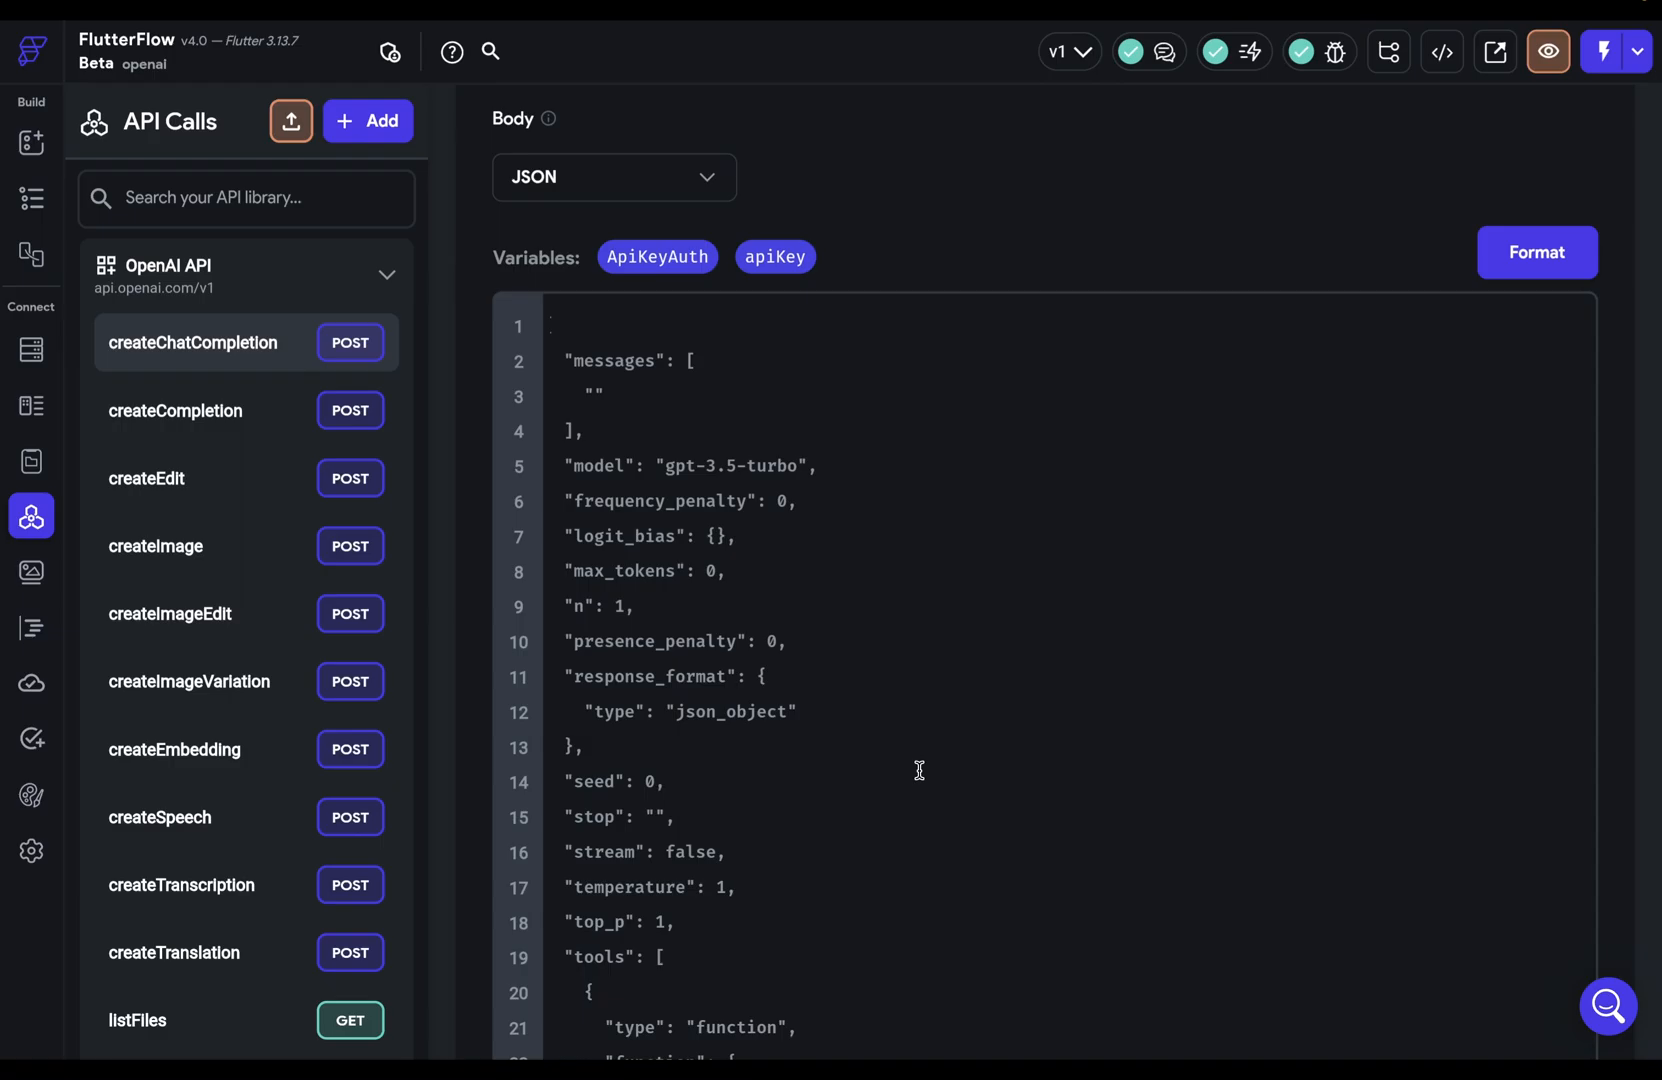
pyautogui.click(662, 781)
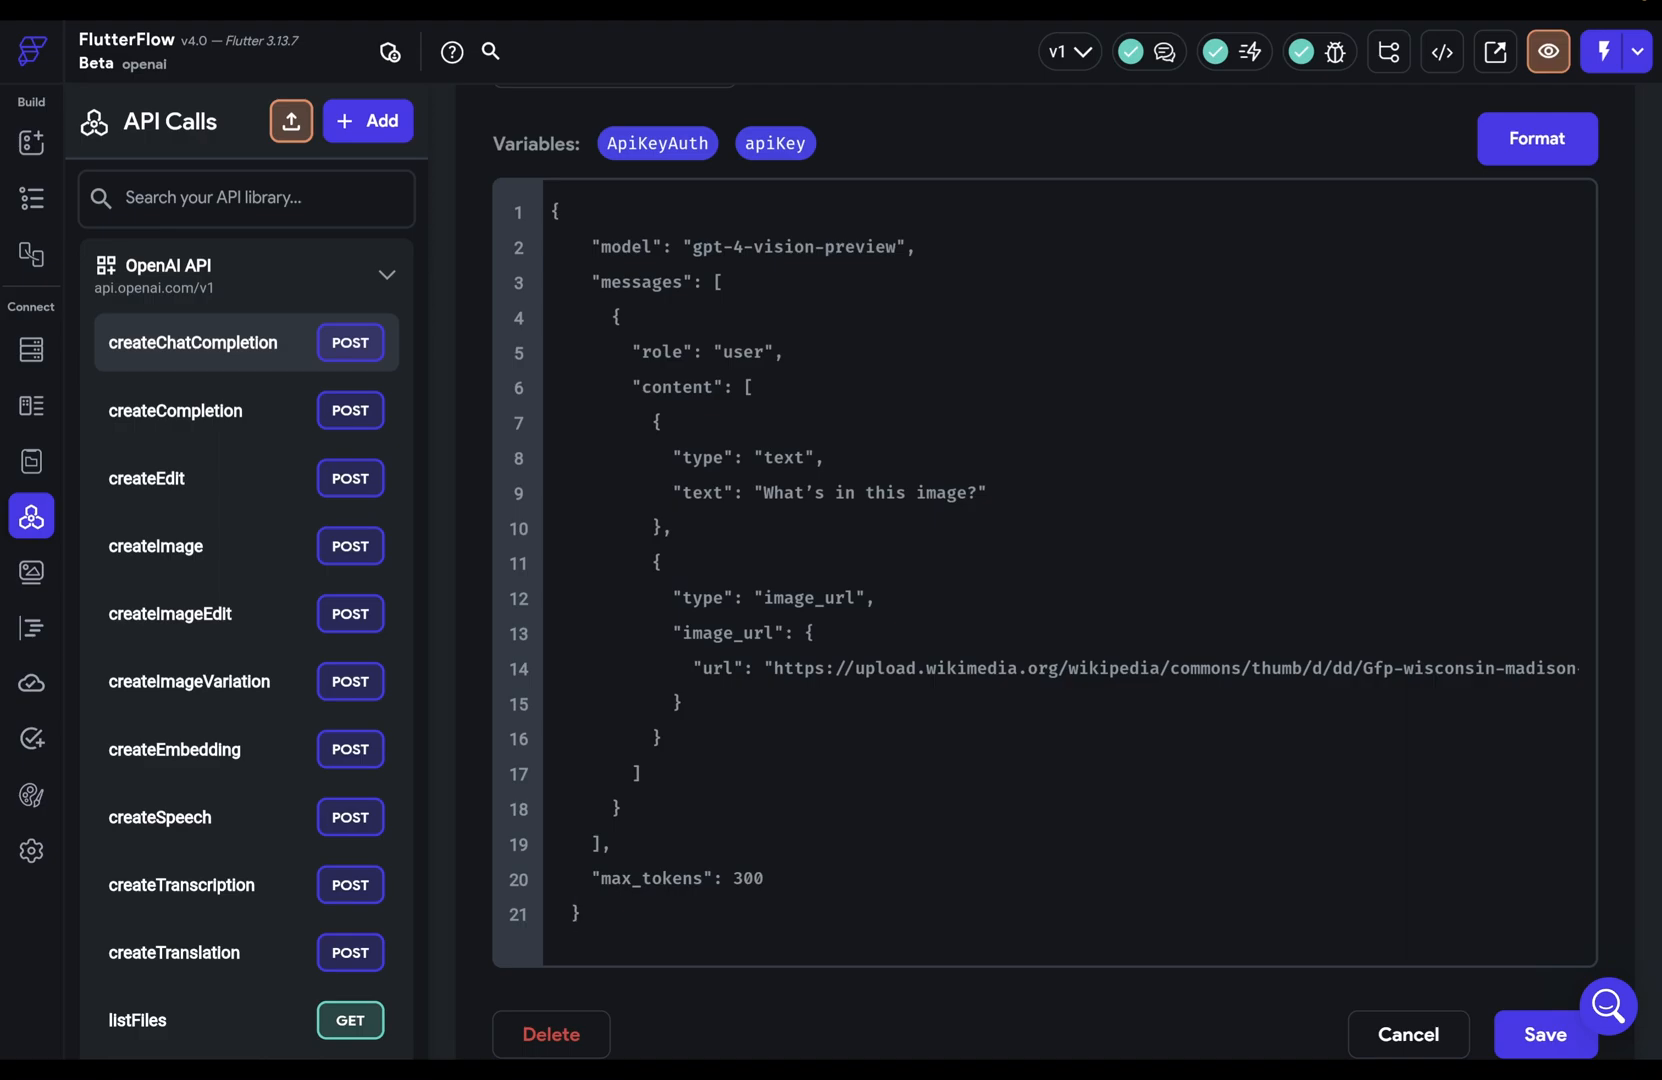
pyautogui.click(577, 913)
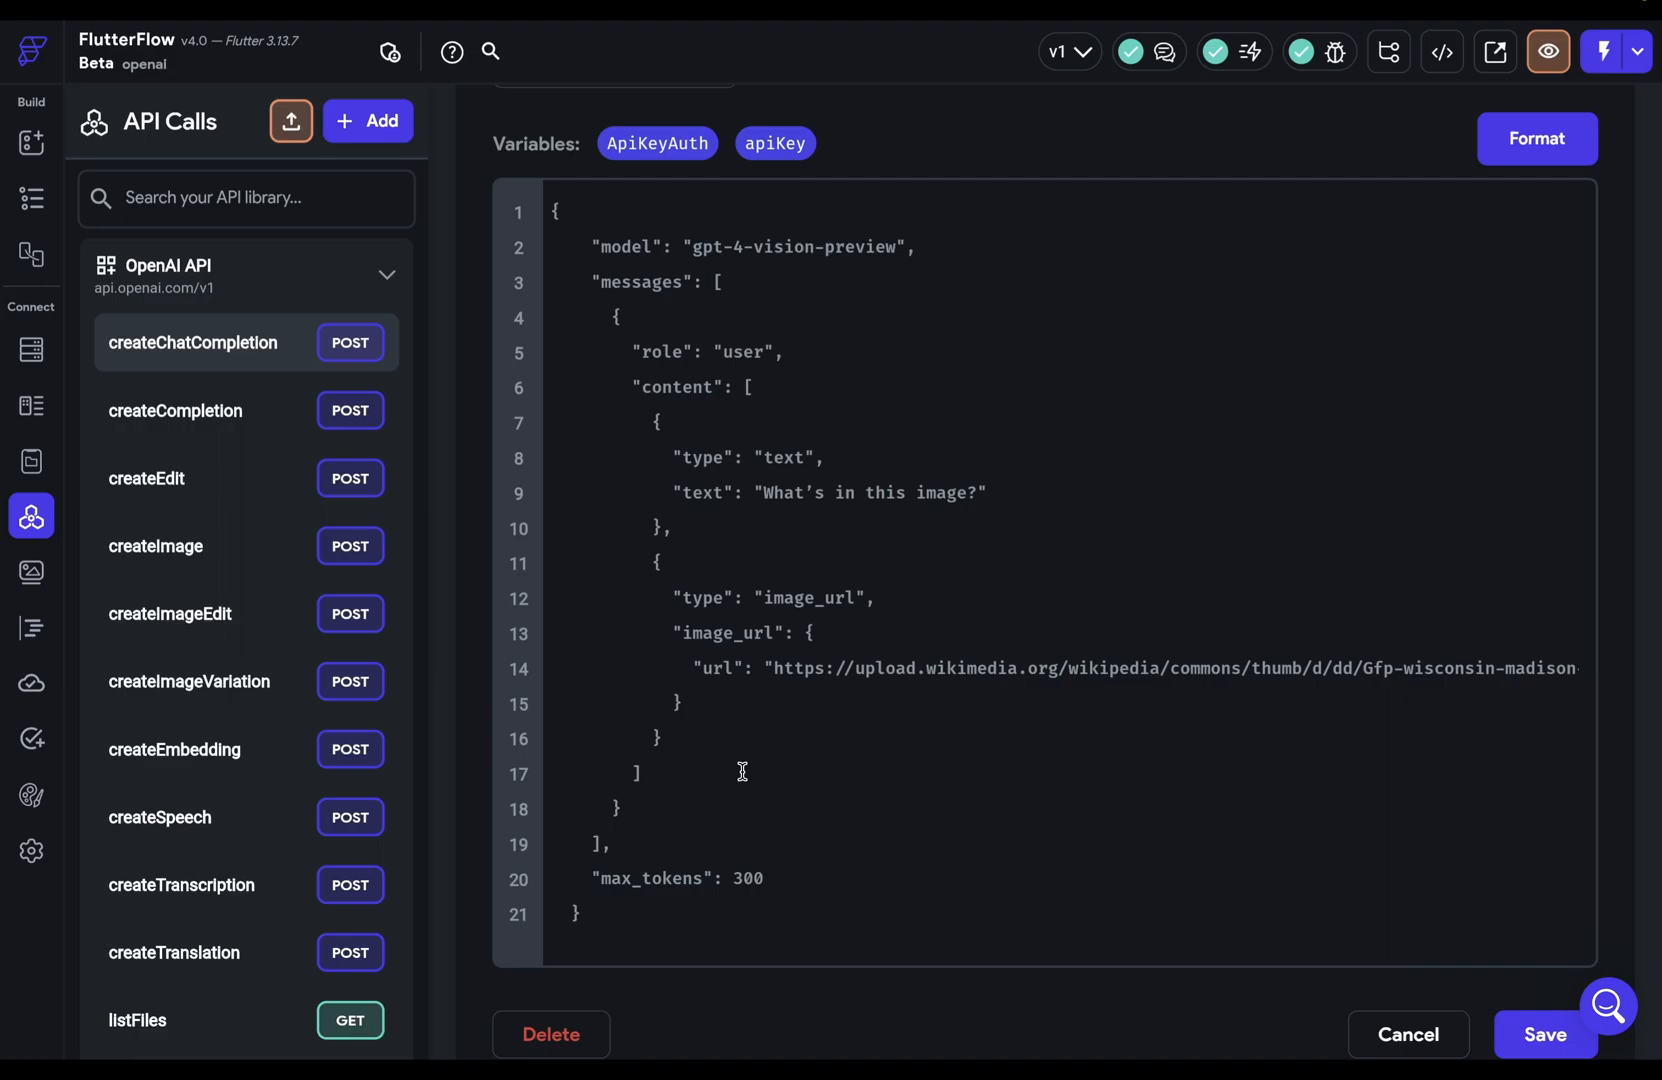
pyautogui.doubleClick(712, 669)
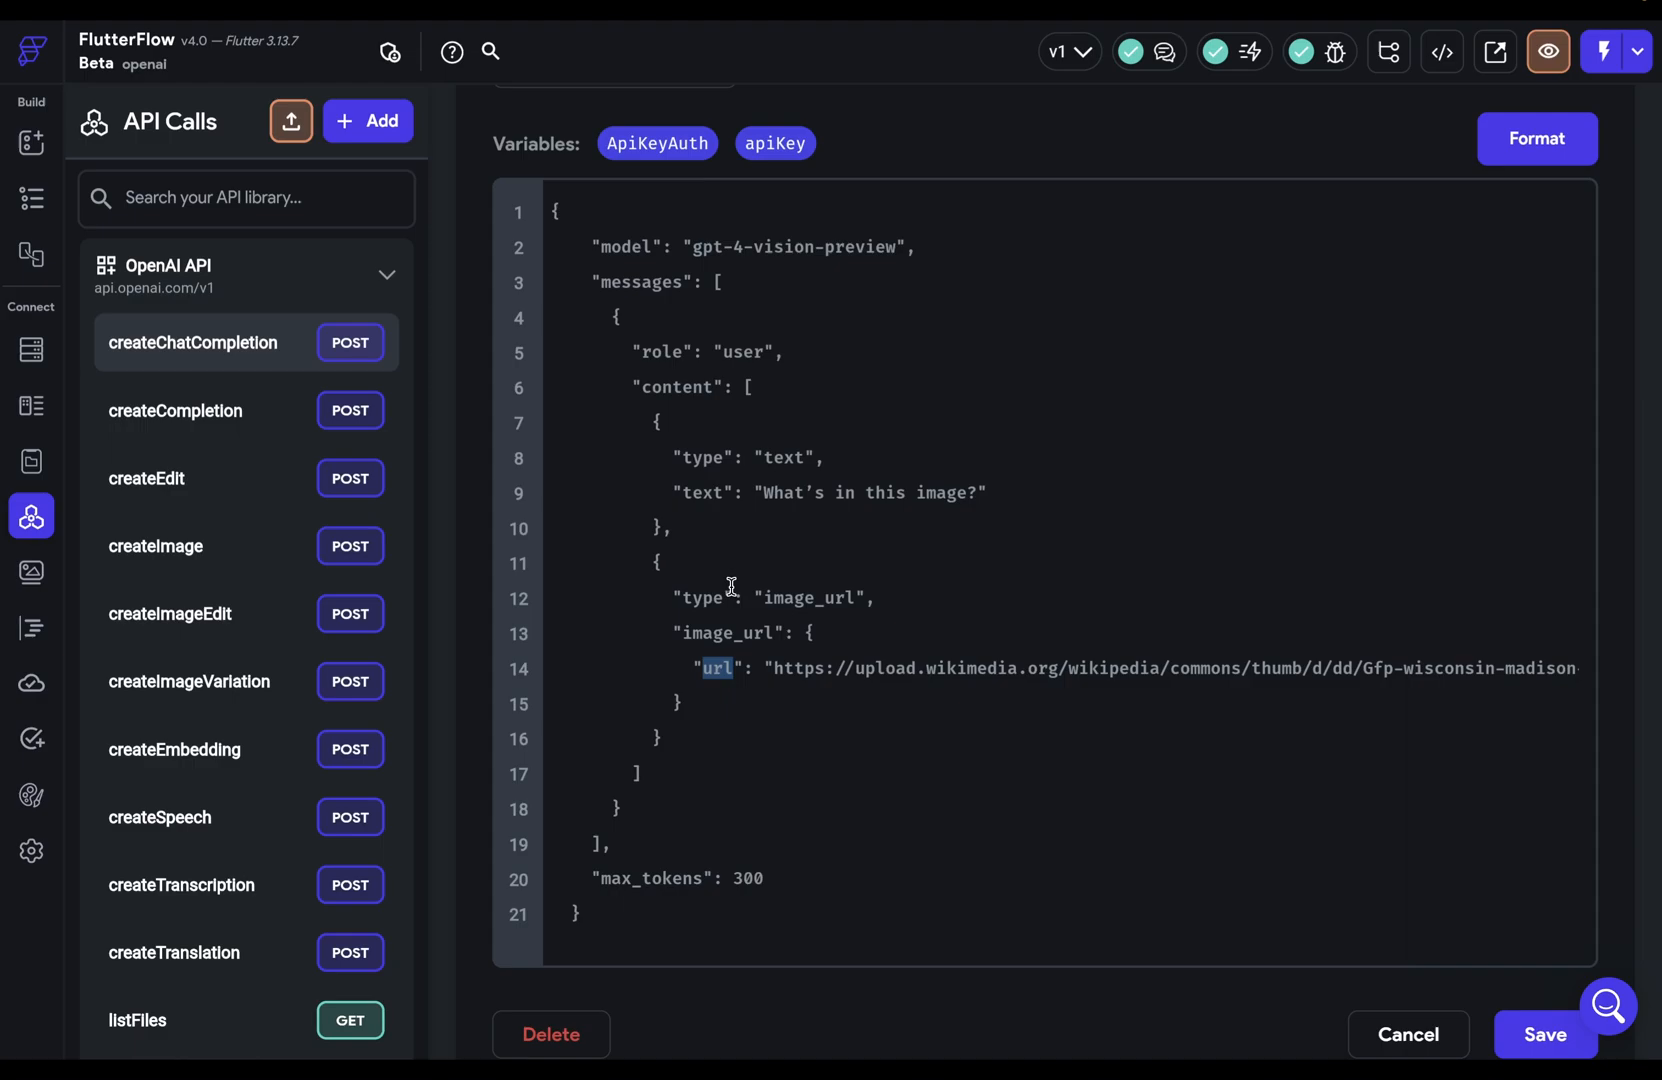
pyautogui.doubleClick(703, 493)
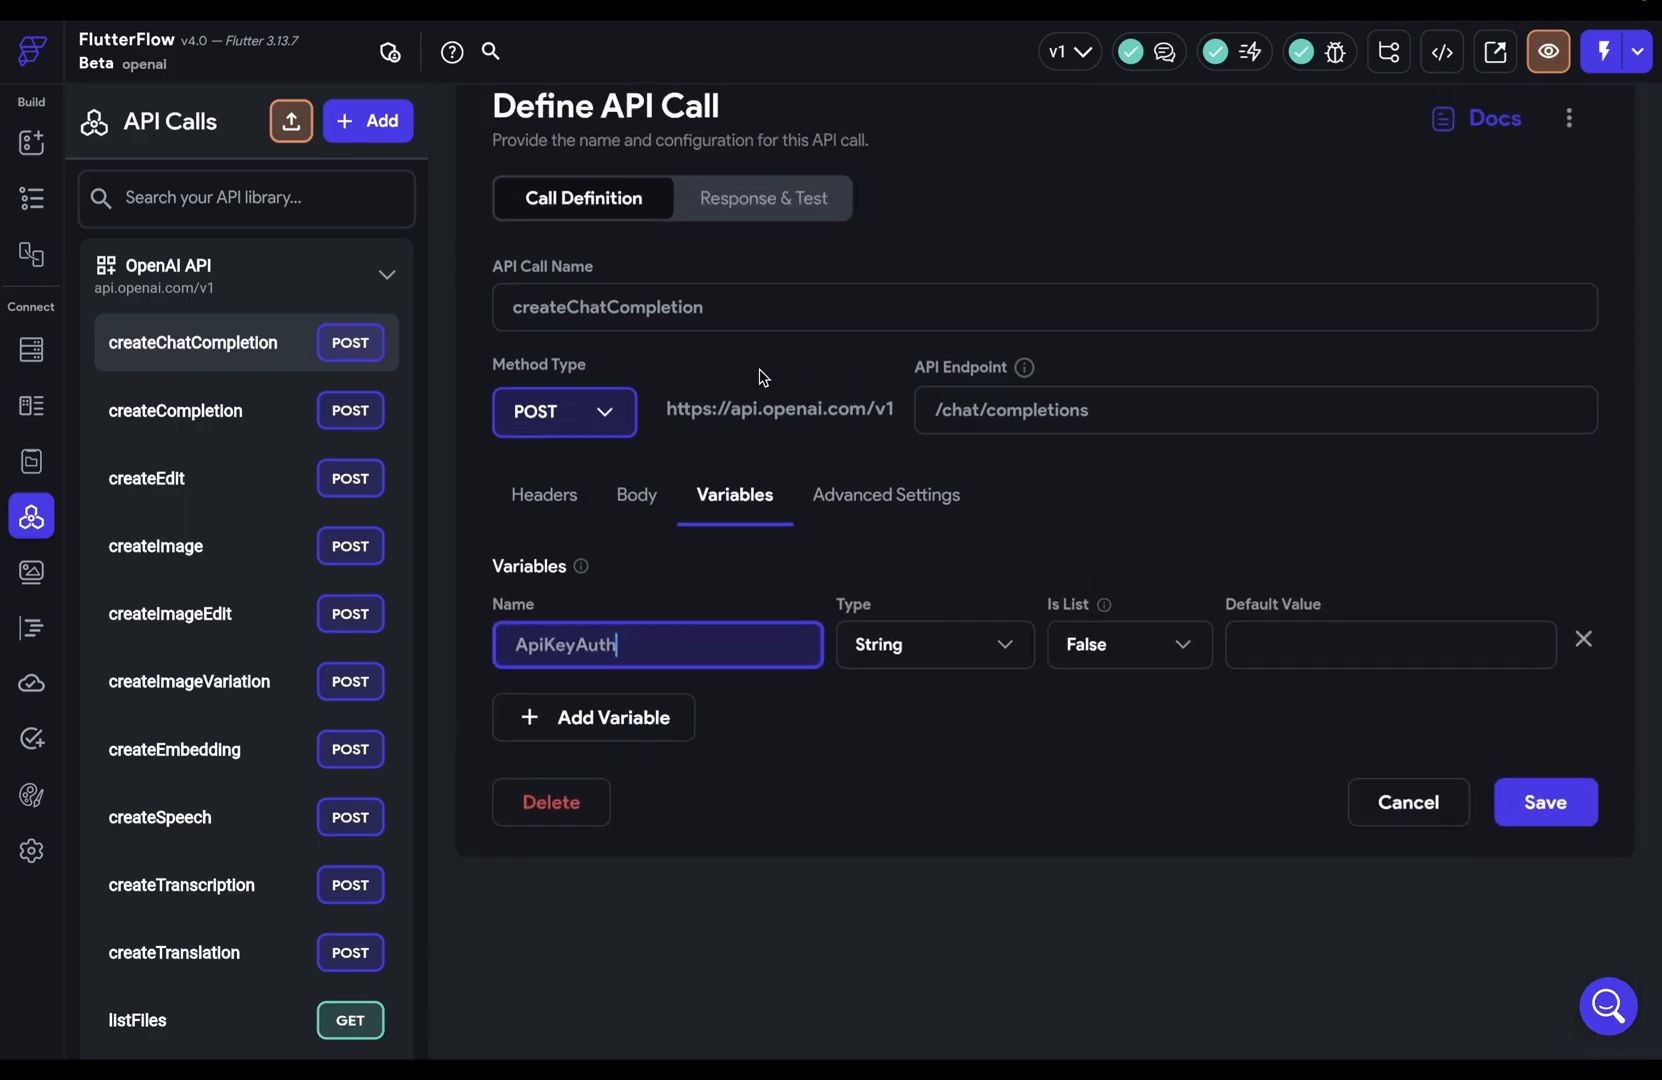
# Add call variables query (String) and image_url (Image Path), removing ApiKeyAuth.
pyautogui.click(593, 717)
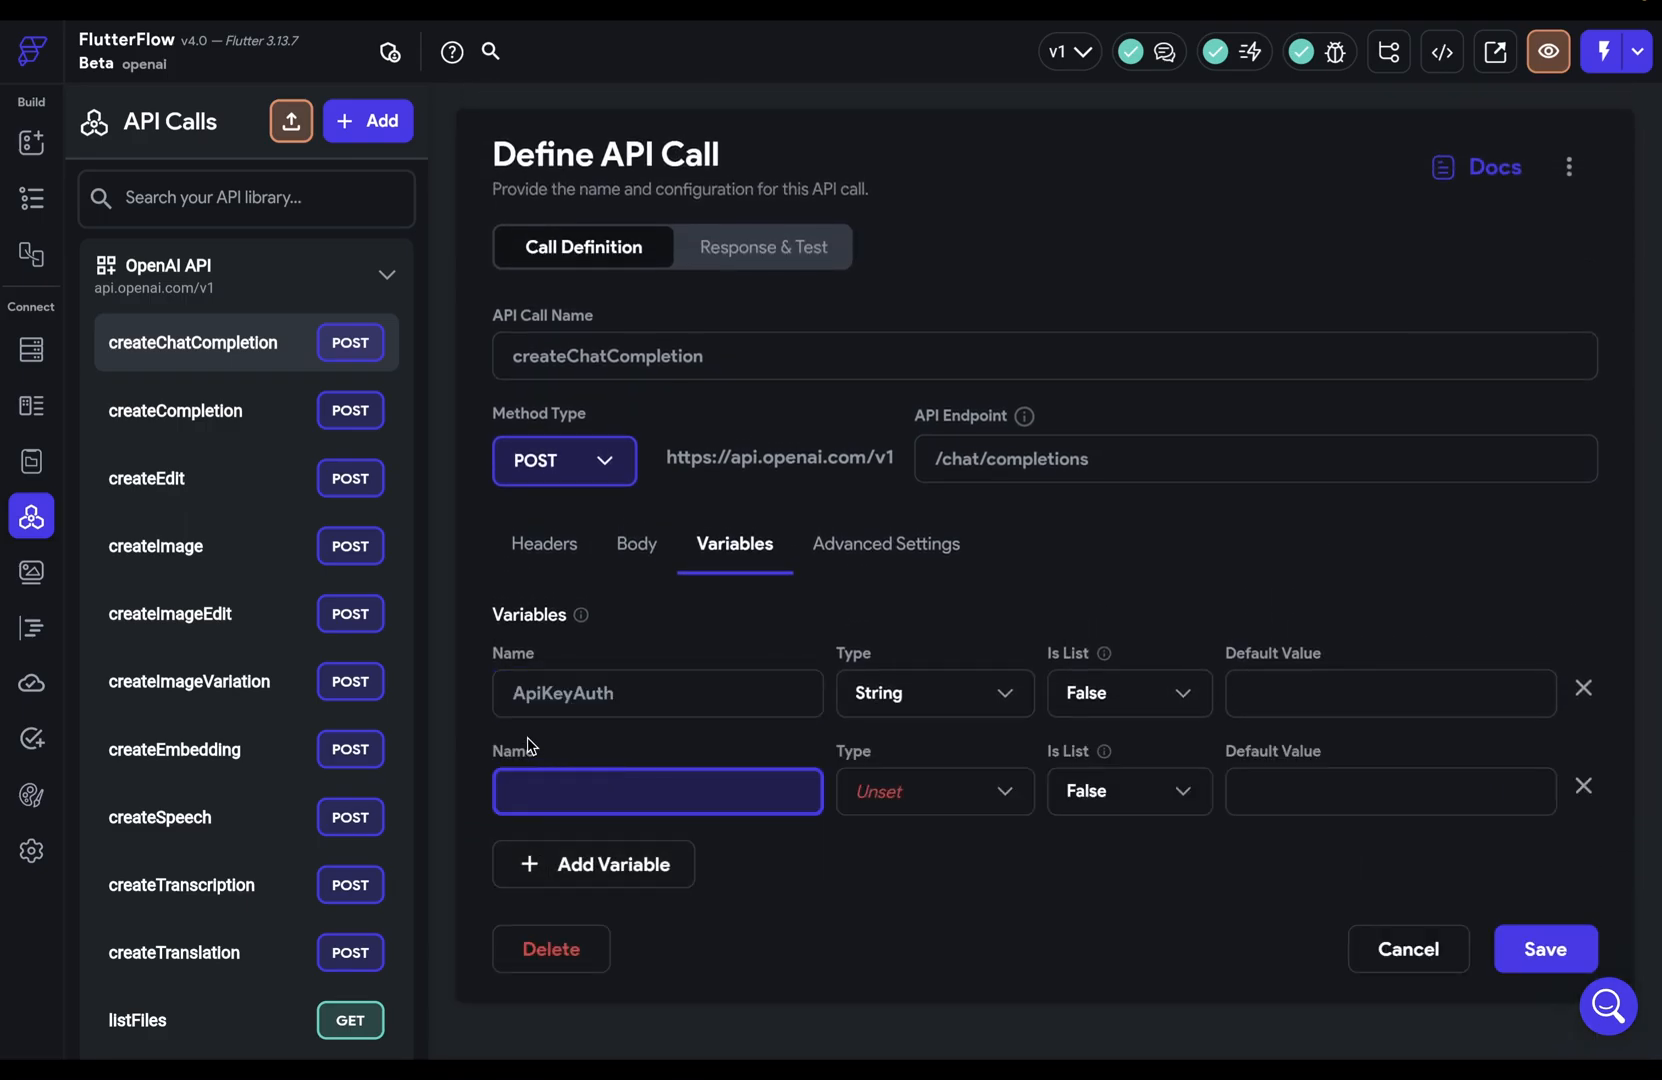
pyautogui.moveTo(614, 694)
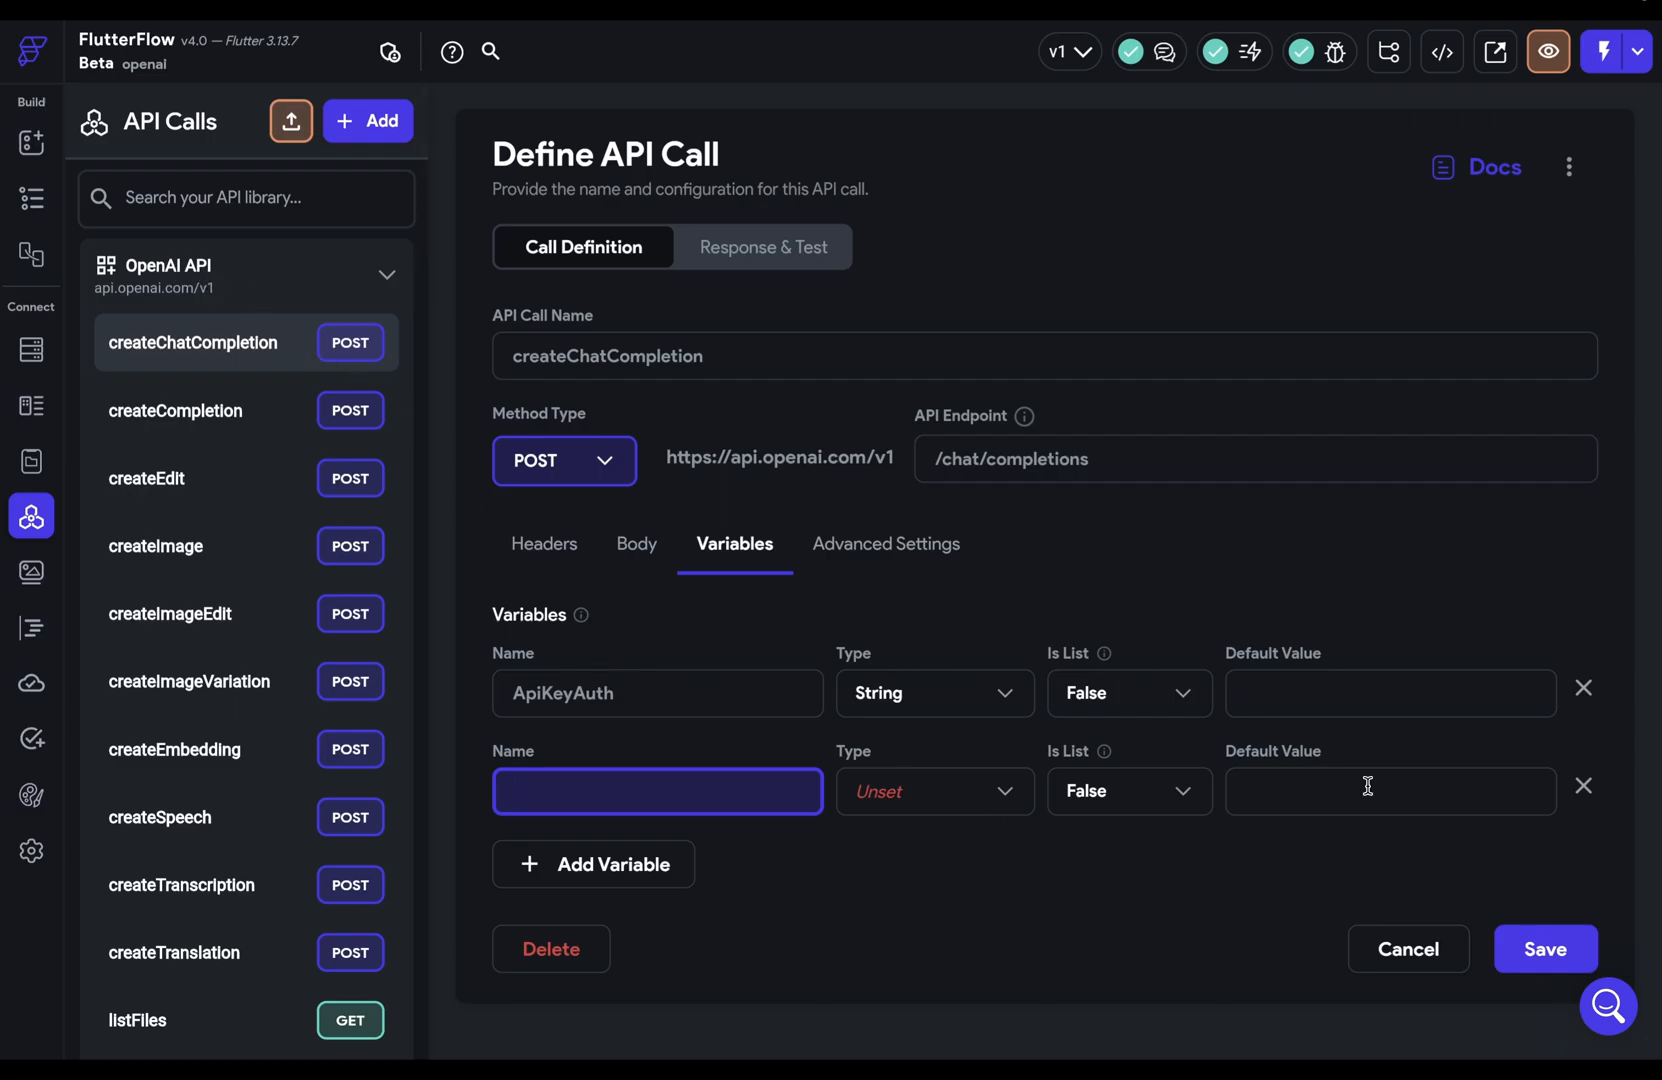
pyautogui.click(1583, 687)
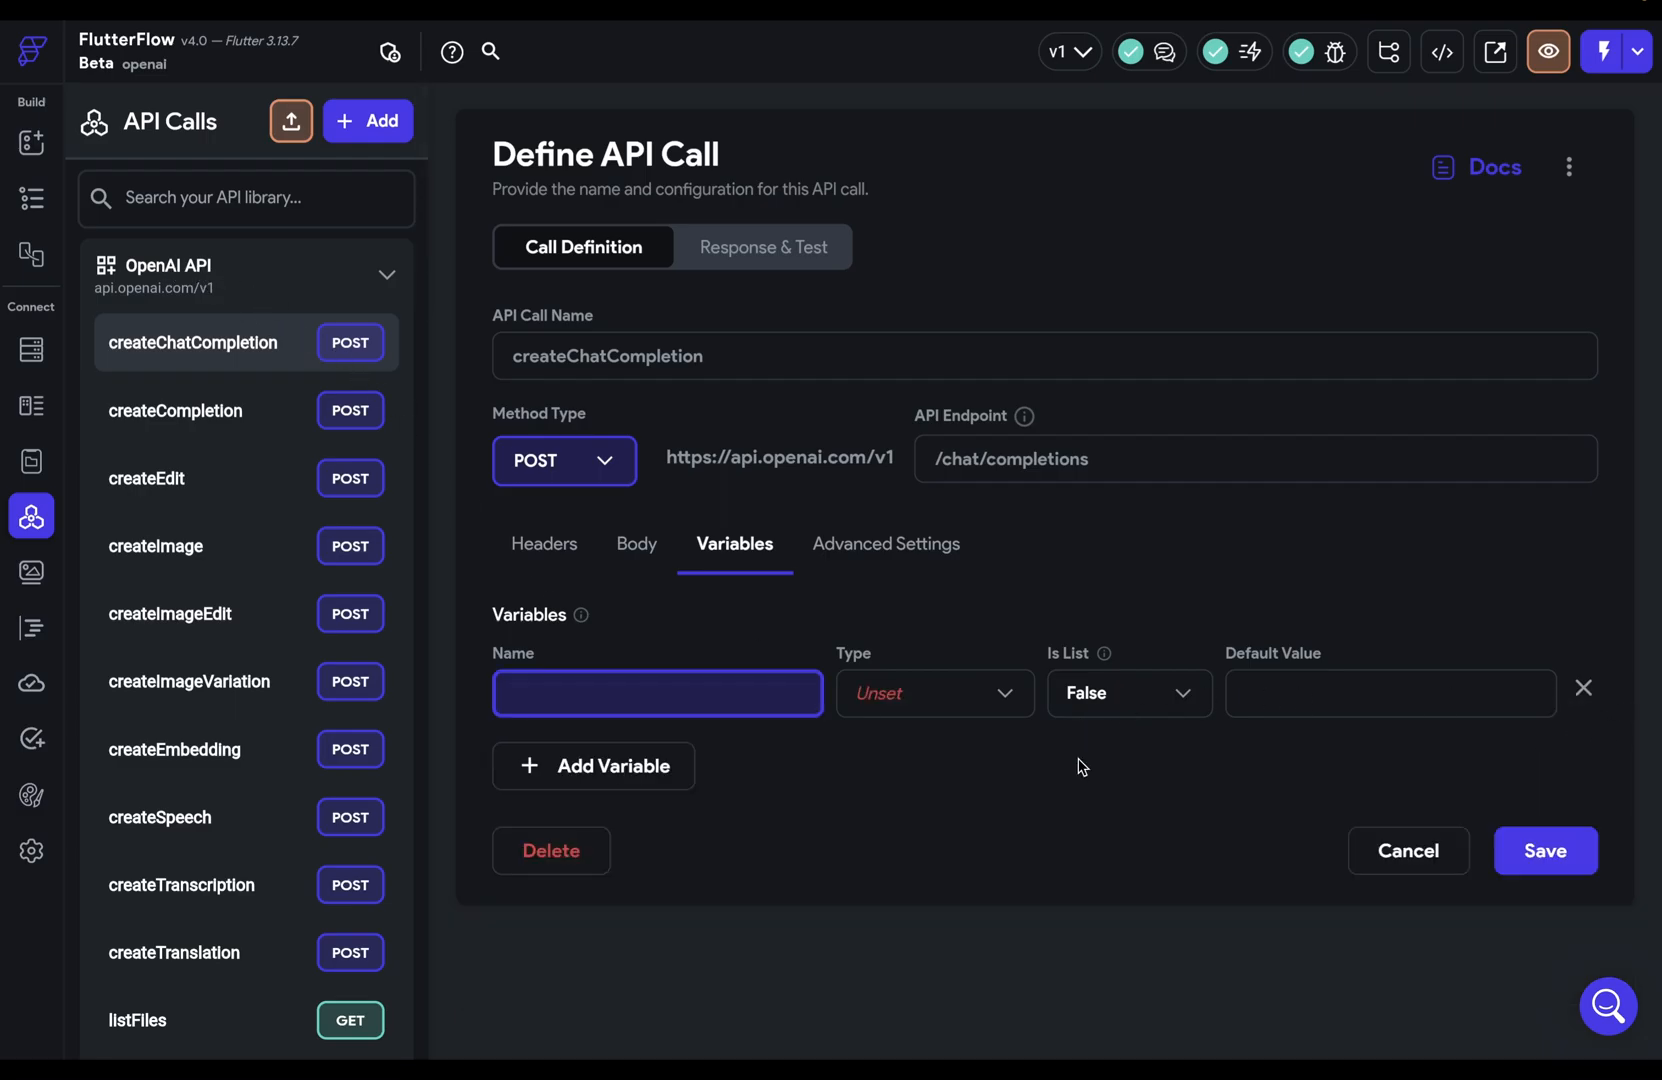
pyautogui.click(935, 693)
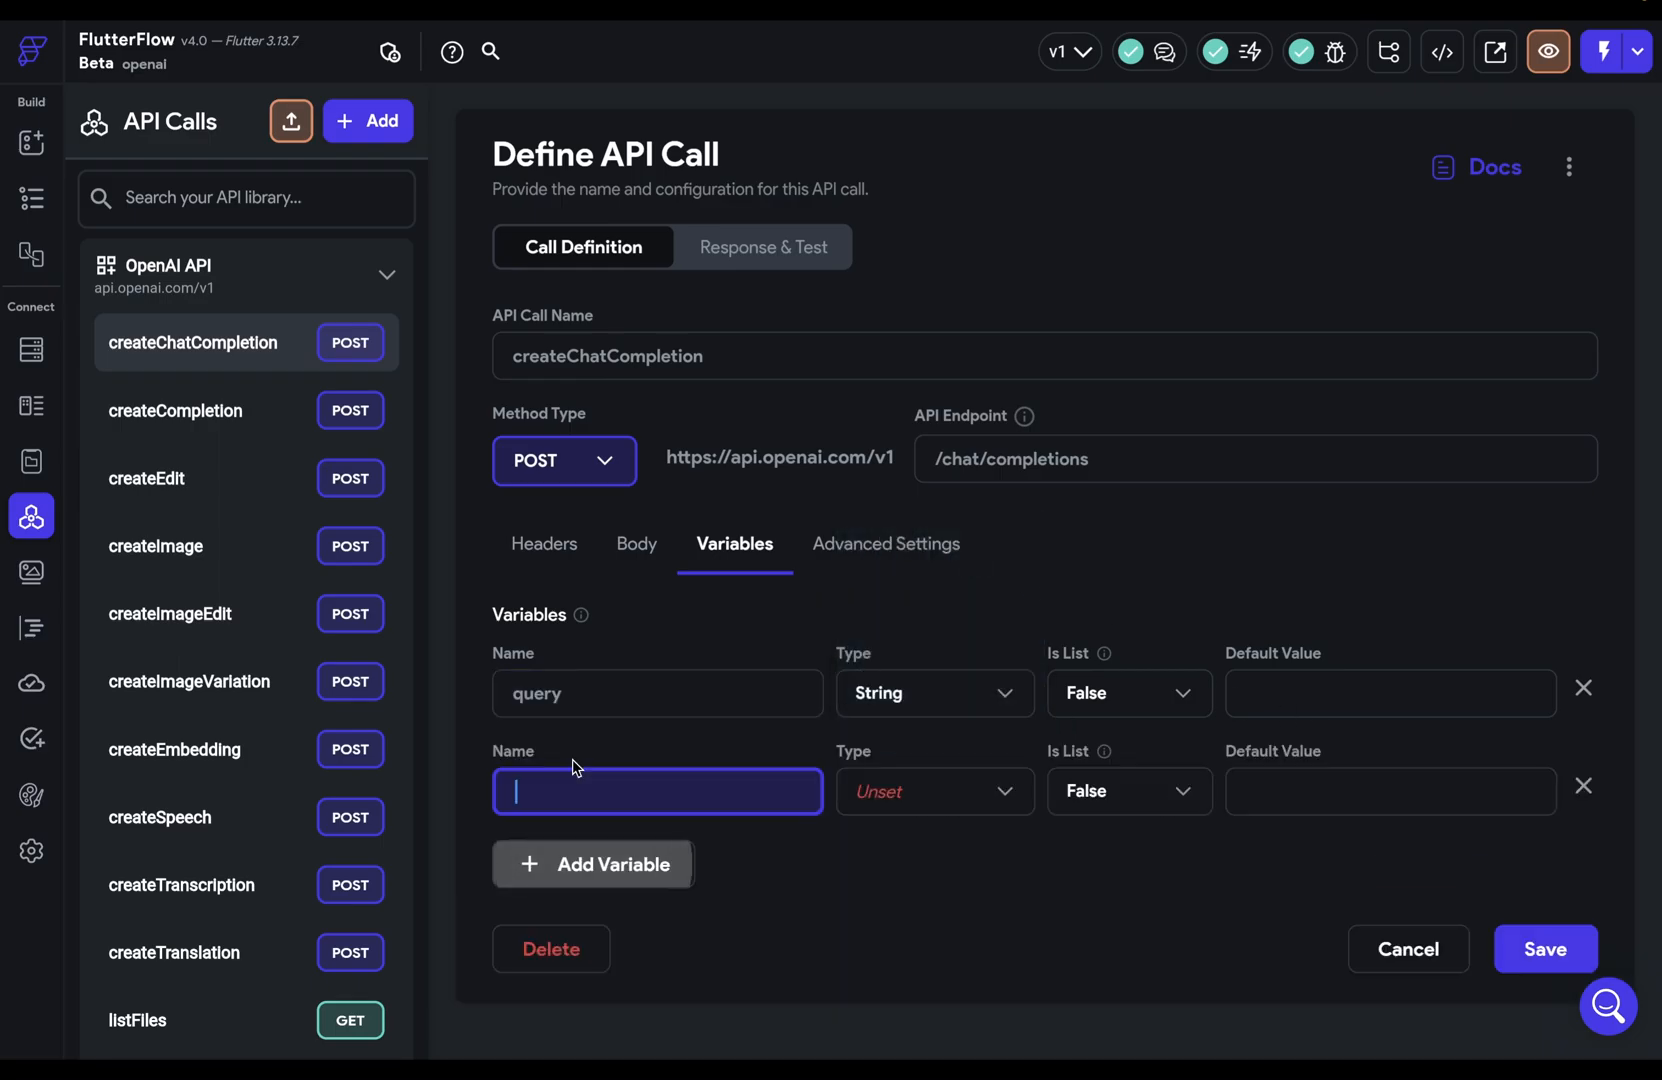
pyautogui.write('image')
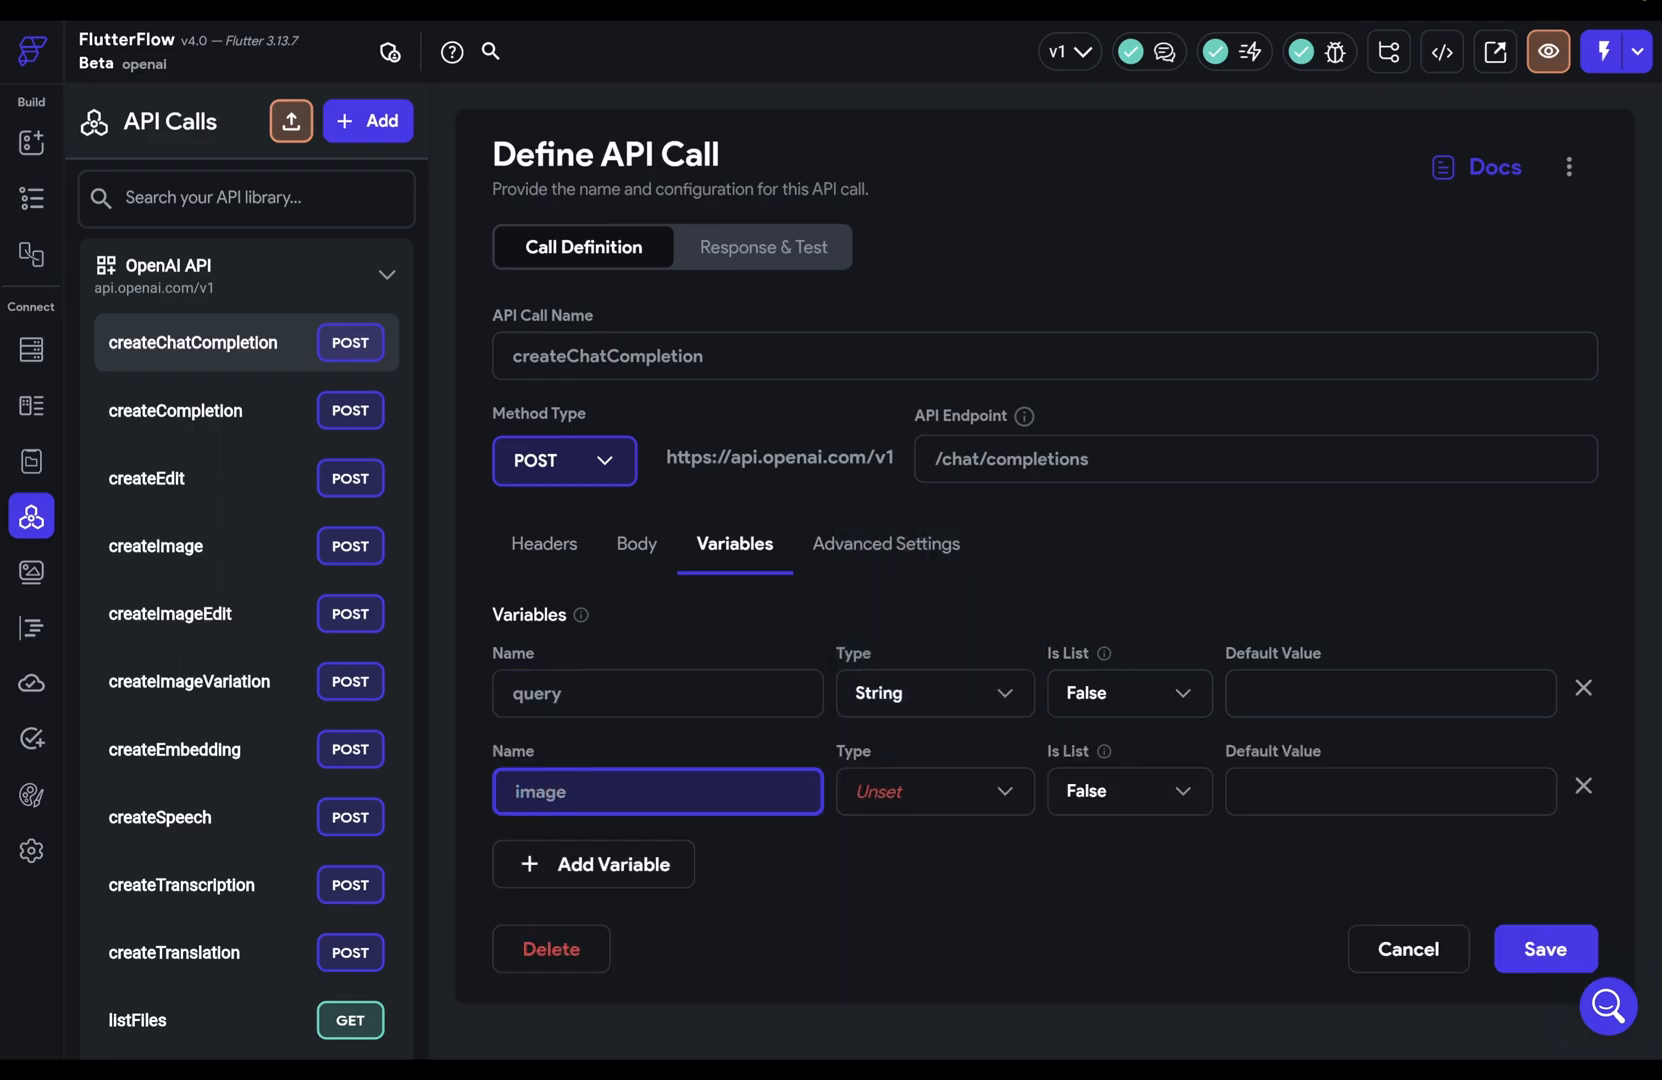
pyautogui.click(935, 791)
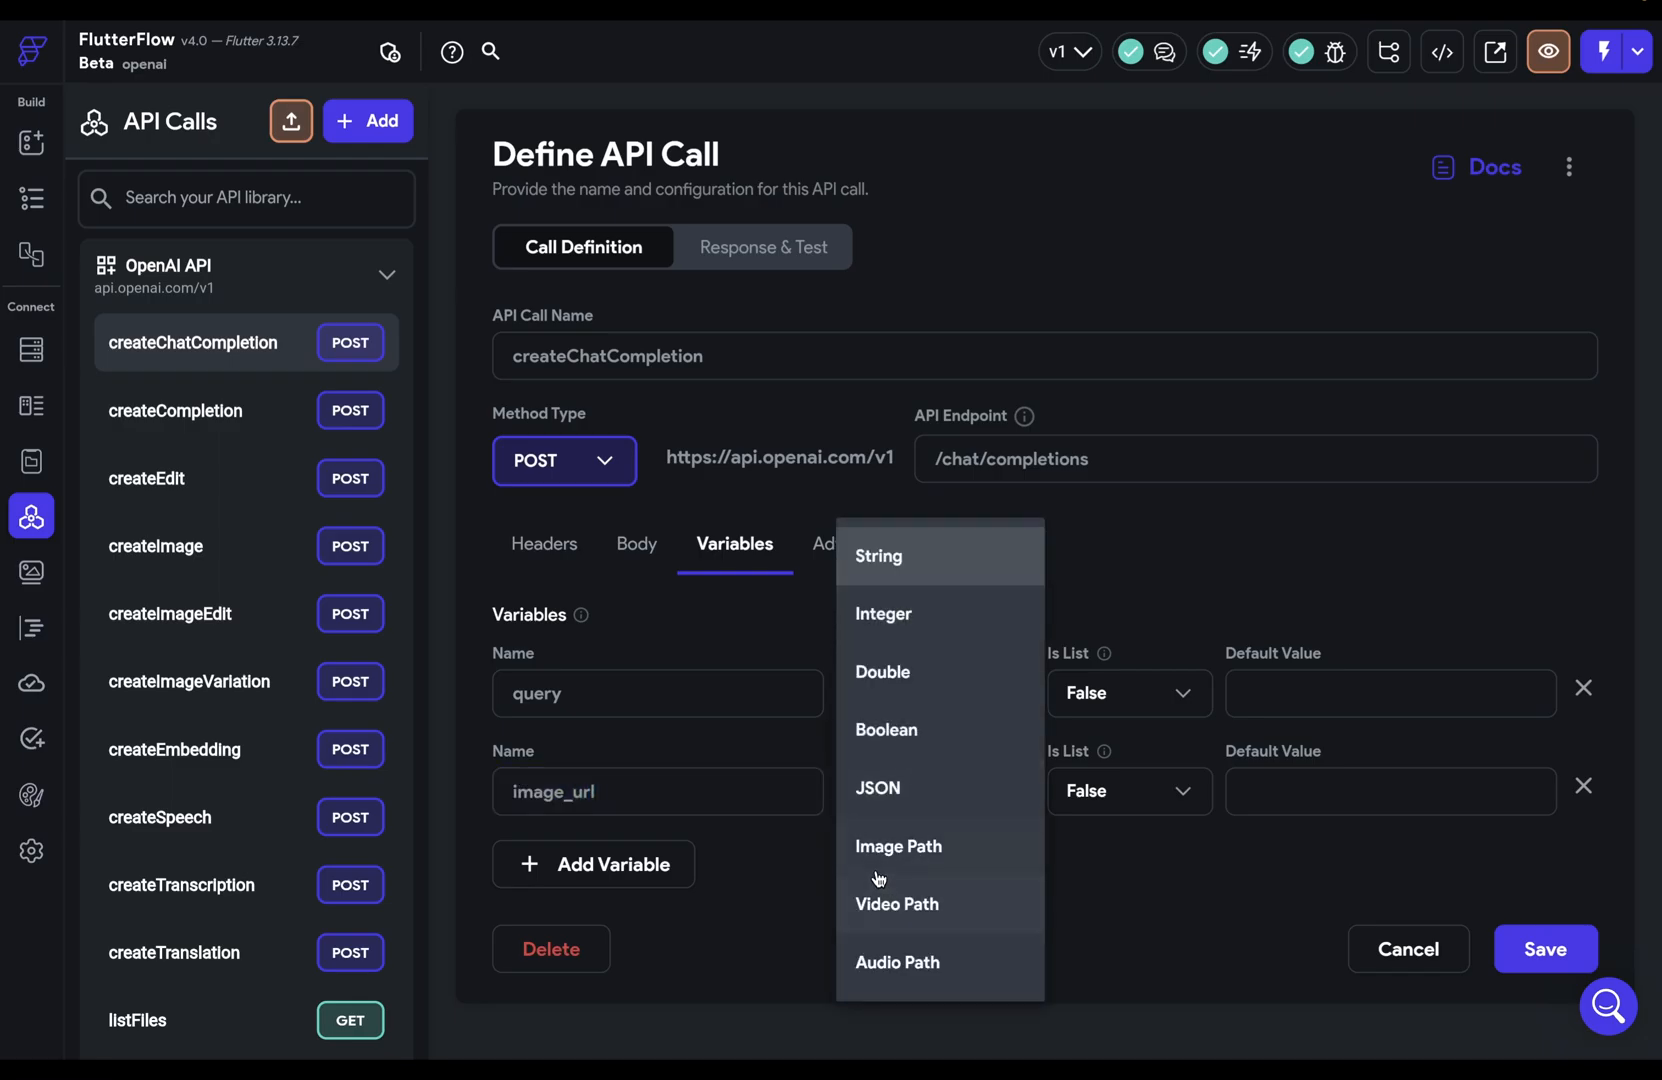
pyautogui.click(898, 846)
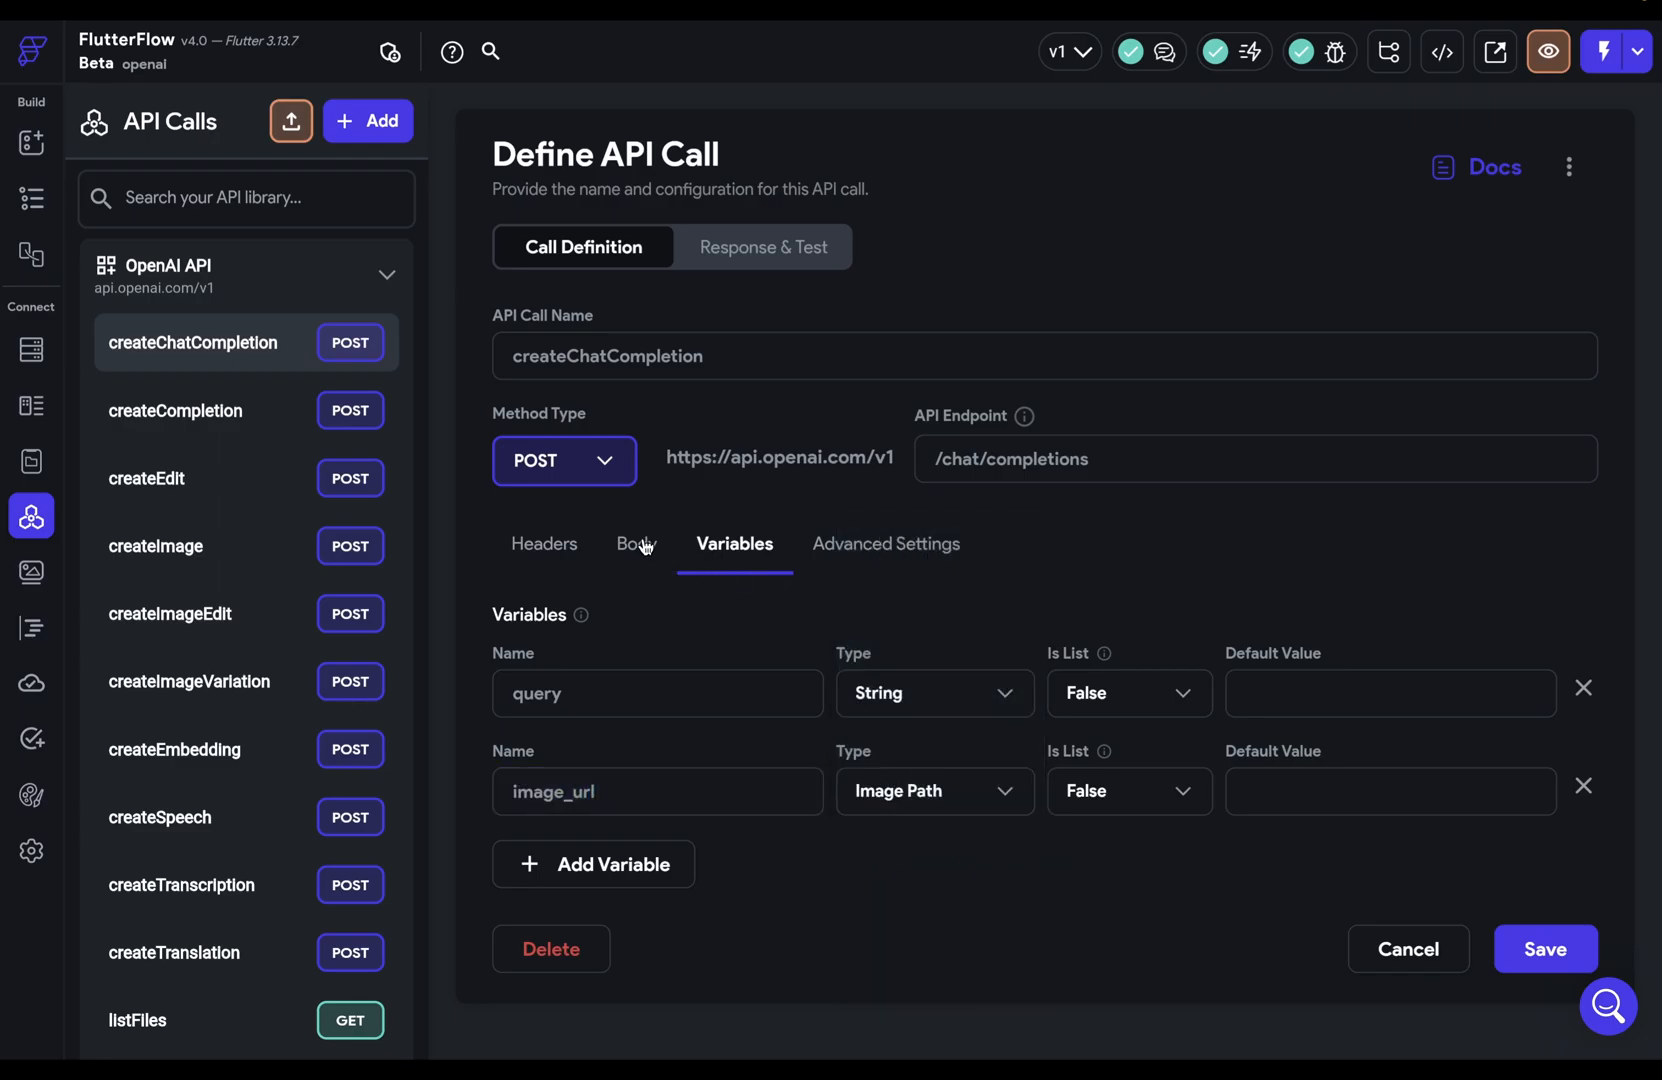
pyautogui.click(637, 544)
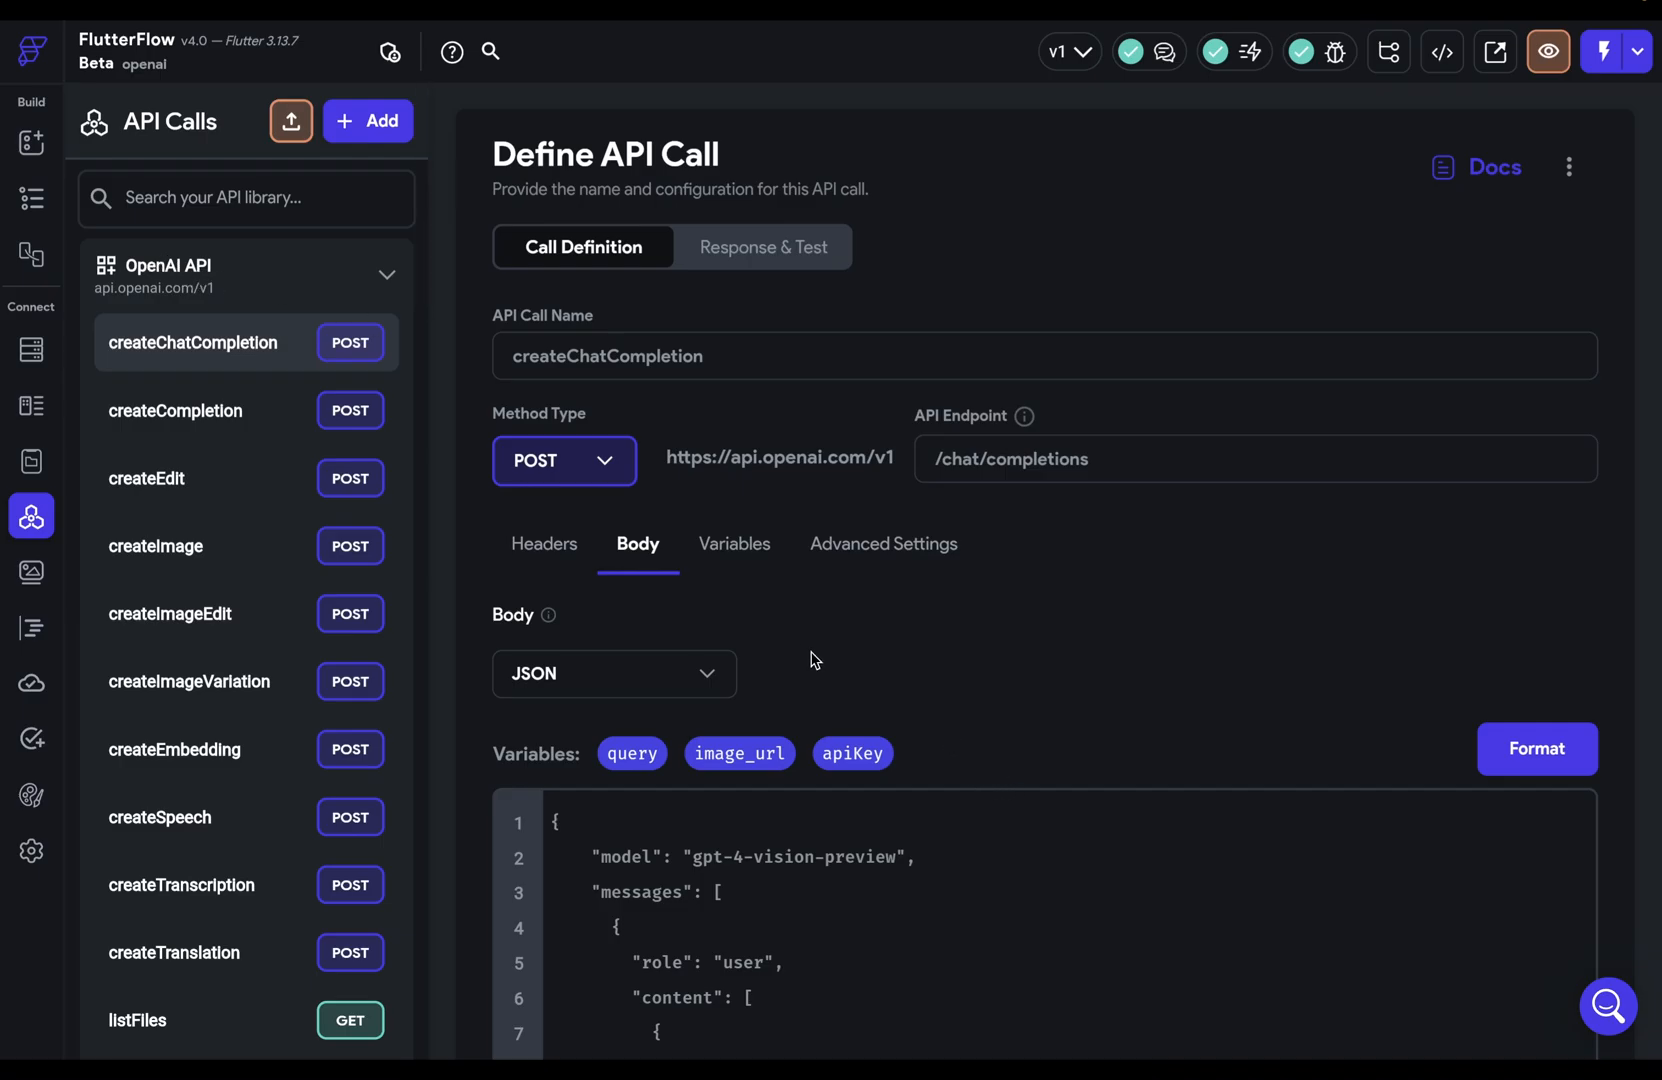
# Replace the body's example question with query and example URL with image_url.
pyautogui.scroll(-3)
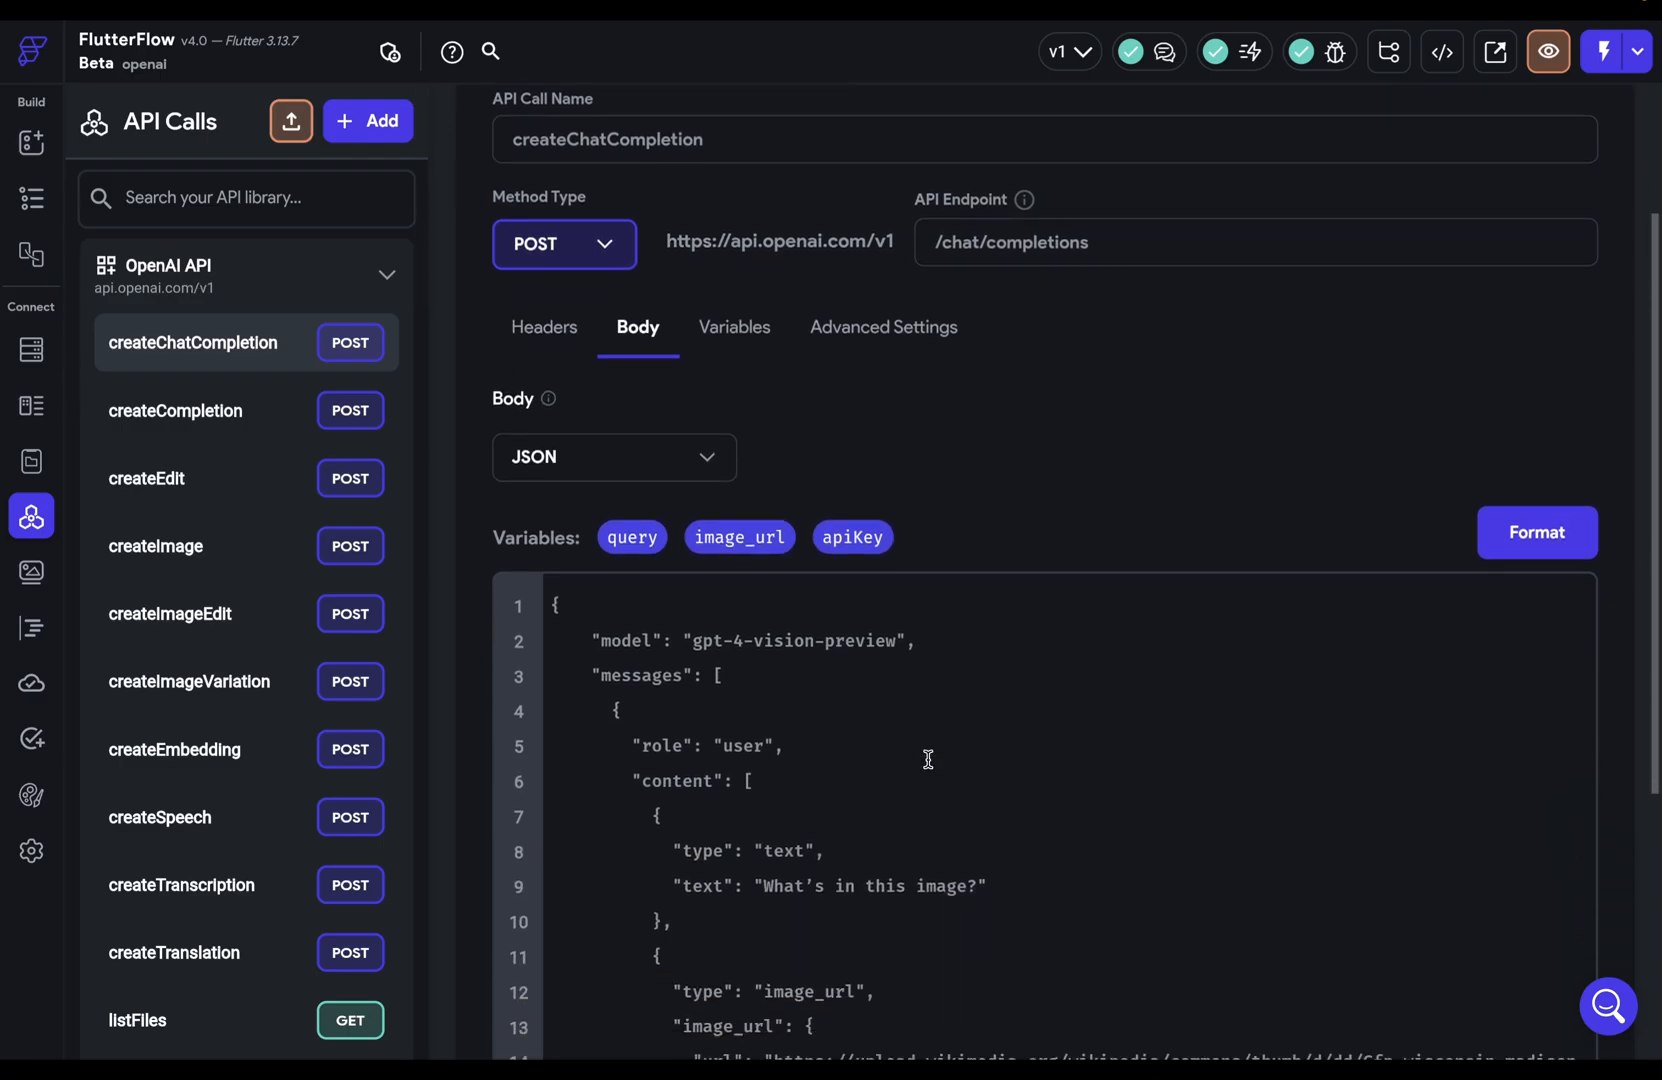
pyautogui.scroll(-3)
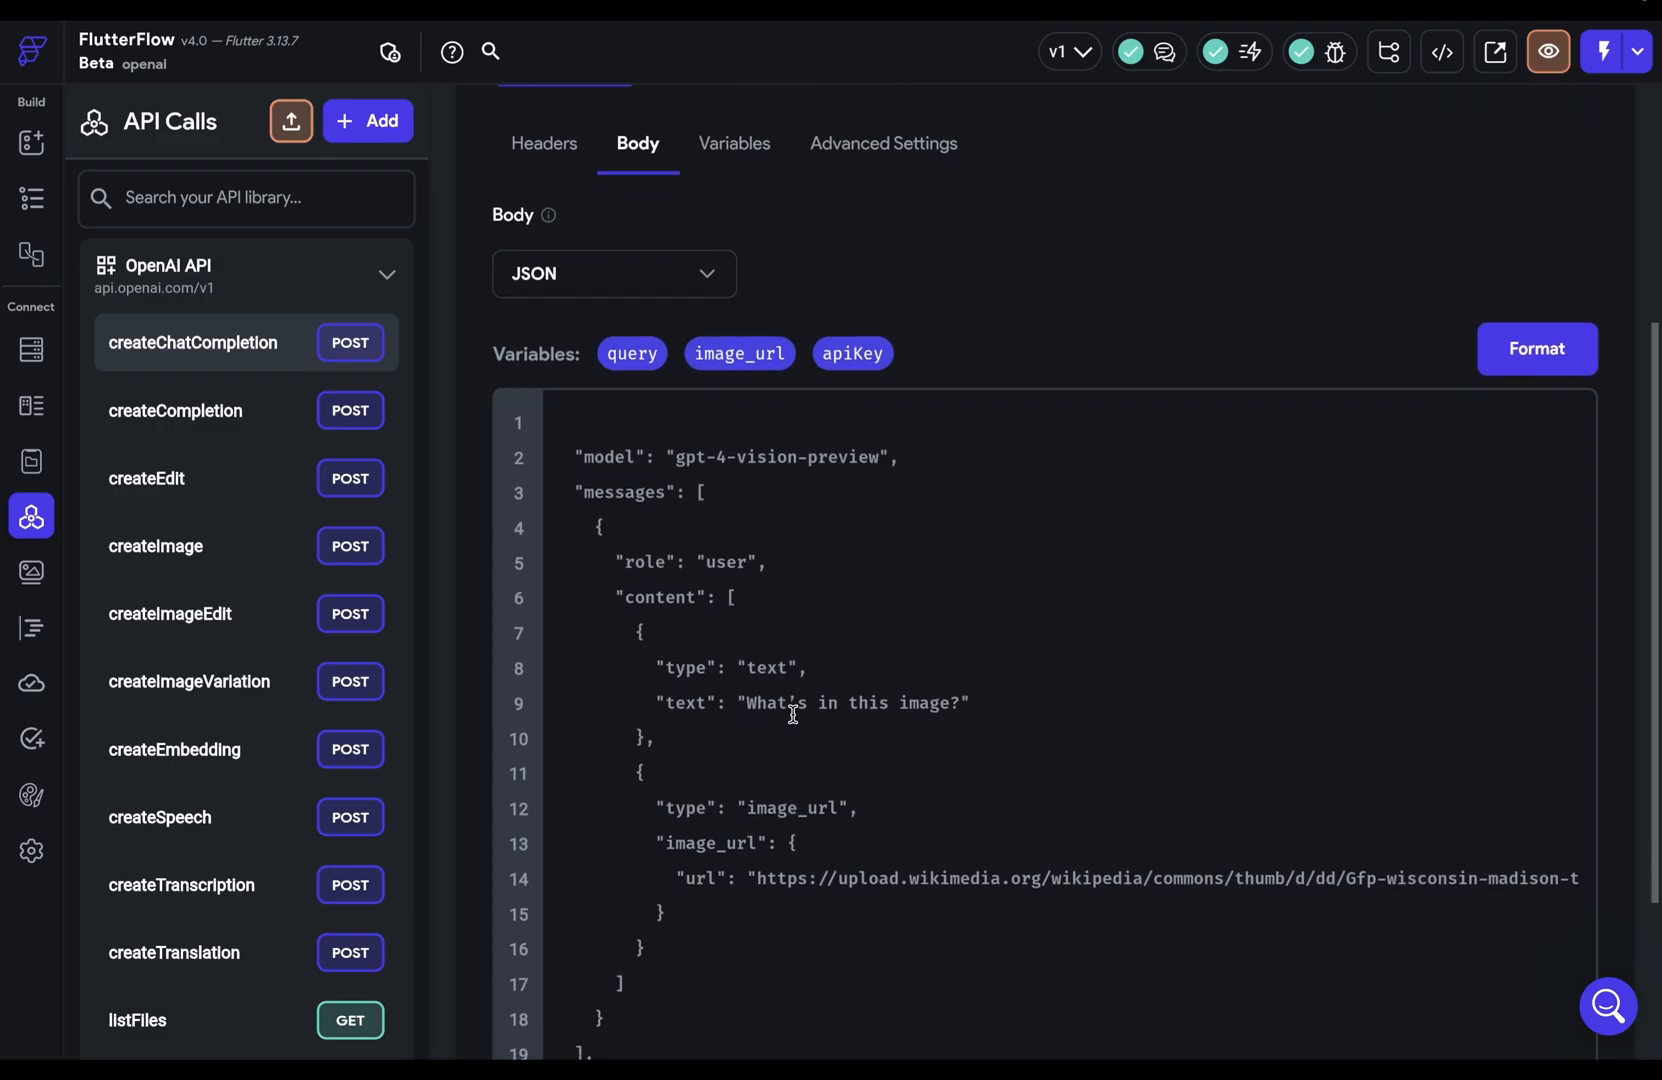
pyautogui.moveTo(747, 703); pyautogui.dragTo(878, 703)
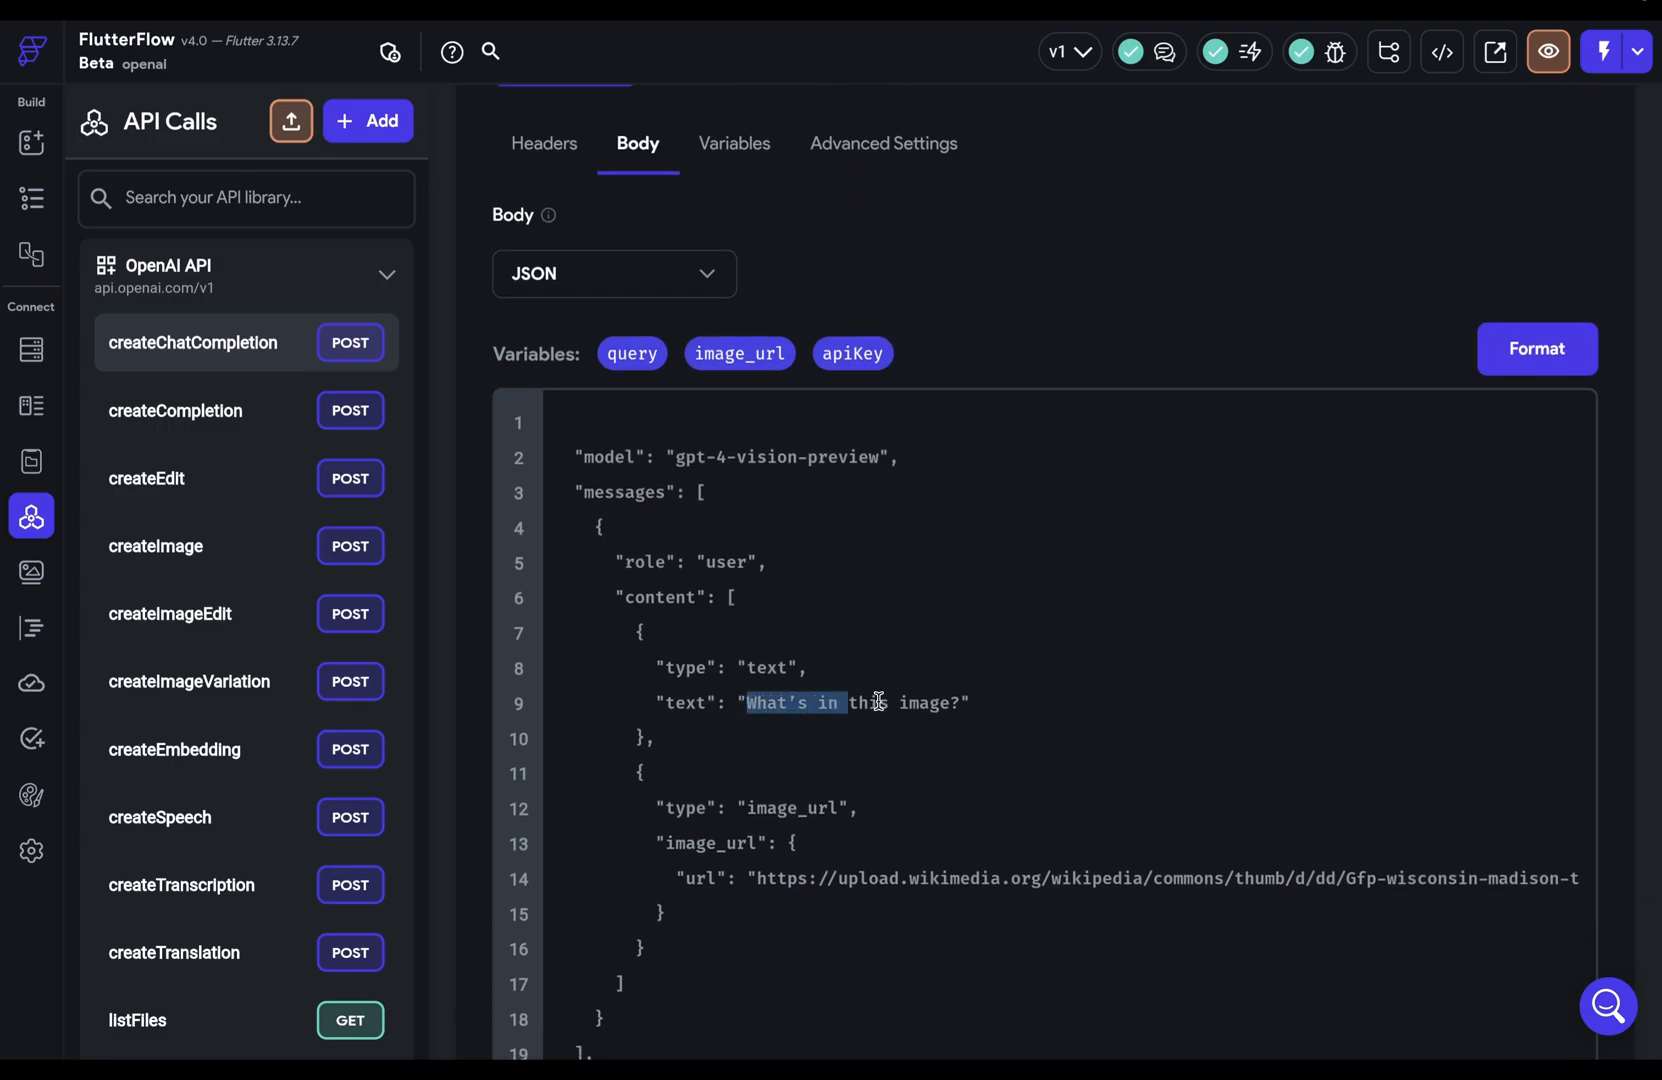
pyautogui.press('Delete')
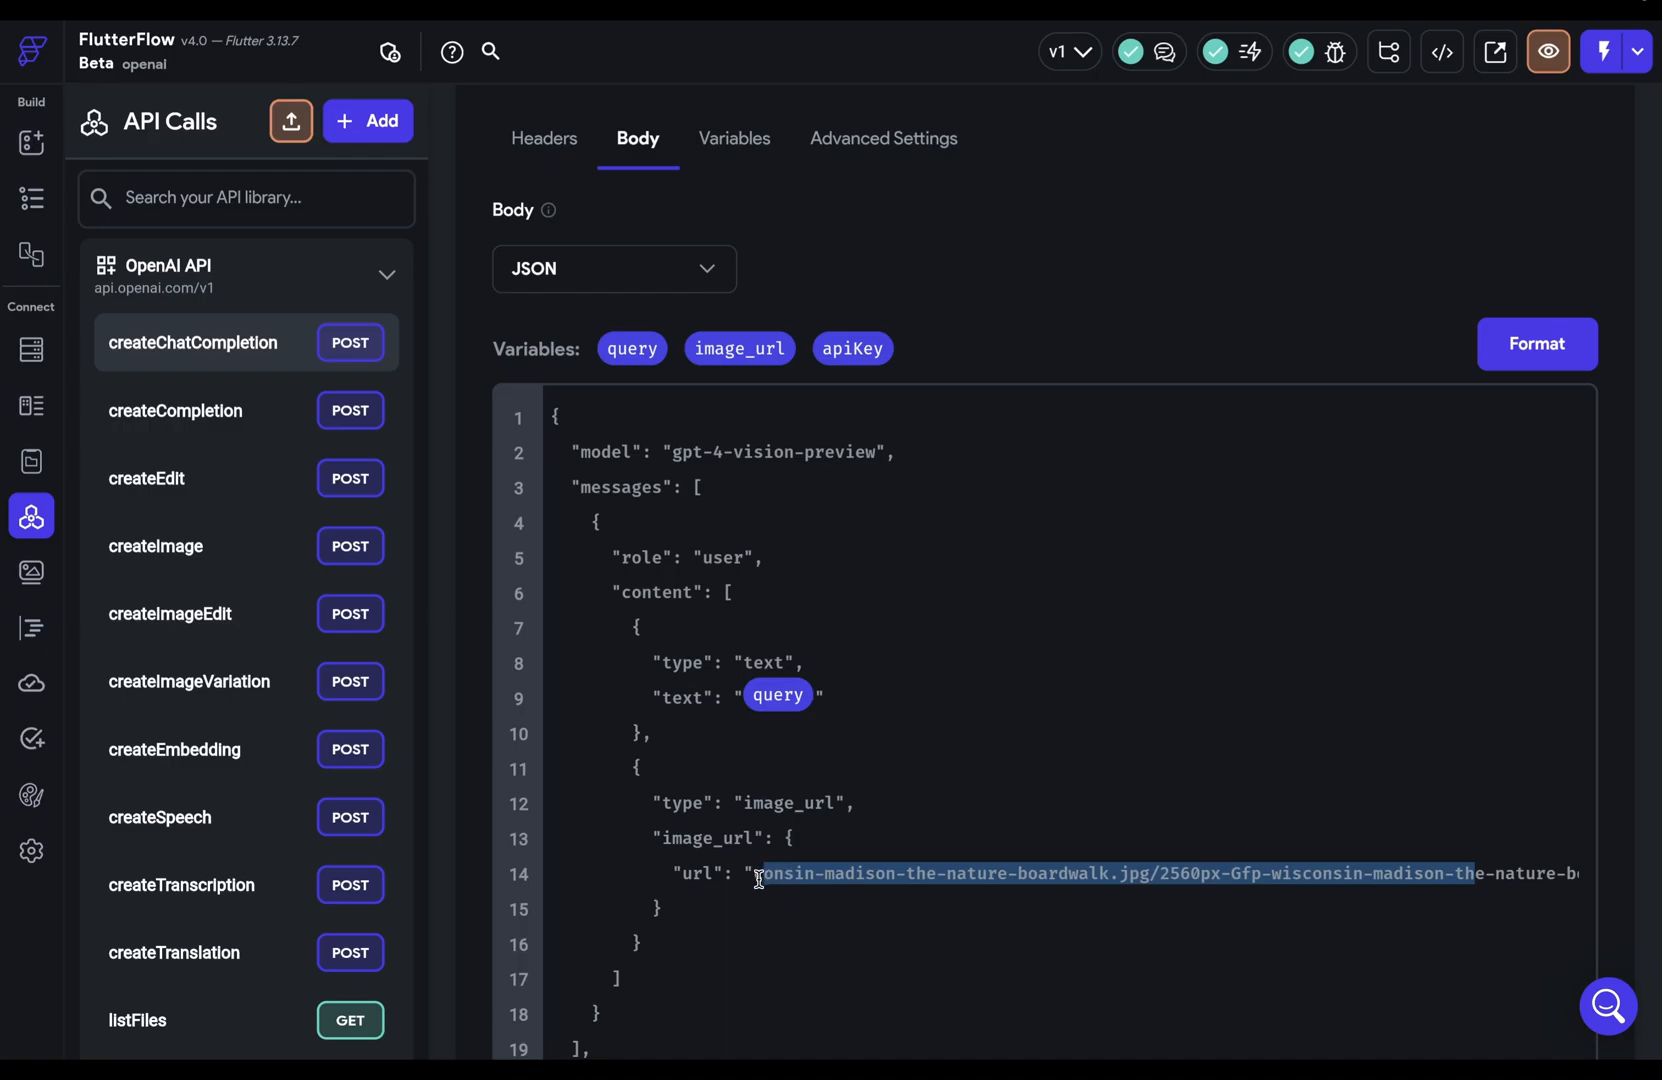
pyautogui.click(739, 348)
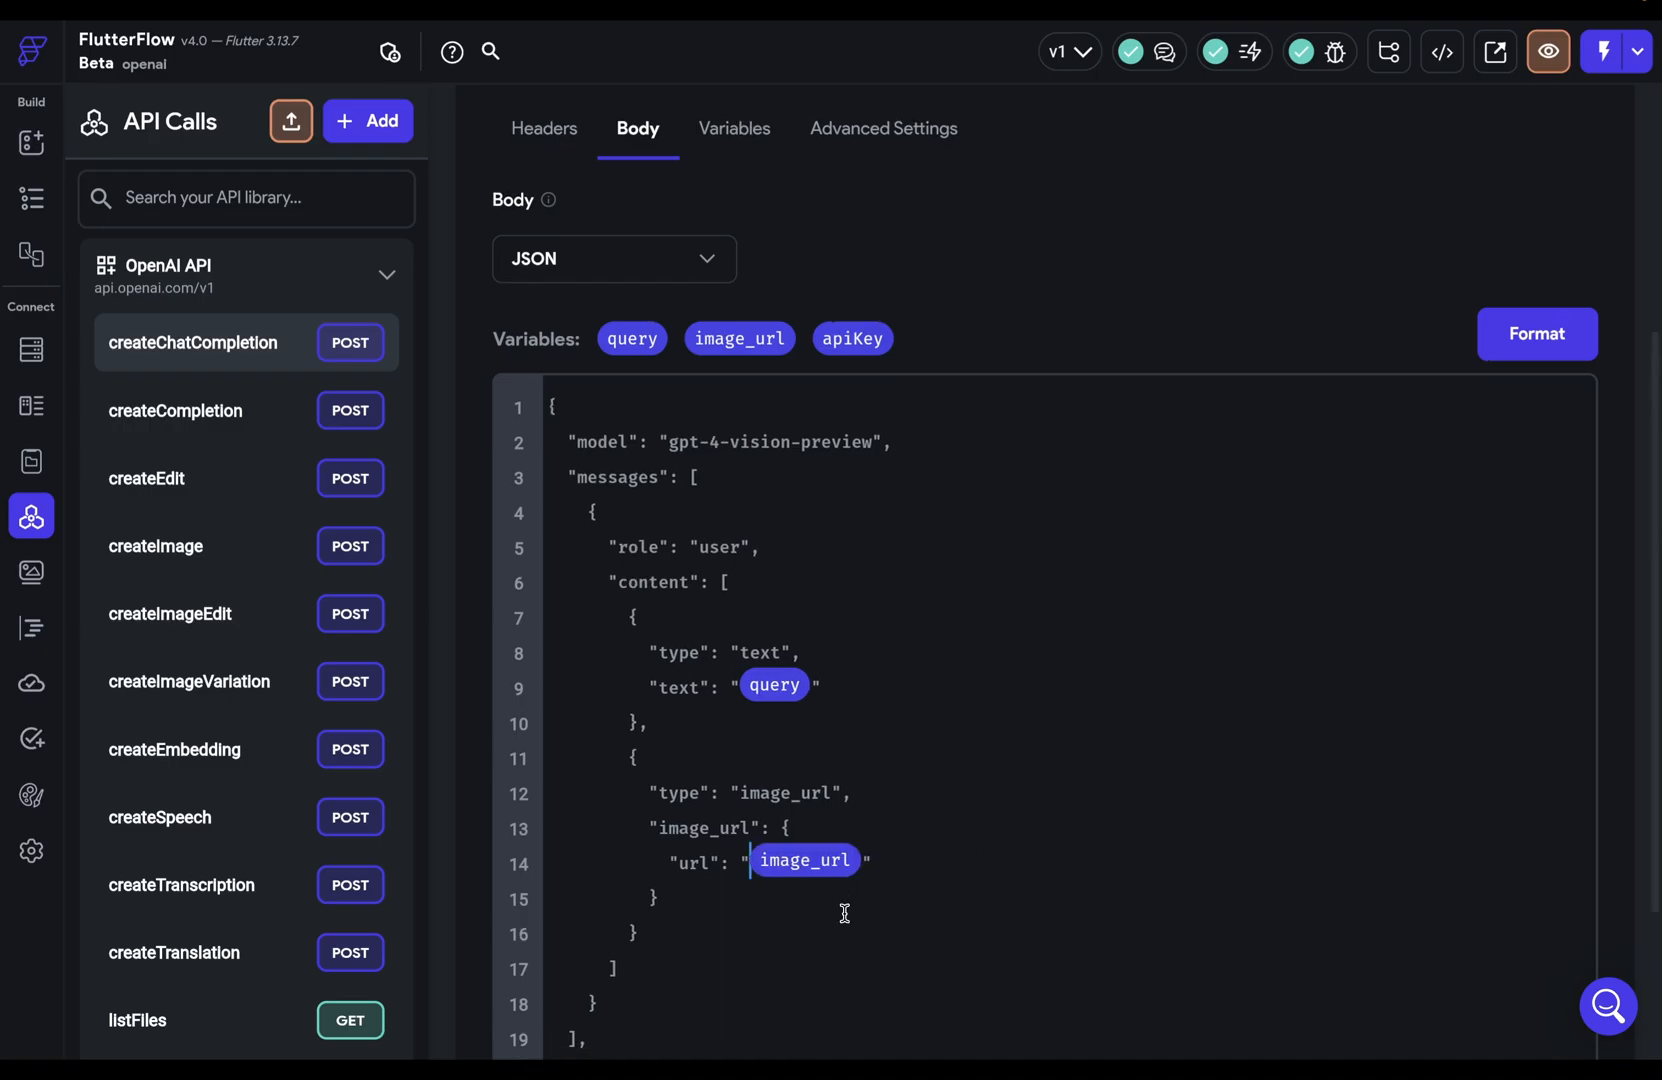
pyautogui.scroll(-3)
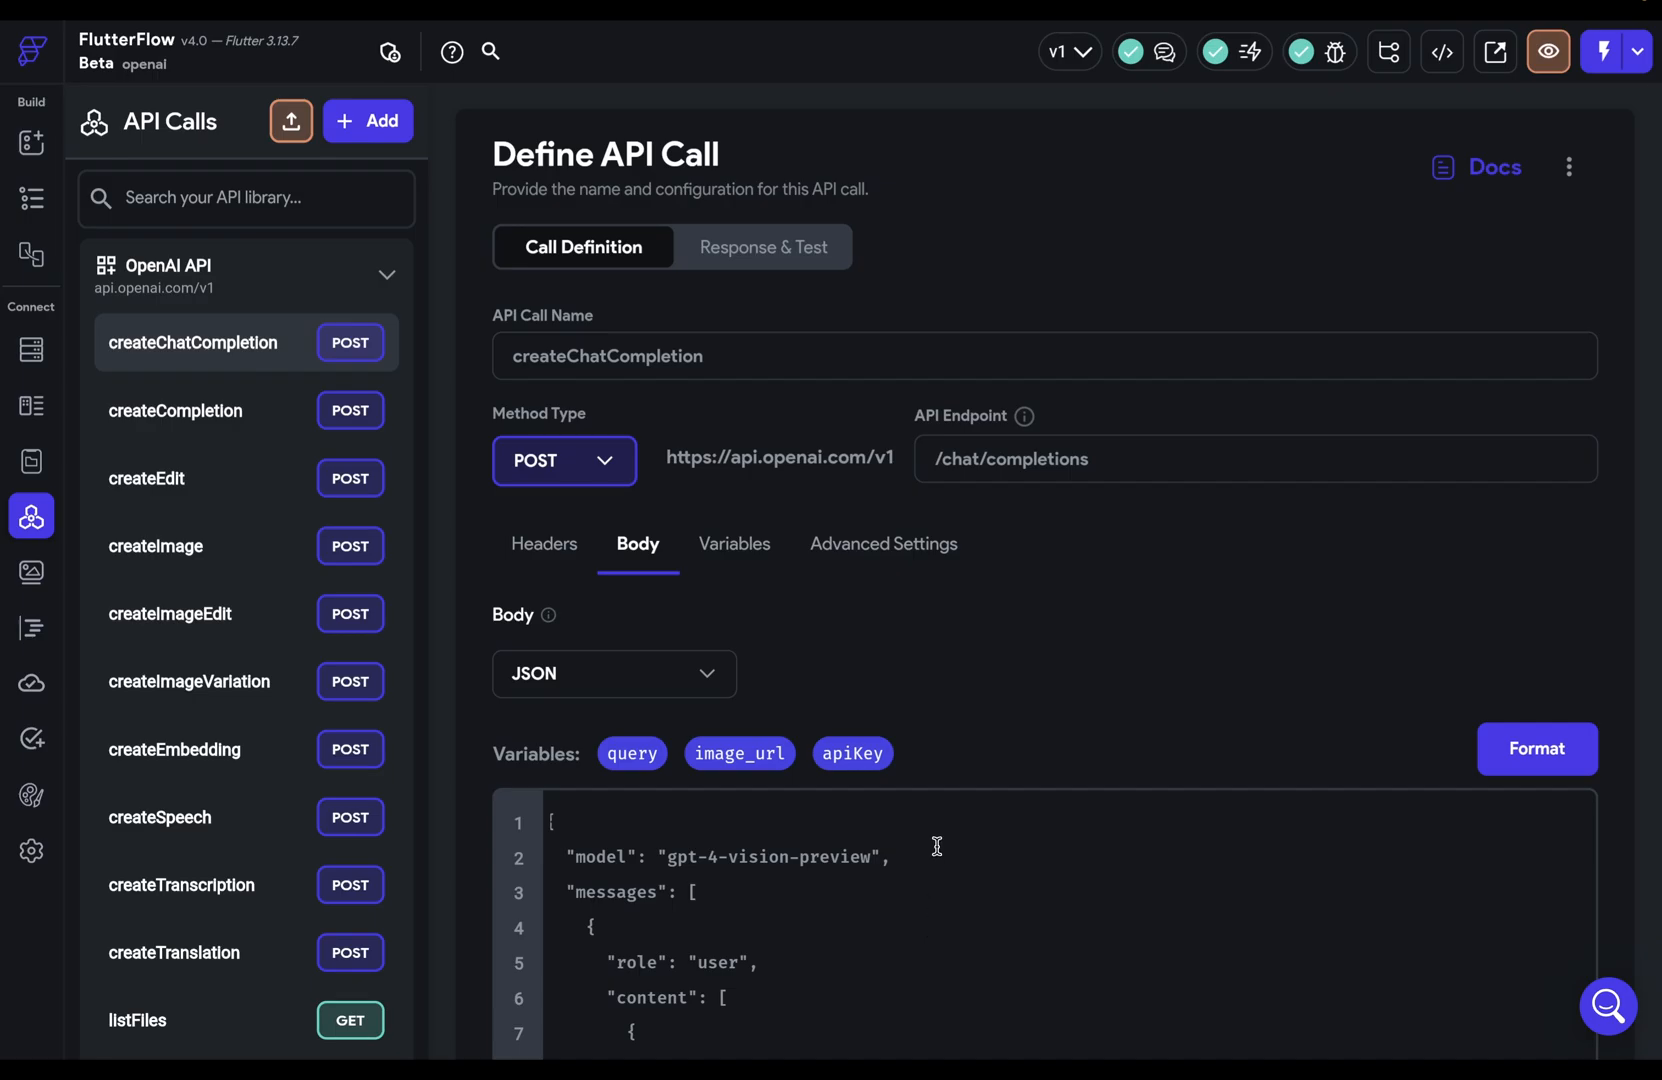
# Test createChatCompletion with 'What kind of tree' and an image URL, getting status 200.
pyautogui.click(761, 247)
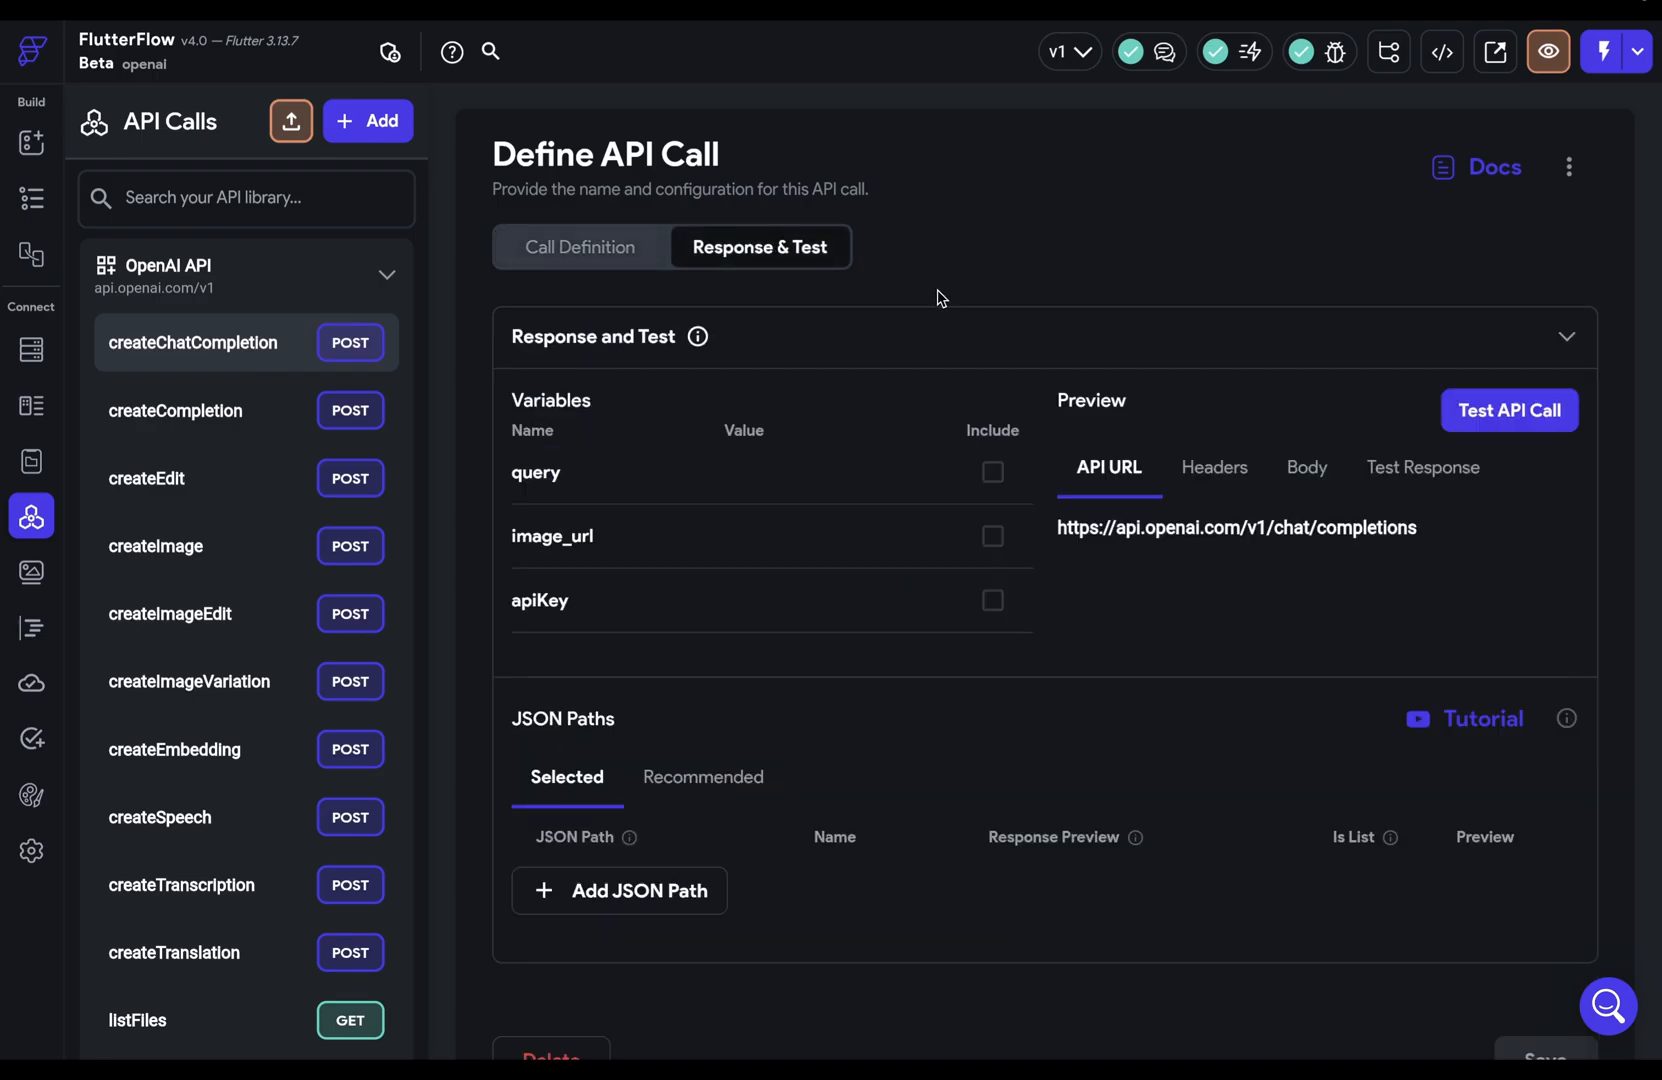
pyautogui.click(834, 472)
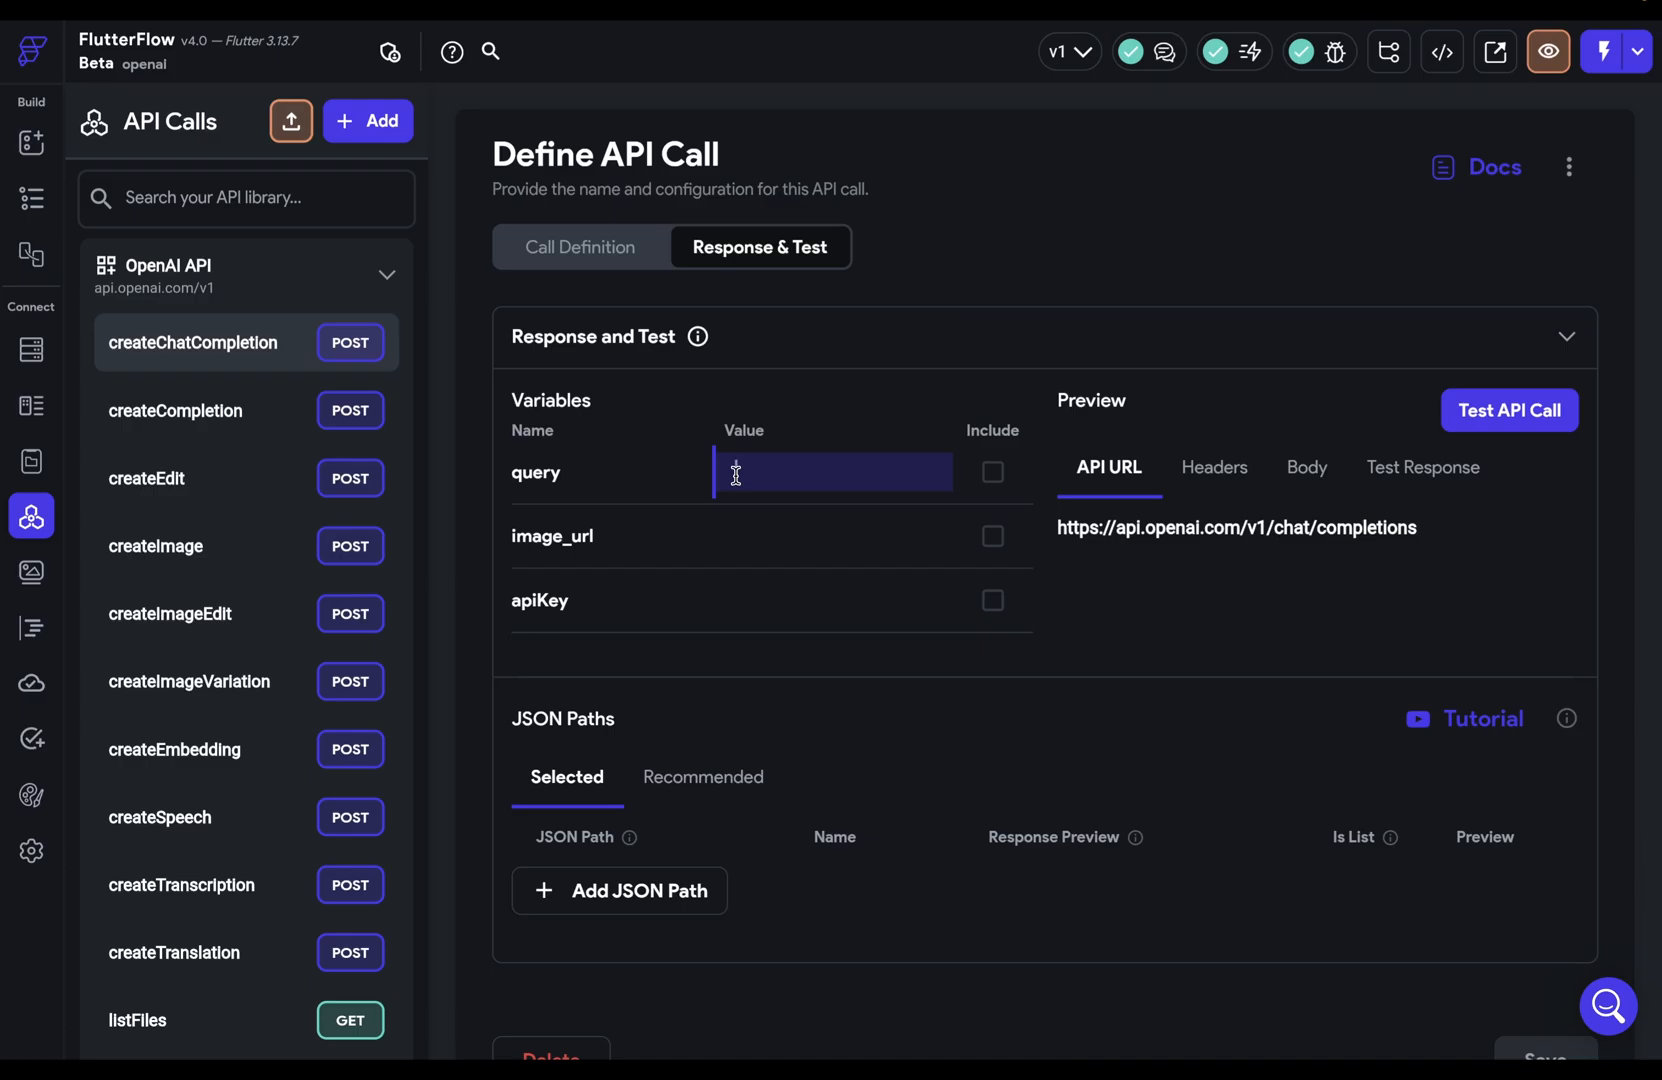
pyautogui.write('What kind of tree is this?')
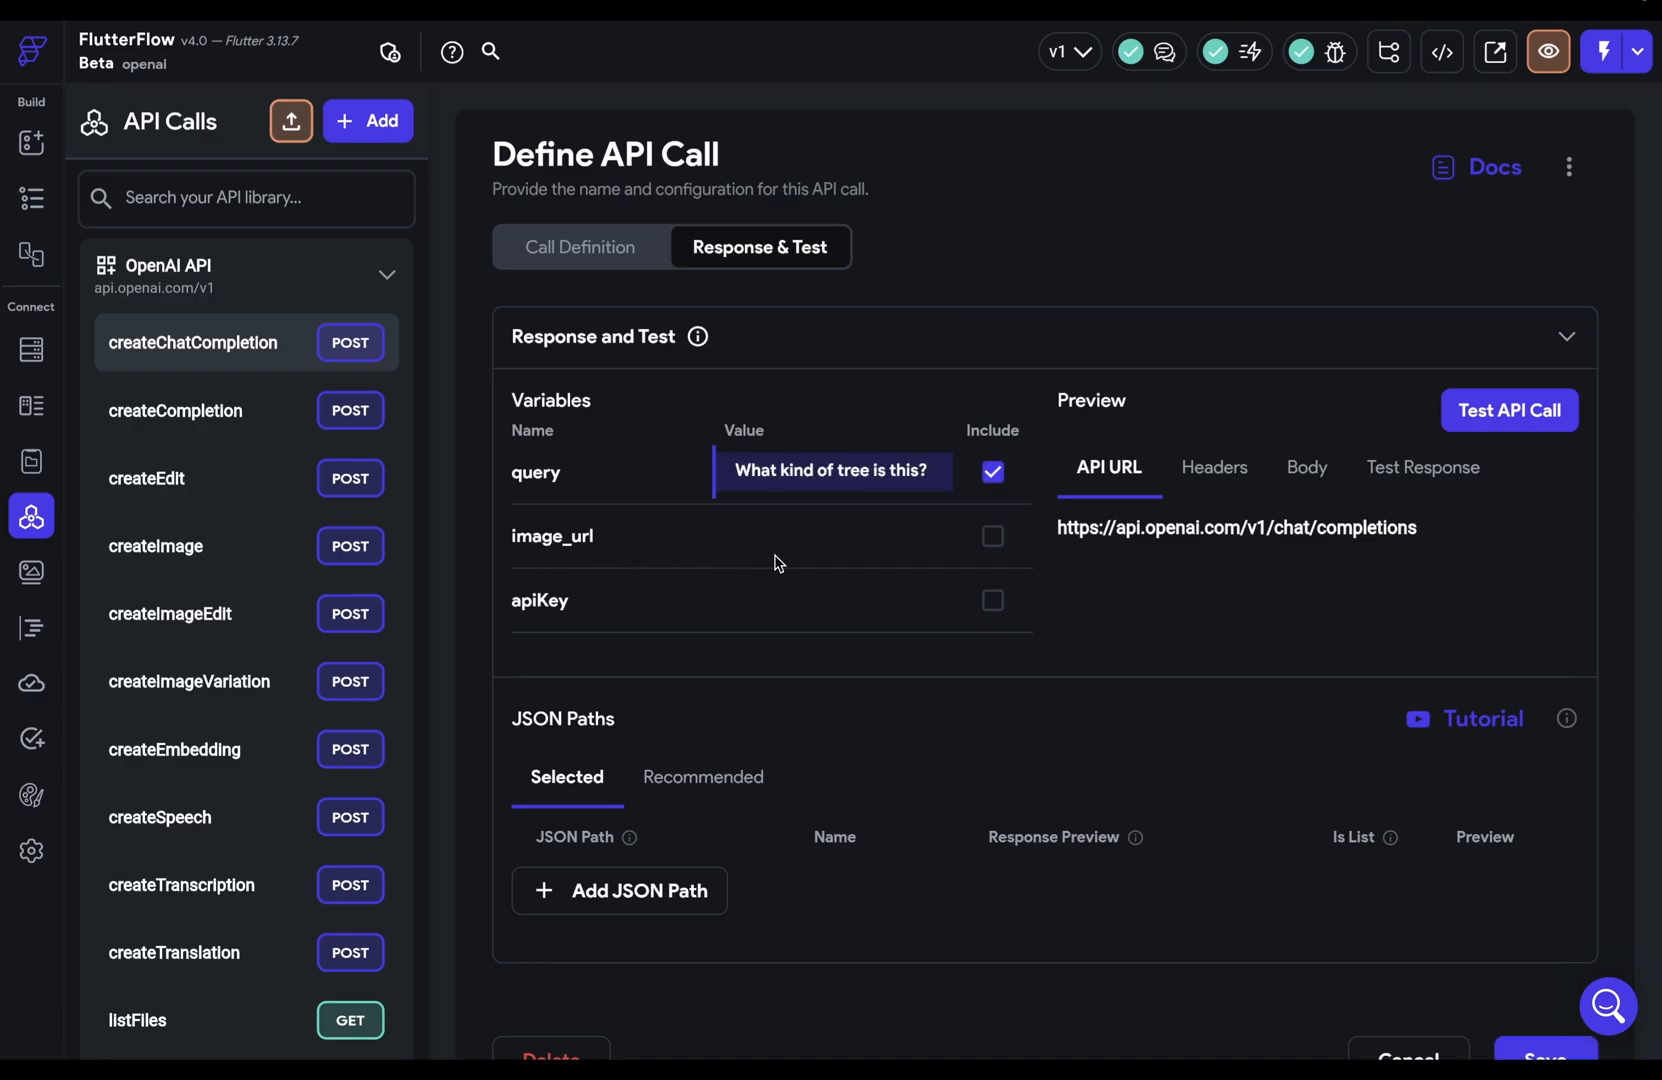
pyautogui.click(832, 536)
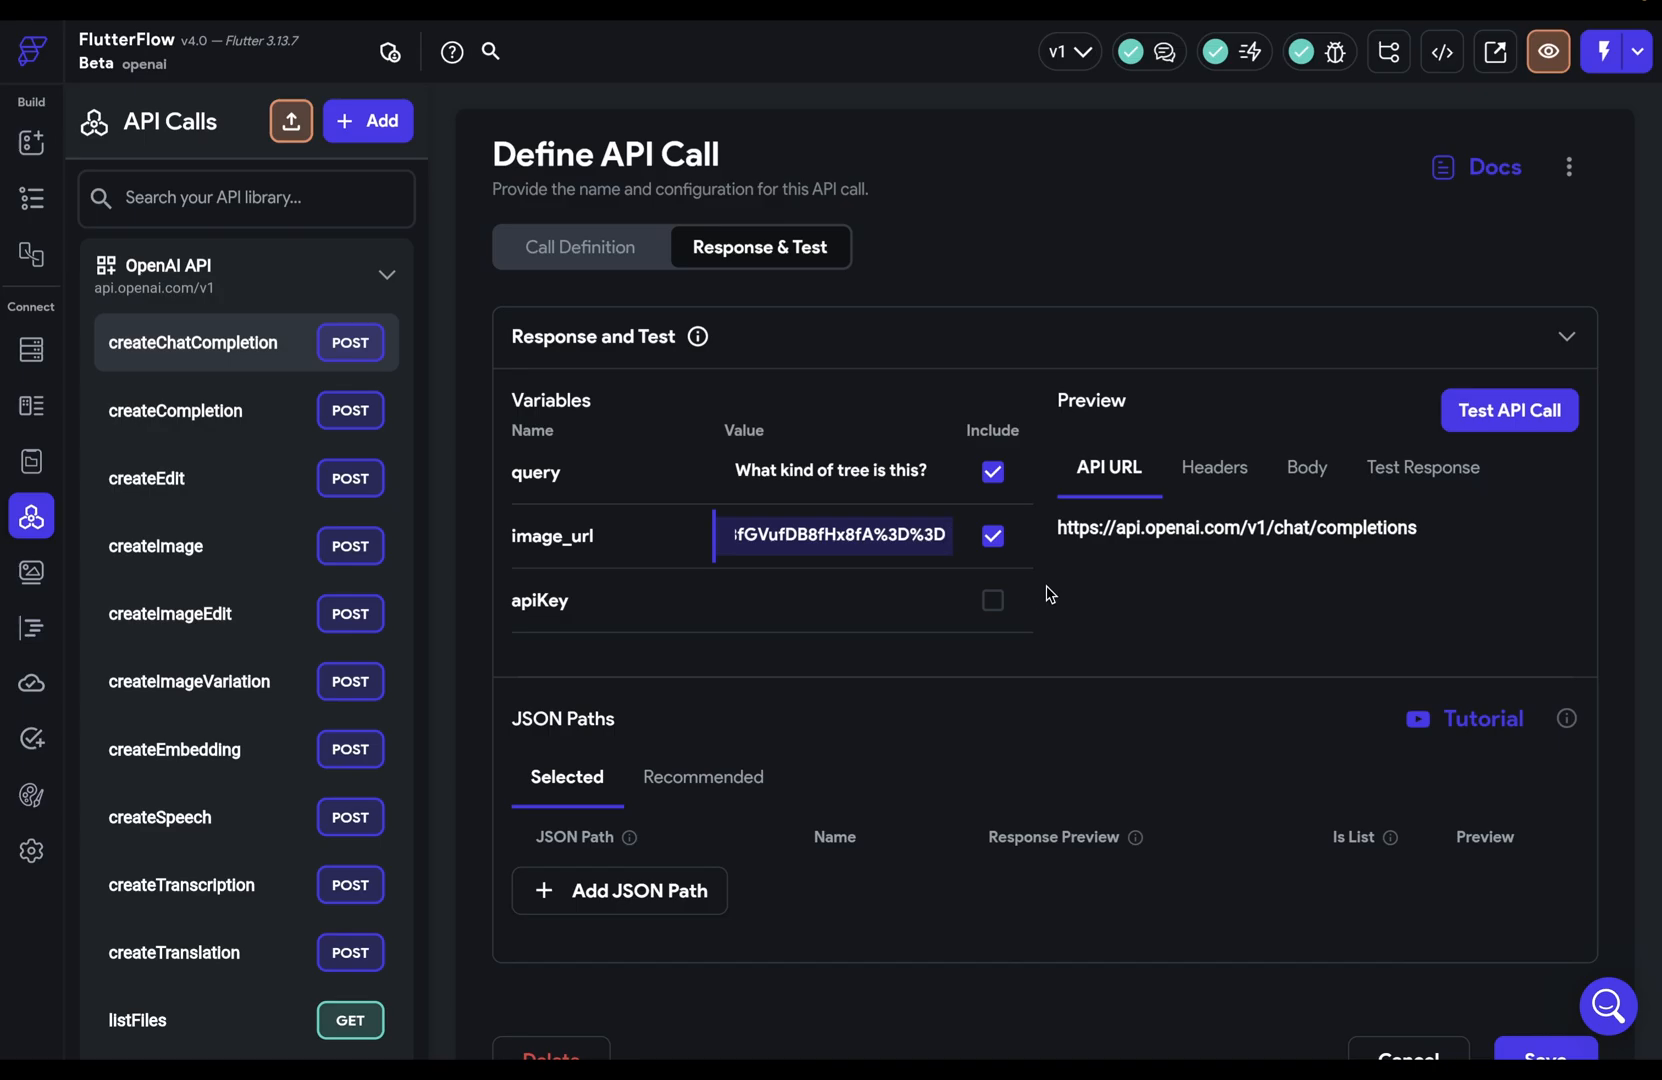
pyautogui.click(1509, 410)
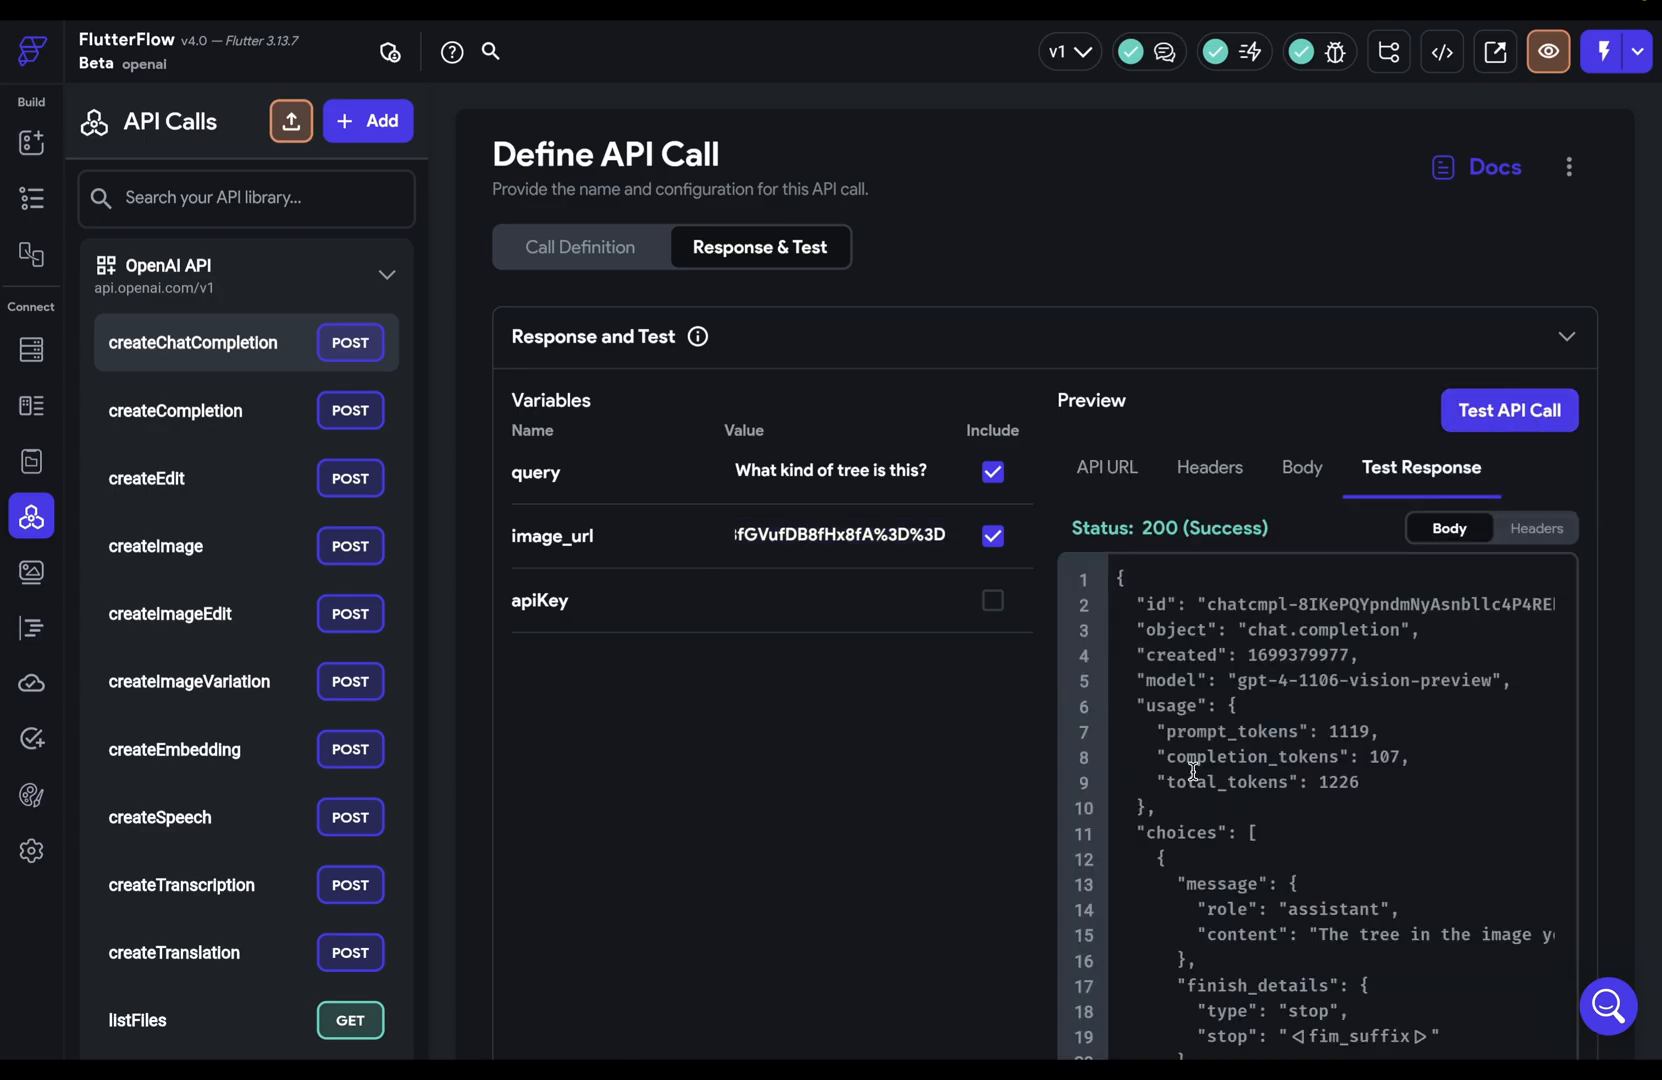
pyautogui.scroll(-3)
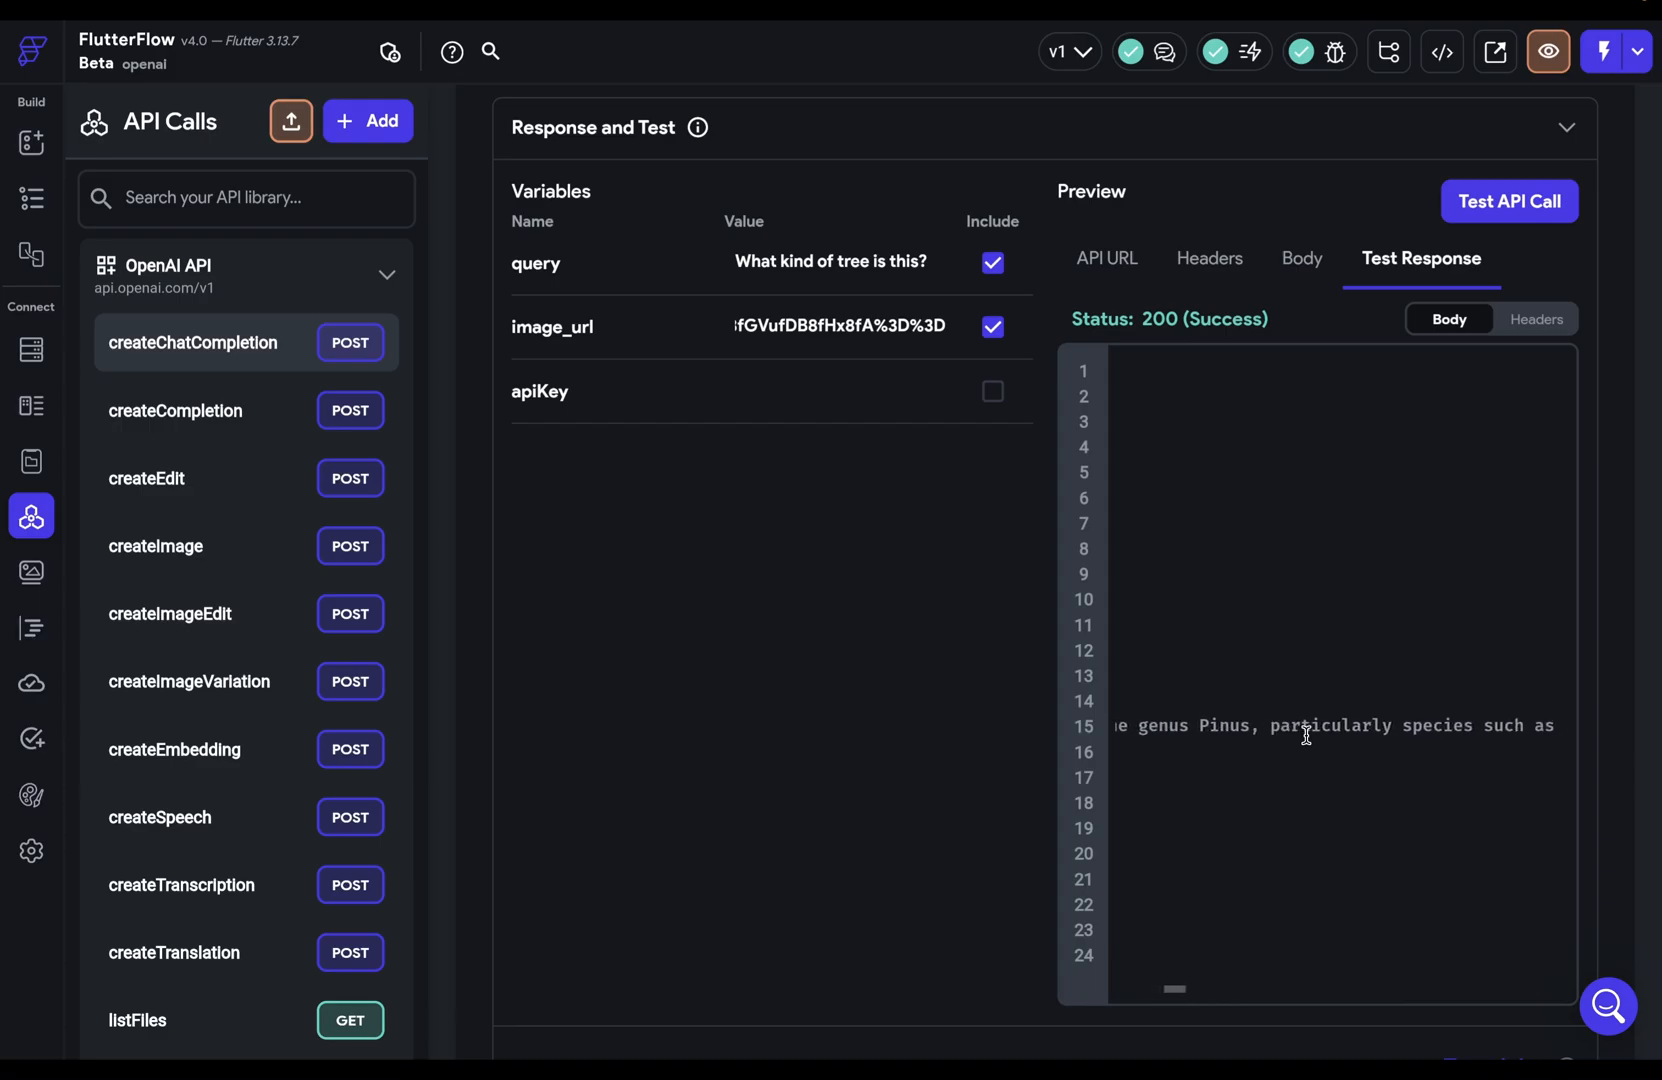
pyautogui.moveTo(999, 673)
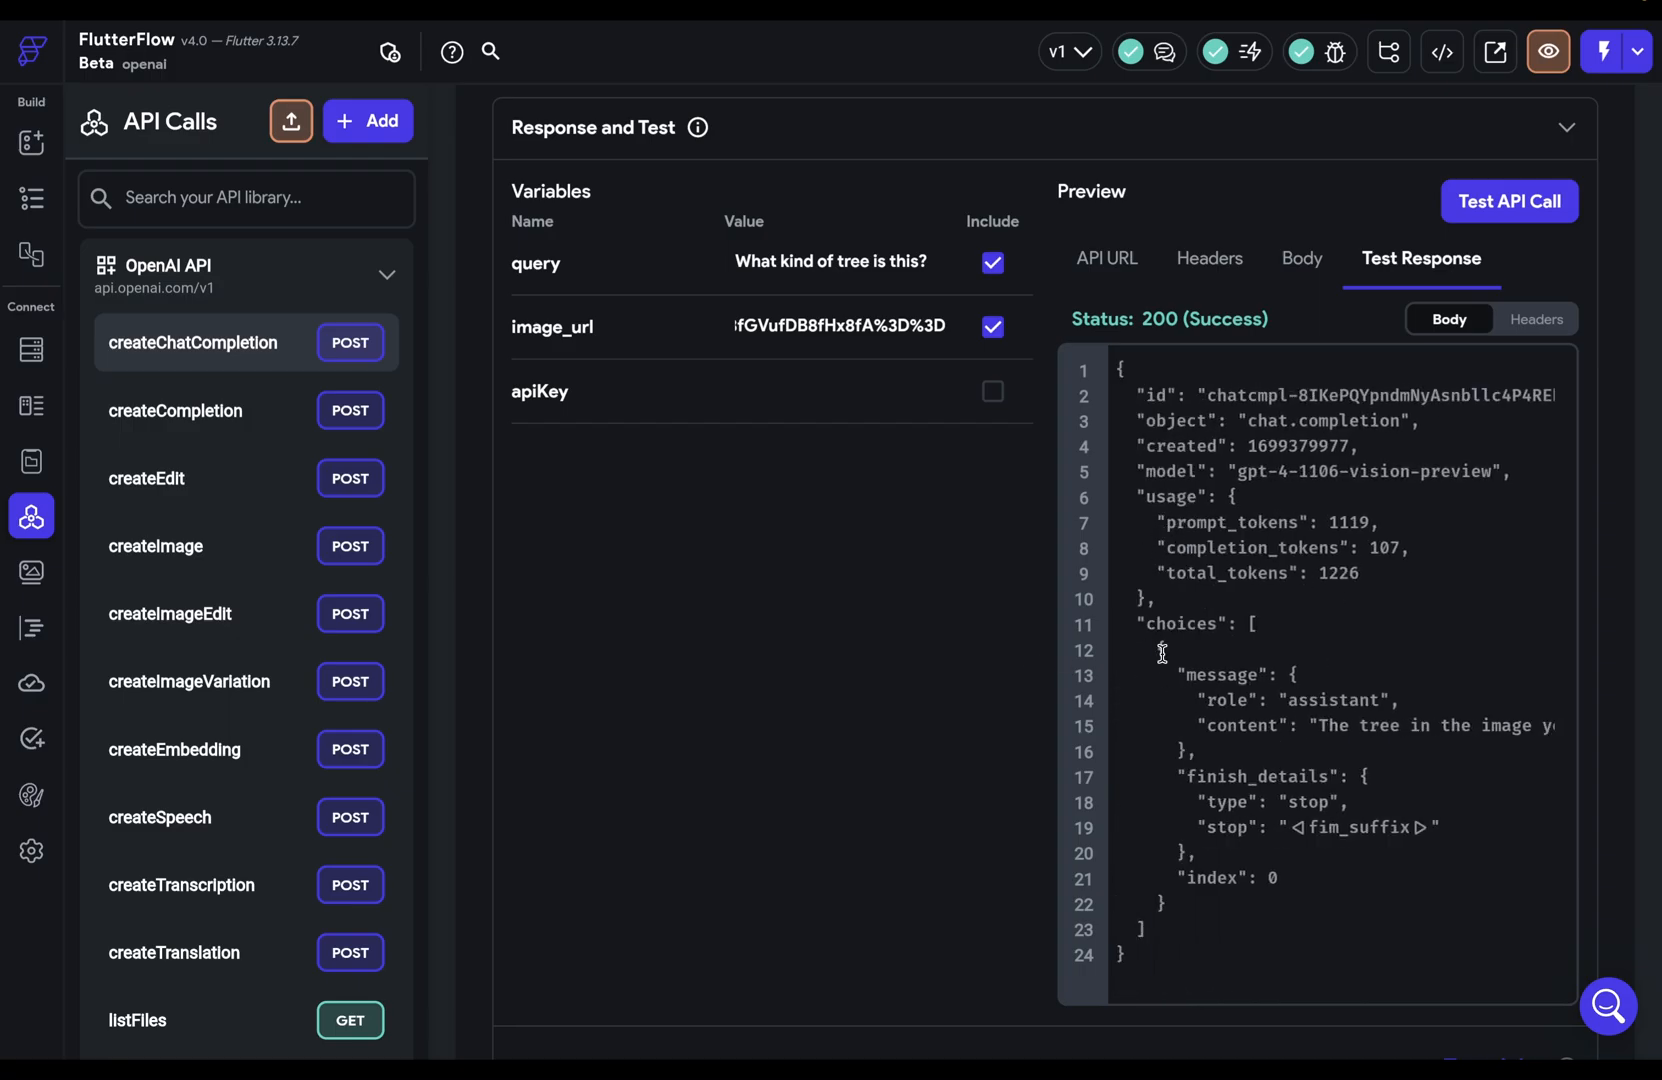
# Select the recommended $.choices[:].message.content JSON path and name it 'resTe…' in Selected.
pyautogui.scroll(-3)
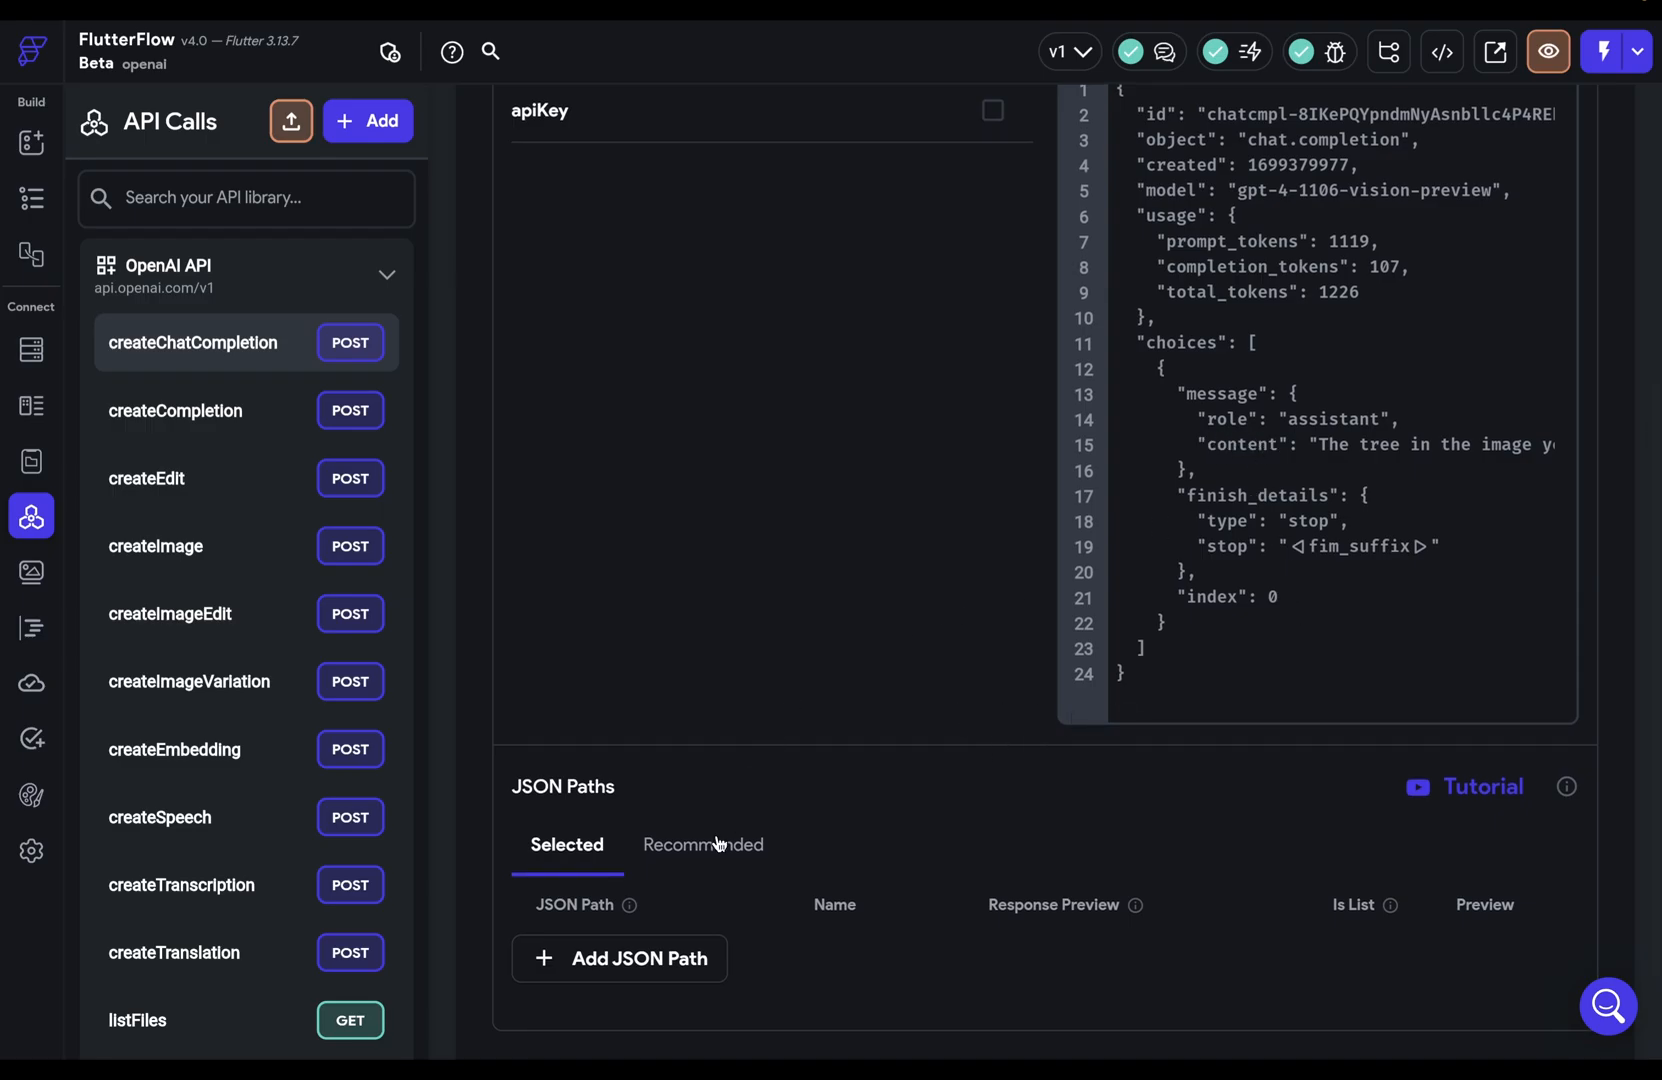
pyautogui.click(702, 845)
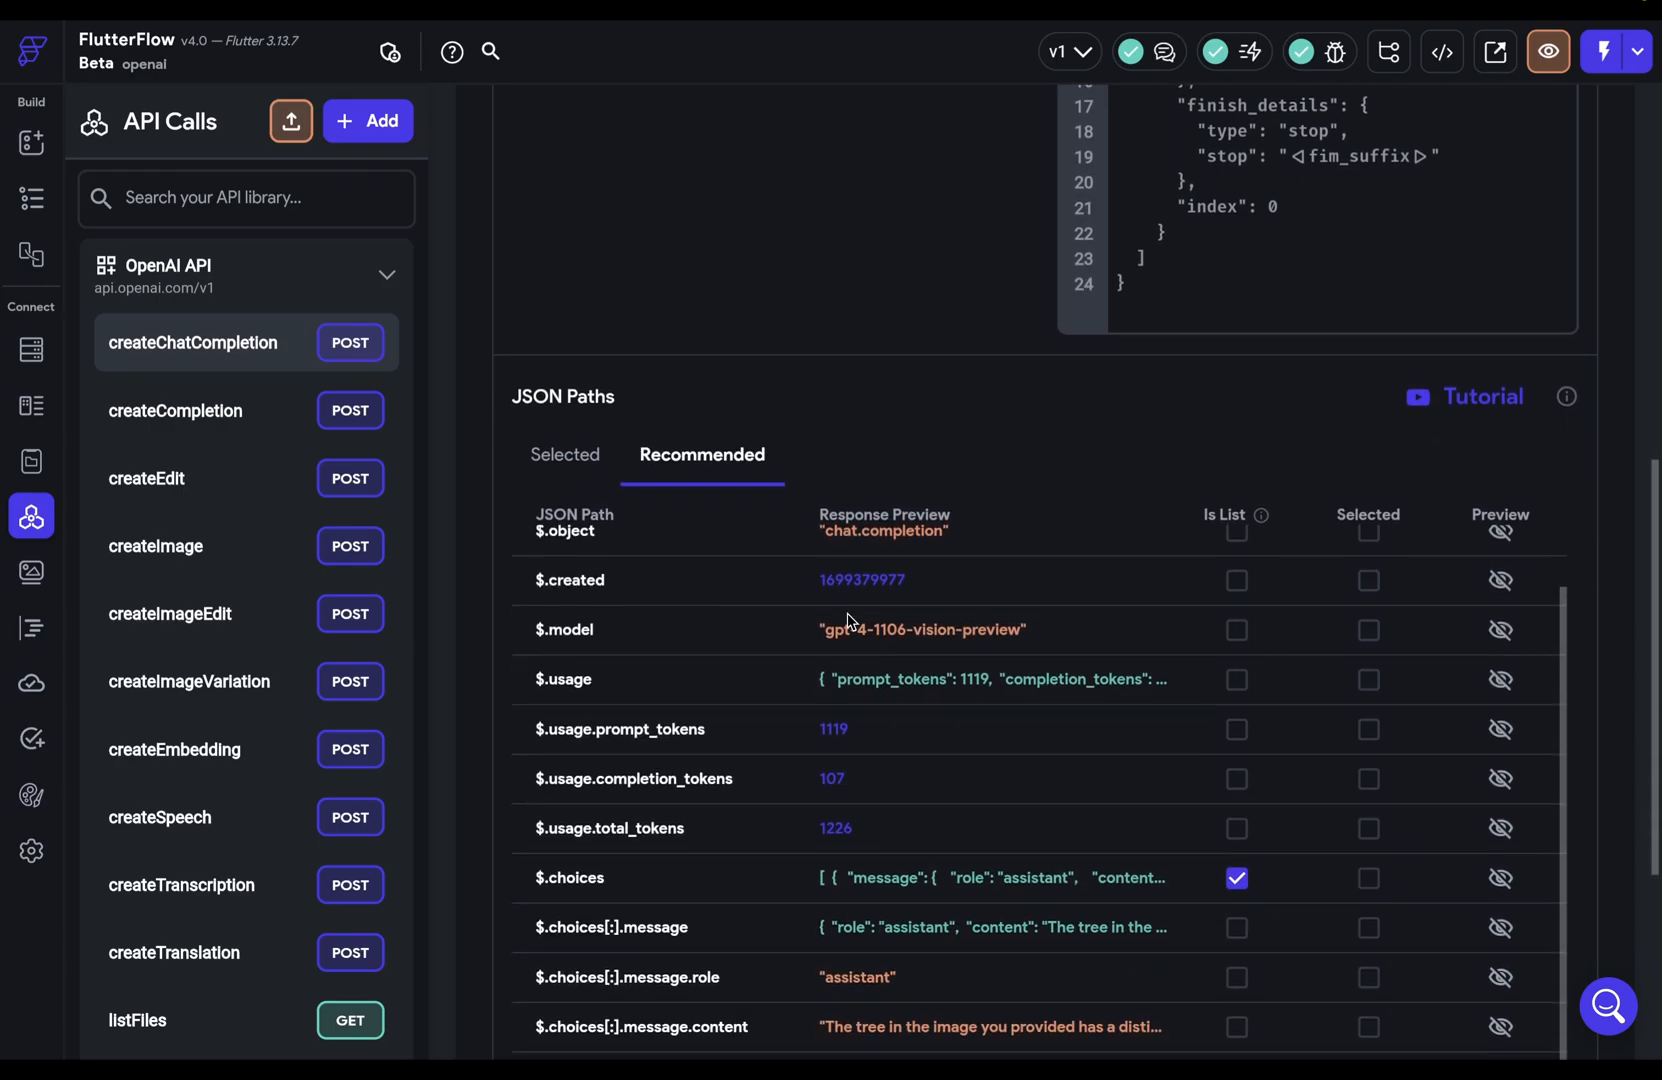
pyautogui.scroll(-3)
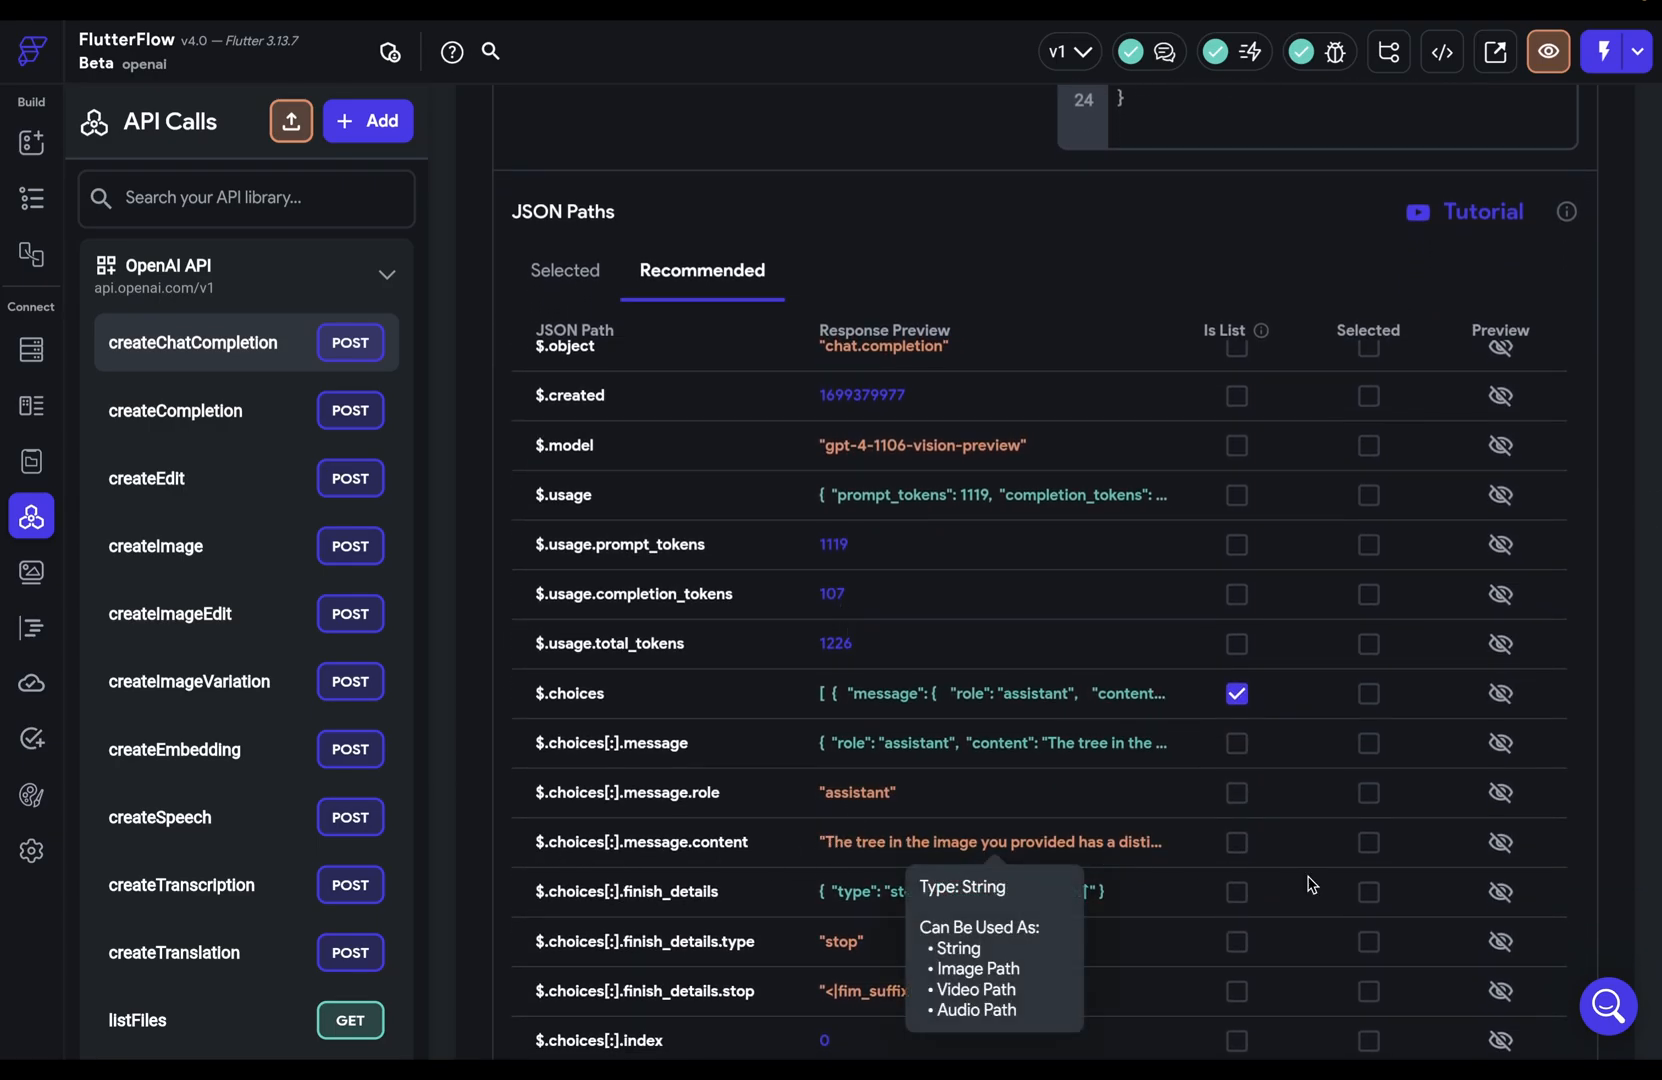
pyautogui.click(1368, 842)
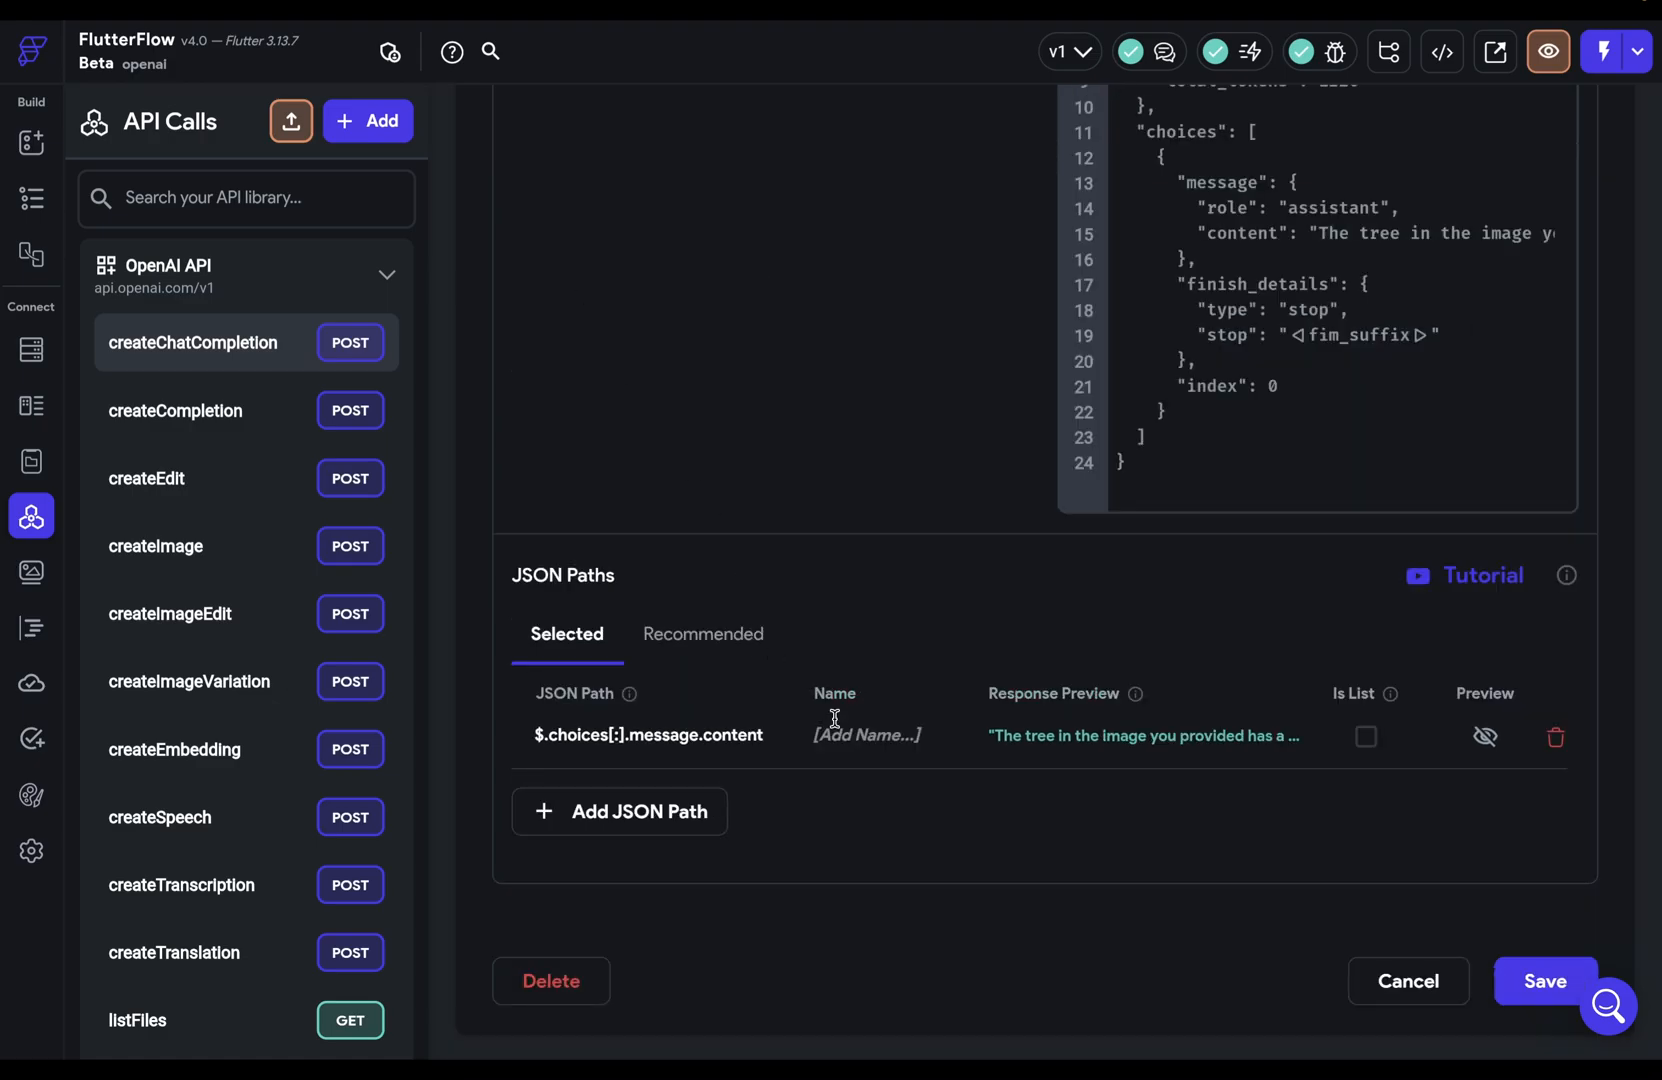
pyautogui.write('resTe')
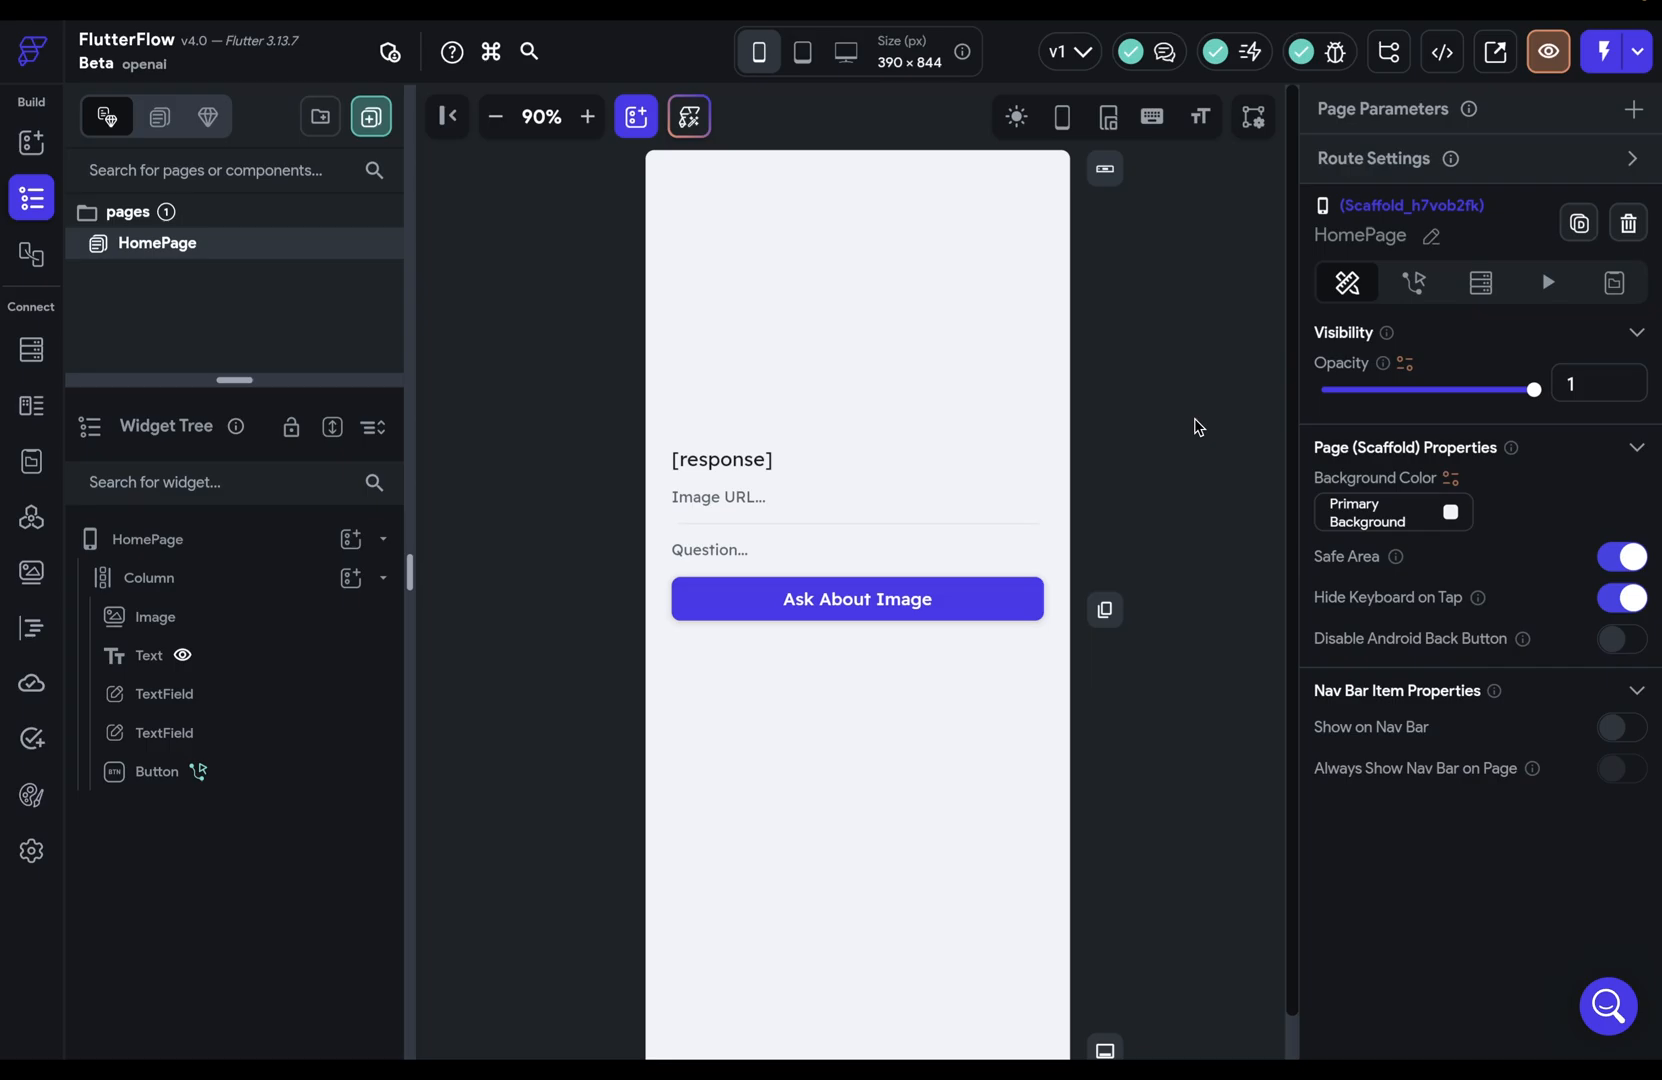
# Inspect the Column, the Image path binding and the response text visibility, then open the button's actions.
pyautogui.click(148, 578)
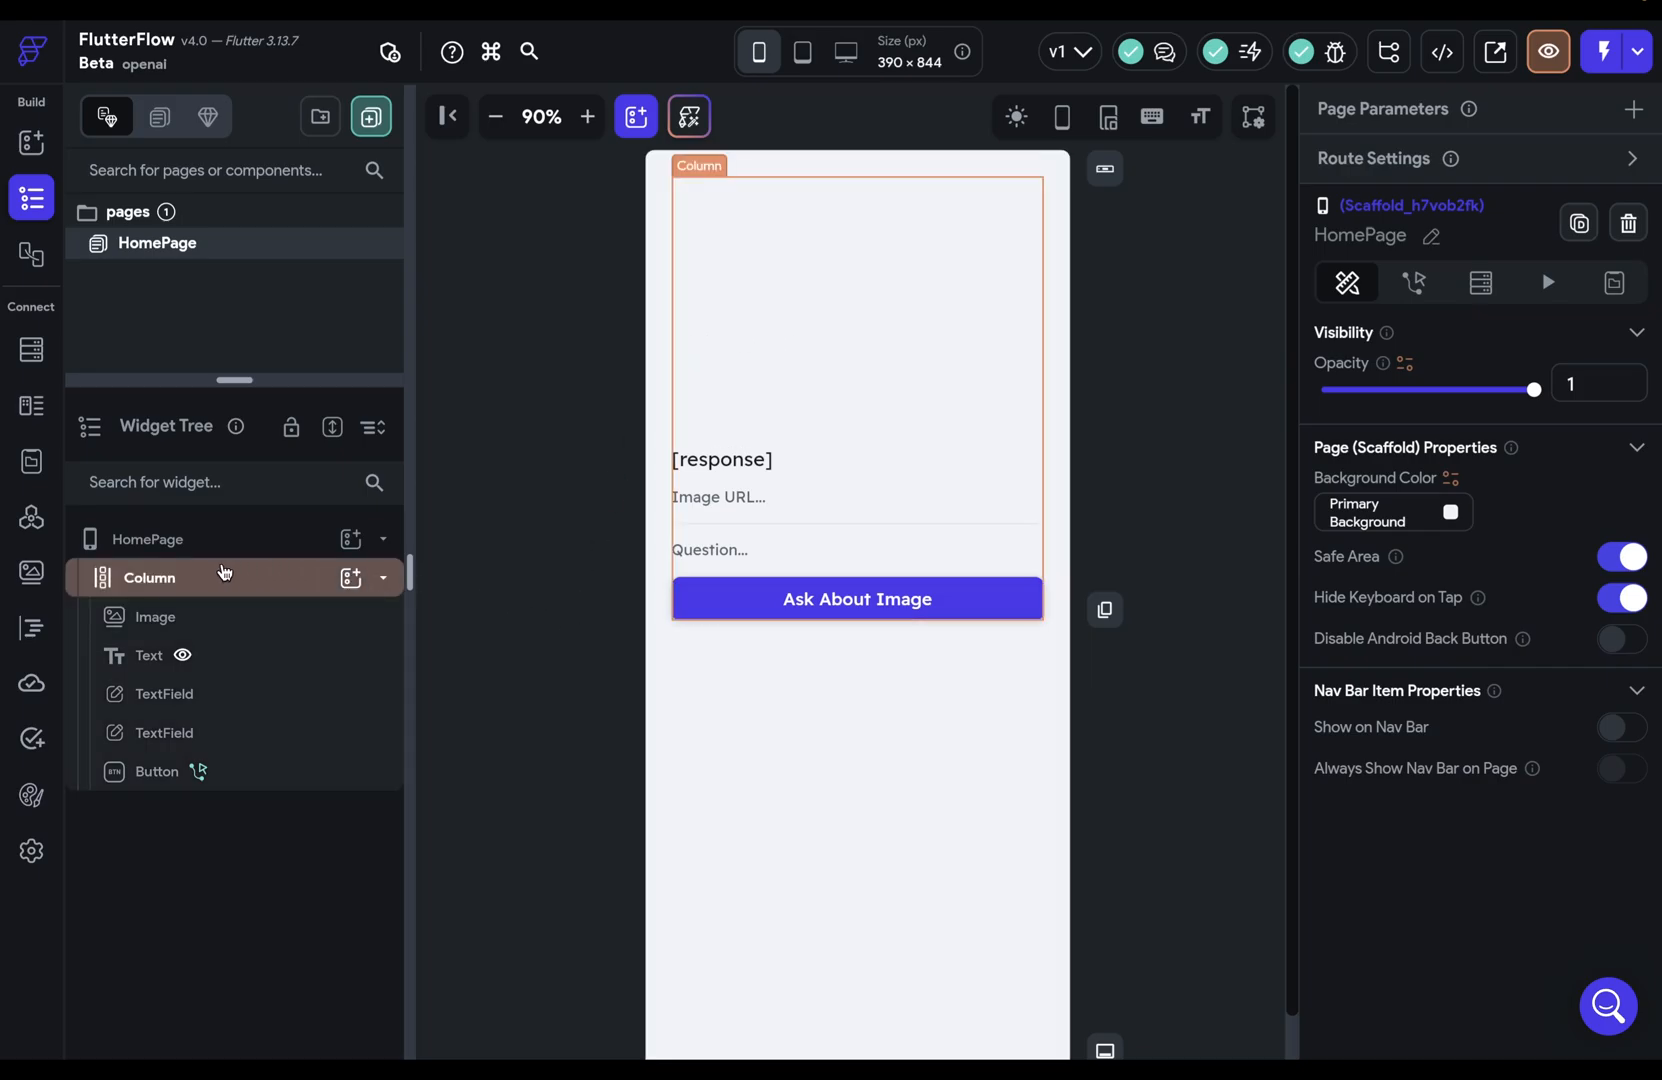
pyautogui.click(155, 617)
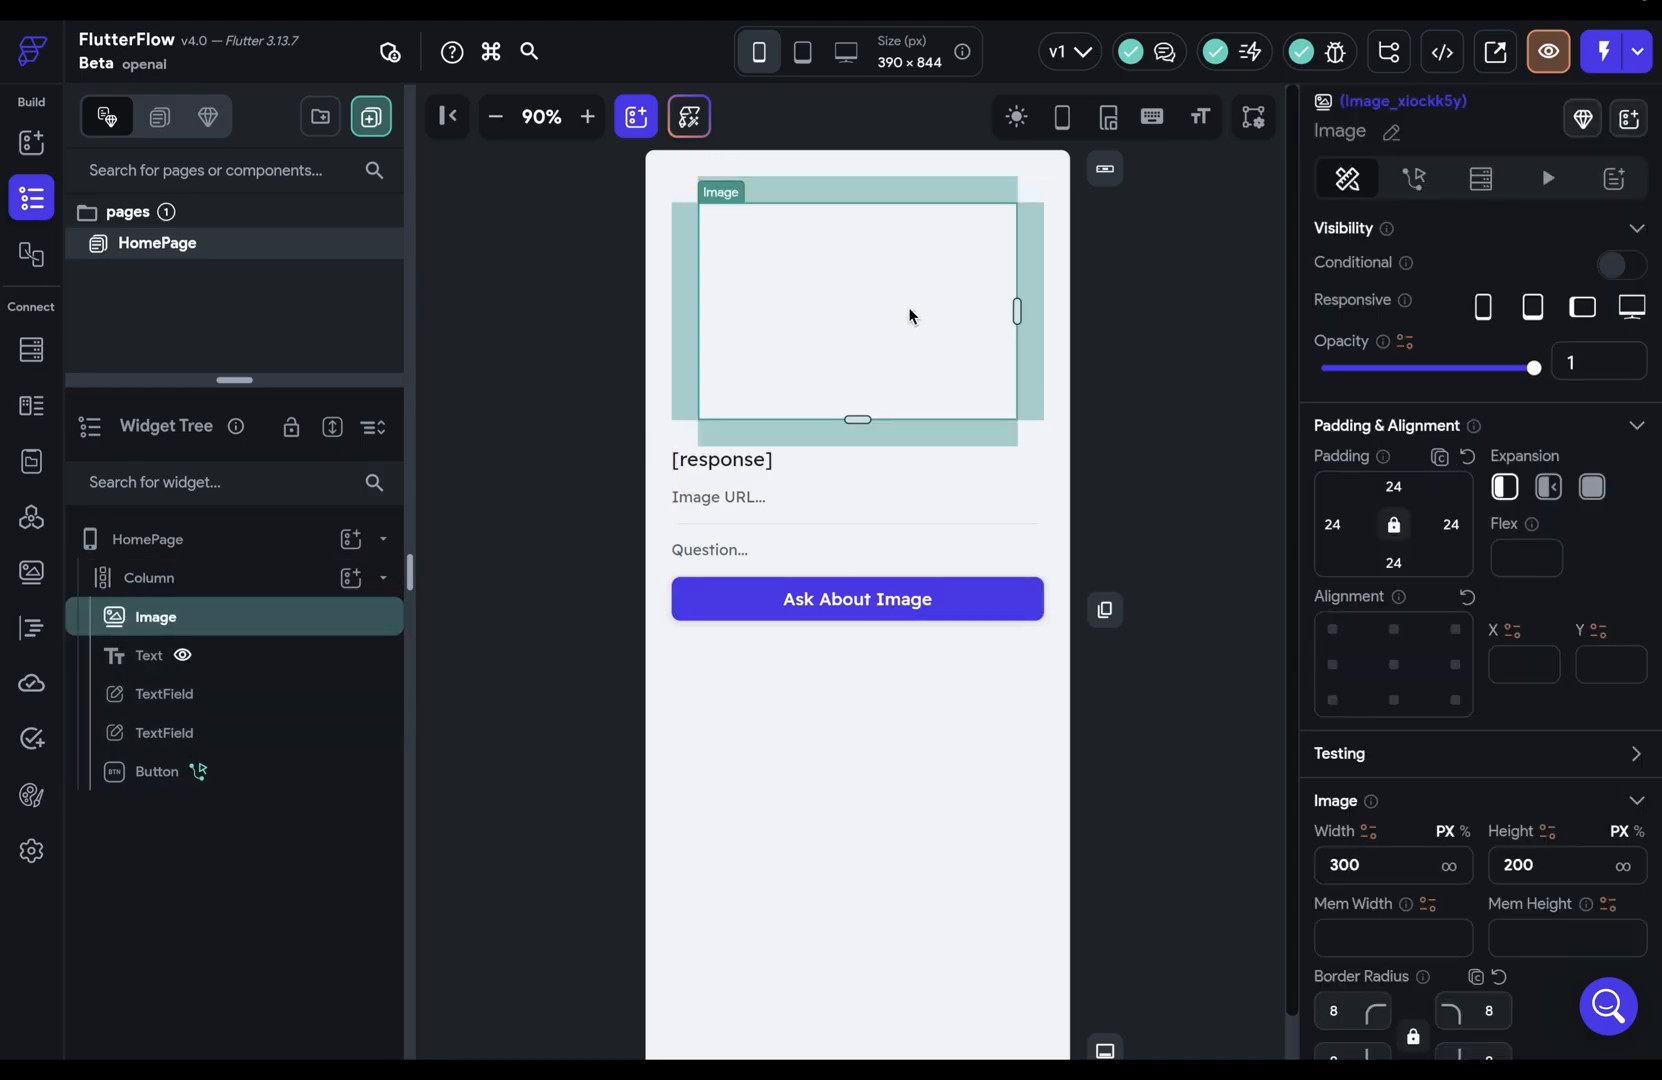
pyautogui.click(1437, 792)
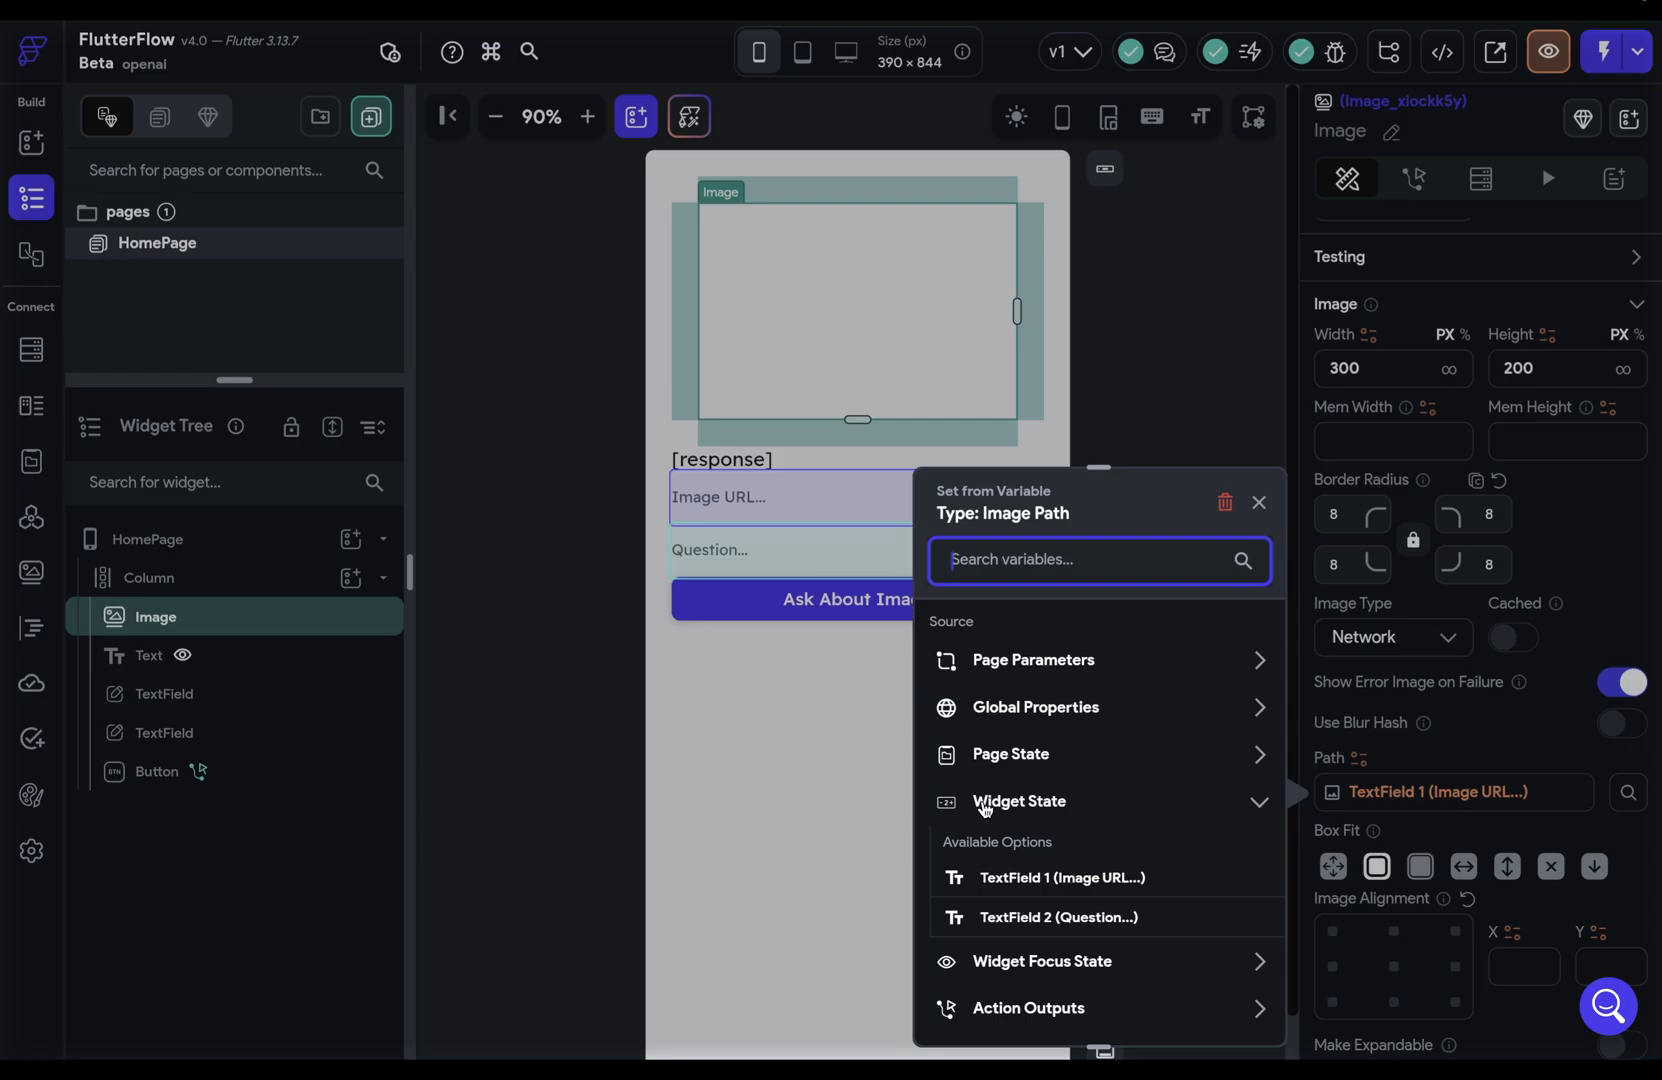
pyautogui.moveTo(700, 504)
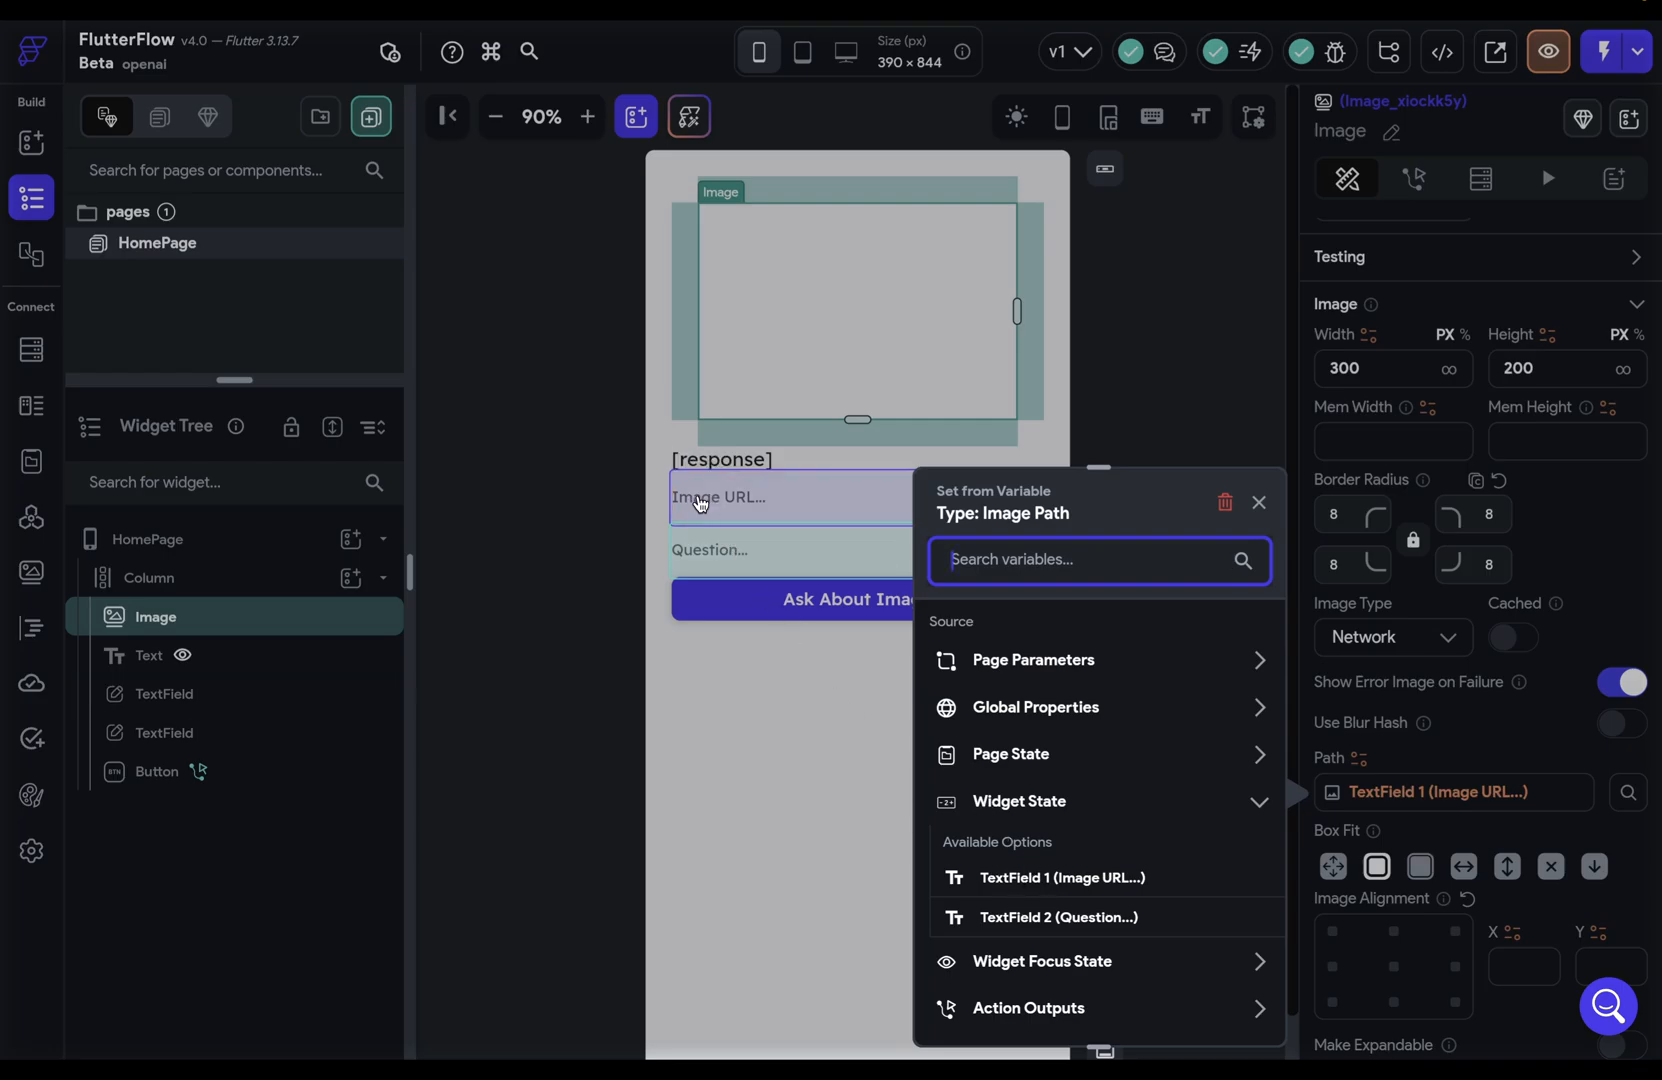
pyautogui.click(1258, 502)
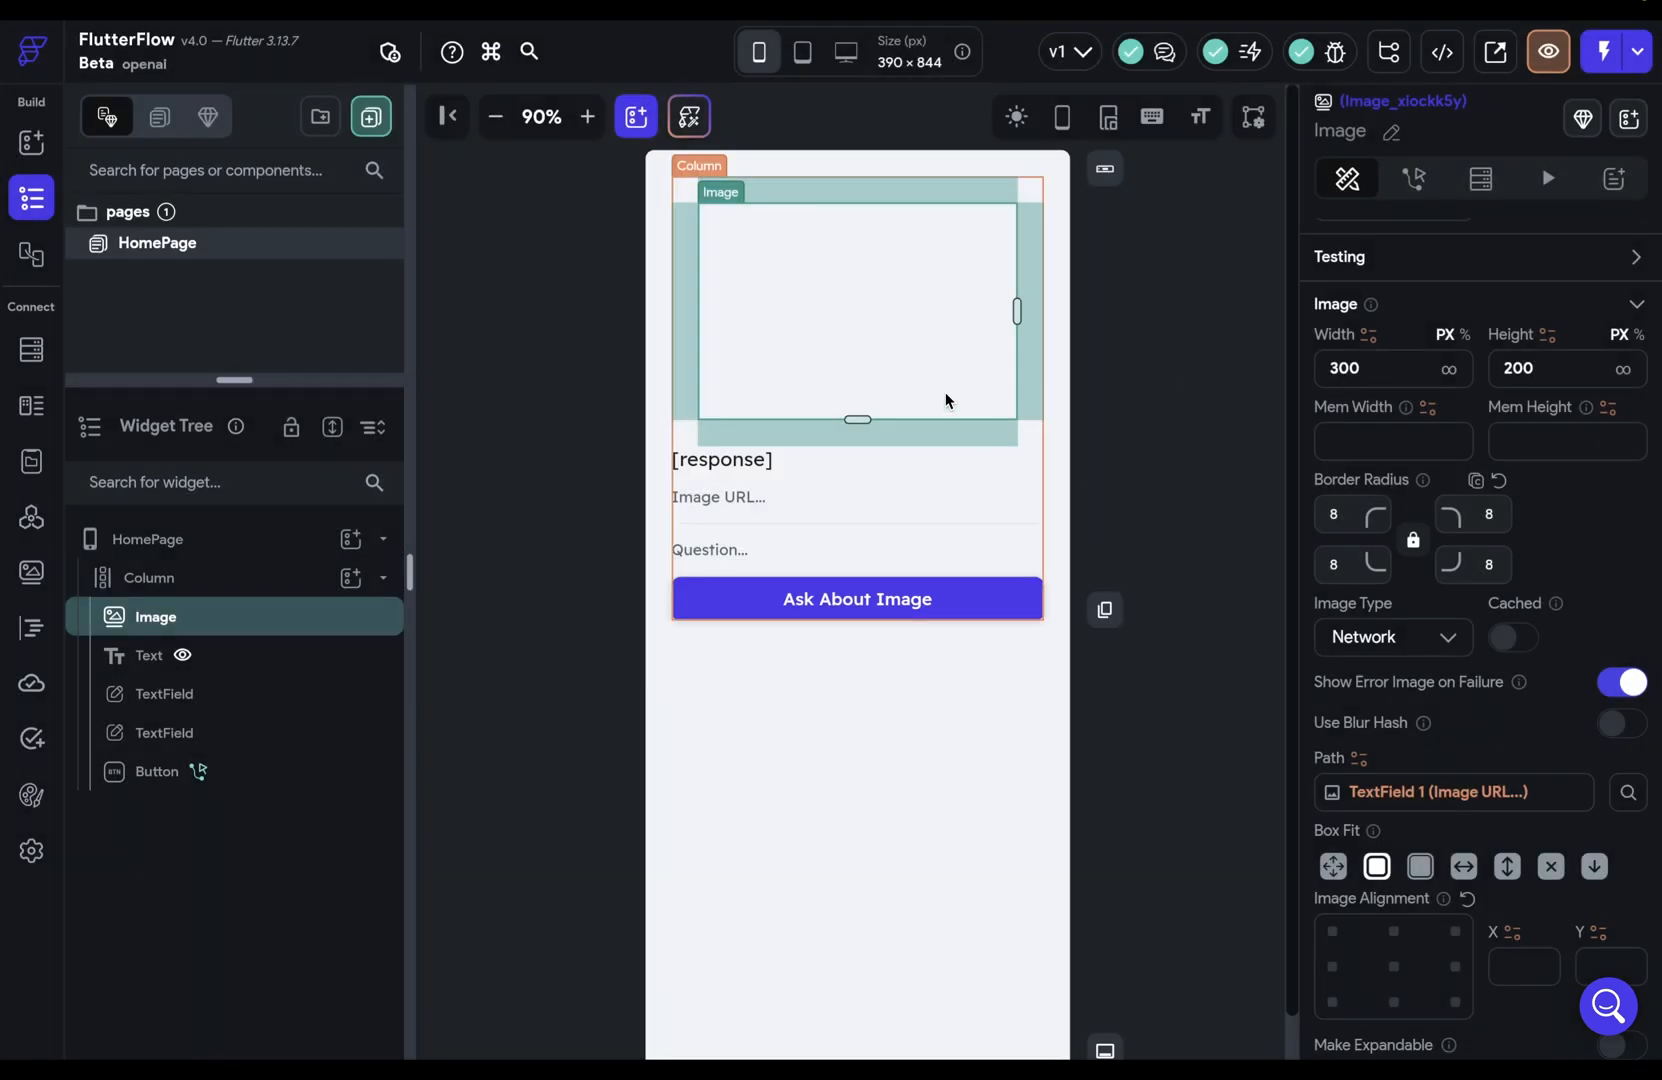
pyautogui.click(721, 459)
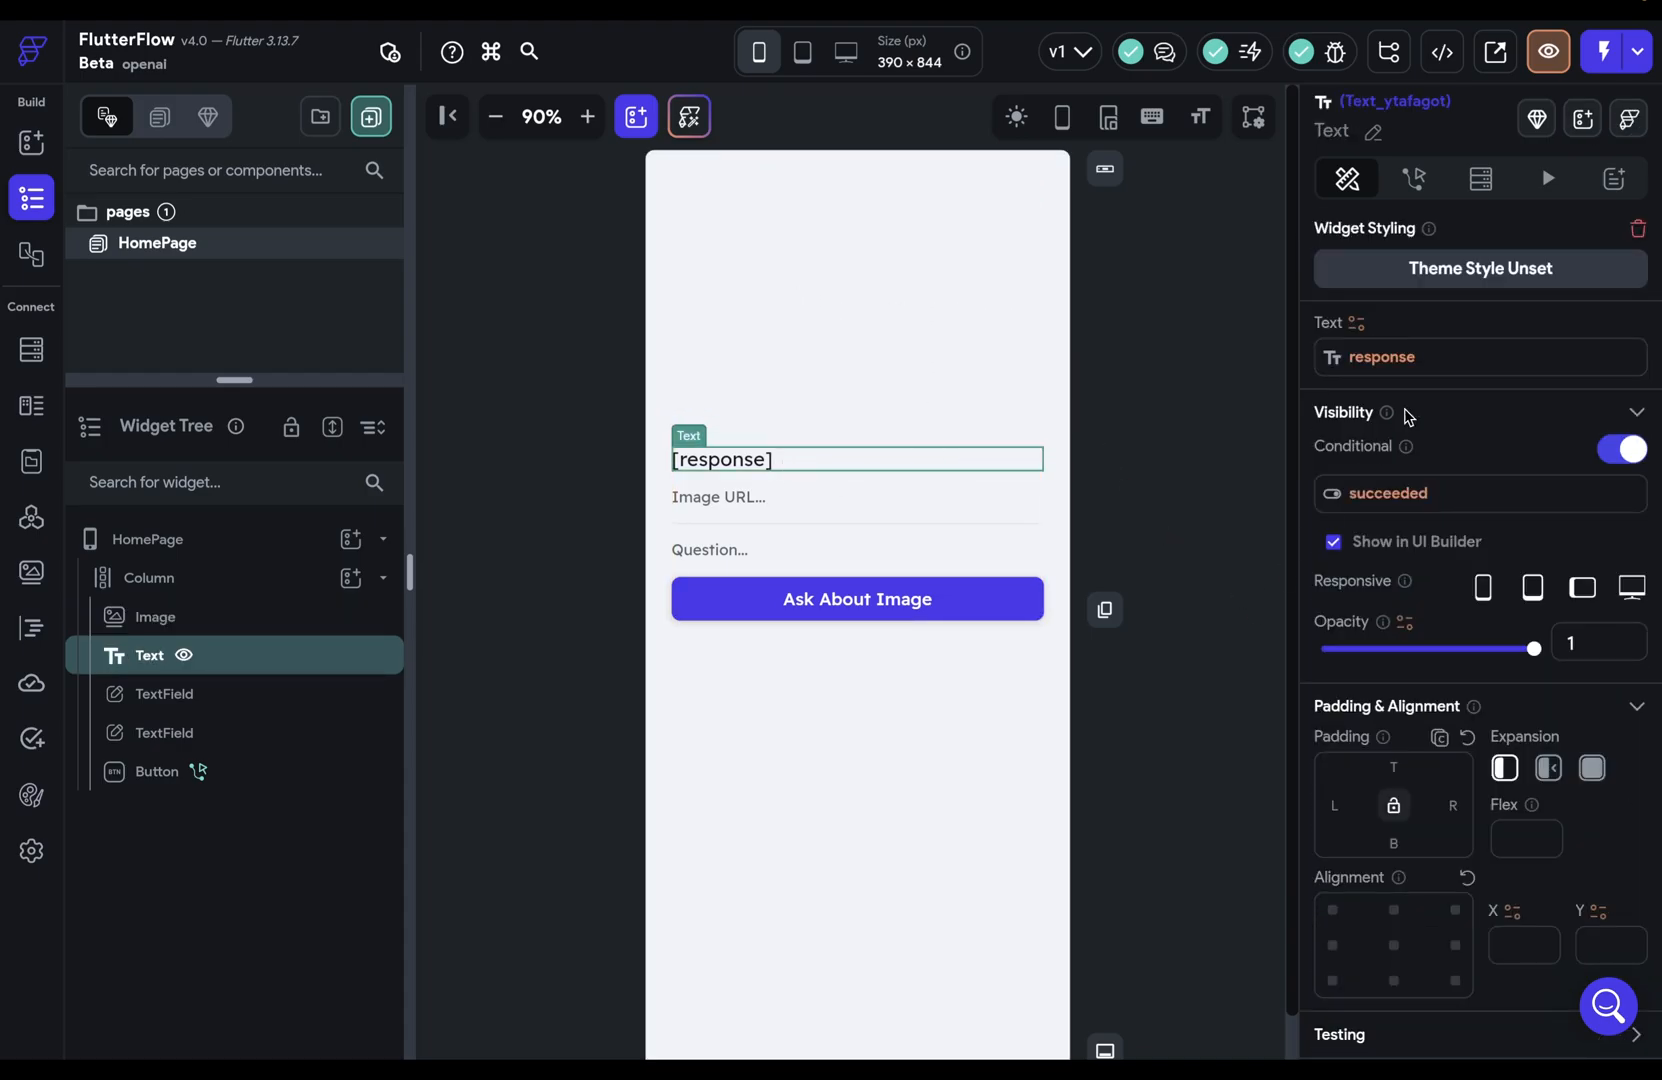
pyautogui.moveTo(1136, 528)
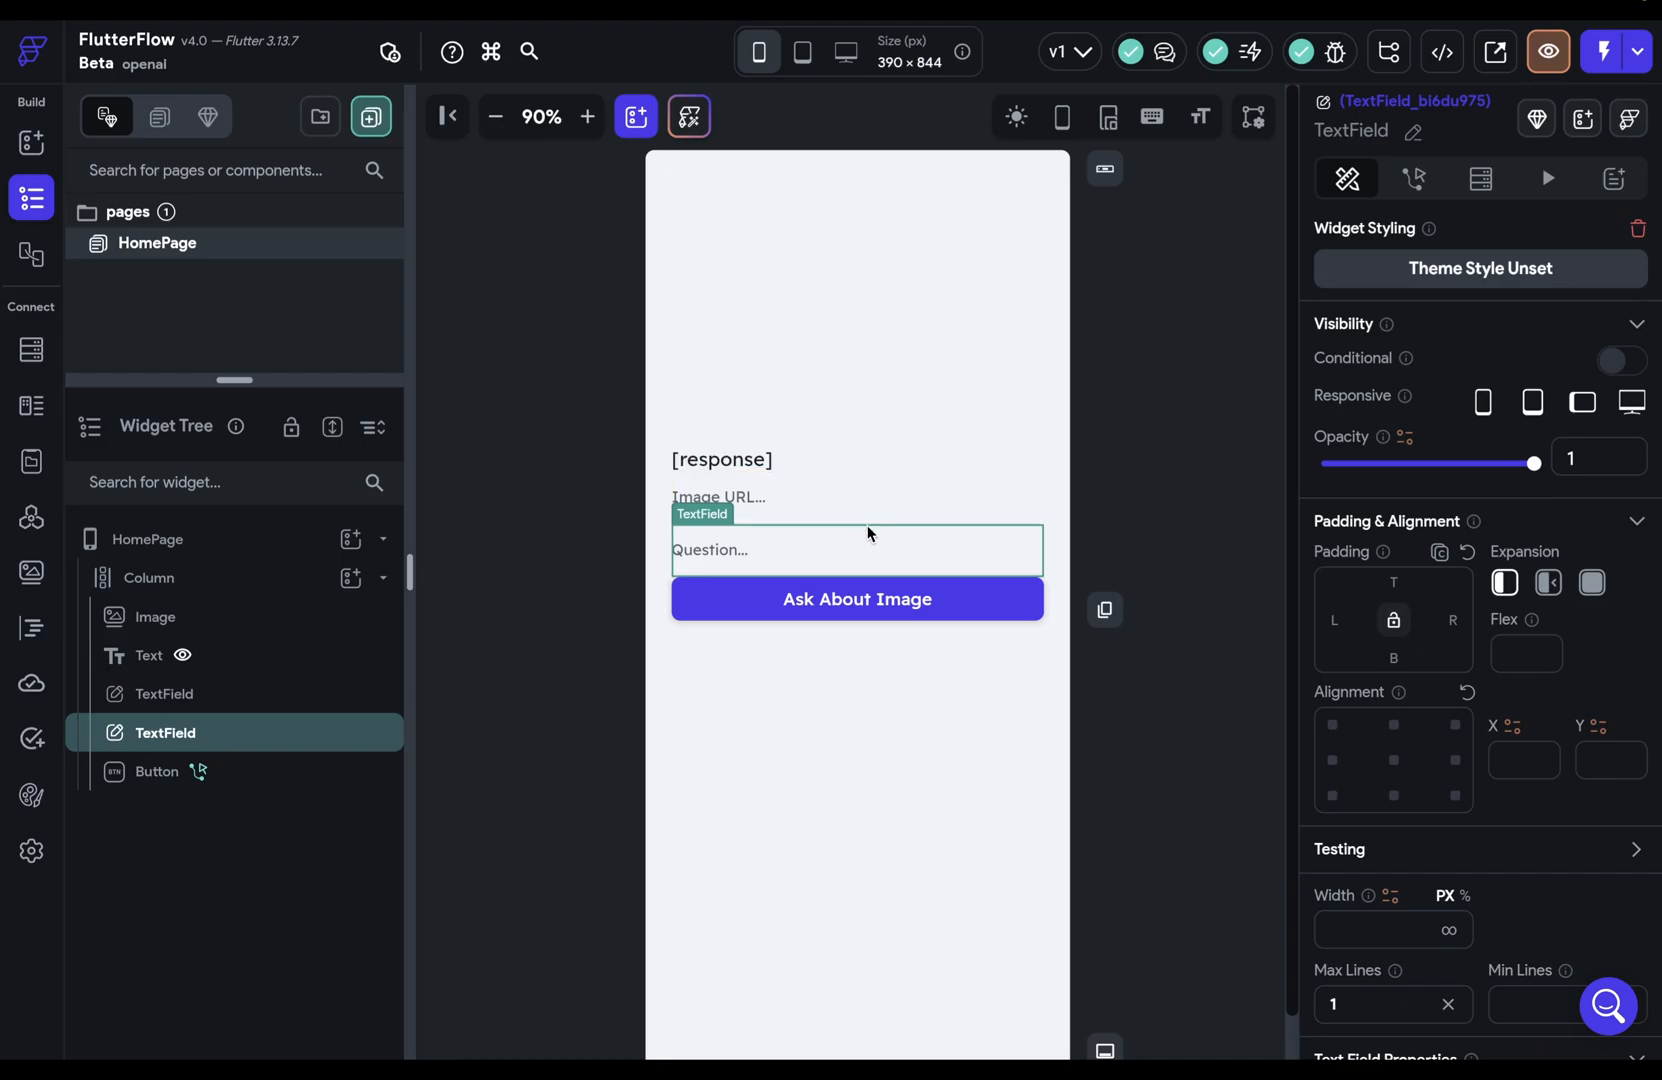
pyautogui.click(857, 599)
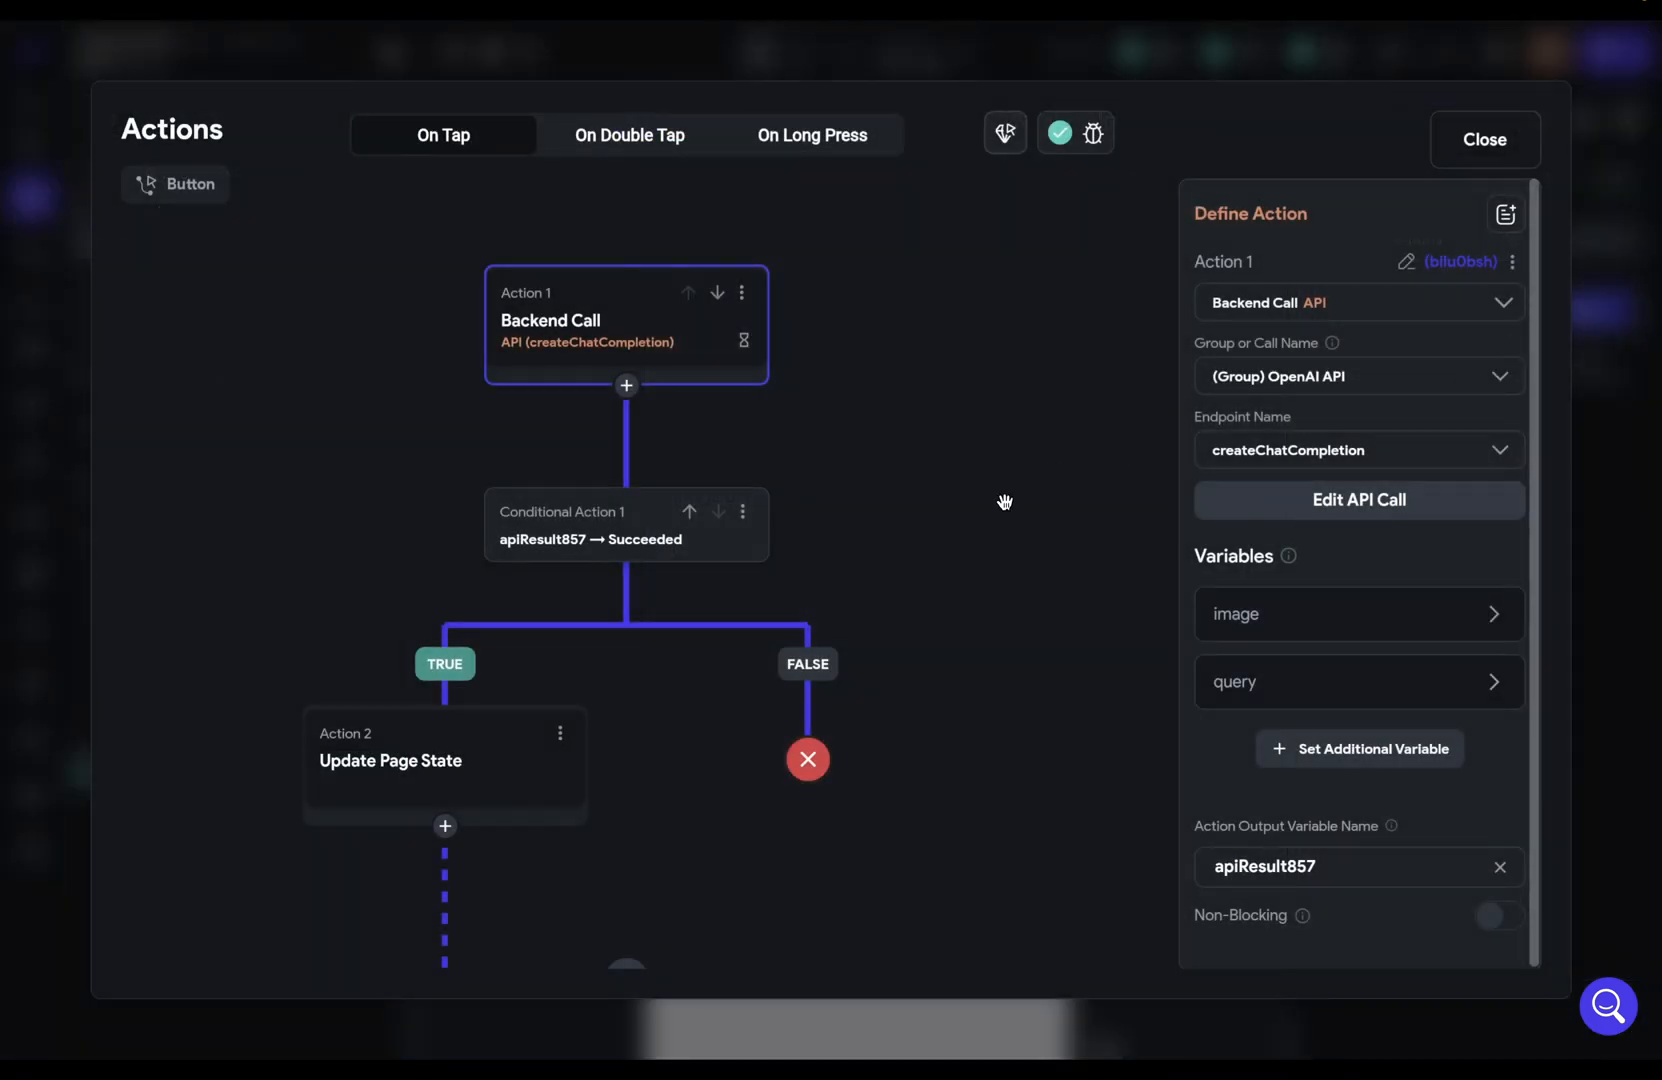
pyautogui.moveTo(606, 306)
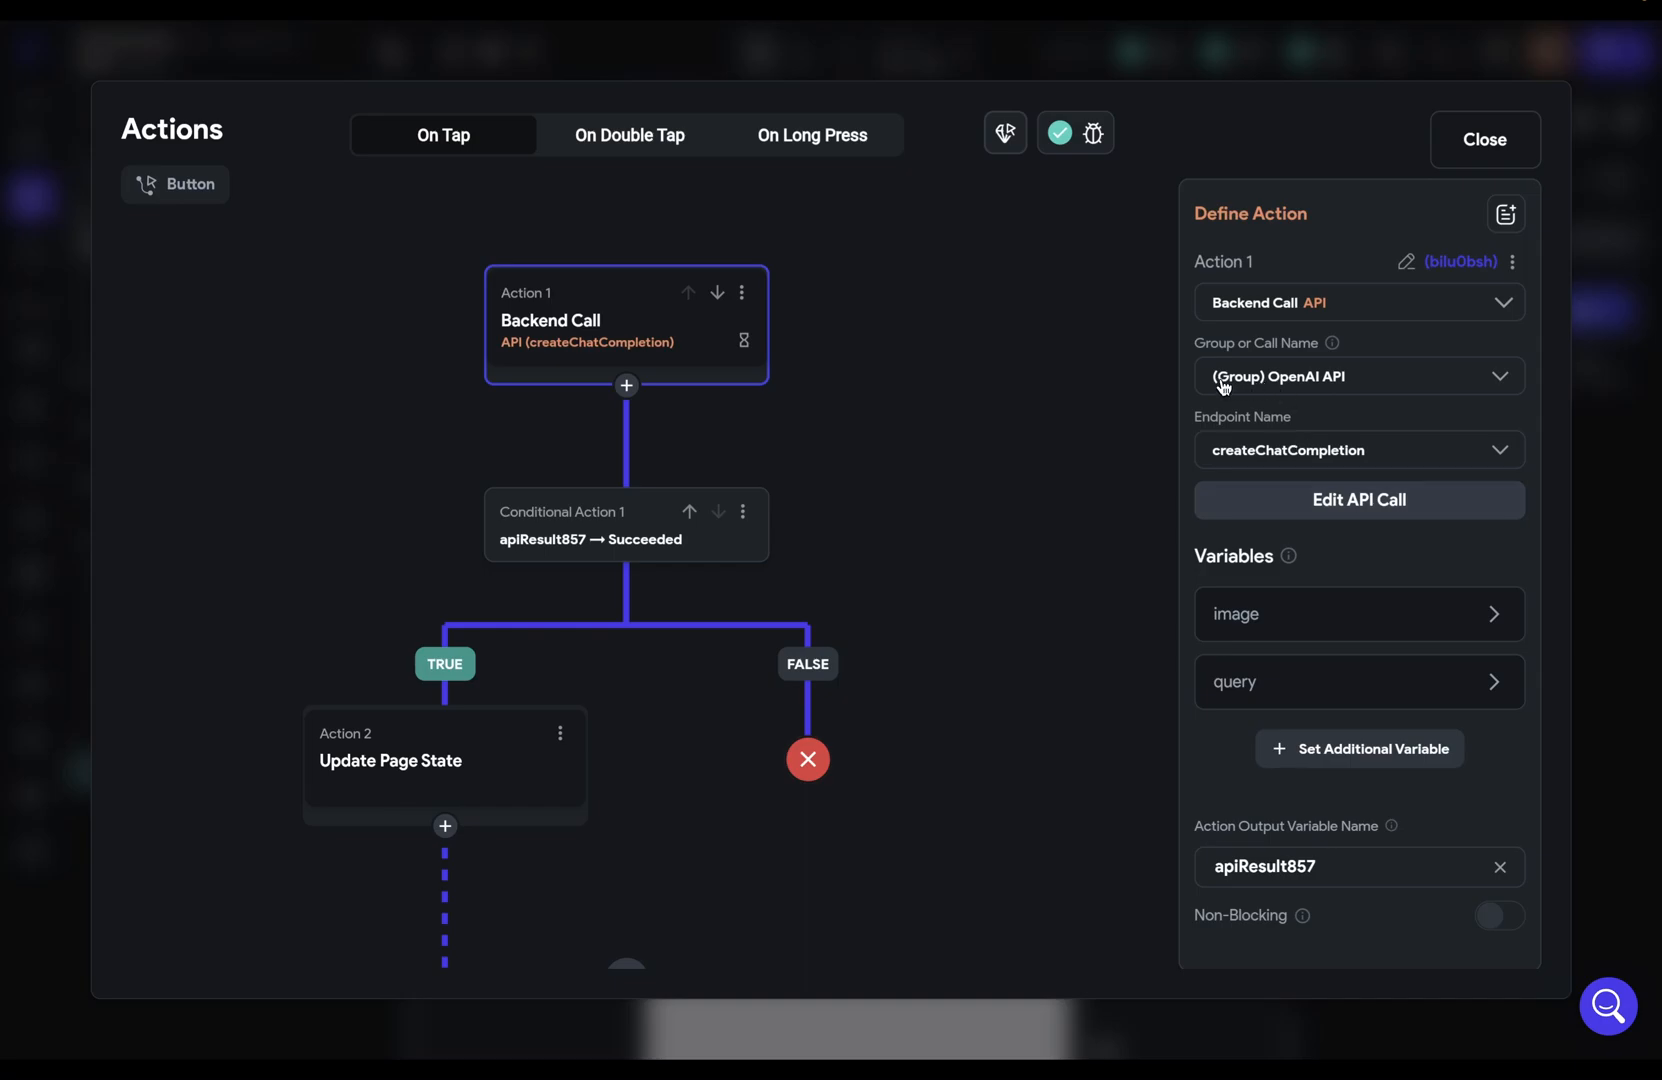
# Keep createChatCompletion as the endpoint, name the output openaiRes, and review Update Page State.
pyautogui.click(1359, 450)
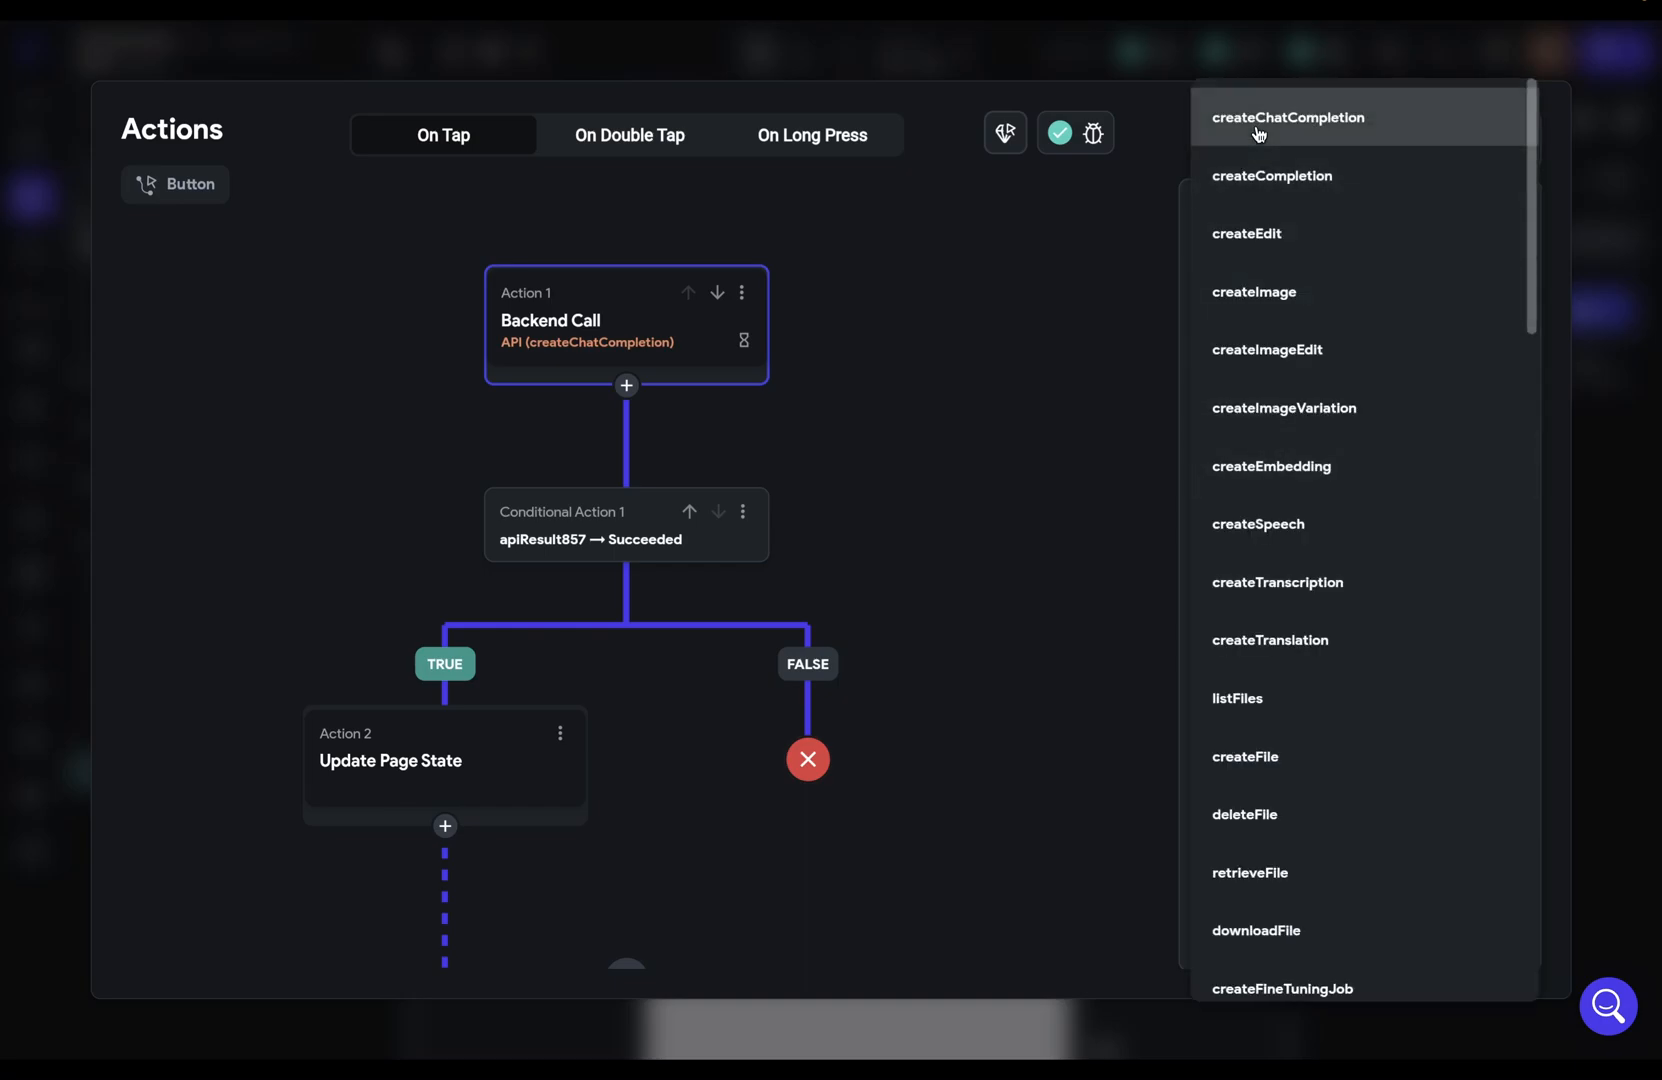
pyautogui.click(1288, 117)
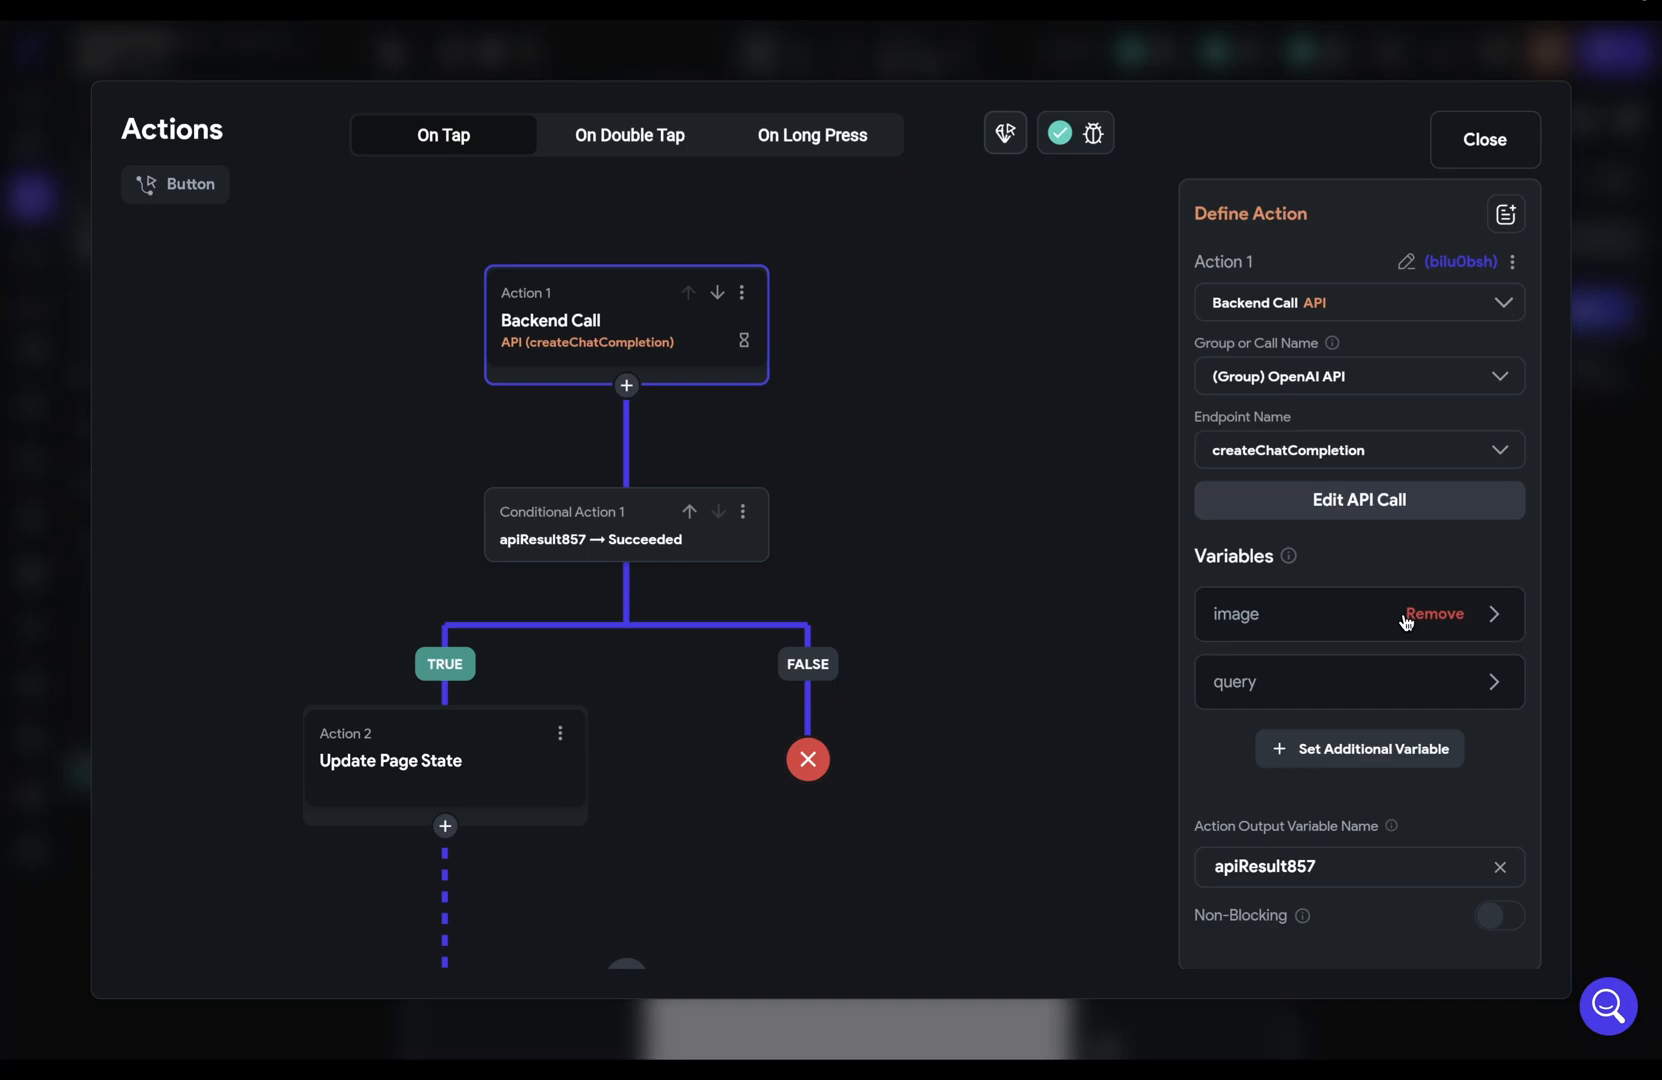
pyautogui.moveTo(1303, 585)
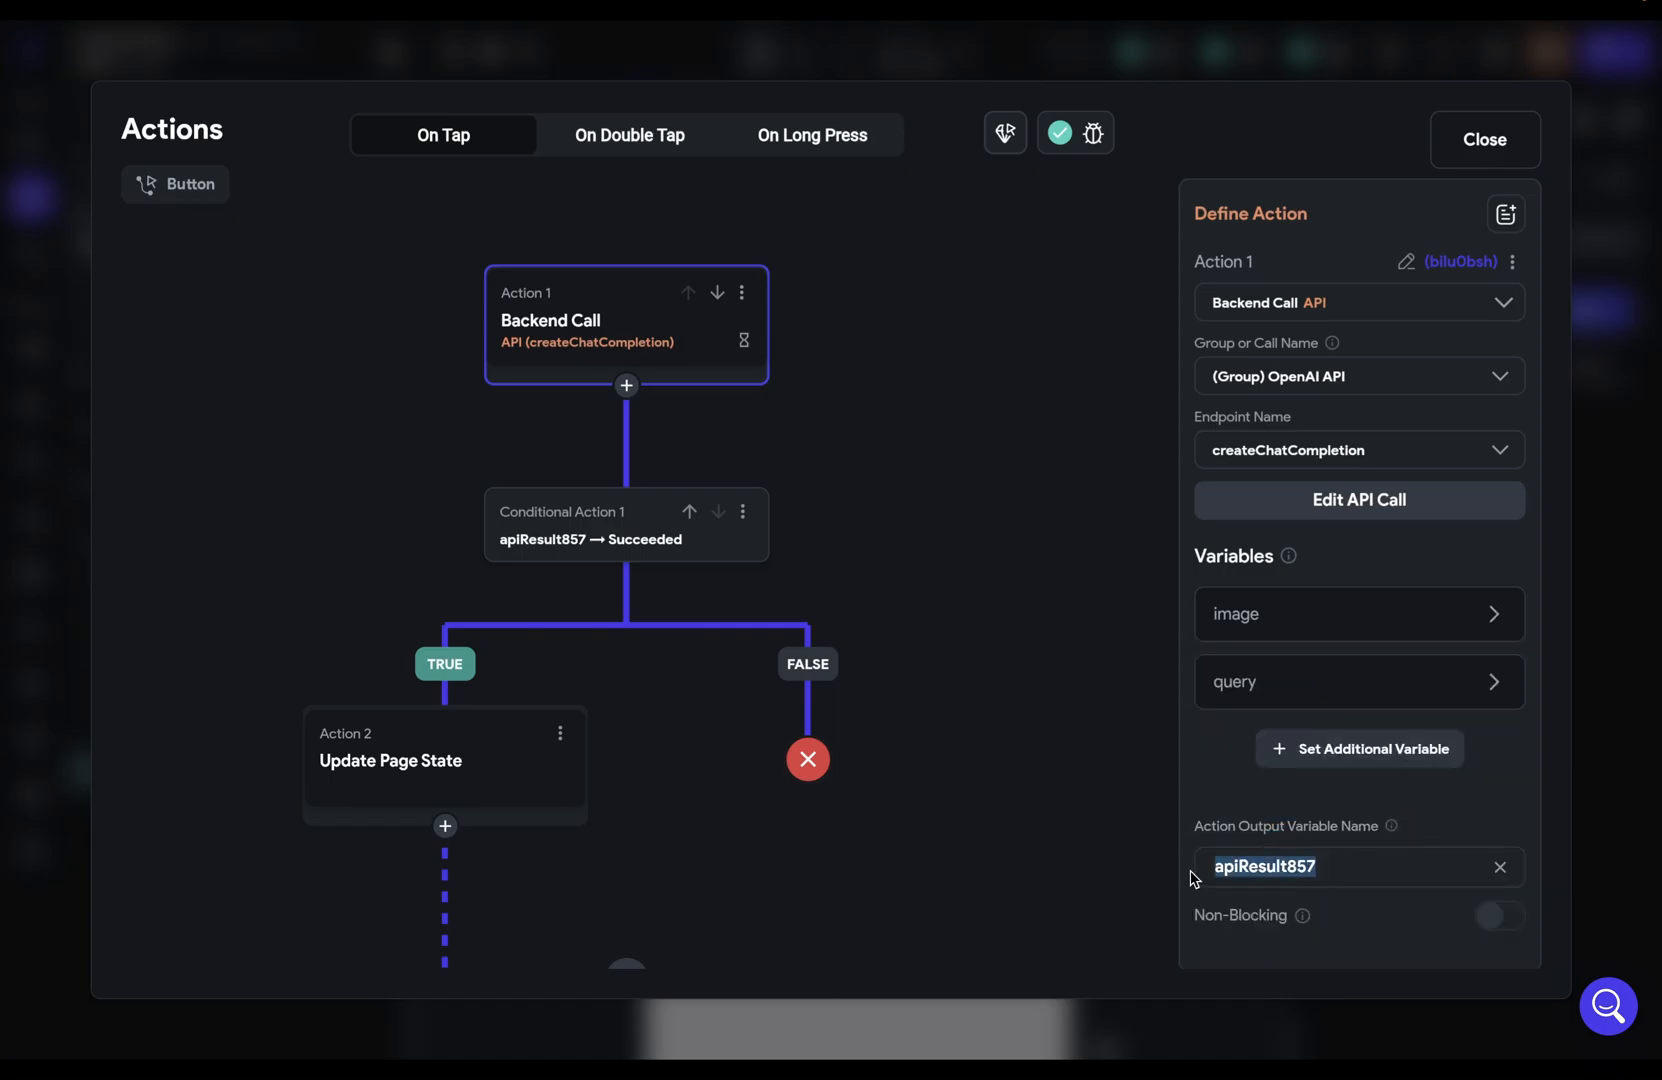
pyautogui.write('open')
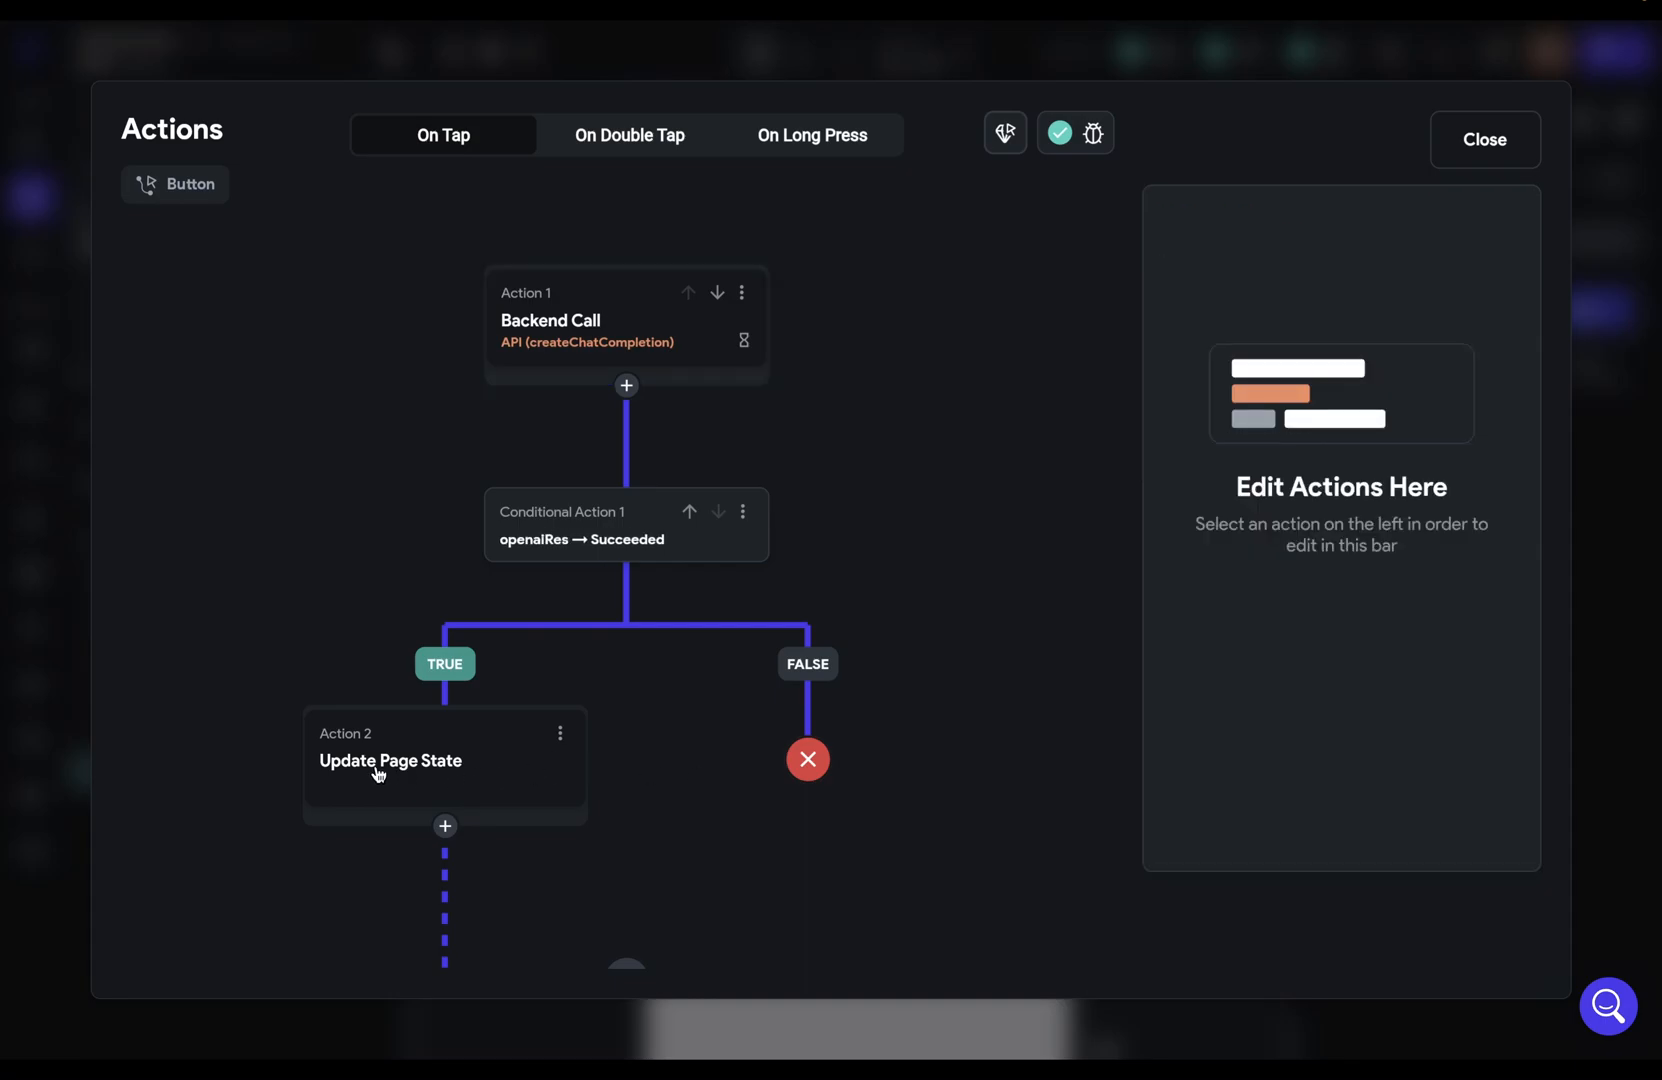
pyautogui.click(390, 761)
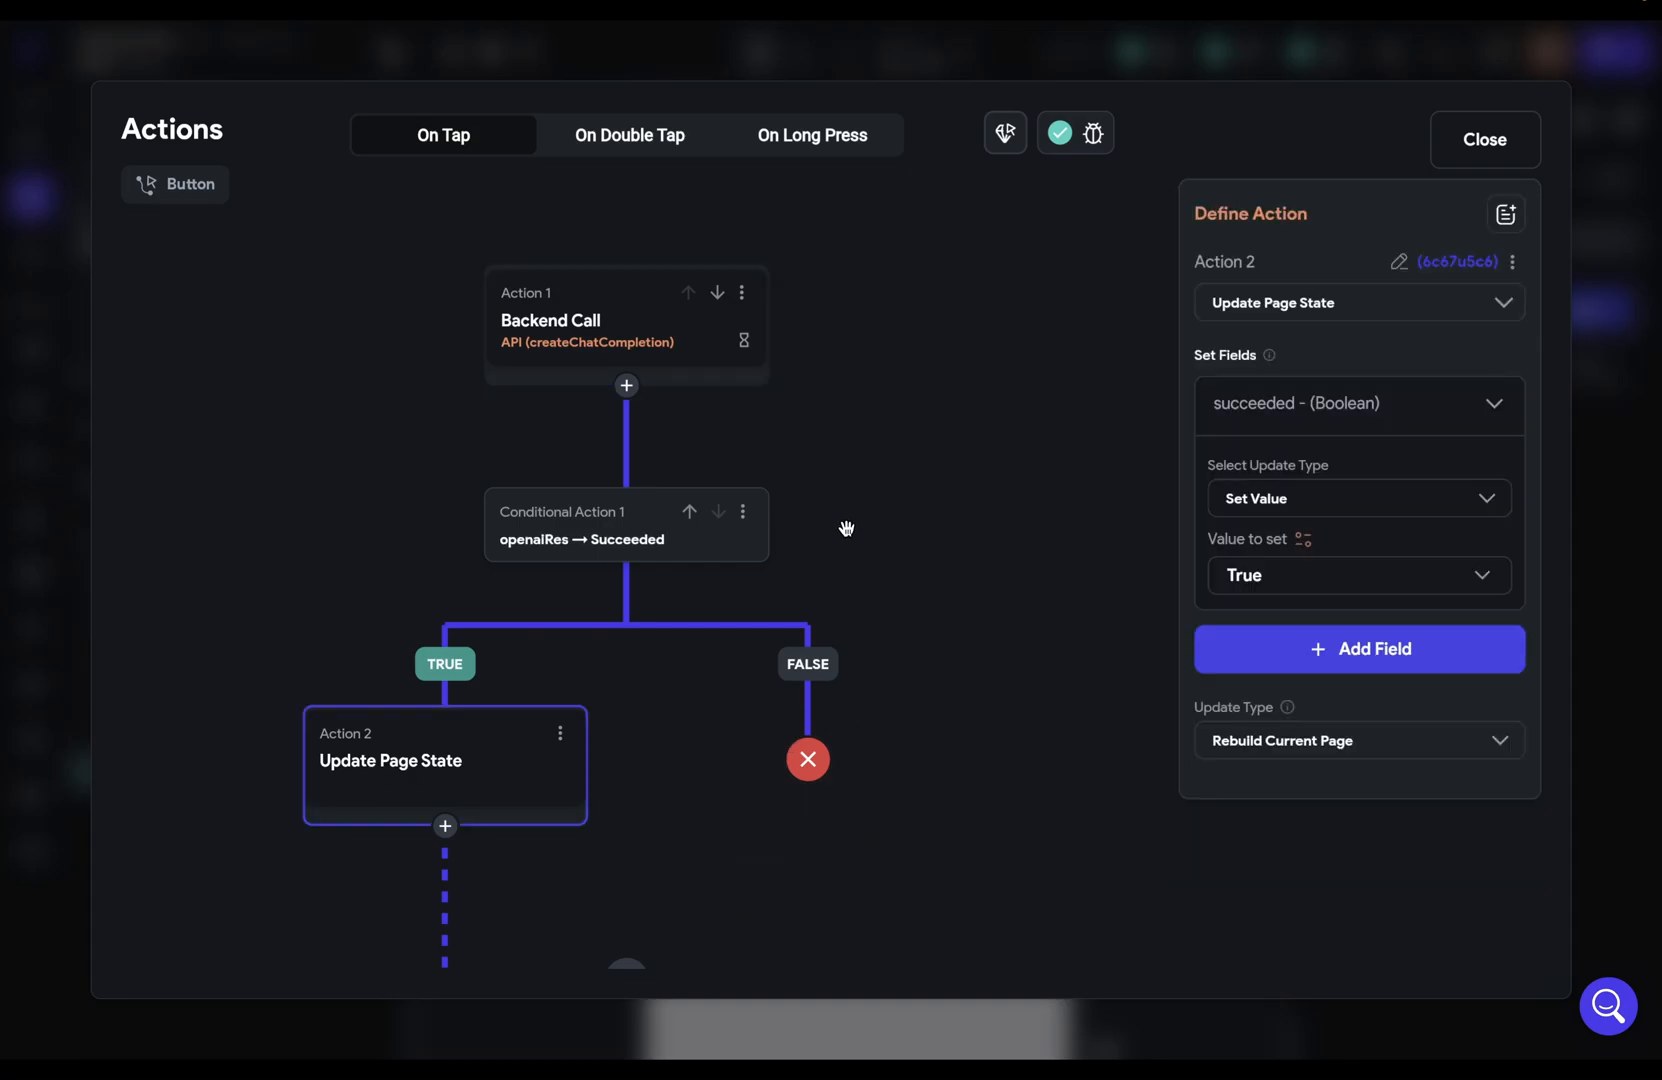
pyautogui.moveTo(888, 597)
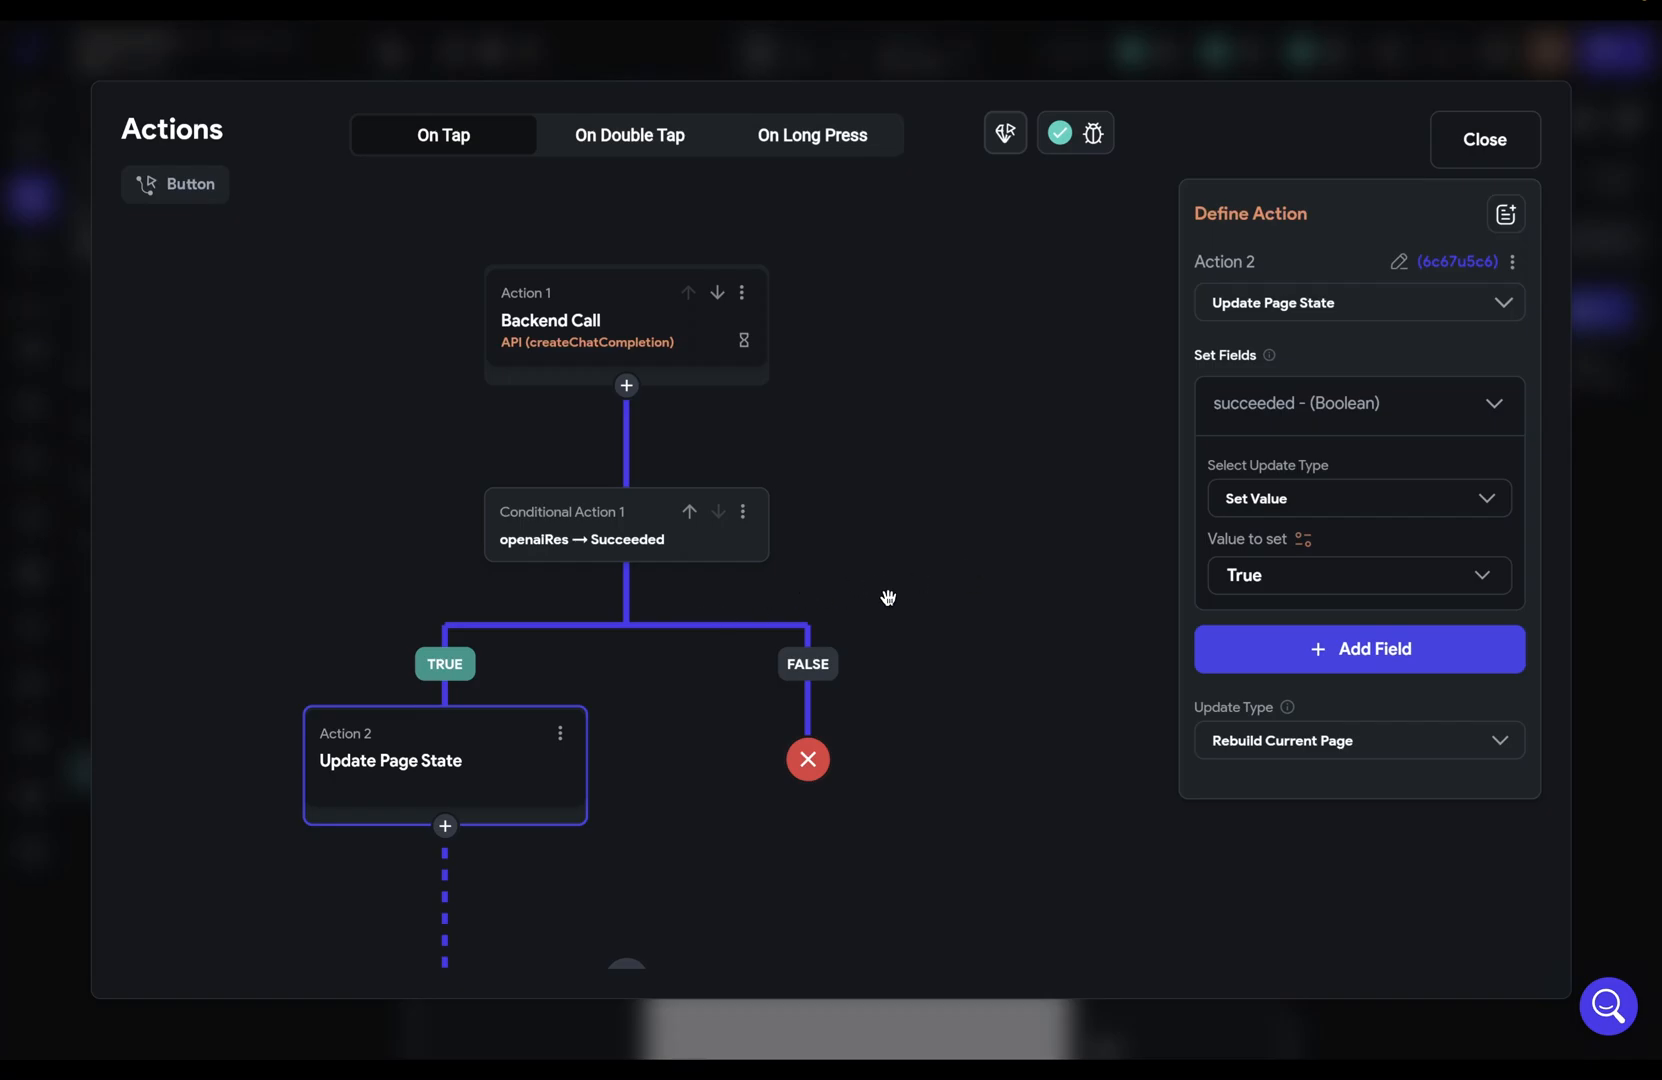
pyautogui.click(1484, 139)
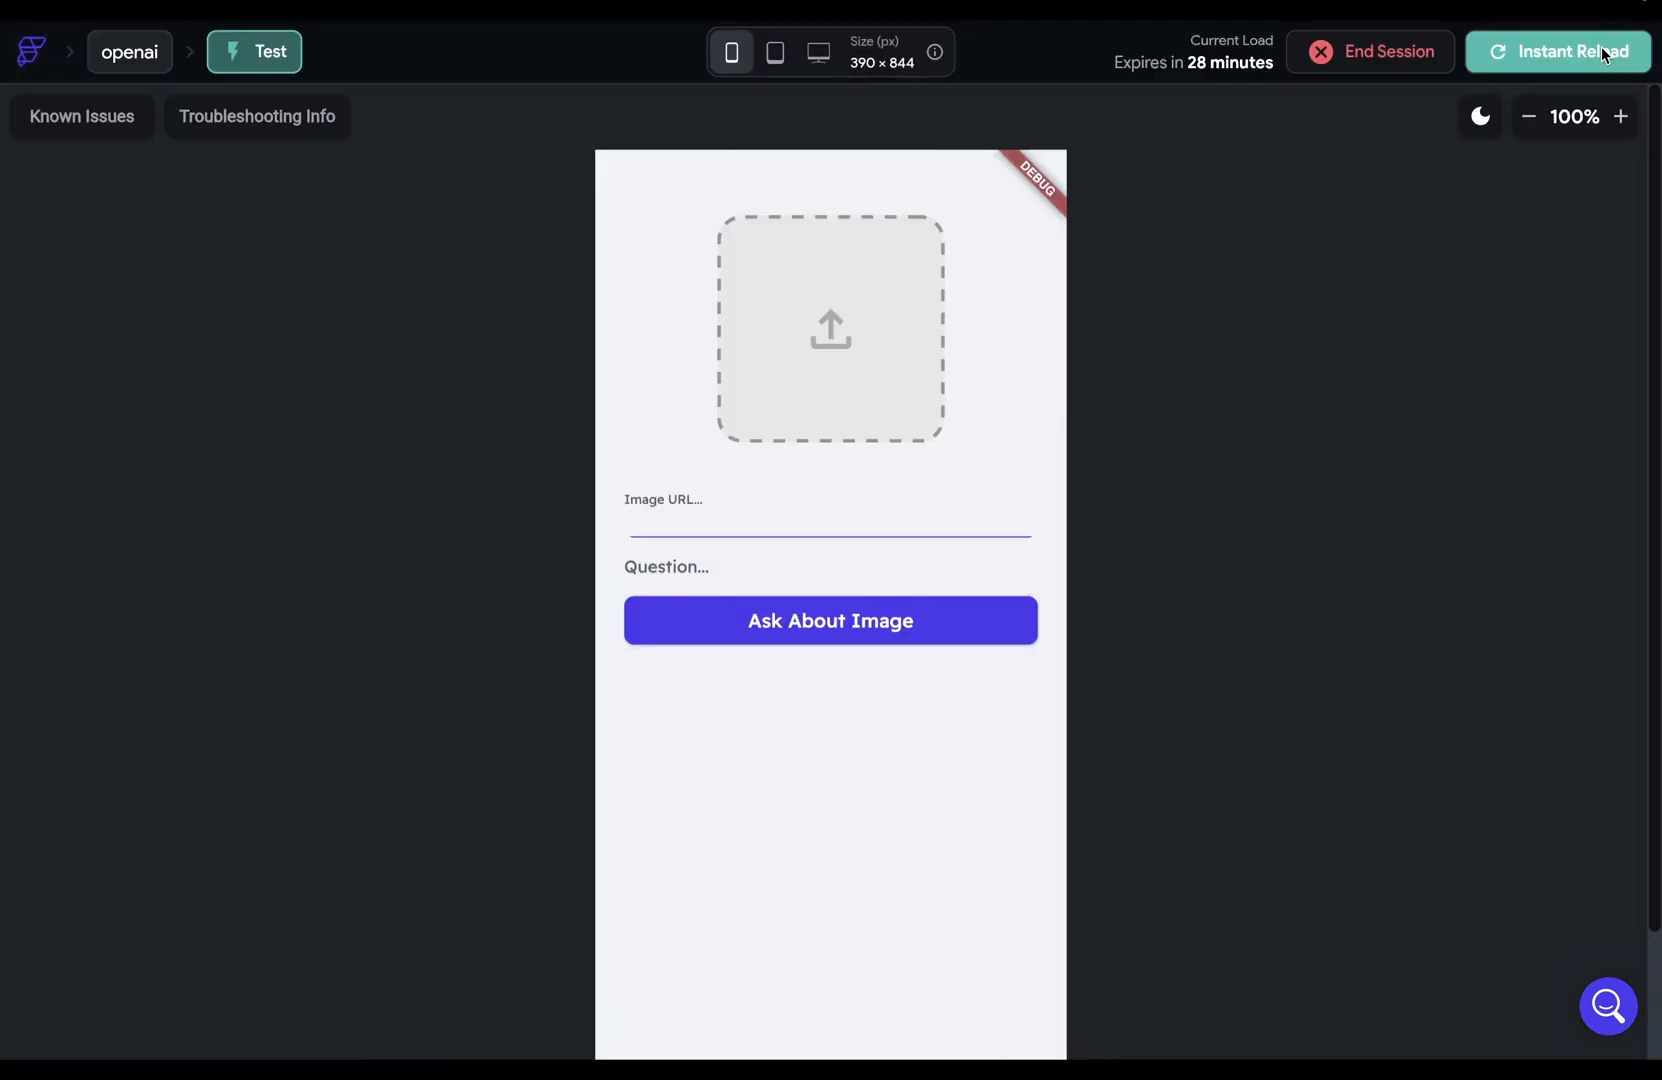
# Reload the test app and ask approximately how many calories are in this meal.
pyautogui.click(828, 524)
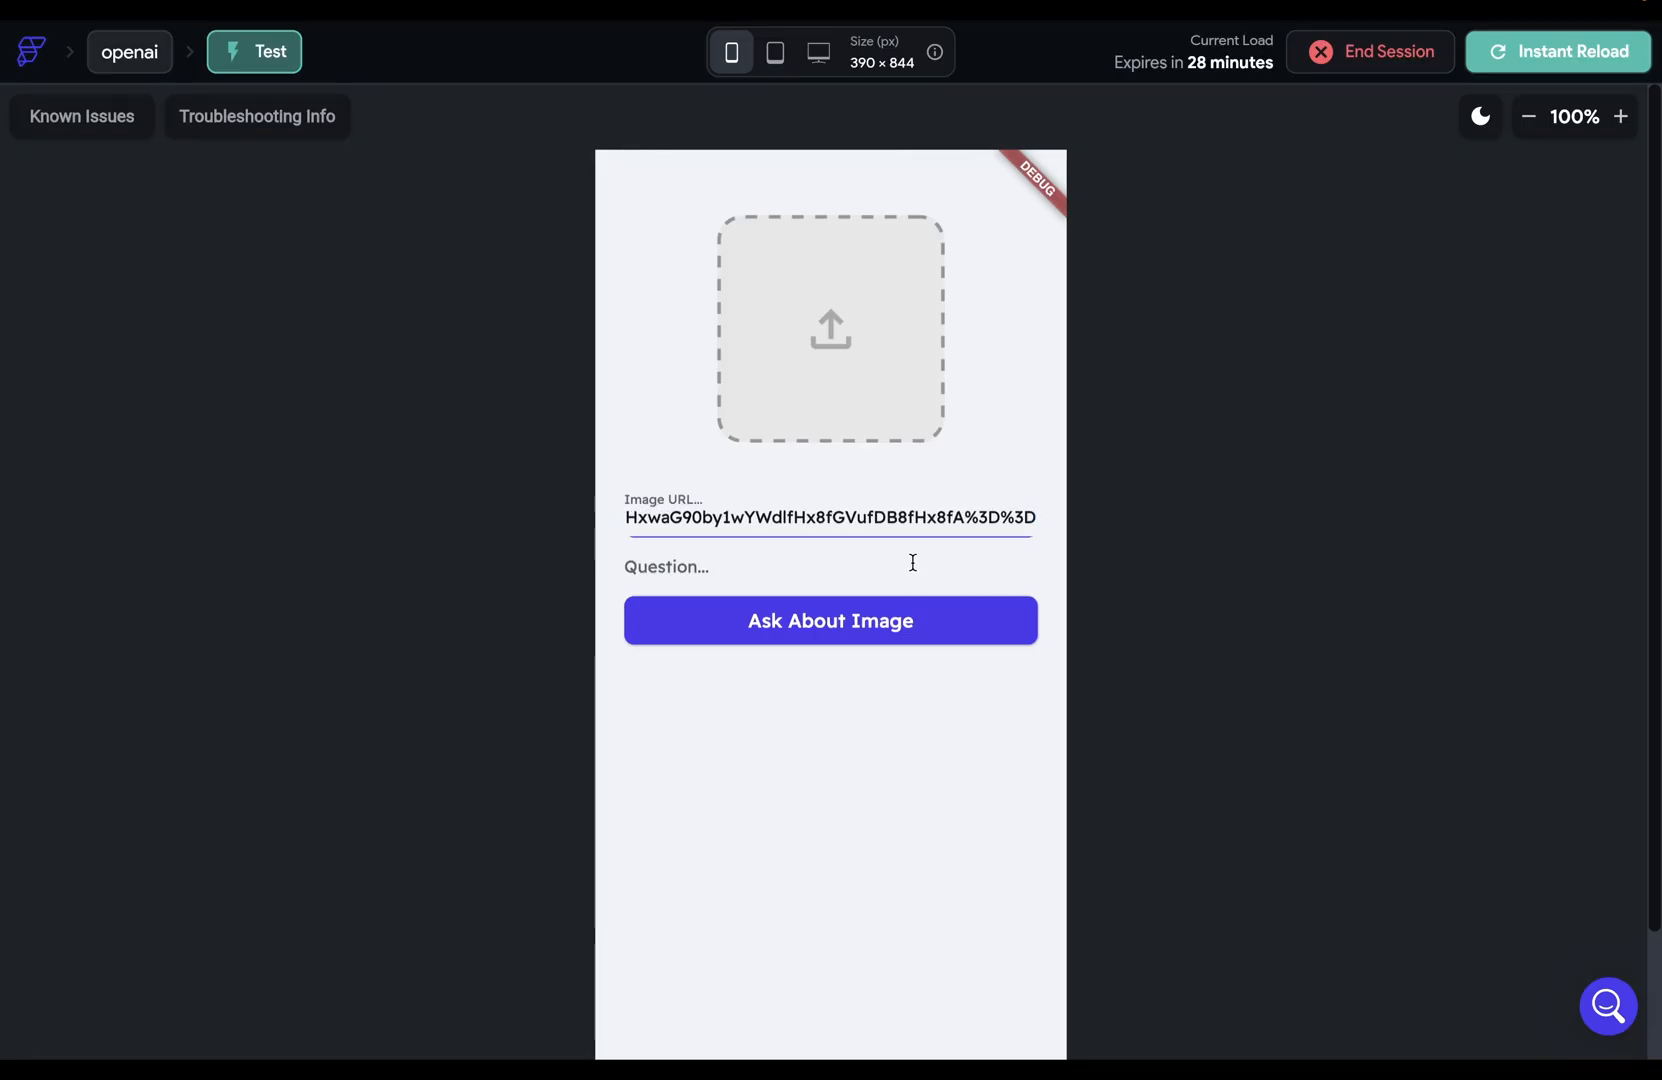
pyautogui.write('Appro')
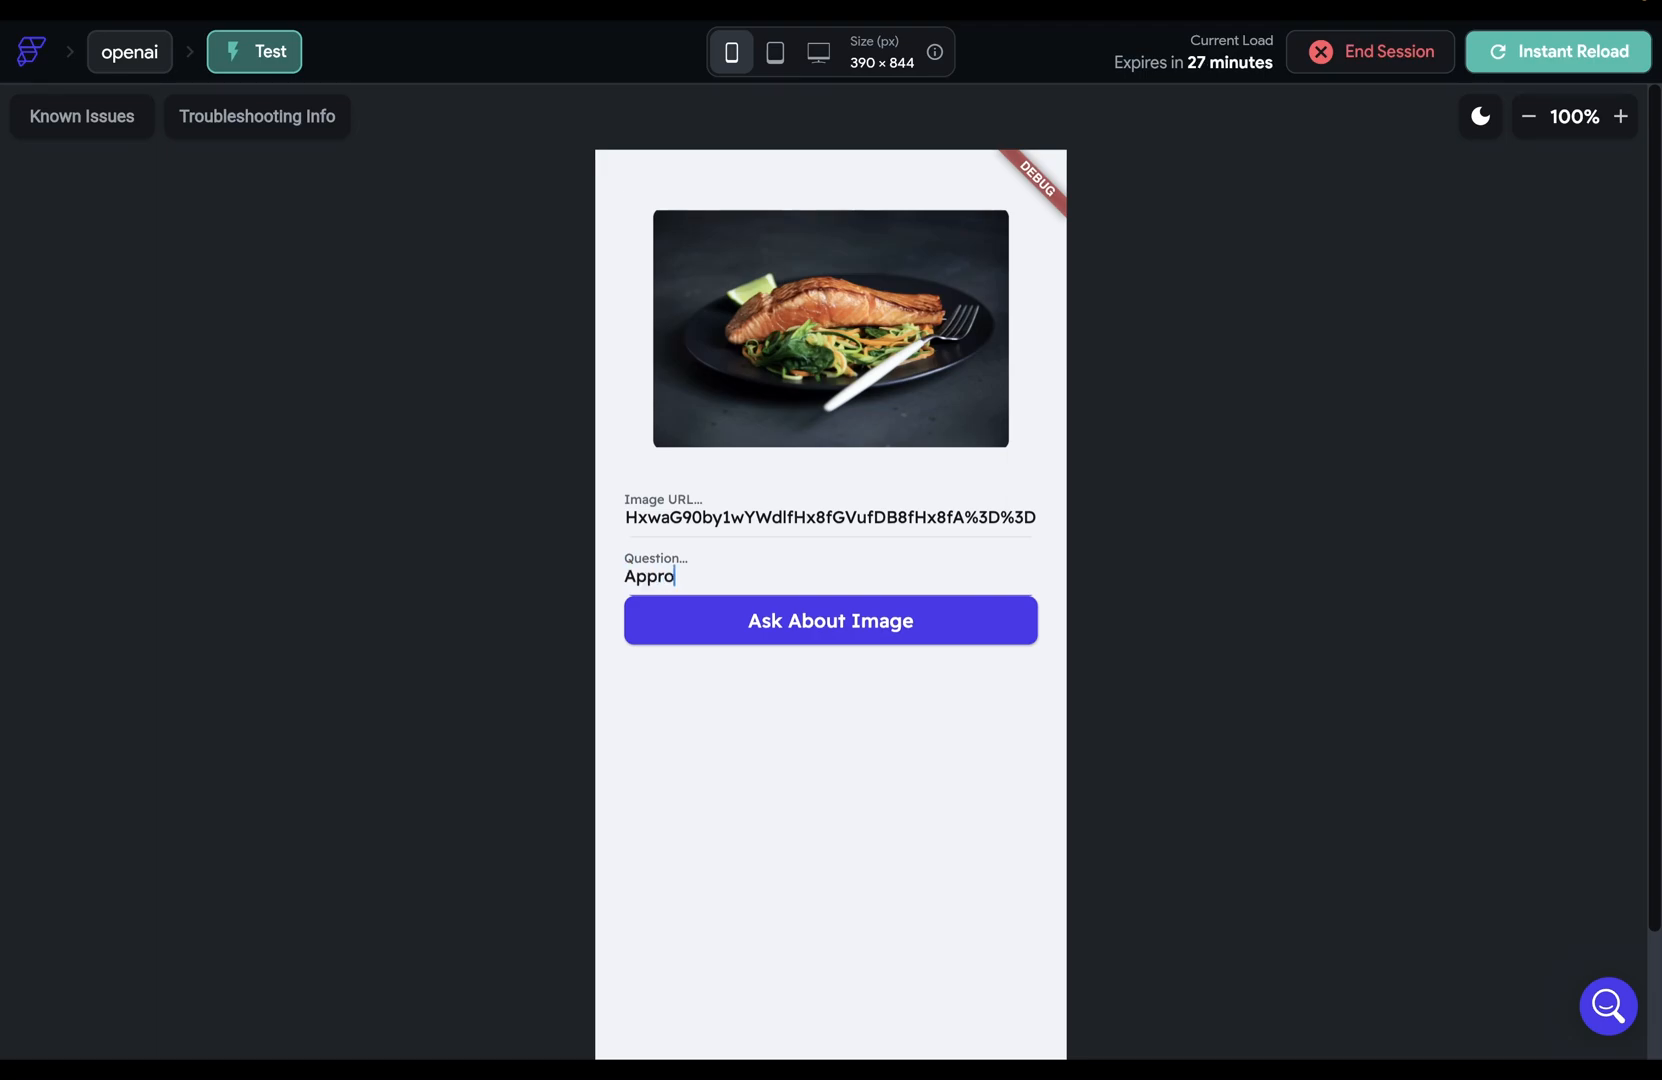
pyautogui.write('Approximately, how many ca')
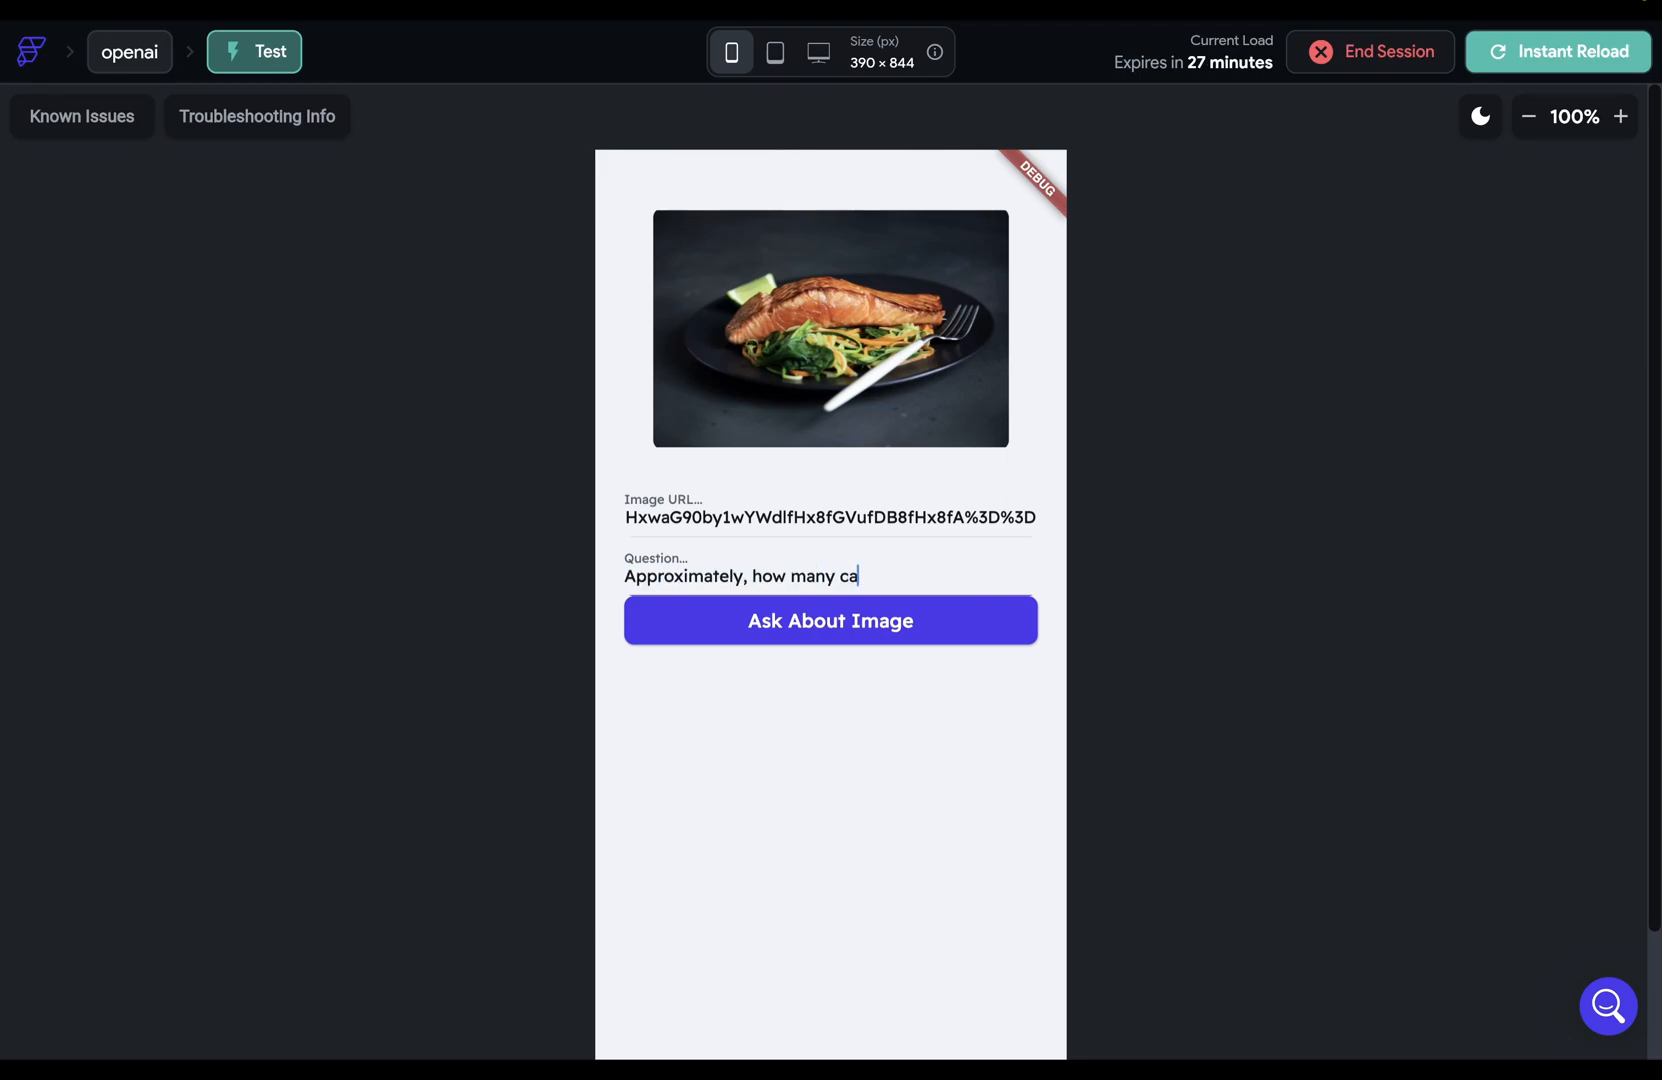
pyautogui.write('lories in this mea')
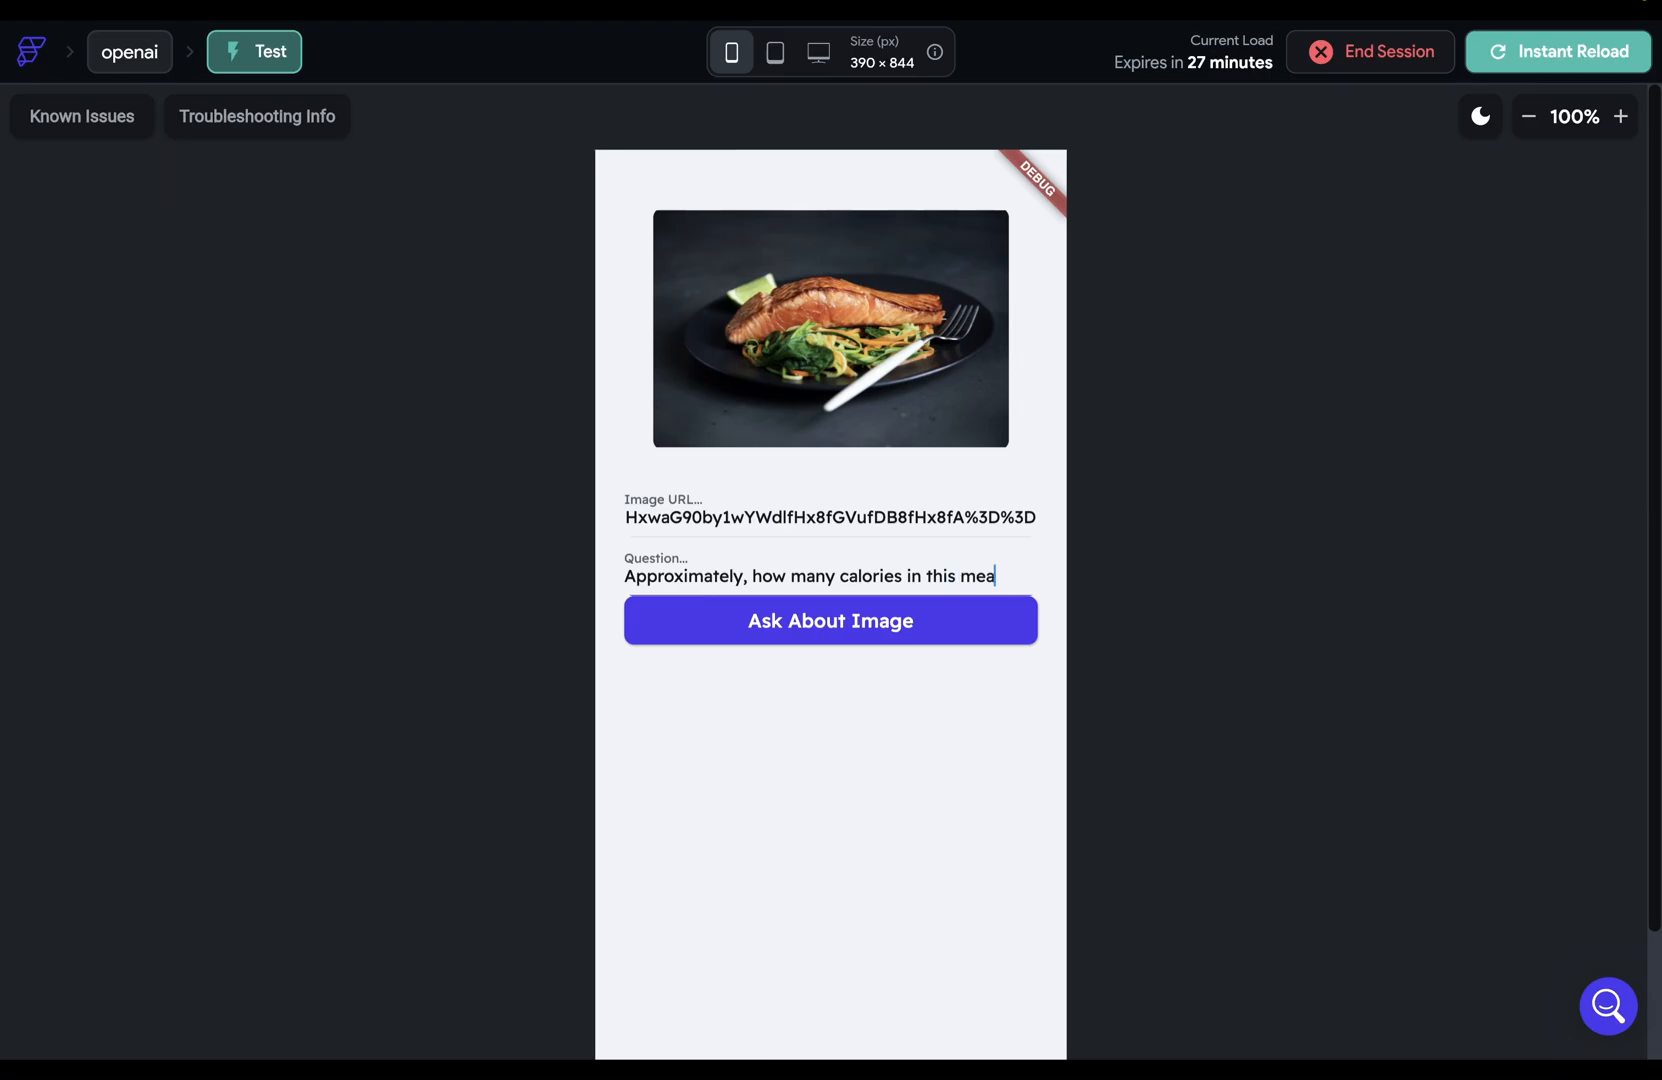
pyautogui.click(830, 620)
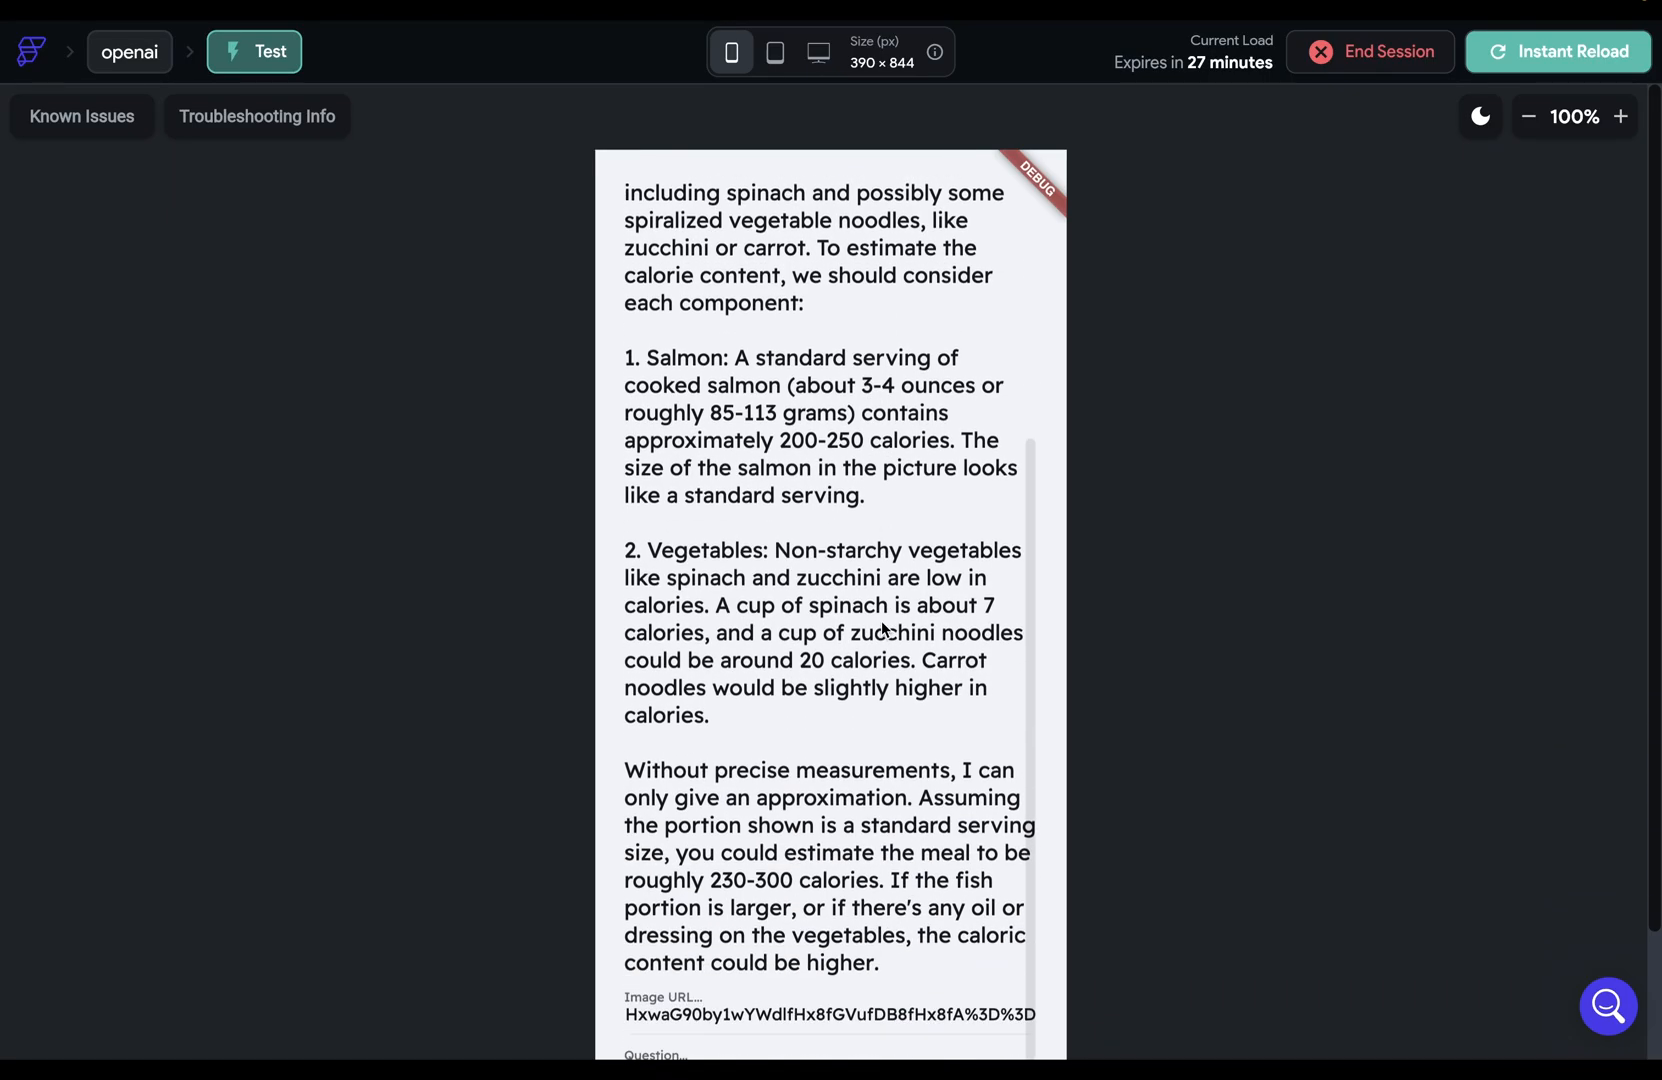
pyautogui.moveTo(889, 893)
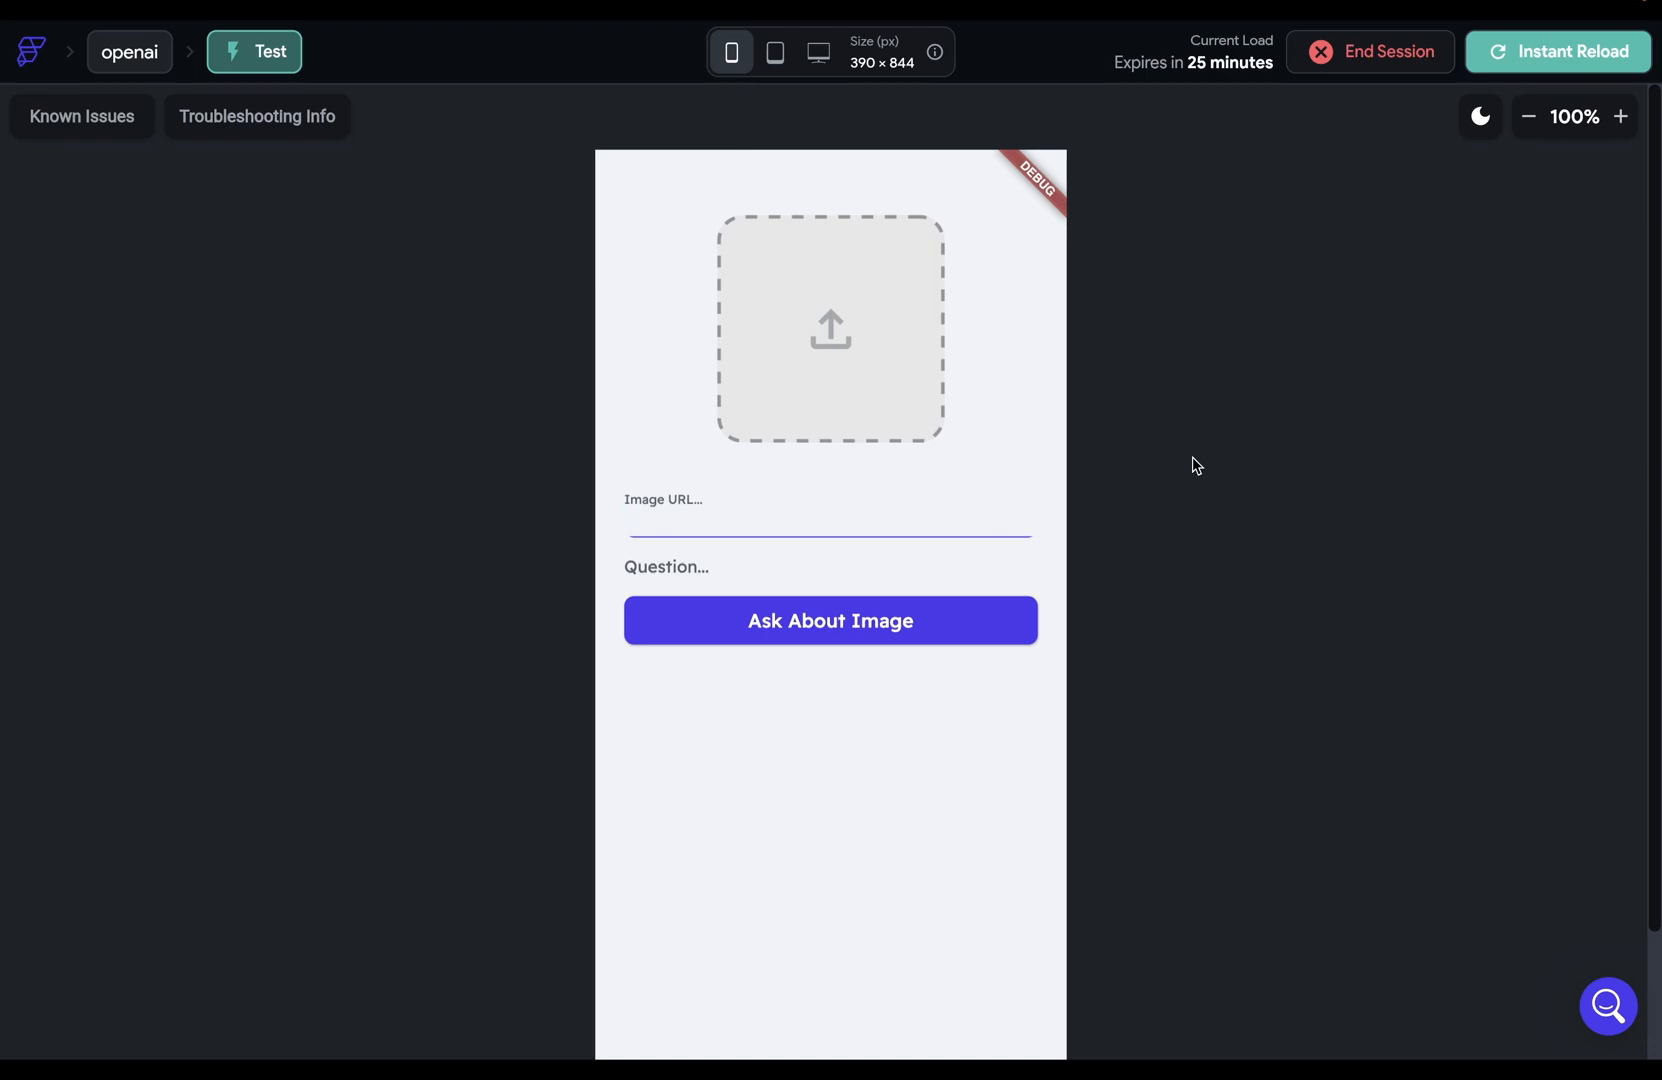
# Ask the test app what architectural style the house photo shows.
pyautogui.write('What architectural pattern is thi')
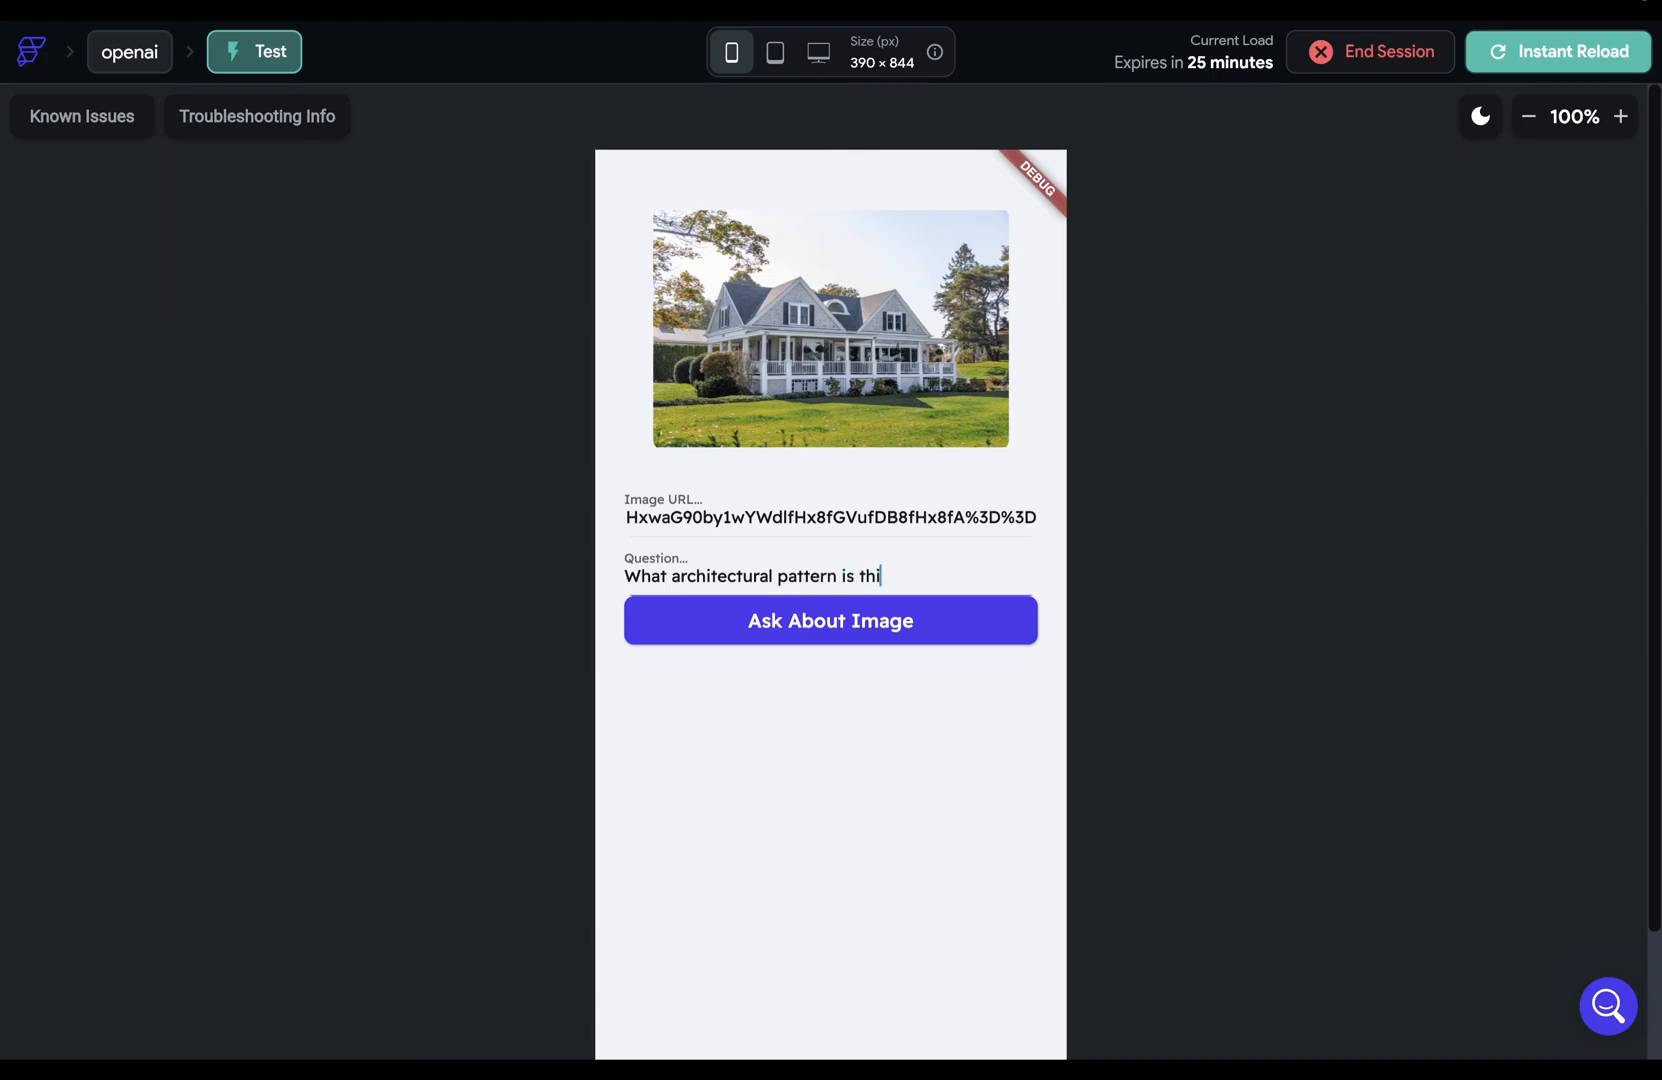
pyautogui.click(830, 620)
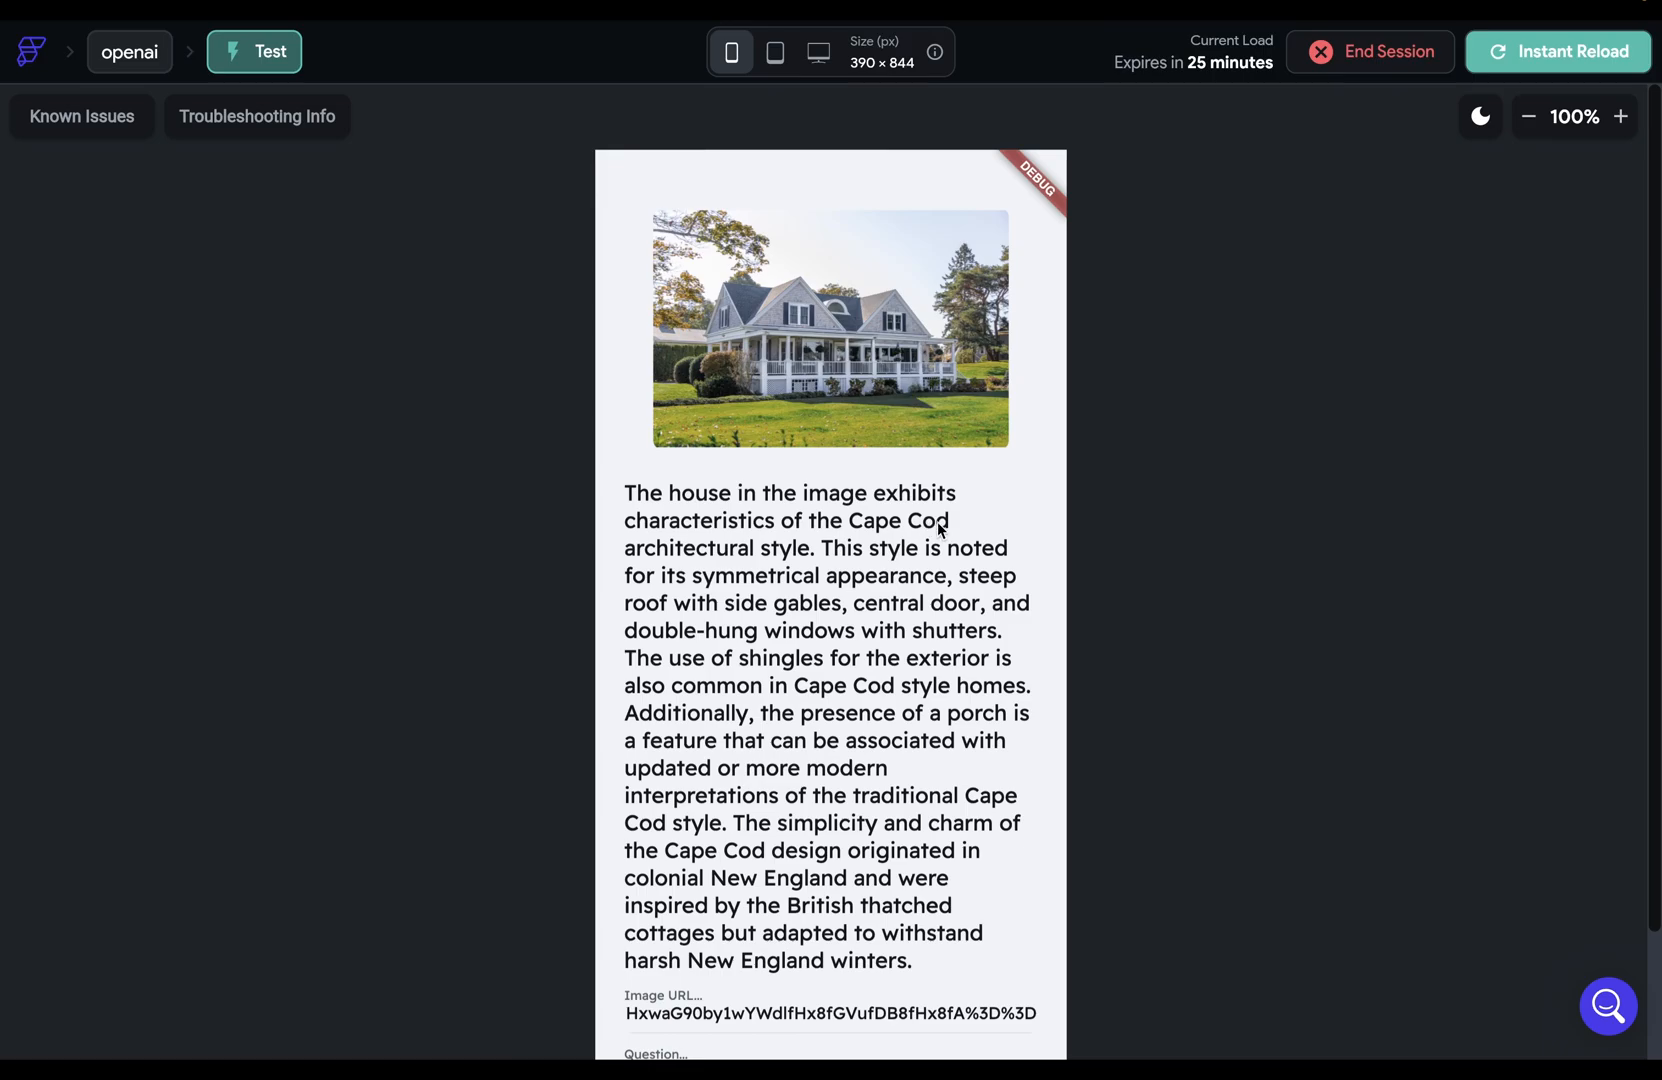
pyautogui.moveTo(1002, 706)
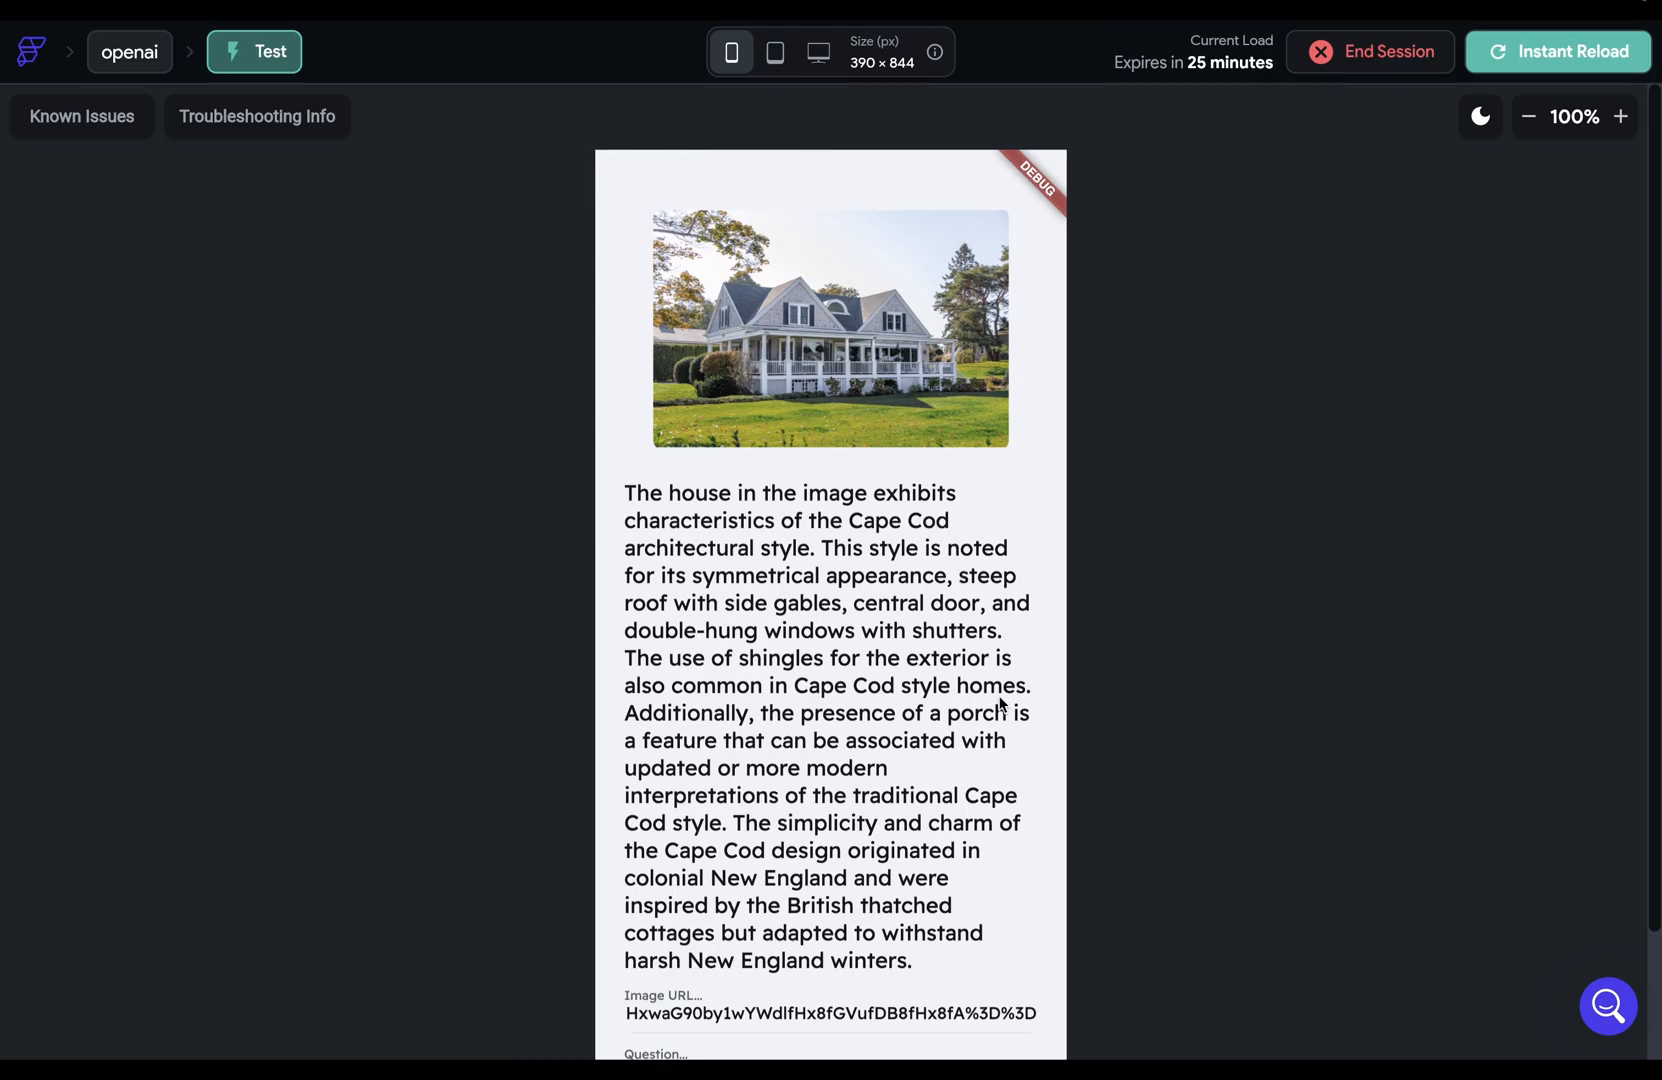